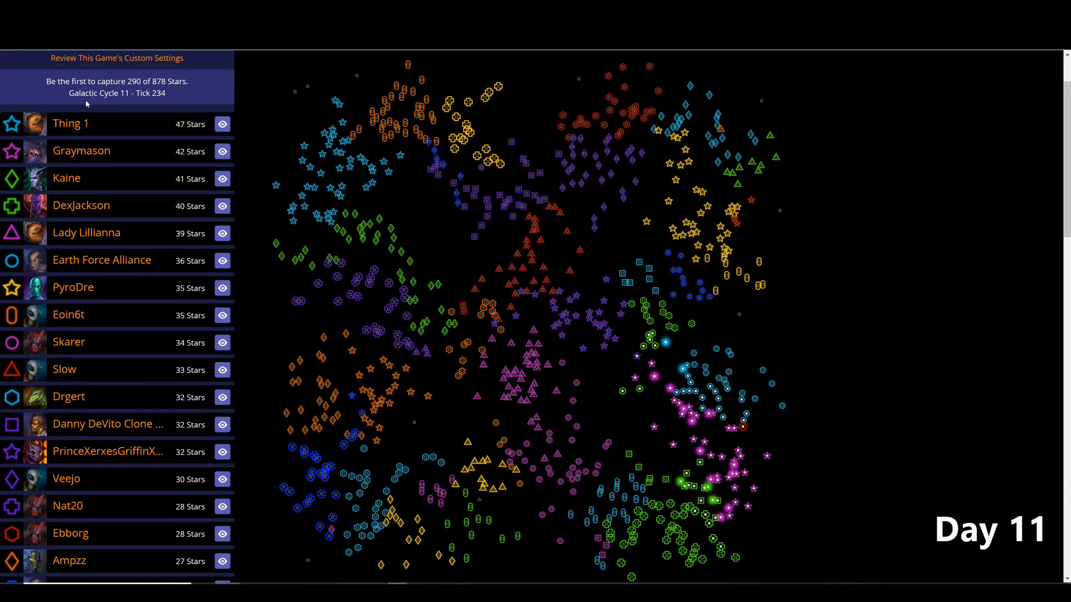
{"action": "mouse_move", "coordinate": [353, 300]}
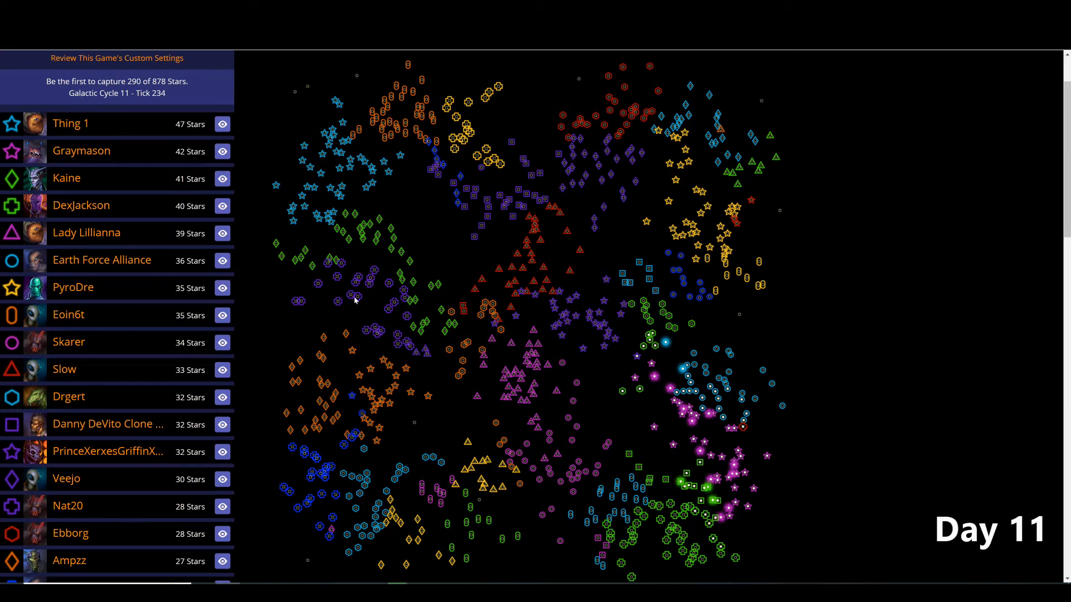
{"action": "mouse_move", "coordinate": [423, 328]}
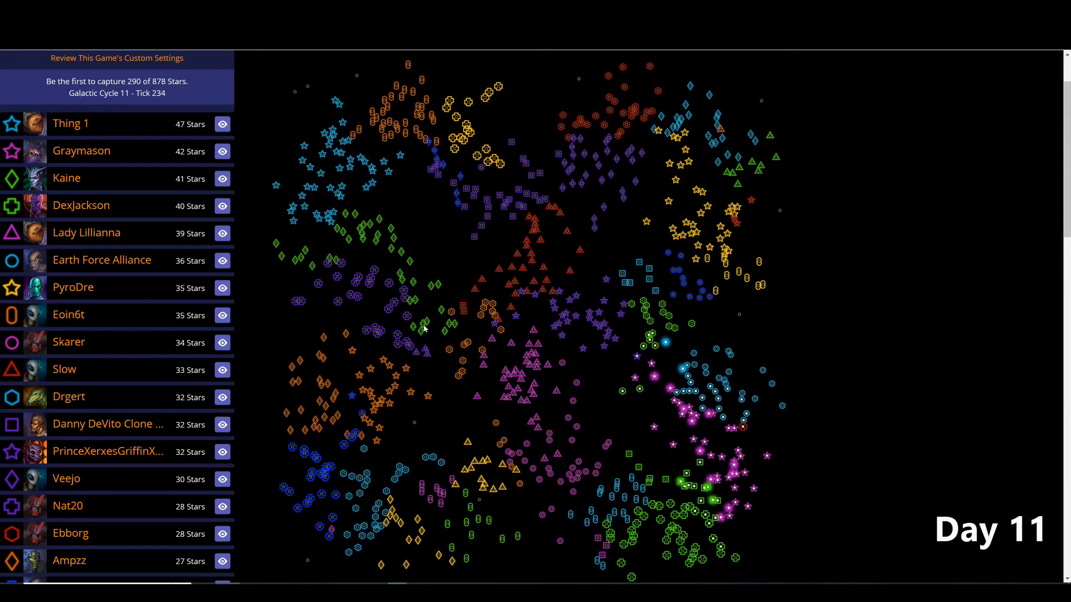
{"action": "mouse_move", "coordinate": [660, 387]}
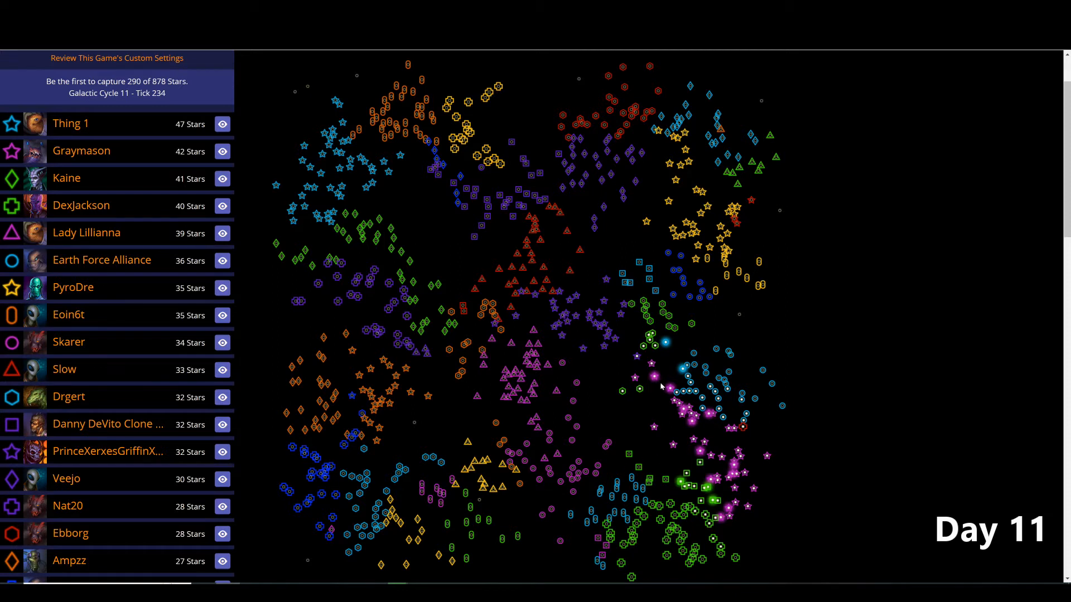
{"action": "mouse_move", "coordinate": [709, 401]}
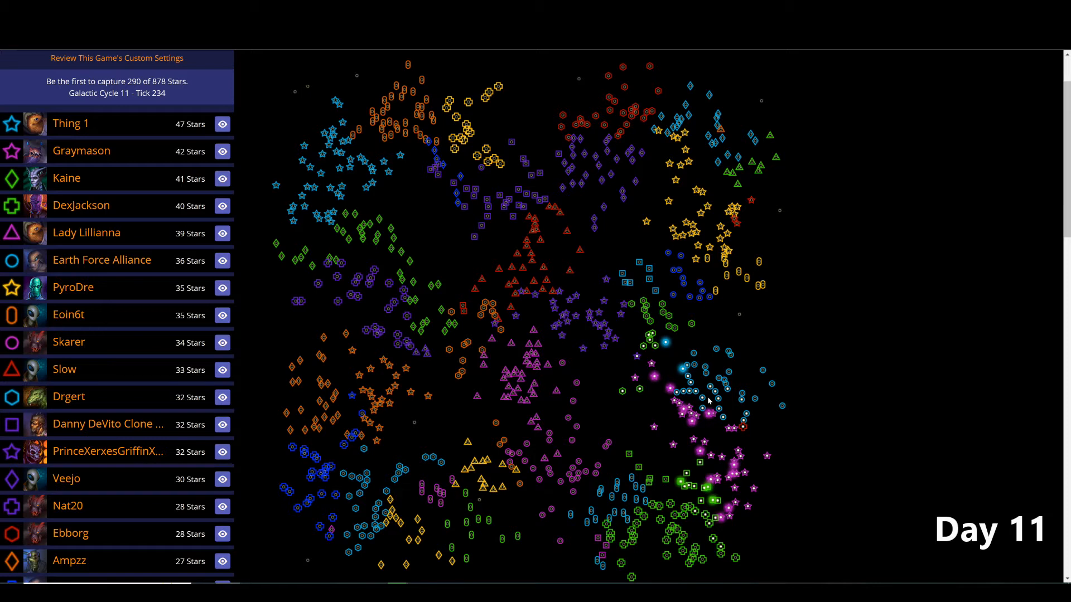
{"action": "mouse_move", "coordinate": [355, 549]}
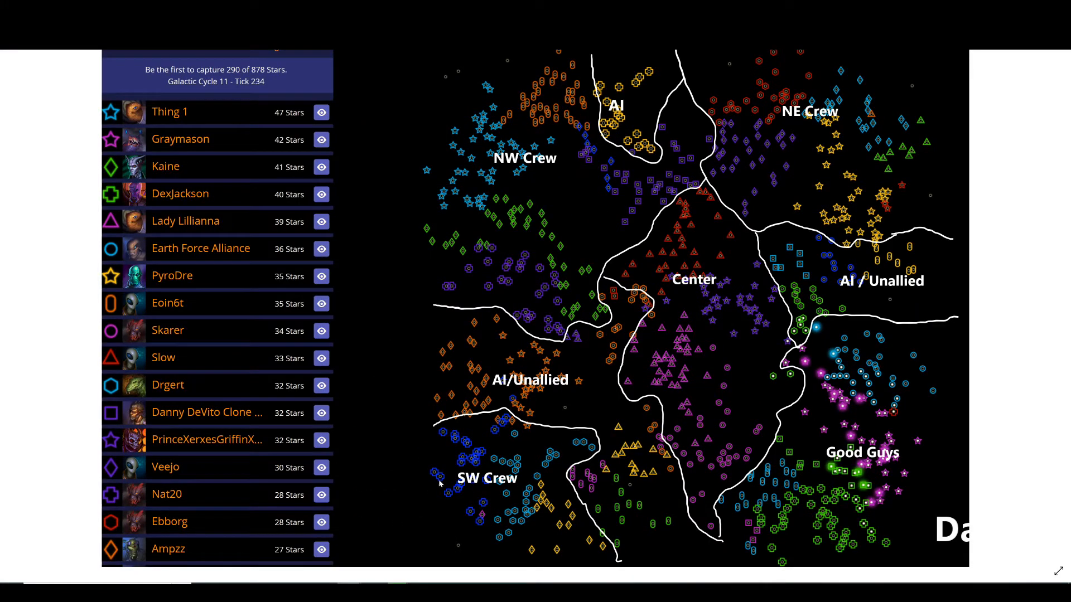
{"action": "mouse_move", "coordinate": [557, 456]}
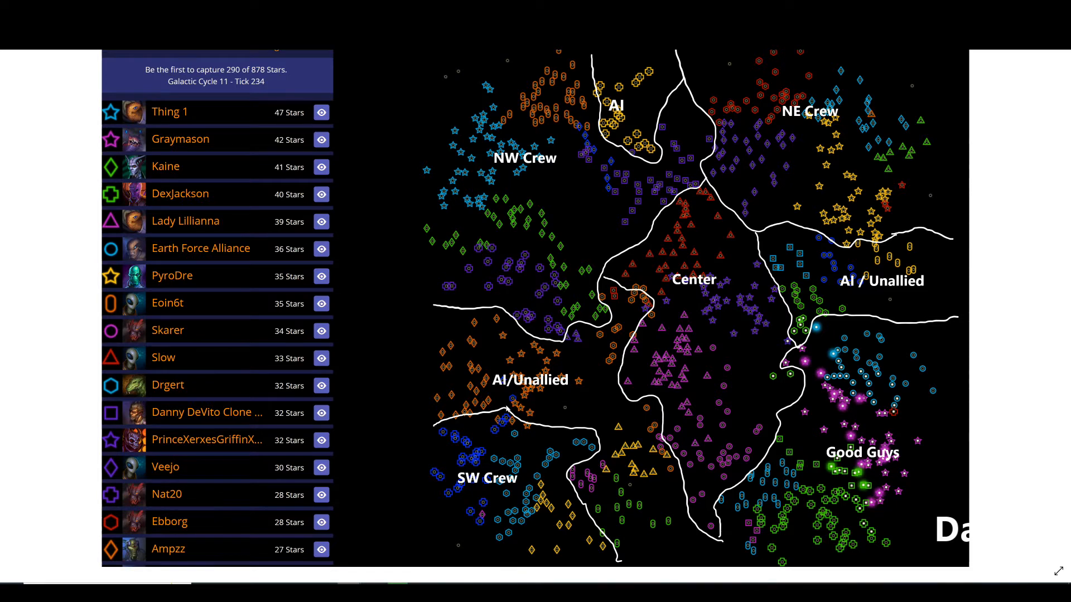
{"action": "mouse_move", "coordinate": [607, 401]}
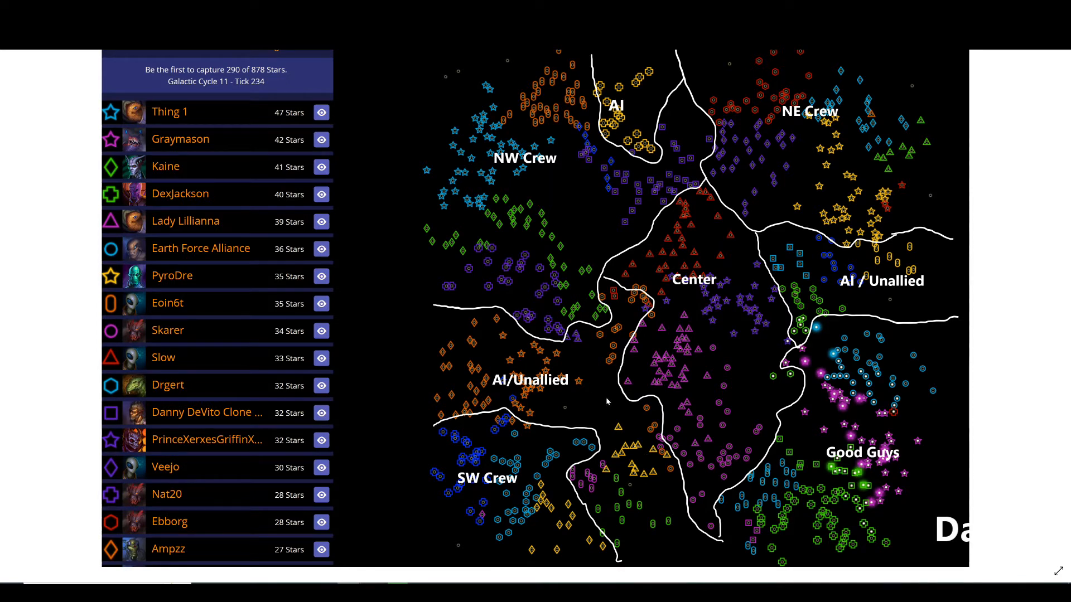
{"action": "mouse_move", "coordinate": [681, 461]}
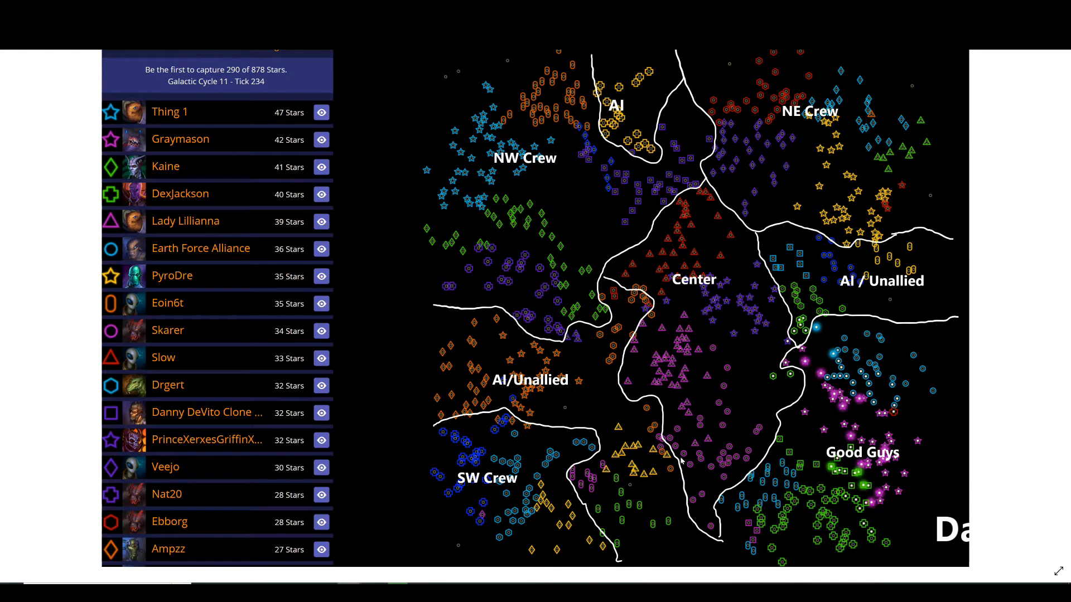
{"action": "mouse_move", "coordinate": [746, 494]}
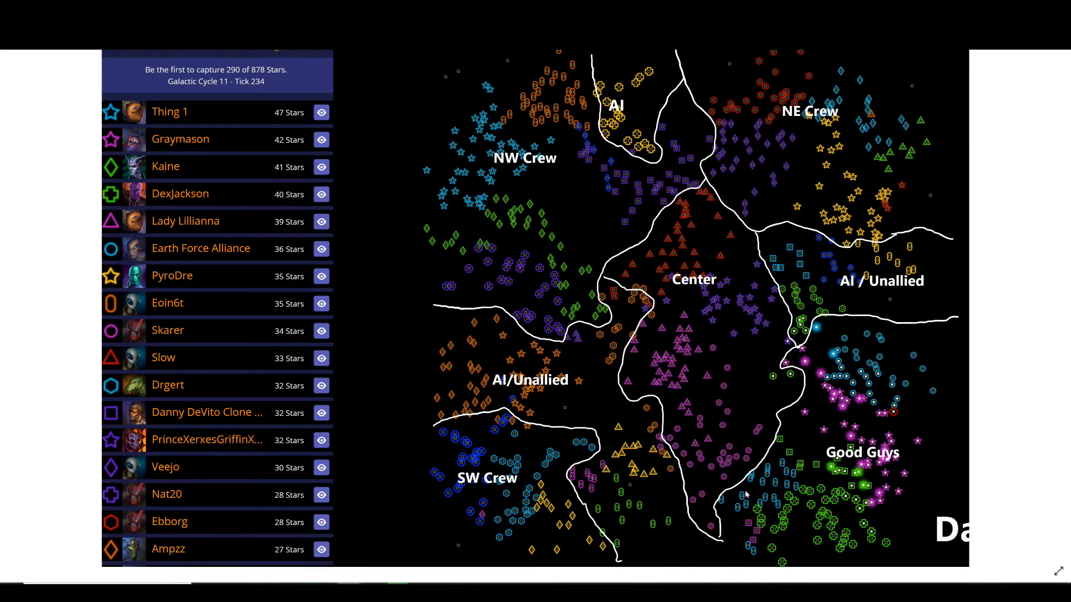
{"action": "mouse_move", "coordinate": [595, 466]}
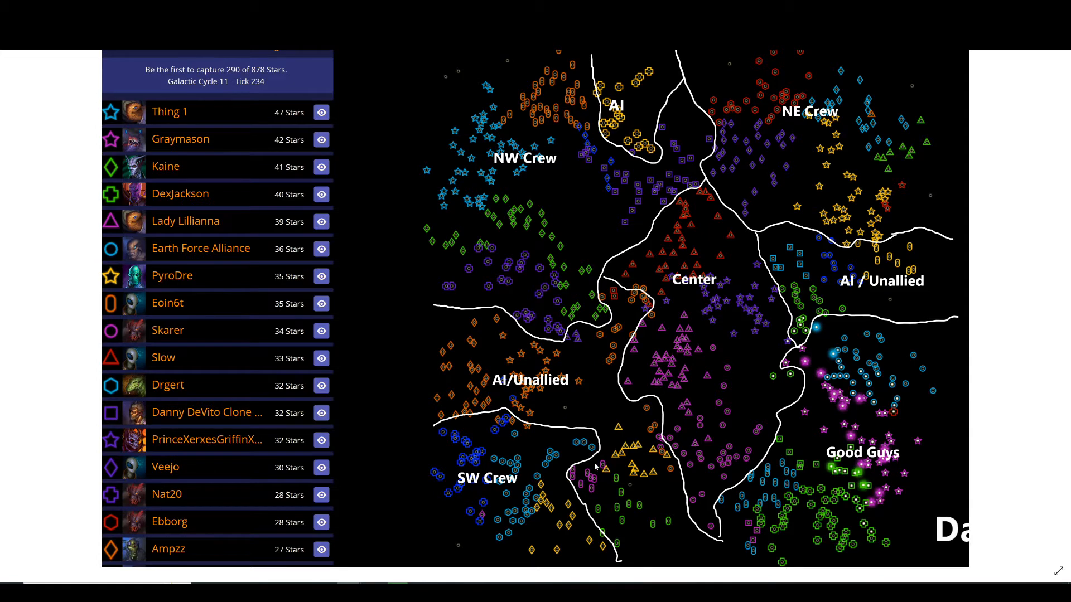
{"action": "mouse_move", "coordinate": [591, 469]}
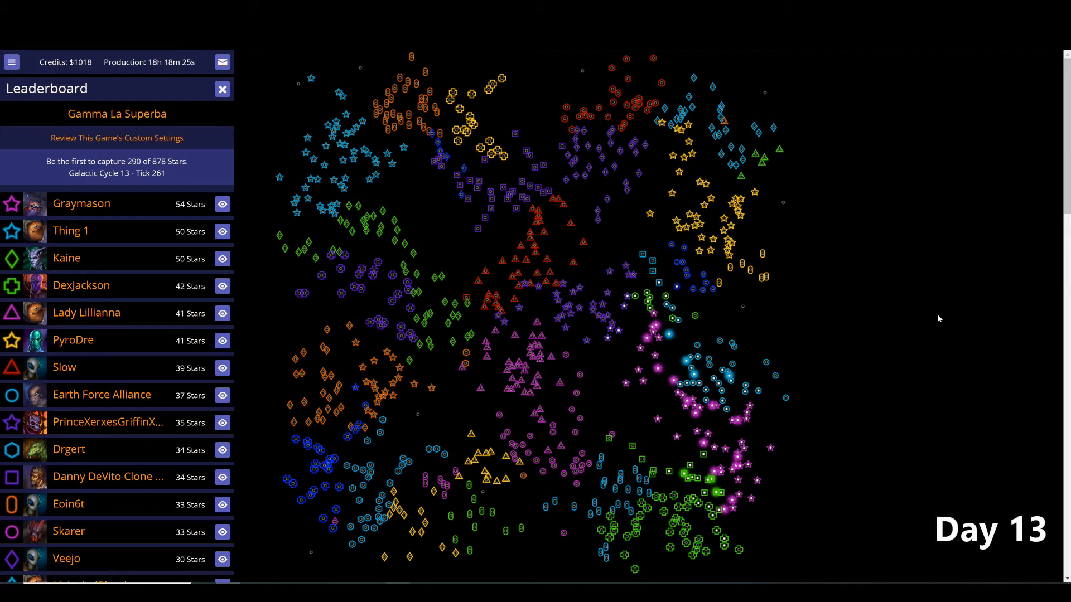
{"action": "mouse_move", "coordinate": [781, 313]}
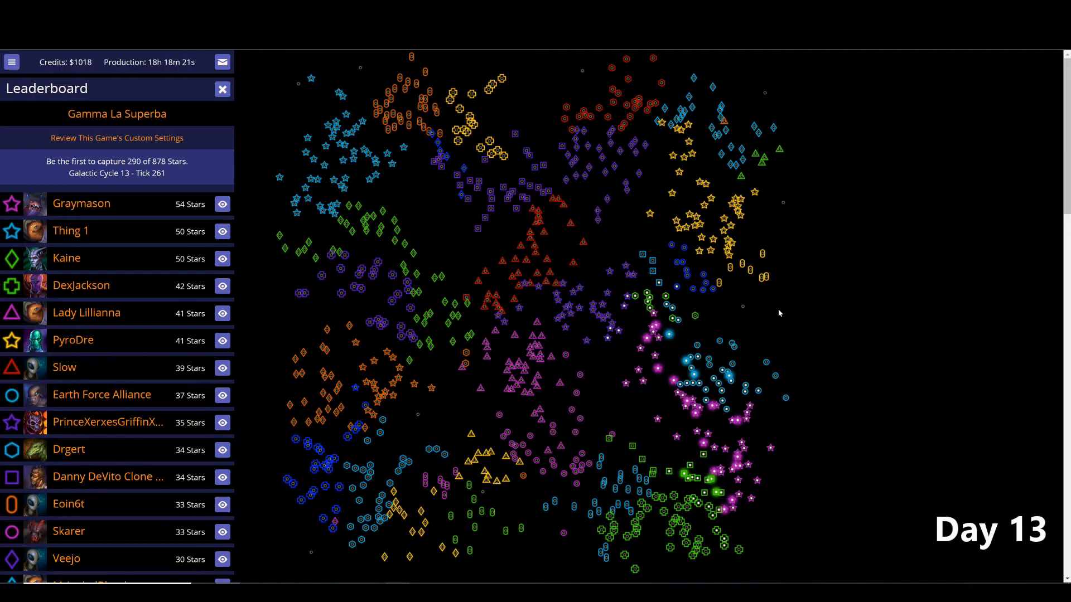
{"action": "mouse_move", "coordinate": [713, 272]}
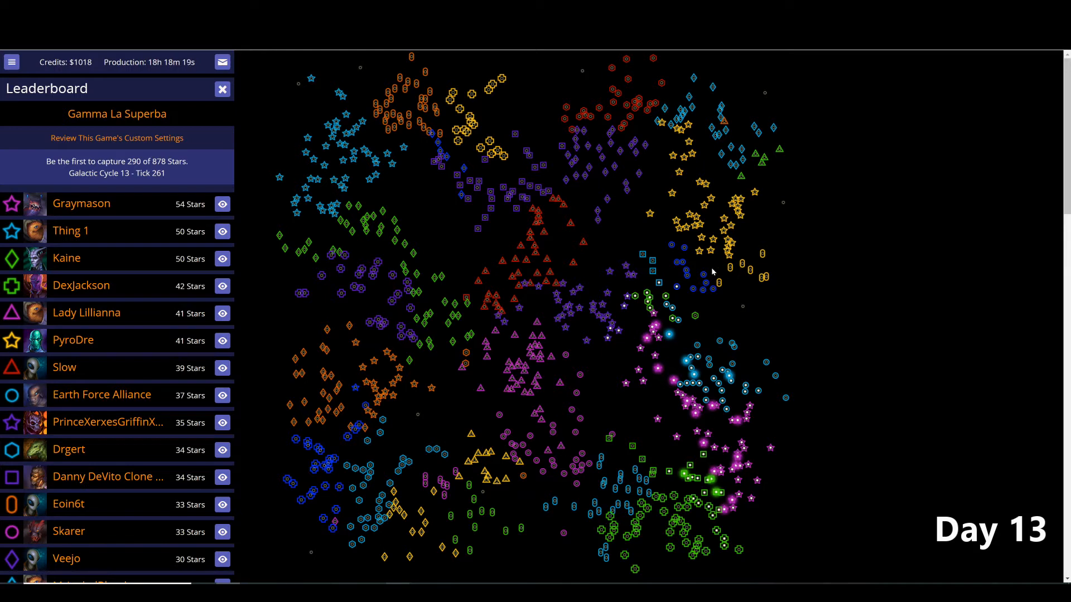
{"action": "mouse_move", "coordinate": [702, 234]}
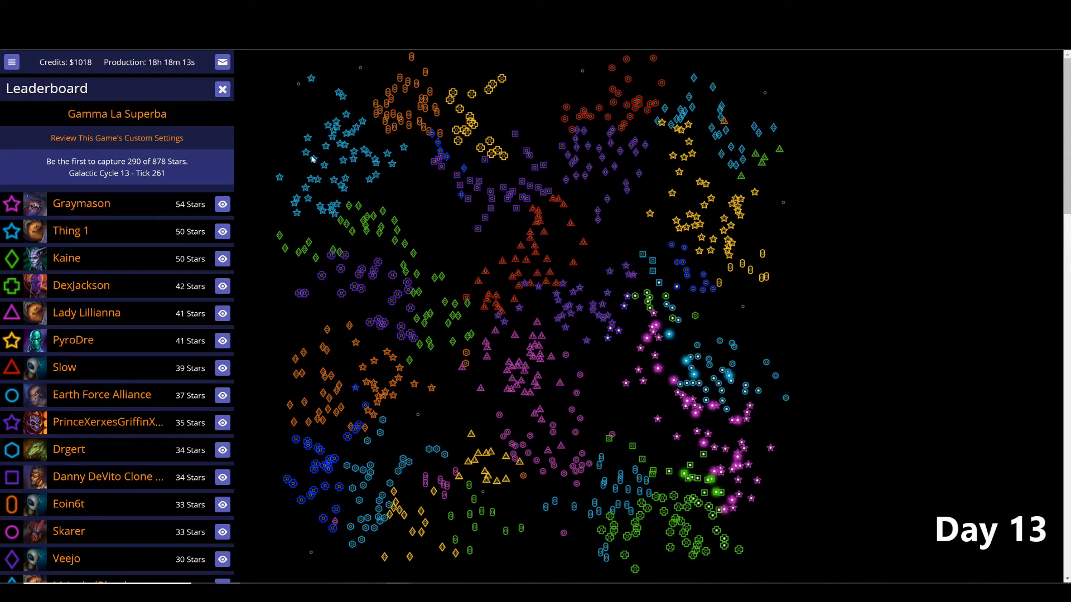
{"action": "left_click", "coordinate": [222, 63]}
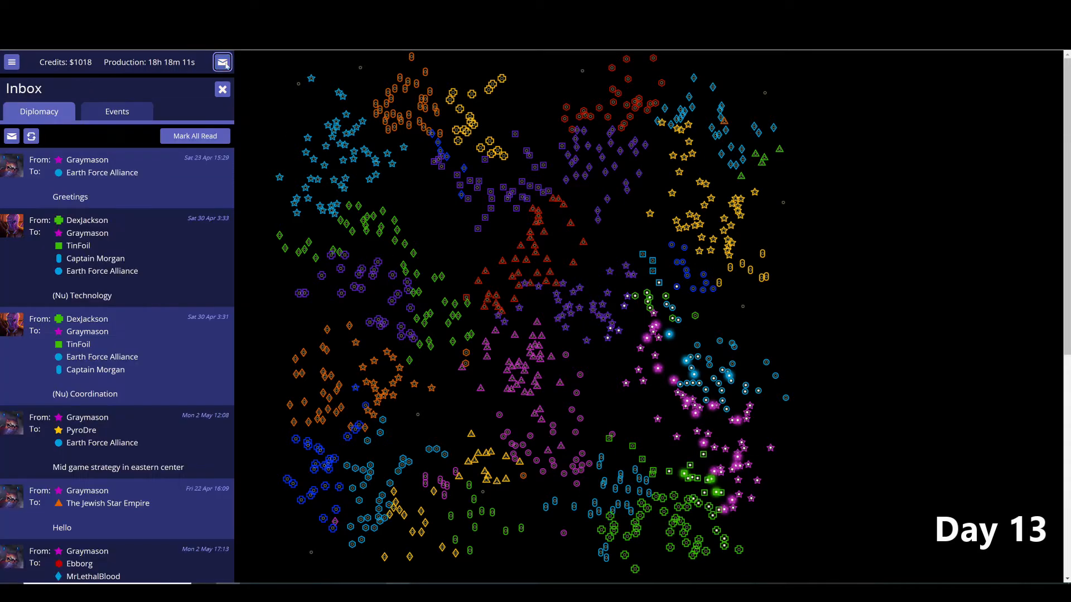
{"action": "scroll", "scroll_direction": "down", "scroll_amount": 3}
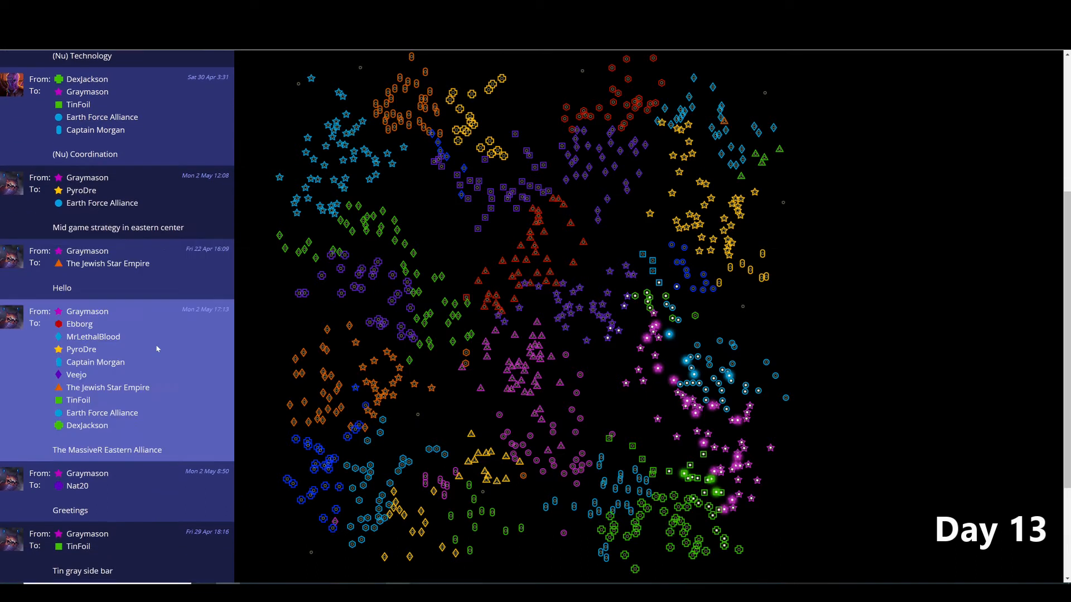
{"action": "mouse_move", "coordinate": [131, 375]}
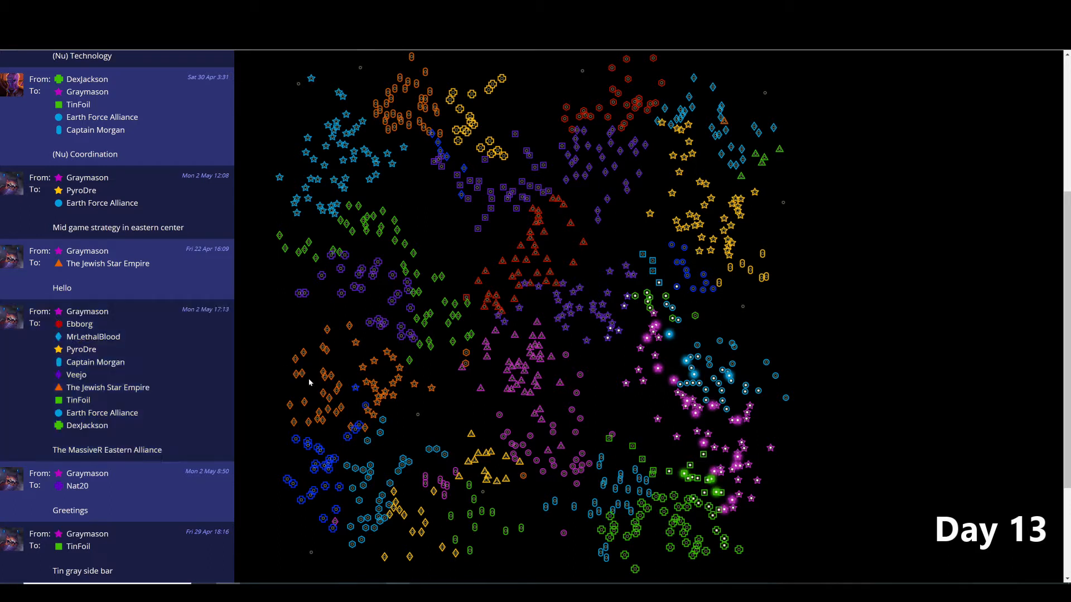
{"action": "mouse_move", "coordinate": [342, 205]}
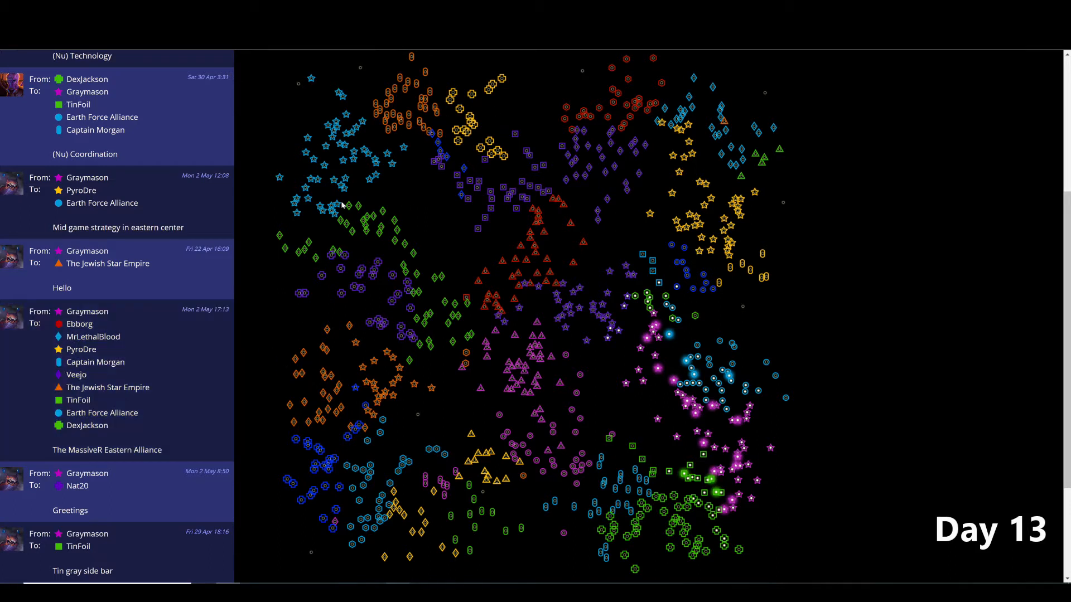
{"action": "mouse_move", "coordinate": [489, 258]}
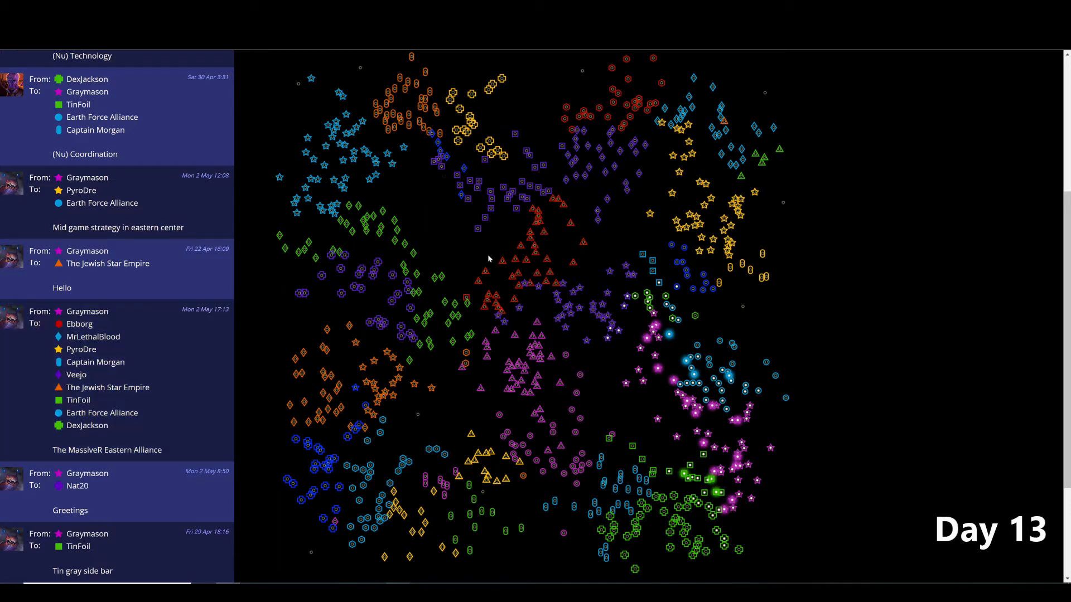
{"action": "mouse_move", "coordinate": [471, 137]}
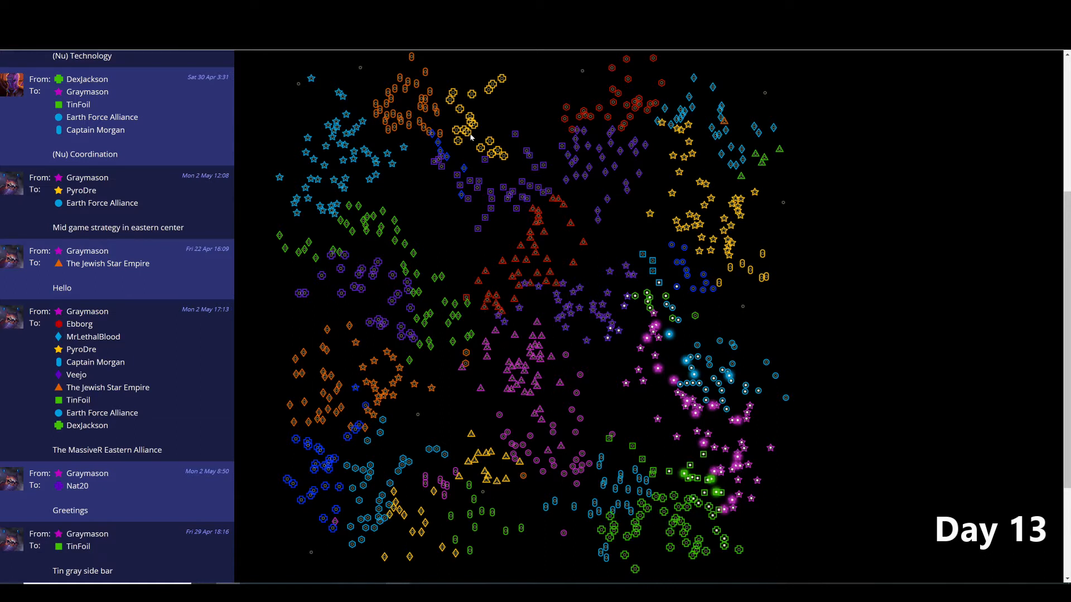
{"action": "mouse_move", "coordinate": [503, 225]}
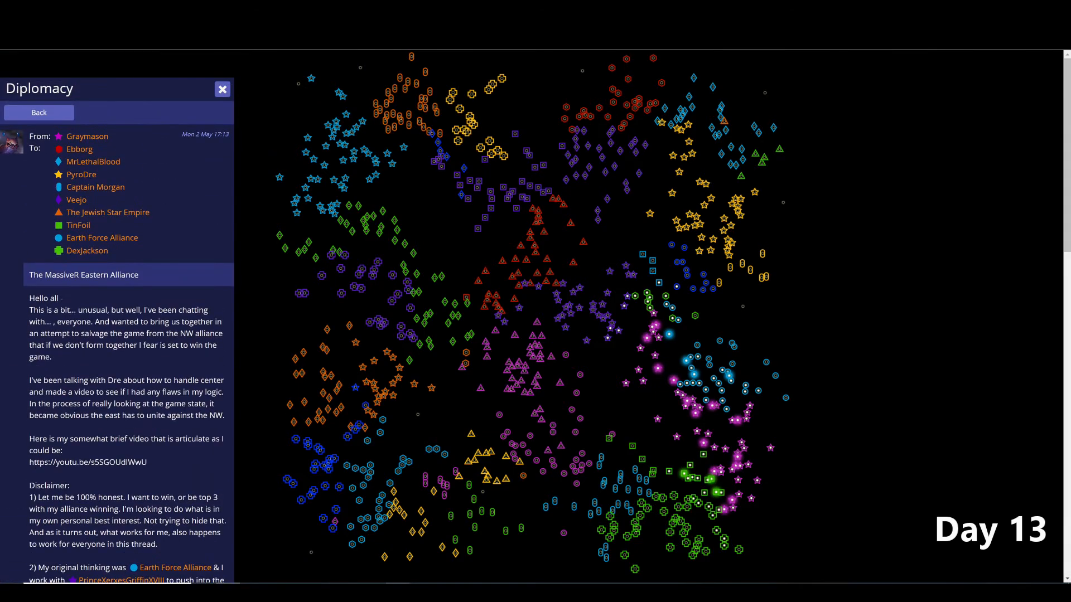
- Read Graymason's Eastern Alliance proposal down to its conclusion and the first reply beneath it
{"action": "scroll", "scroll_direction": "down", "scroll_amount": 3}
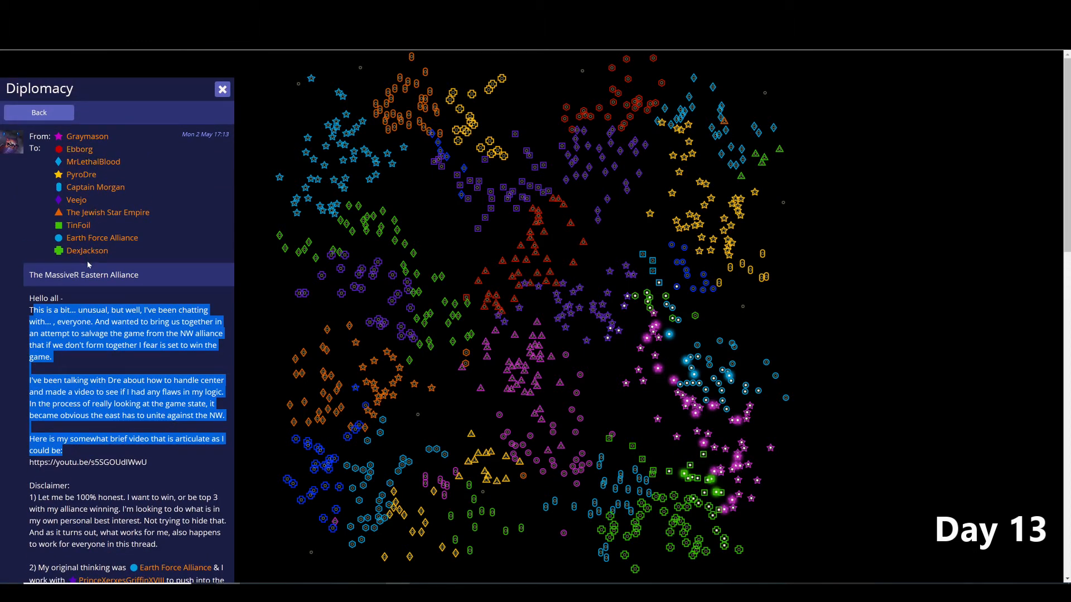
{"action": "mouse_move", "coordinate": [618, 112]}
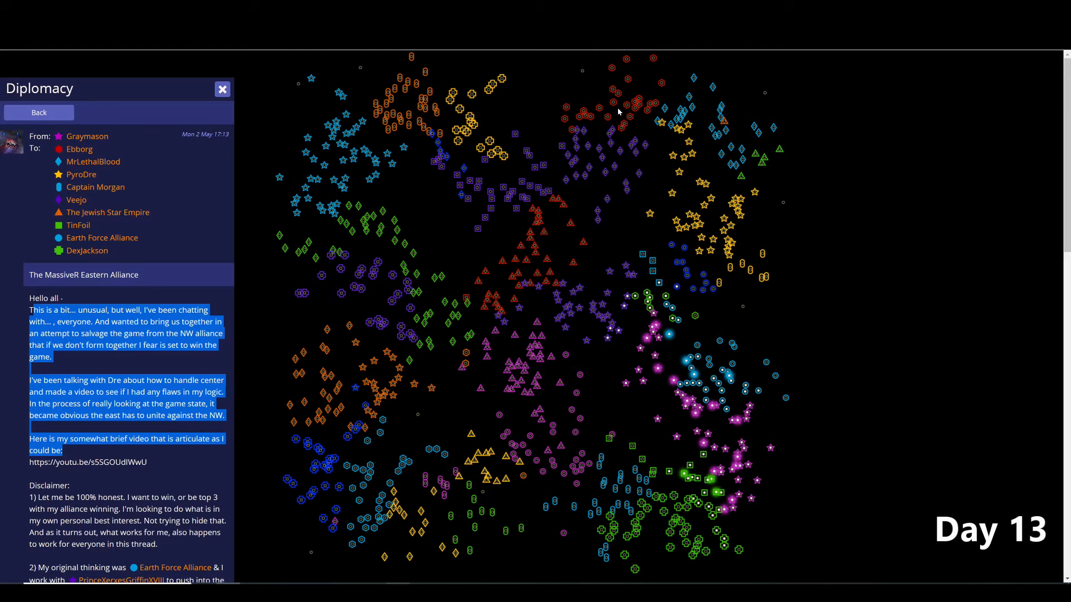
{"action": "mouse_move", "coordinate": [594, 119]}
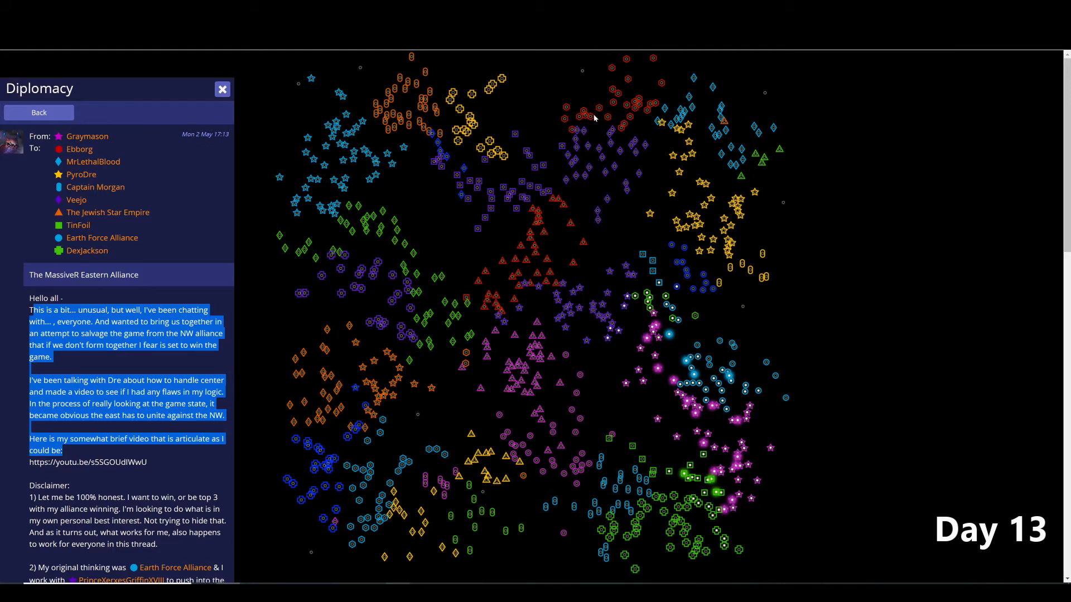
{"action": "mouse_move", "coordinate": [720, 157]}
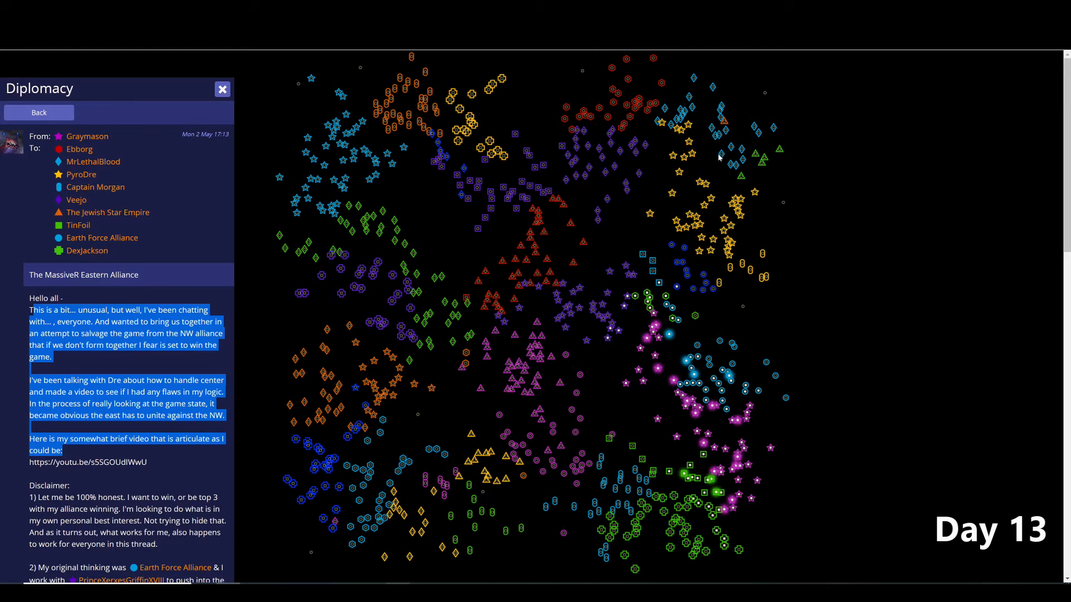
{"action": "mouse_move", "coordinate": [638, 517]}
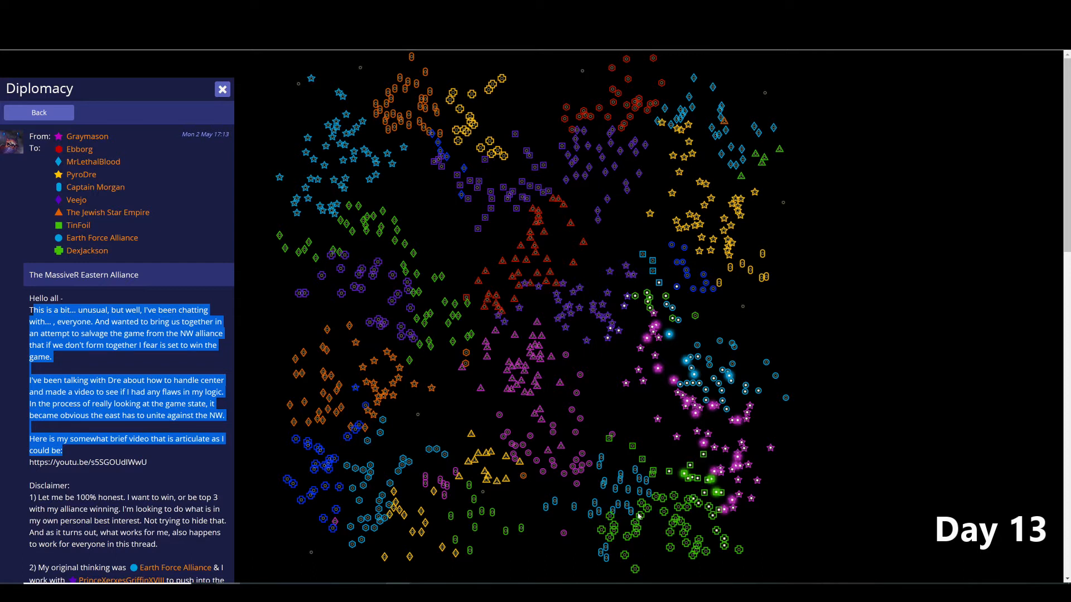
{"action": "mouse_move", "coordinate": [487, 470]}
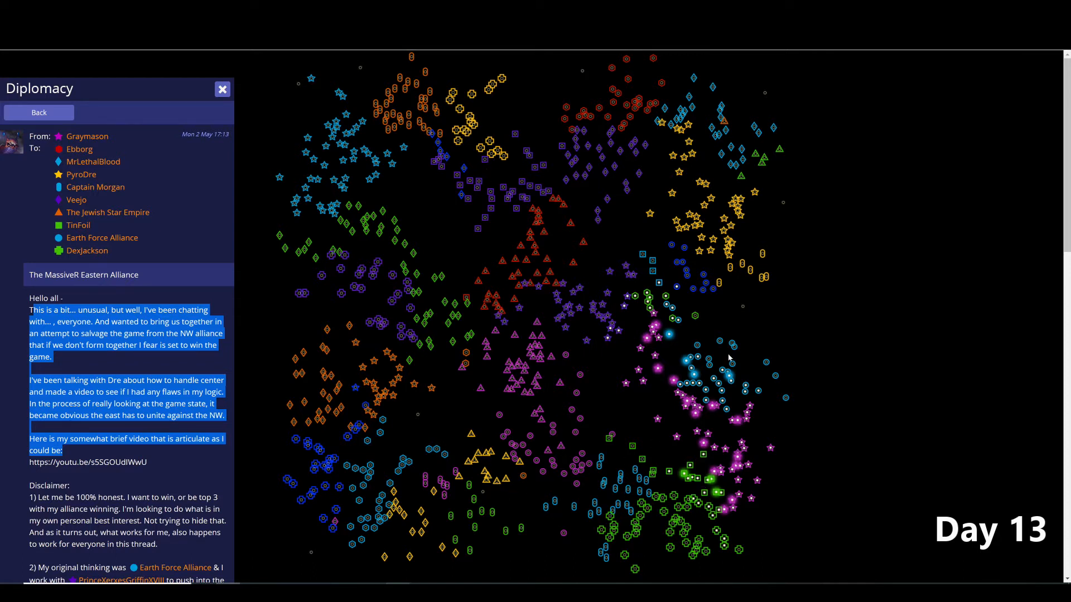
{"action": "mouse_move", "coordinate": [725, 367]}
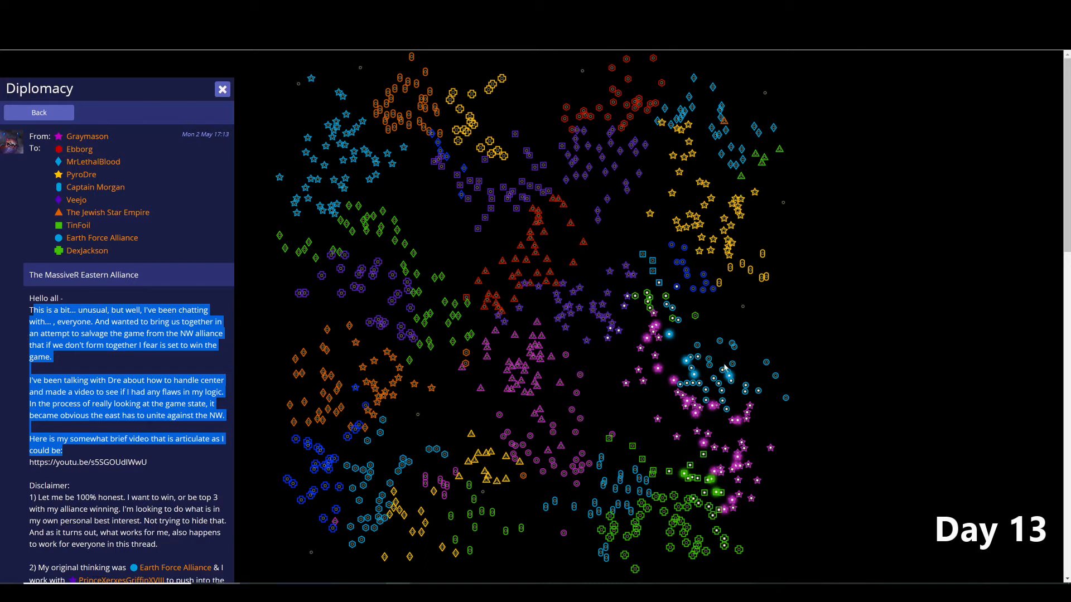
{"action": "mouse_move", "coordinate": [724, 335]}
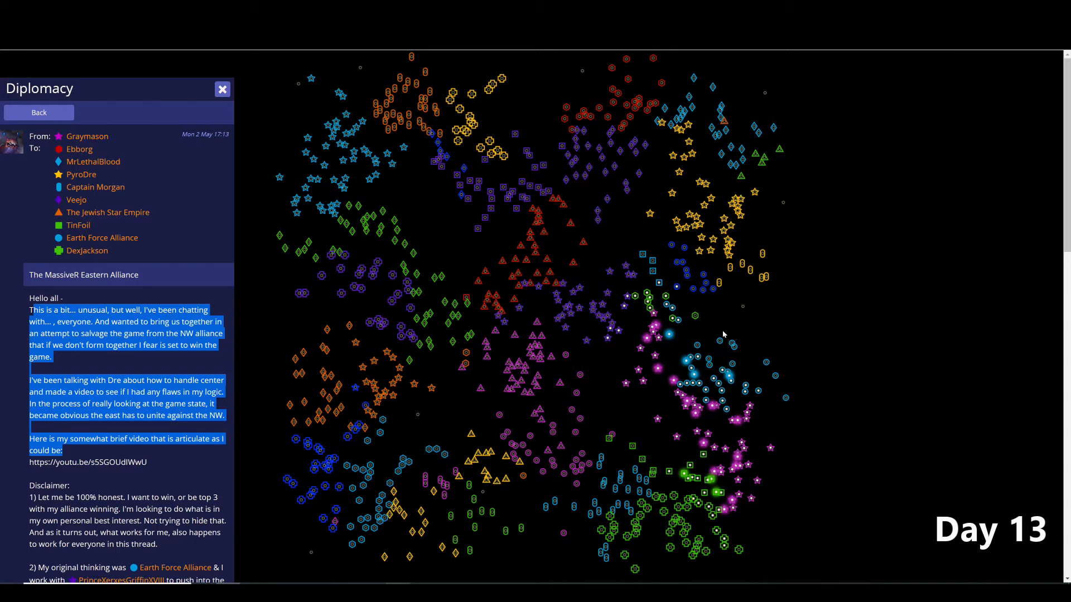
{"action": "mouse_move", "coordinate": [708, 246]}
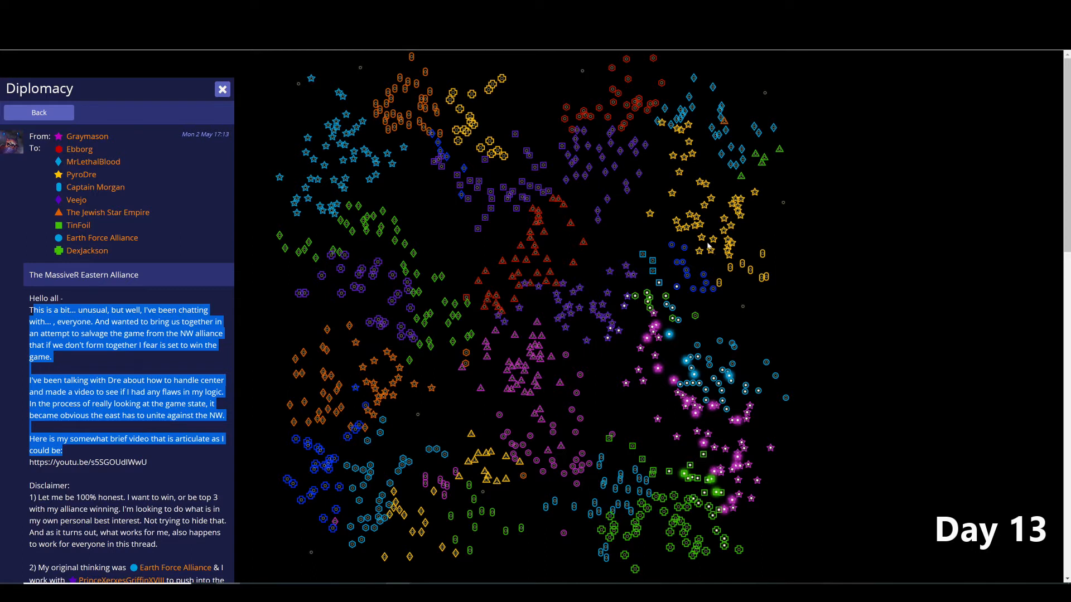
{"action": "mouse_move", "coordinate": [554, 154]}
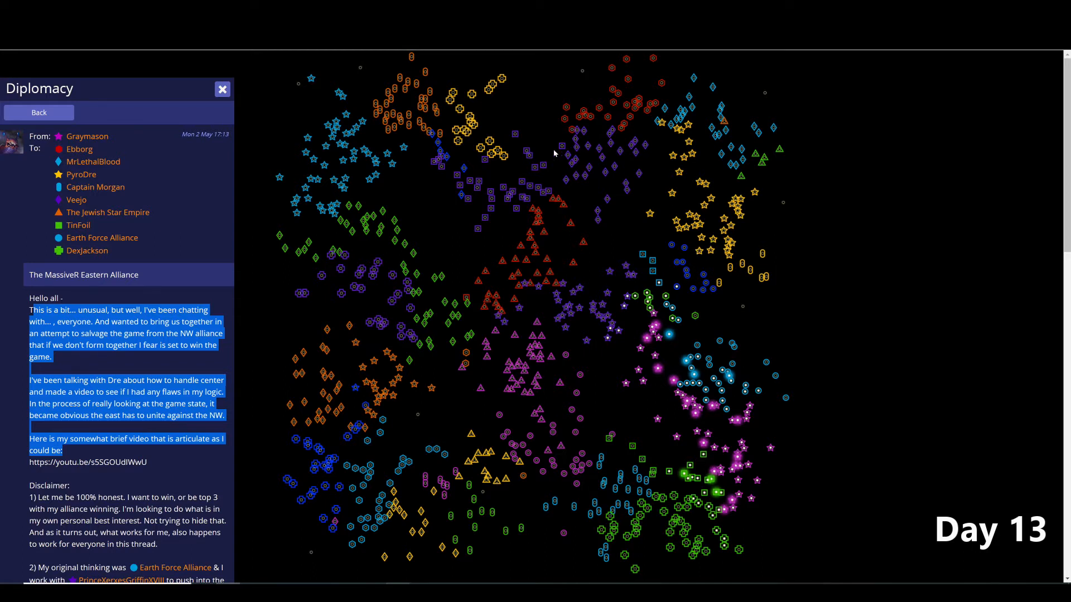
{"action": "mouse_move", "coordinate": [519, 421]}
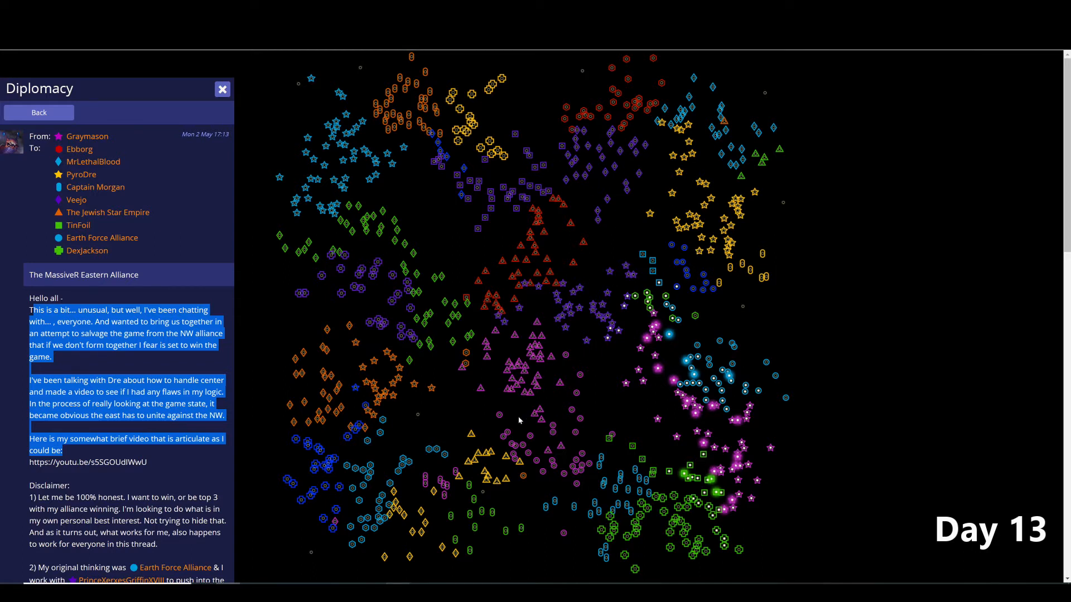
{"action": "mouse_move", "coordinate": [441, 261]}
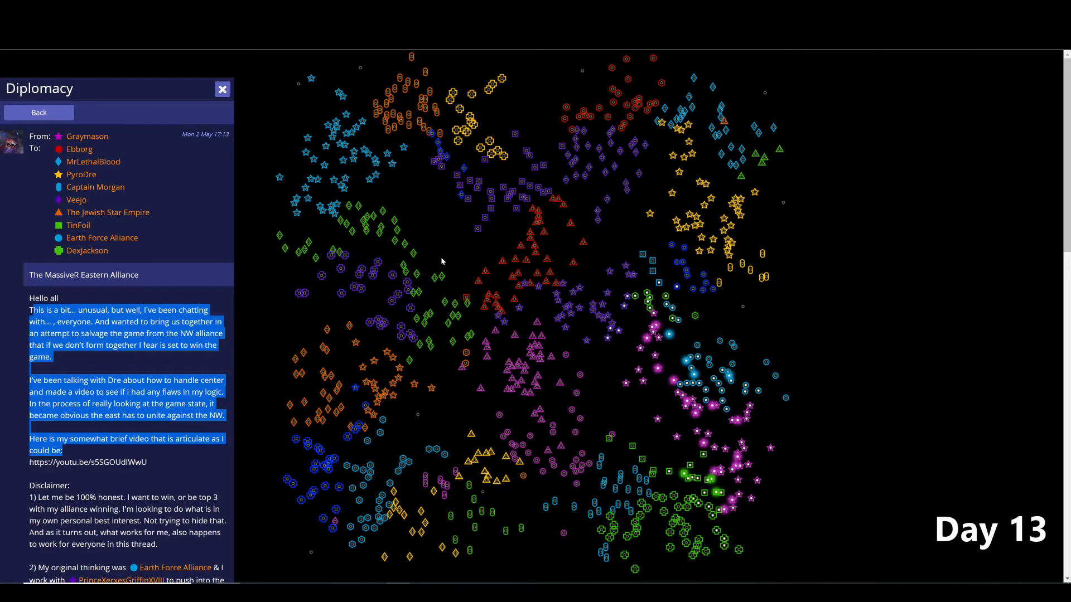
{"action": "scroll", "scroll_direction": "down", "scroll_amount": 3}
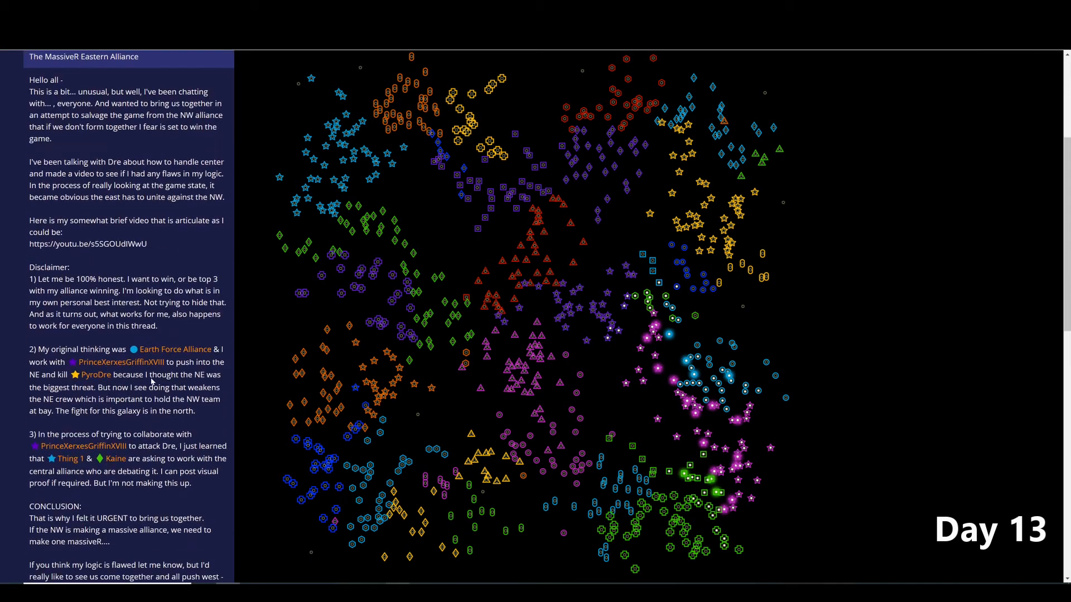
{"action": "scroll", "scroll_direction": "down", "scroll_amount": 3}
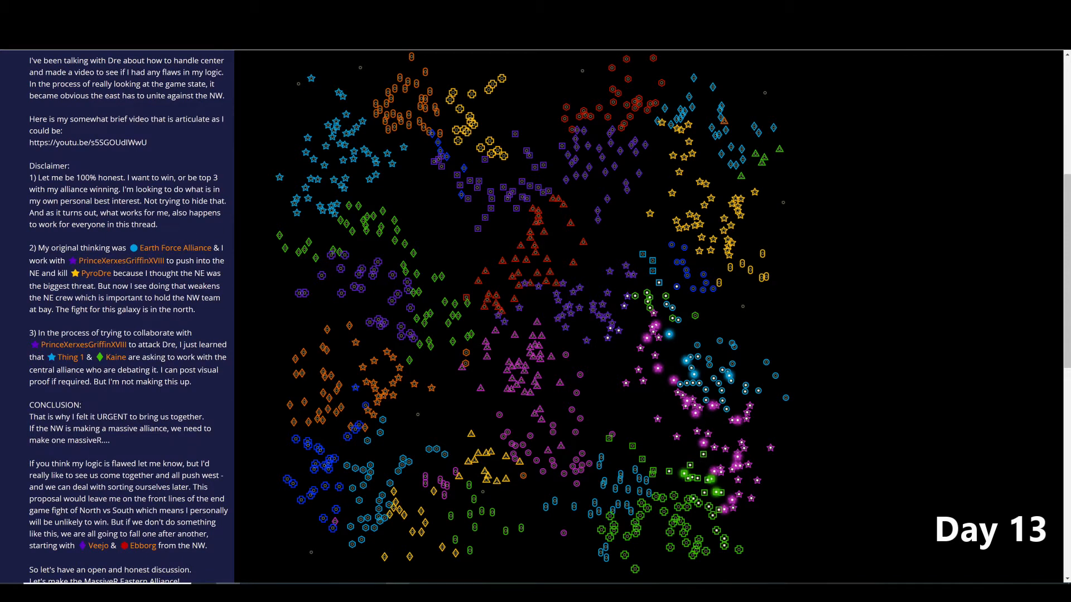
{"action": "mouse_move", "coordinate": [182, 225]}
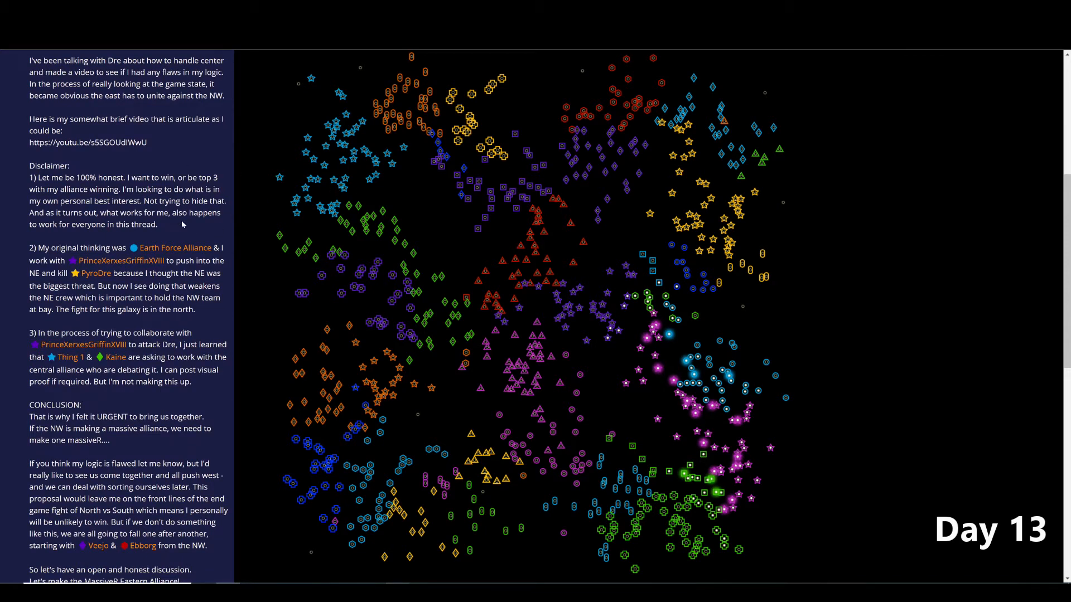
{"action": "scroll", "scroll_direction": "down", "scroll_amount": 3}
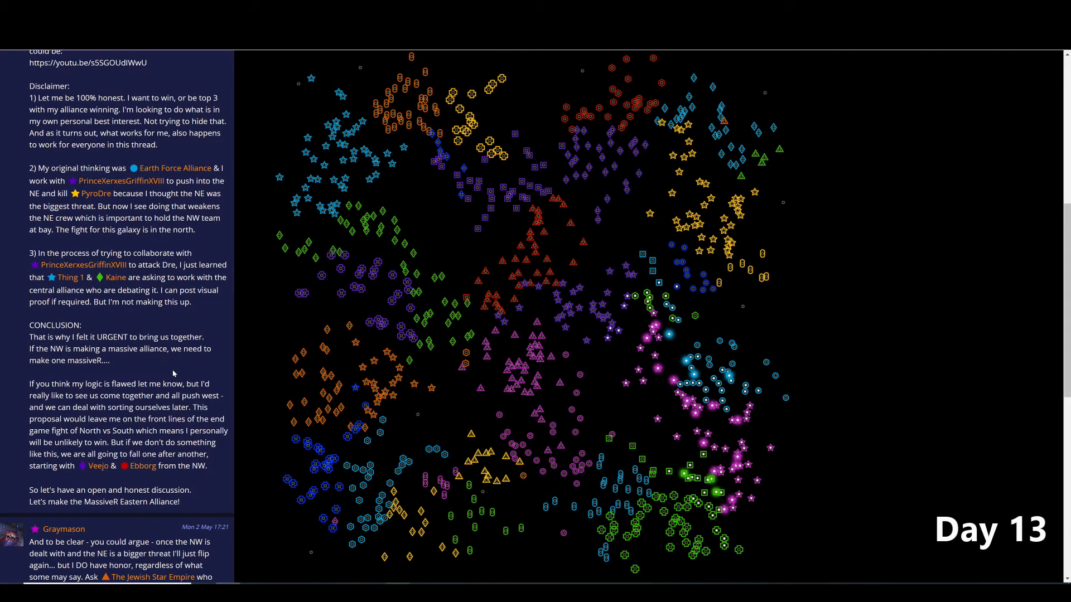
{"action": "mouse_move", "coordinate": [462, 252]}
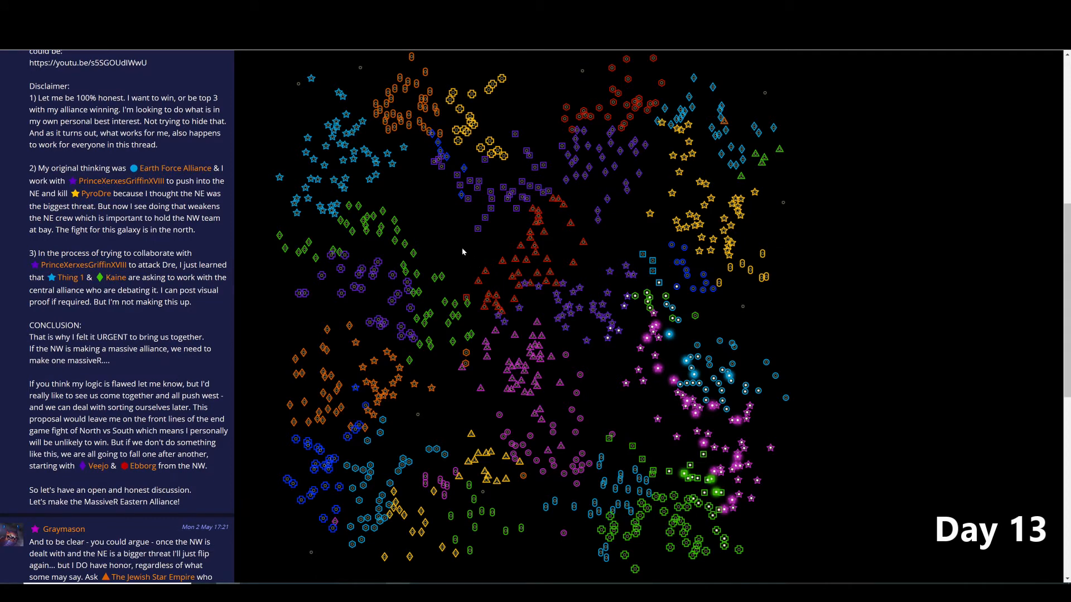
{"action": "mouse_move", "coordinate": [274, 140]}
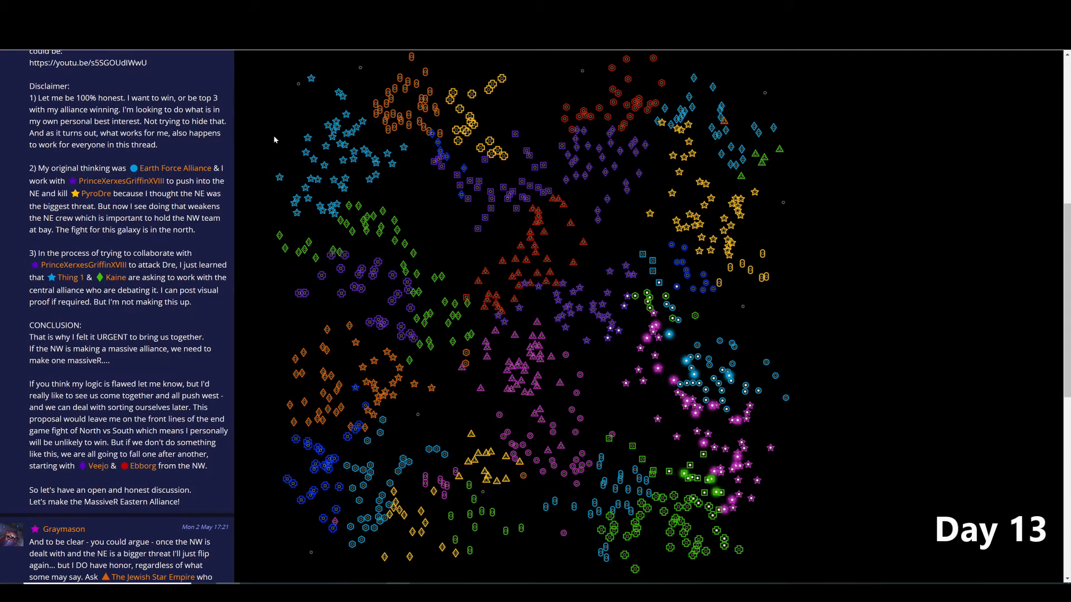
- Return to the inbox list and open the star-boundaries conversation
{"action": "left_click", "coordinate": [223, 62]}
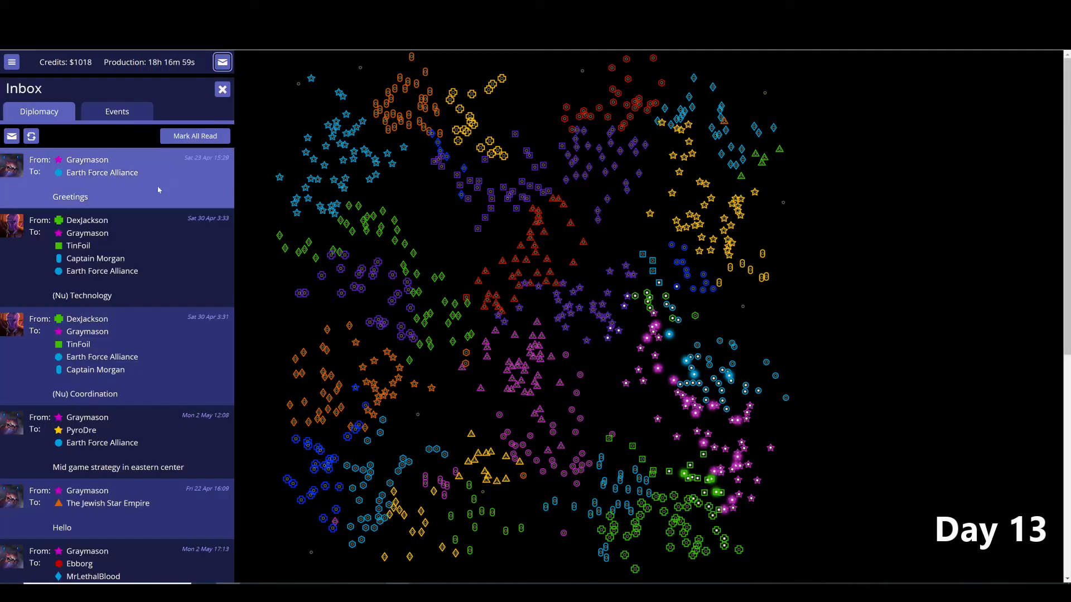
{"action": "left_click", "coordinate": [117, 440]}
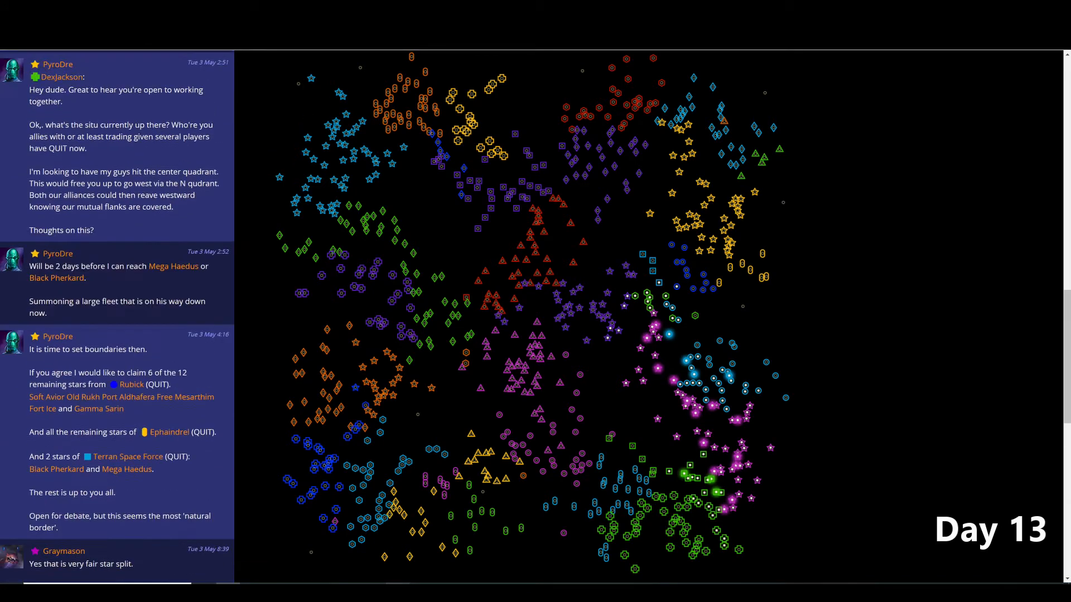
{"action": "scroll", "scroll_direction": "down", "scroll_amount": 3}
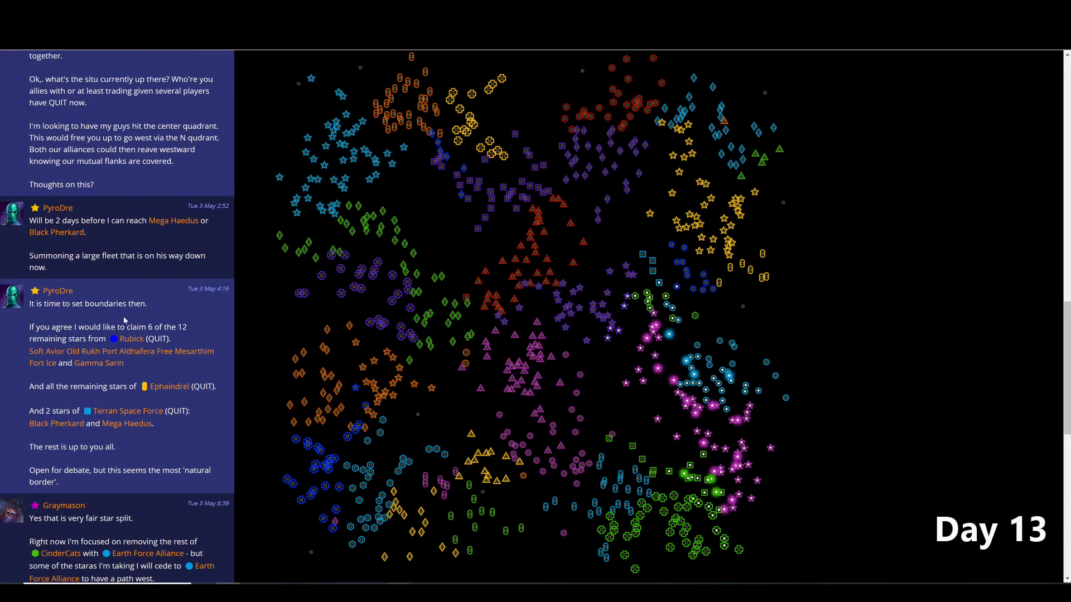
{"action": "scroll", "scroll_direction": "down", "scroll_amount": 3}
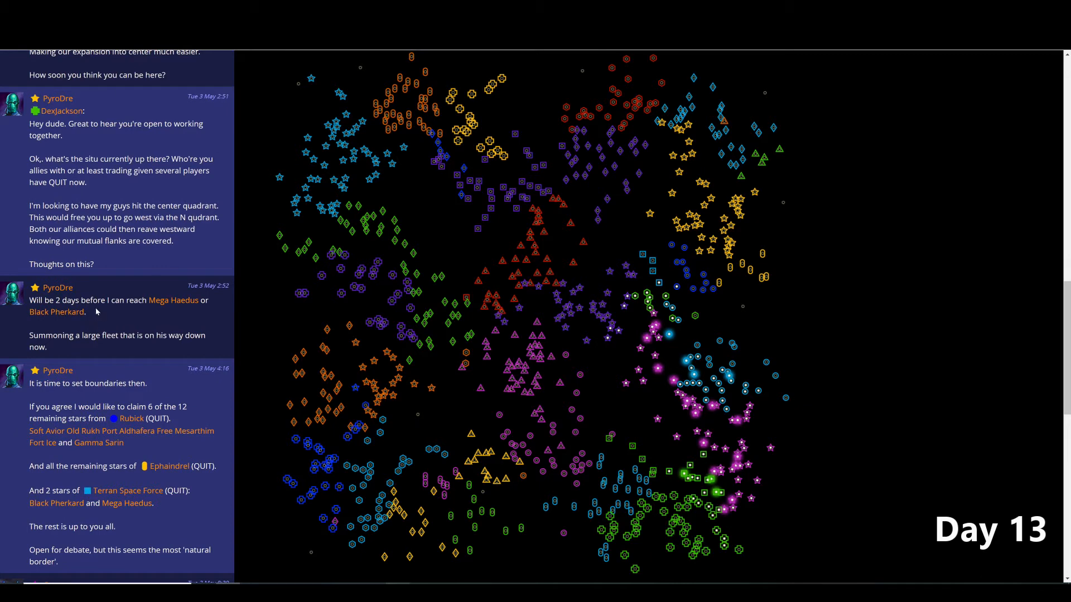
{"action": "mouse_move", "coordinate": [109, 280]}
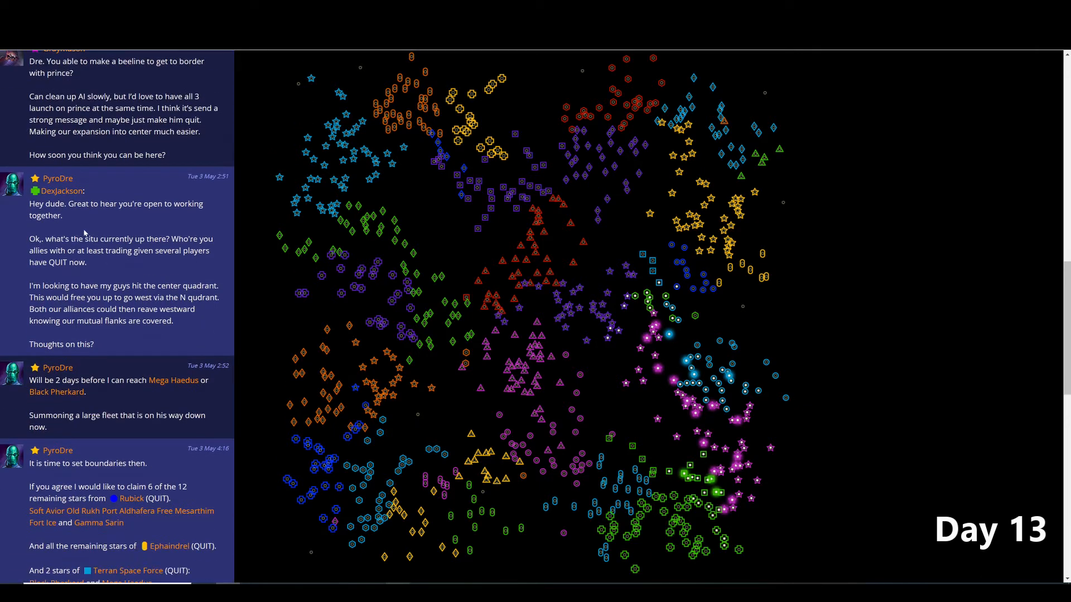
{"action": "mouse_move", "coordinate": [755, 175]}
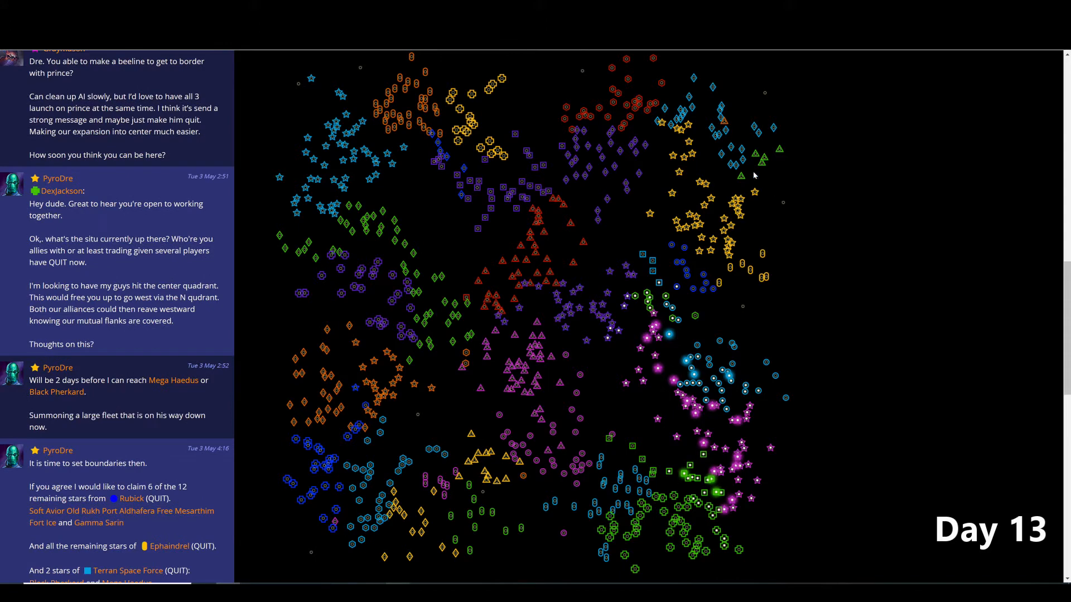
{"action": "mouse_move", "coordinate": [693, 362]}
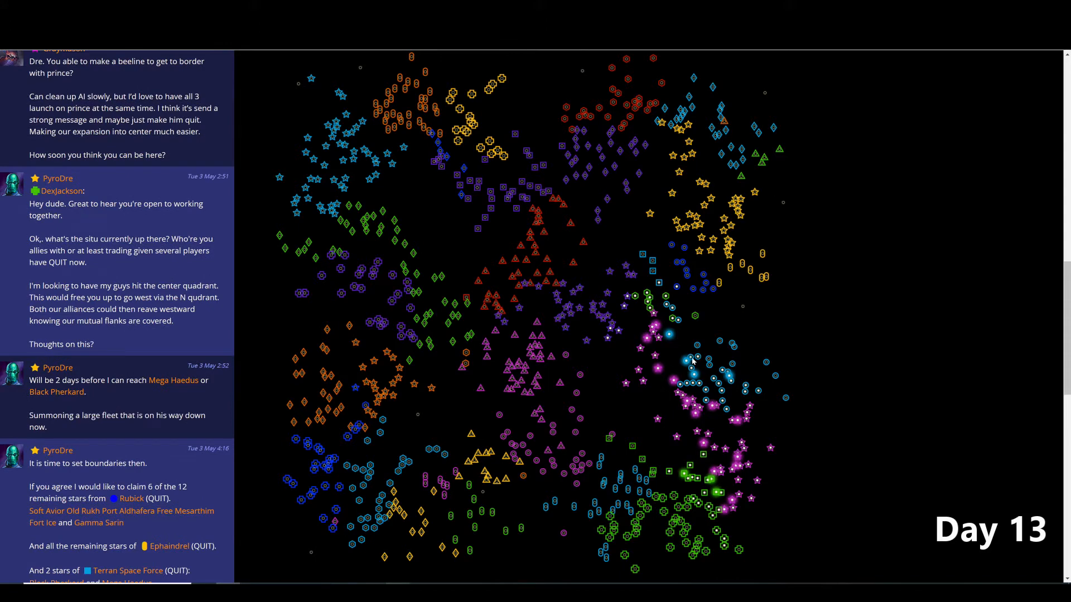
{"action": "mouse_move", "coordinate": [111, 324]}
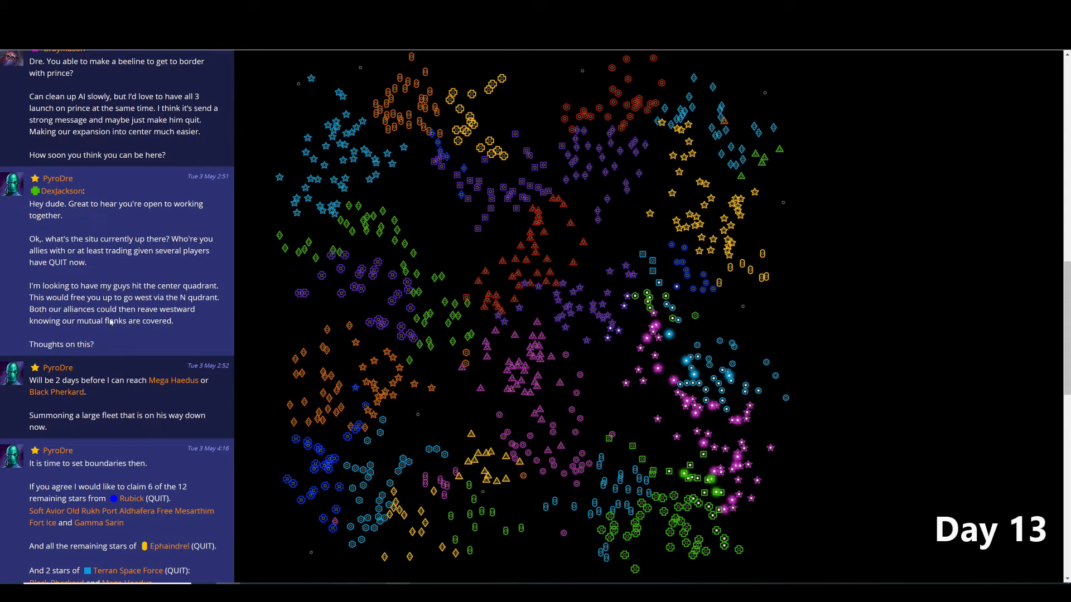
{"action": "scroll", "scroll_direction": "down", "scroll_amount": 3}
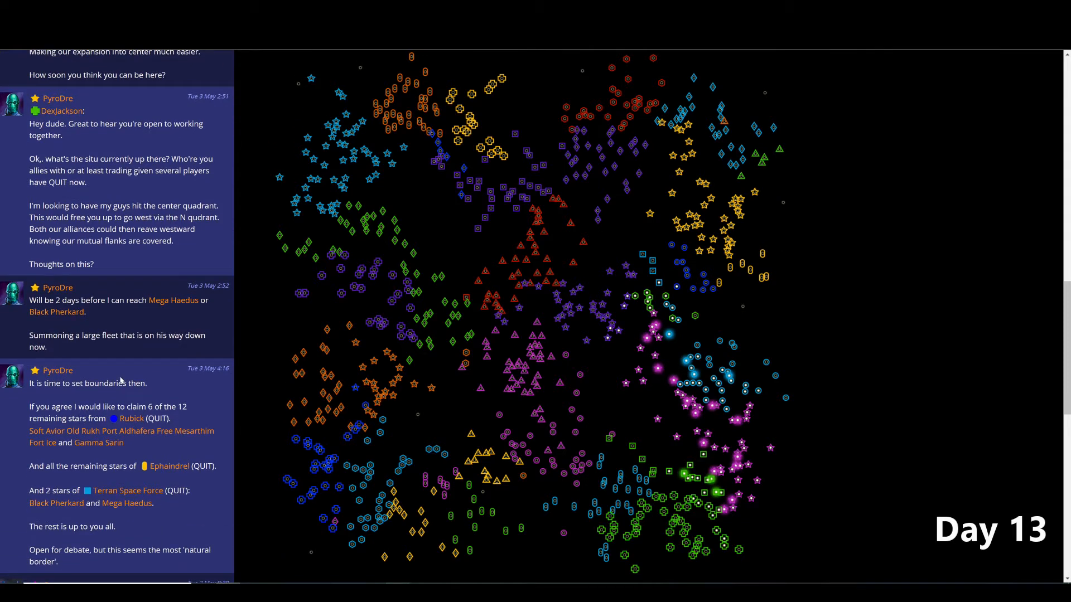
{"action": "scroll", "scroll_direction": "down", "scroll_amount": 3}
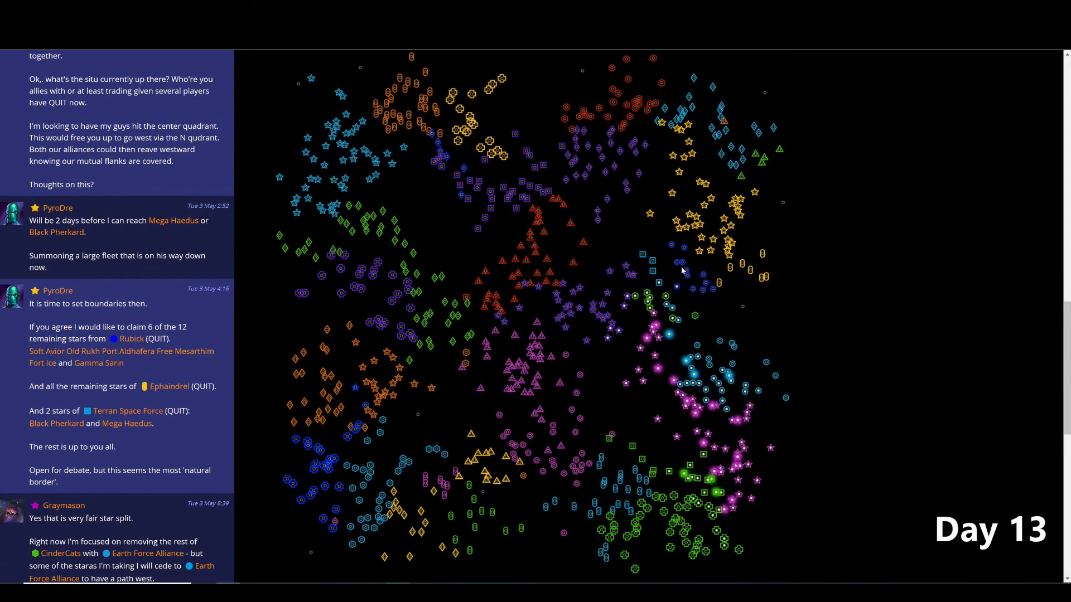
{"action": "scroll", "scroll_direction": "down", "scroll_amount": 3}
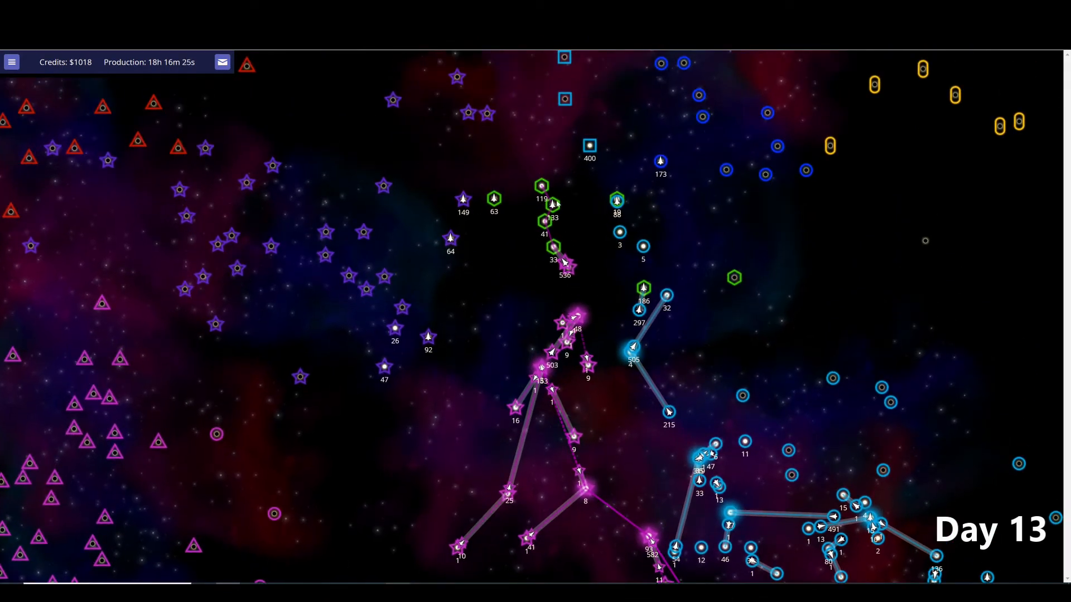
{"action": "mouse_move", "coordinate": [517, 199]}
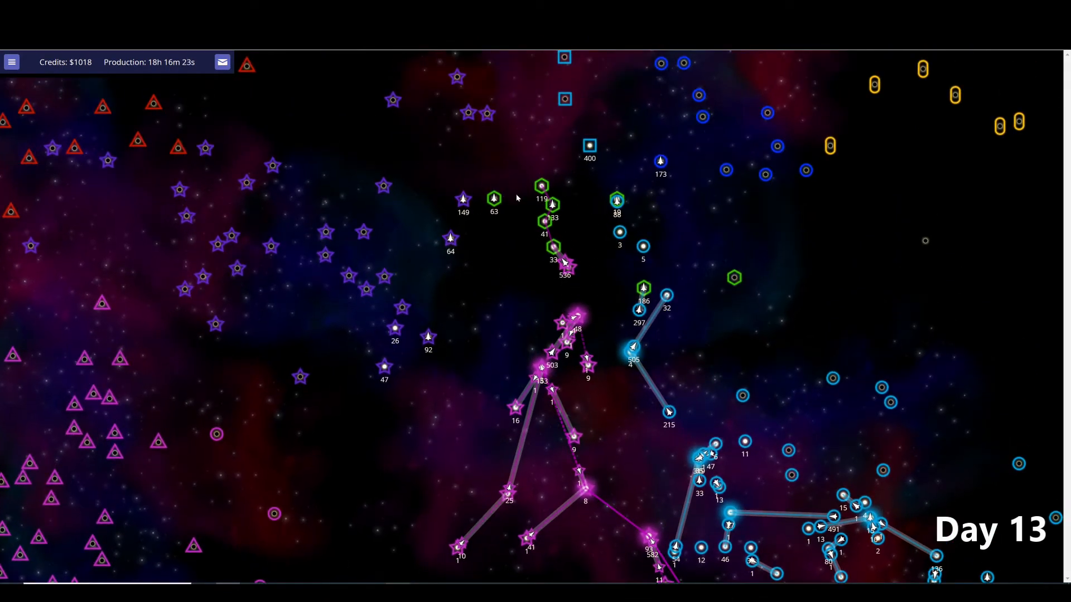
- View the Empire panels for PrinceXerxesGriffinXVIII (35 stars, 2327 ships) and then CinderCats (8 stars, 594 ships)
{"action": "left_click", "coordinate": [463, 199]}
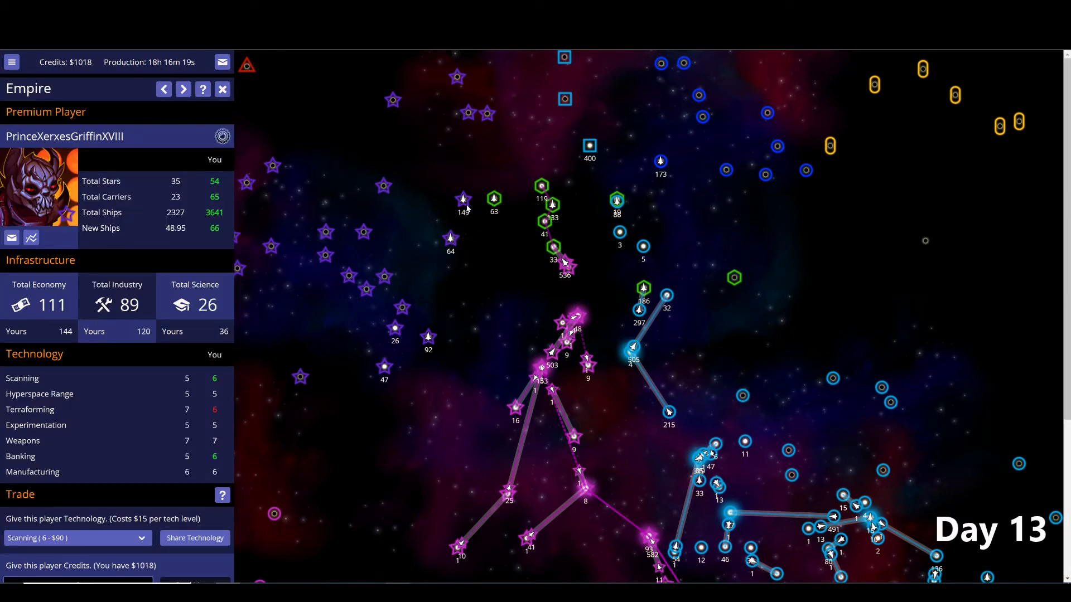
{"action": "left_click", "coordinate": [493, 198]}
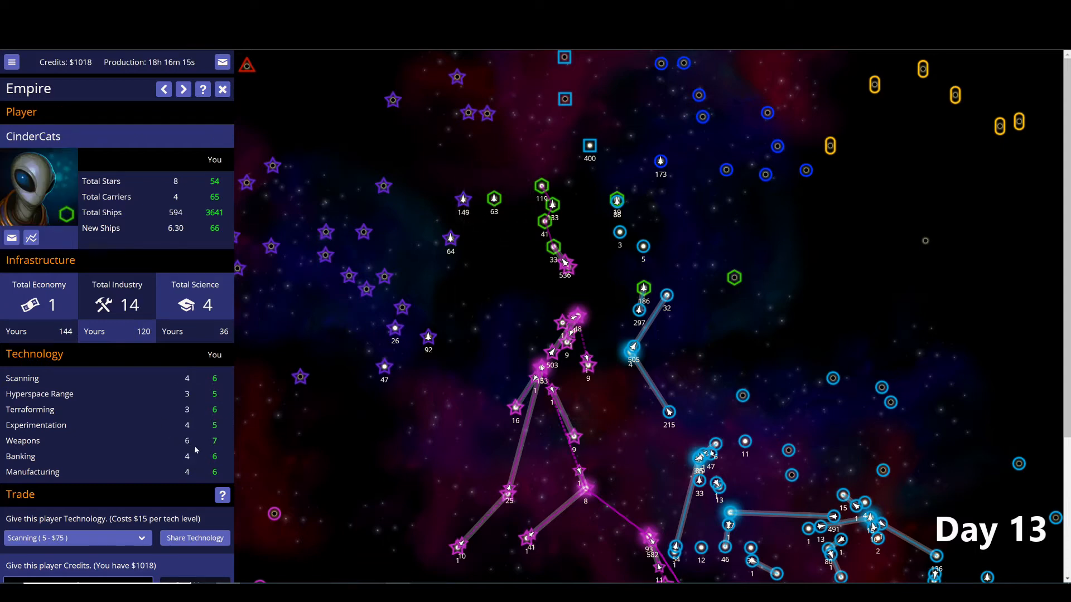
{"action": "mouse_move", "coordinate": [207, 292]}
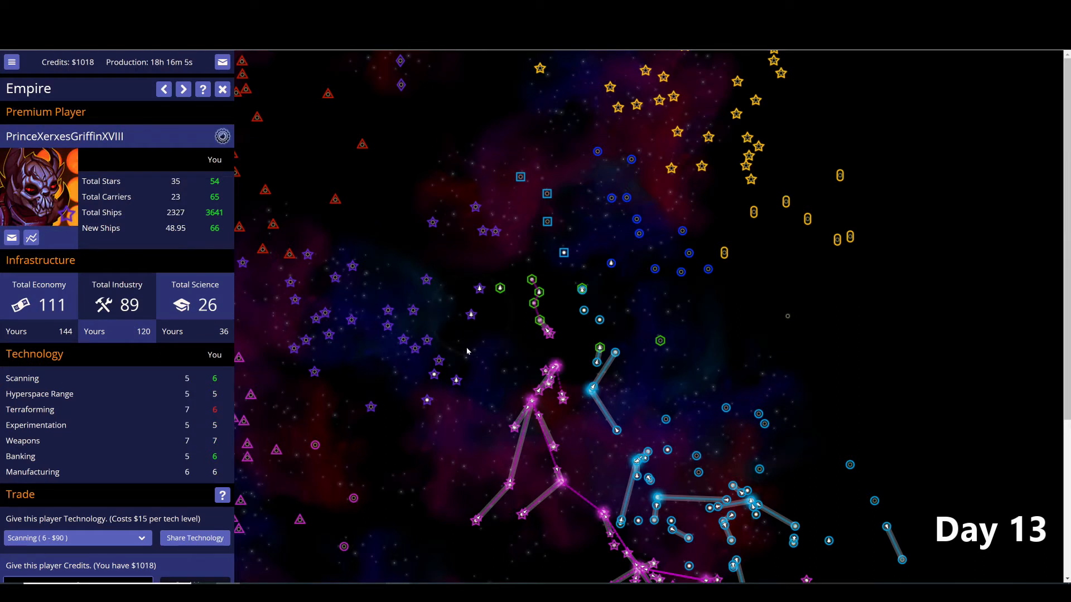
{"action": "mouse_move", "coordinate": [468, 357]}
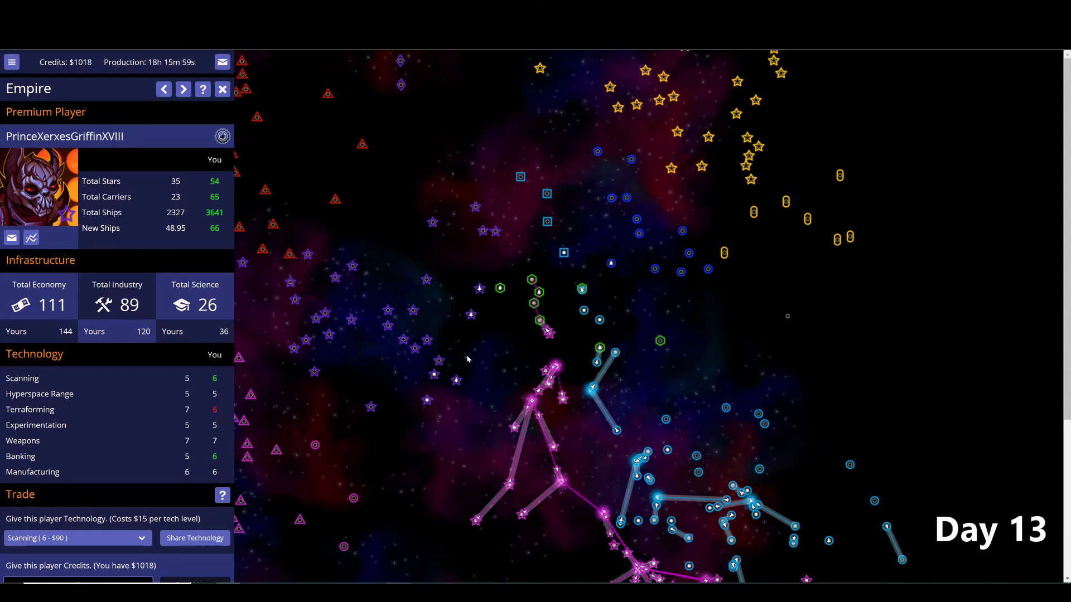
{"action": "mouse_move", "coordinate": [688, 130]}
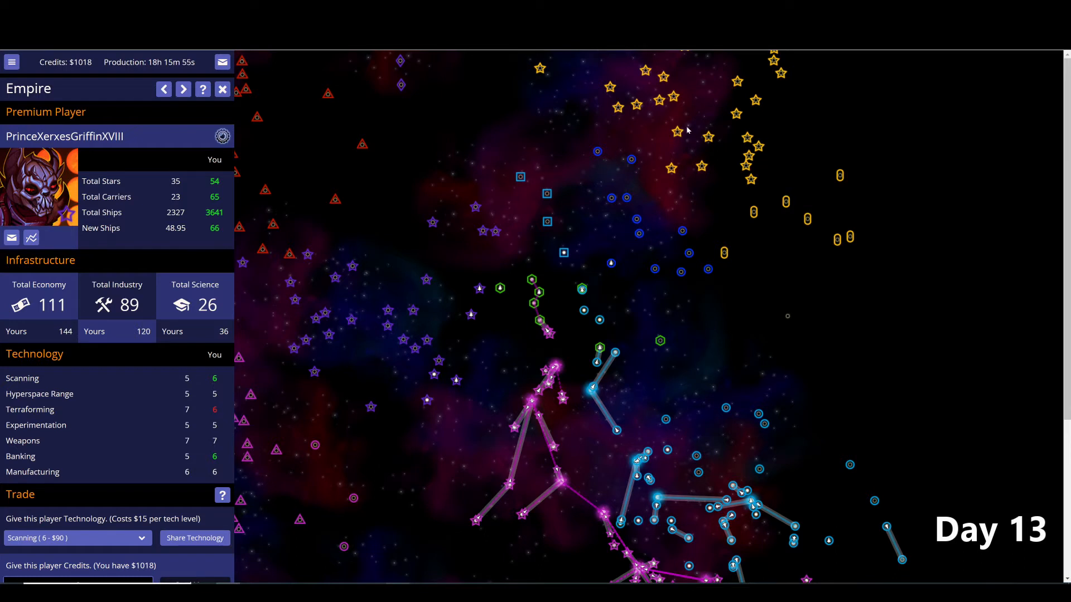
{"action": "mouse_move", "coordinate": [610, 282]}
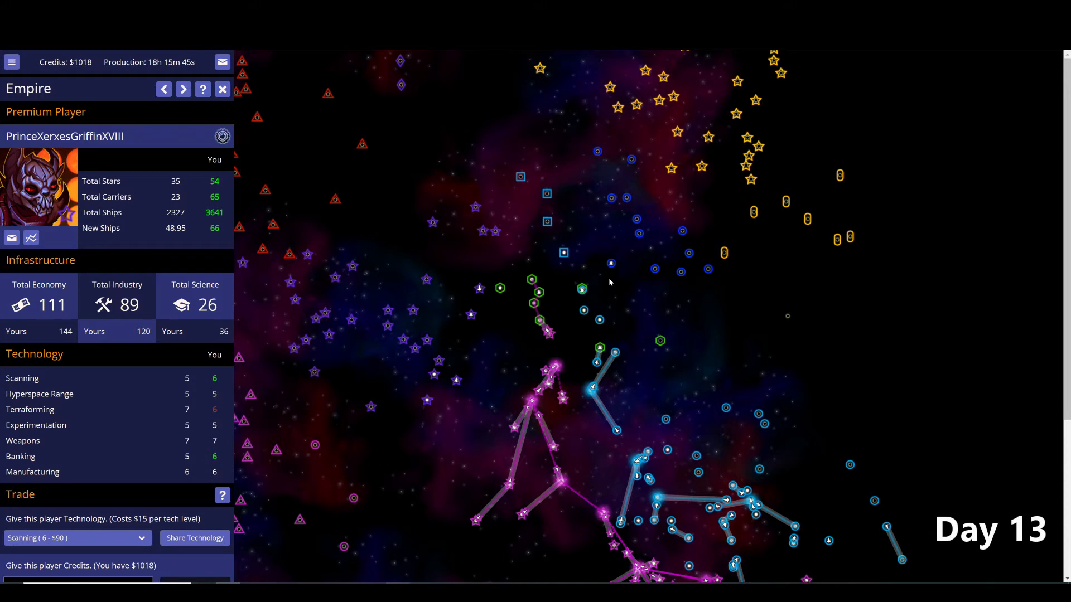
{"action": "mouse_move", "coordinate": [600, 345]}
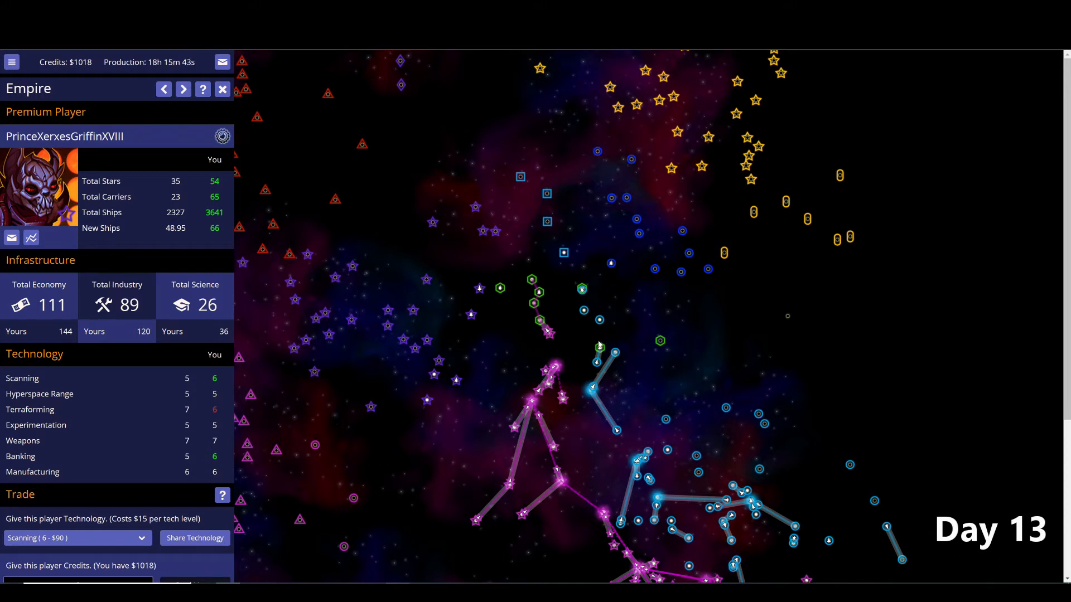
- Reopen the MassiveR Eastern Alliance thread and scroll to the replies from Graymason and The Jewish Star Empire
{"action": "left_click", "coordinate": [221, 62]}
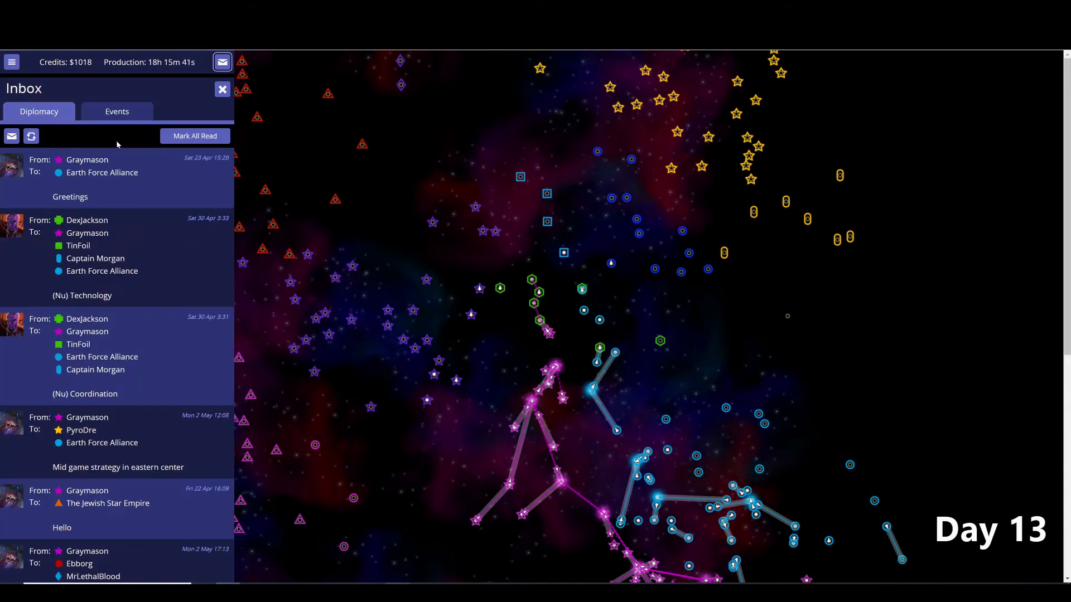
{"action": "scroll", "scroll_direction": "down", "scroll_amount": 3}
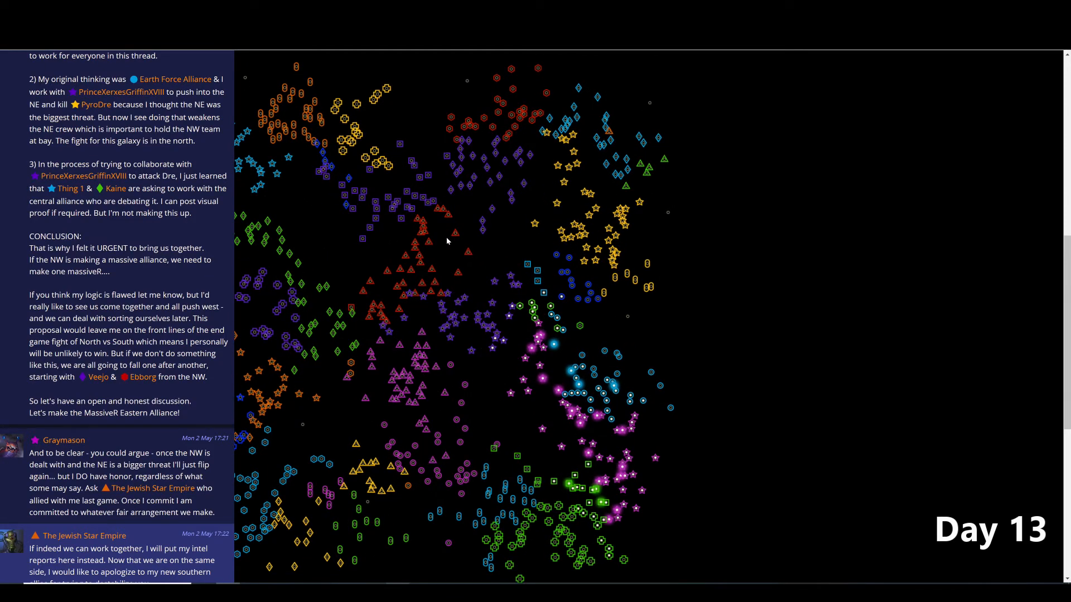
{"action": "mouse_move", "coordinate": [478, 254]}
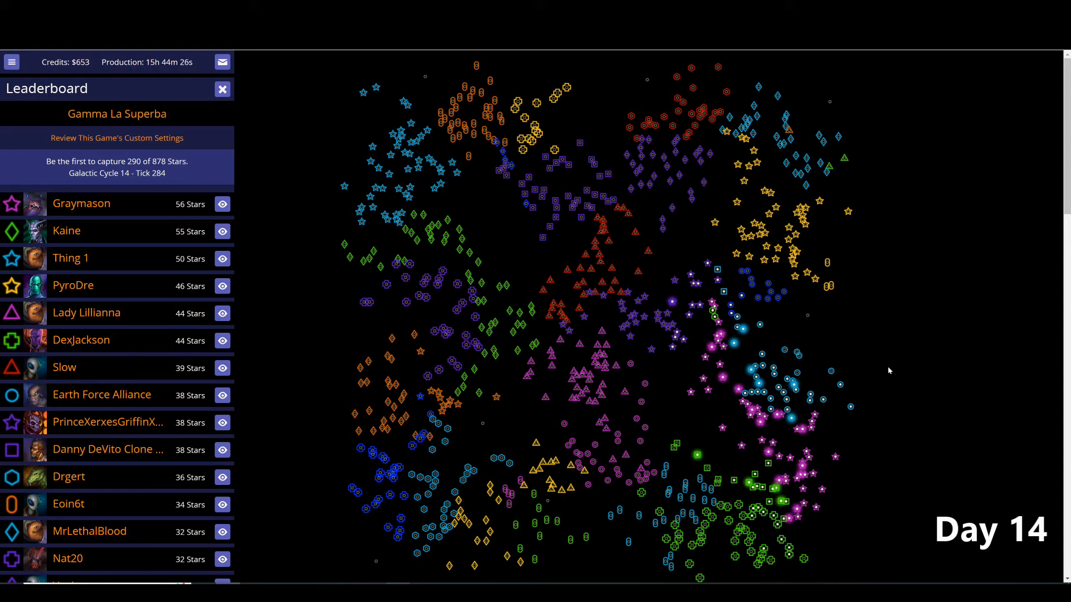
{"action": "mouse_move", "coordinate": [818, 355]}
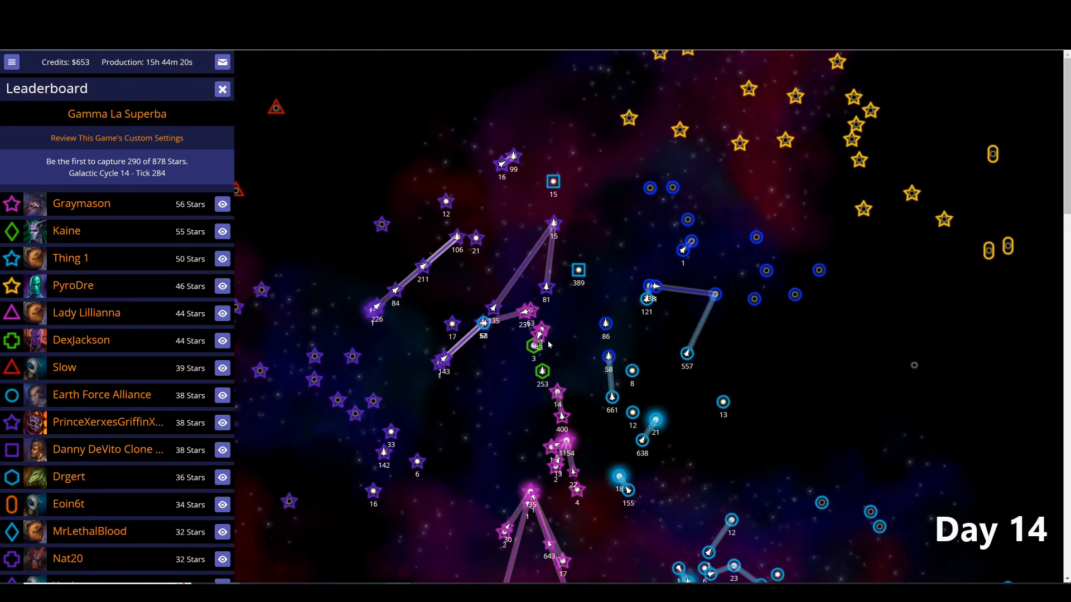
- Check the purple star empire's updated stats, then close its Empire report
{"action": "left_click", "coordinate": [222, 423]}
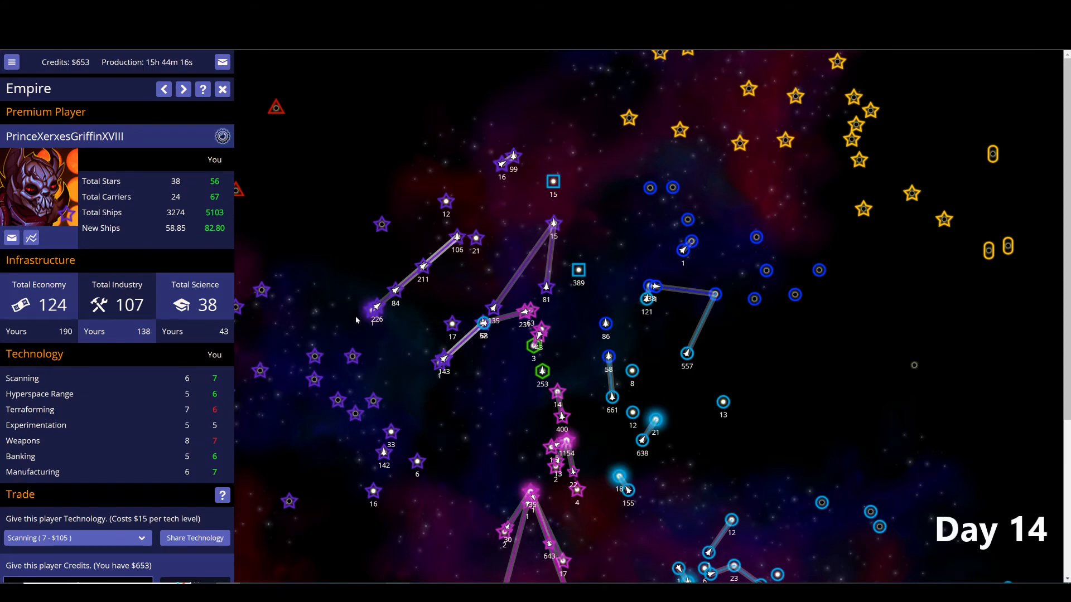
{"action": "mouse_move", "coordinate": [369, 326]}
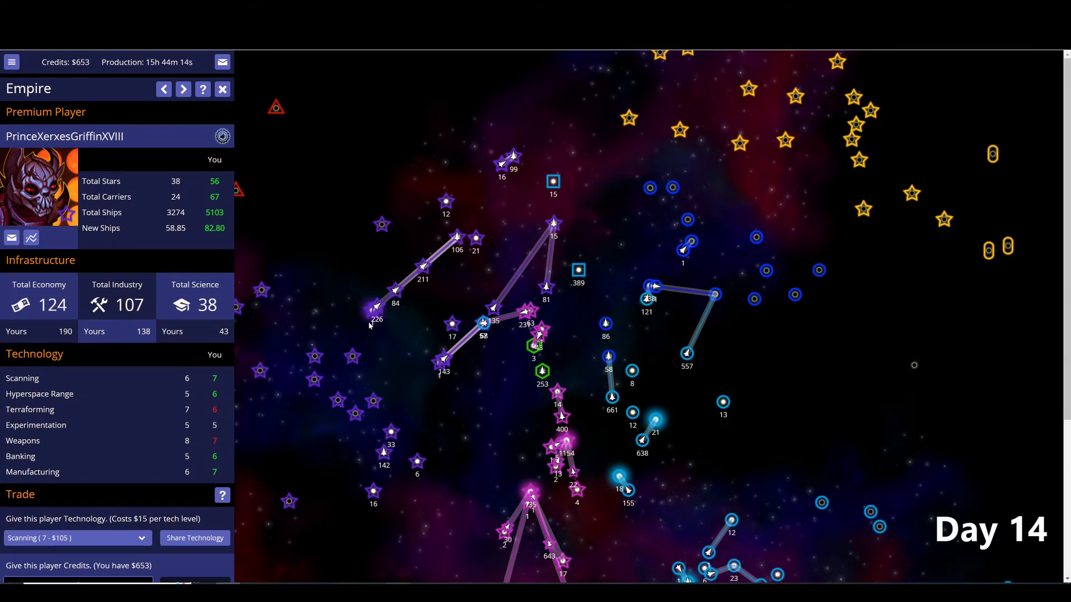
{"action": "mouse_move", "coordinate": [383, 341]}
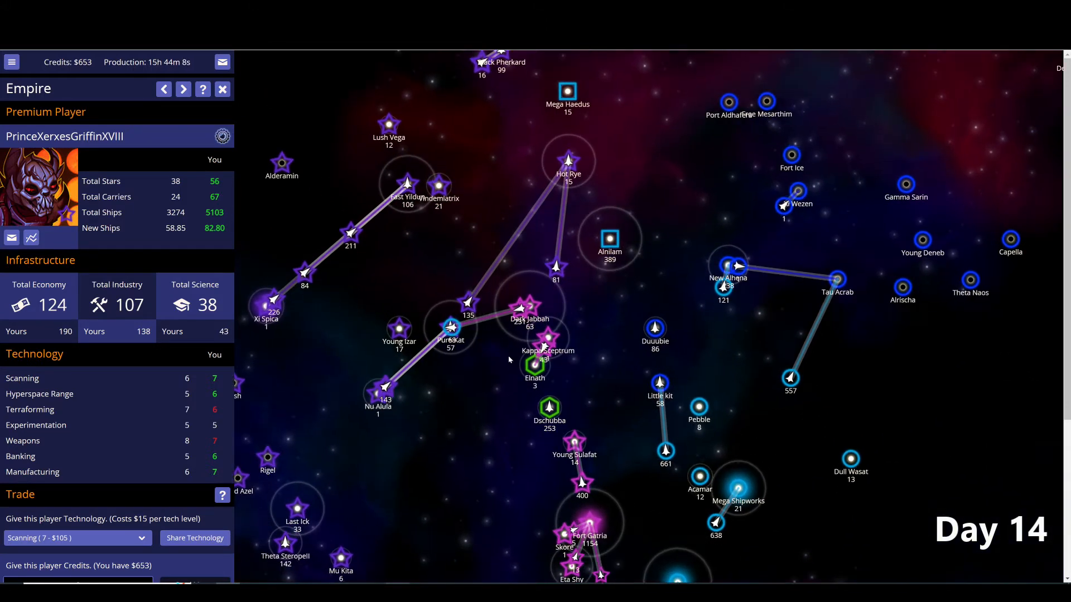
{"action": "left_click", "coordinate": [182, 89]}
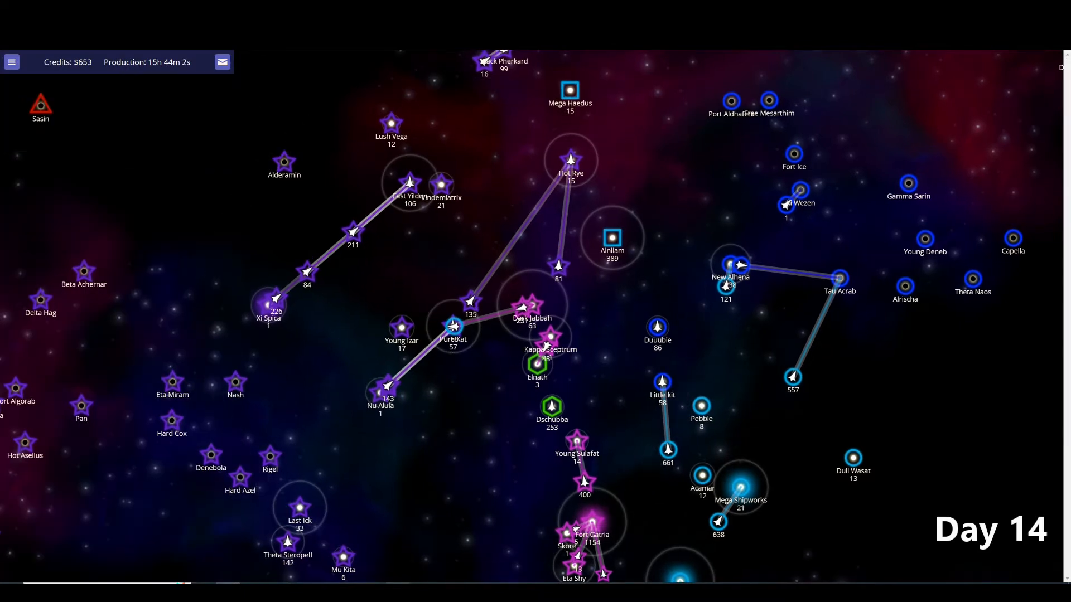
- Bring up the diplomatic messages showing the Day 14 Graymason–Lady Lillianna conversation
{"action": "left_click", "coordinate": [222, 63]}
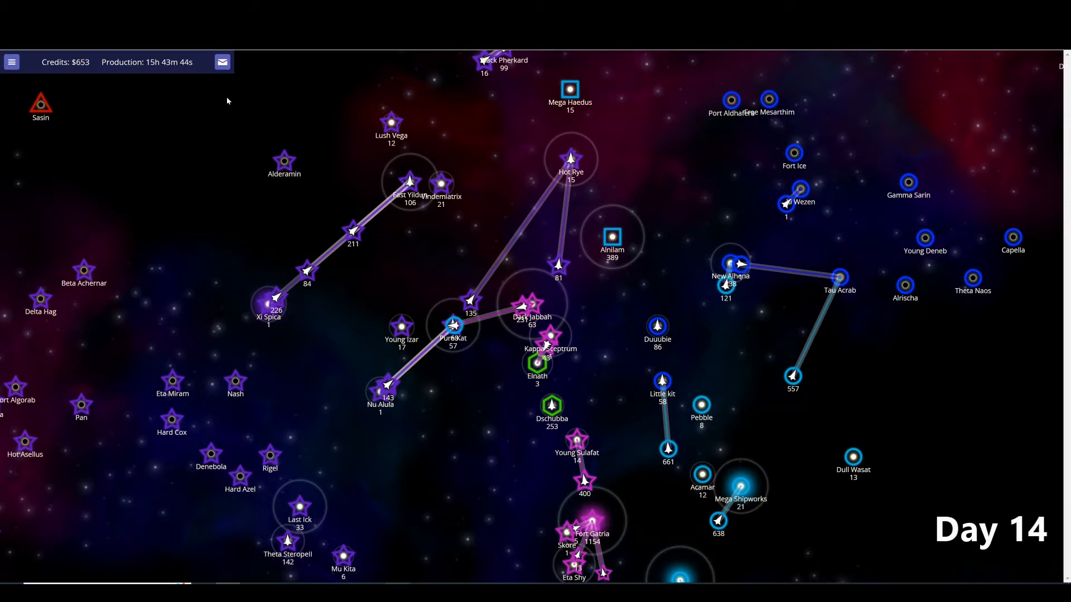
{"action": "left_click", "coordinate": [222, 62]}
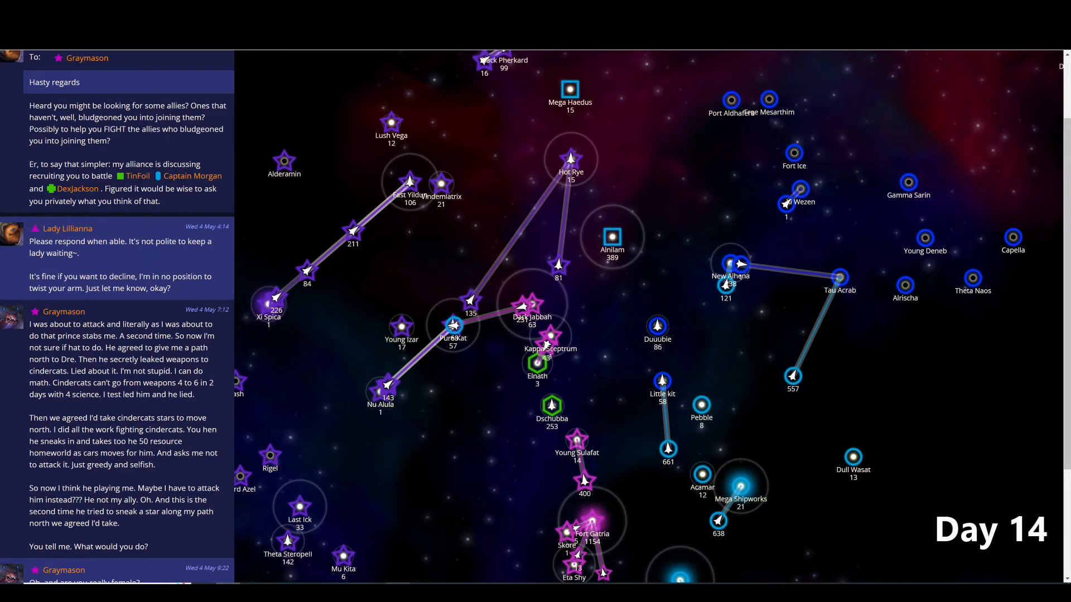
{"action": "mouse_move", "coordinate": [432, 470]}
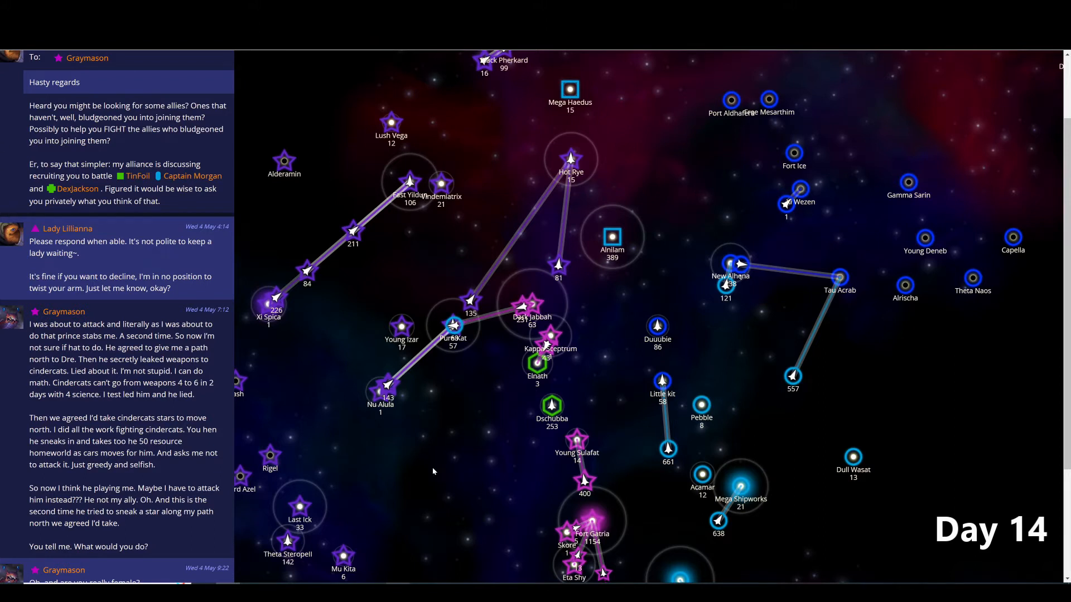
{"action": "mouse_move", "coordinate": [450, 508]}
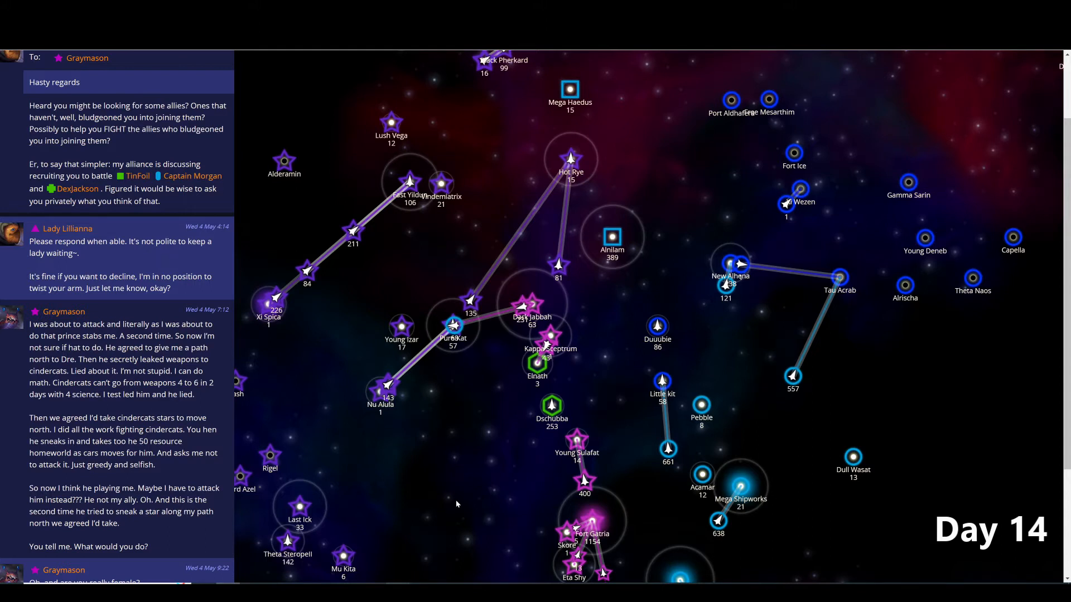
{"action": "mouse_move", "coordinate": [238, 332]}
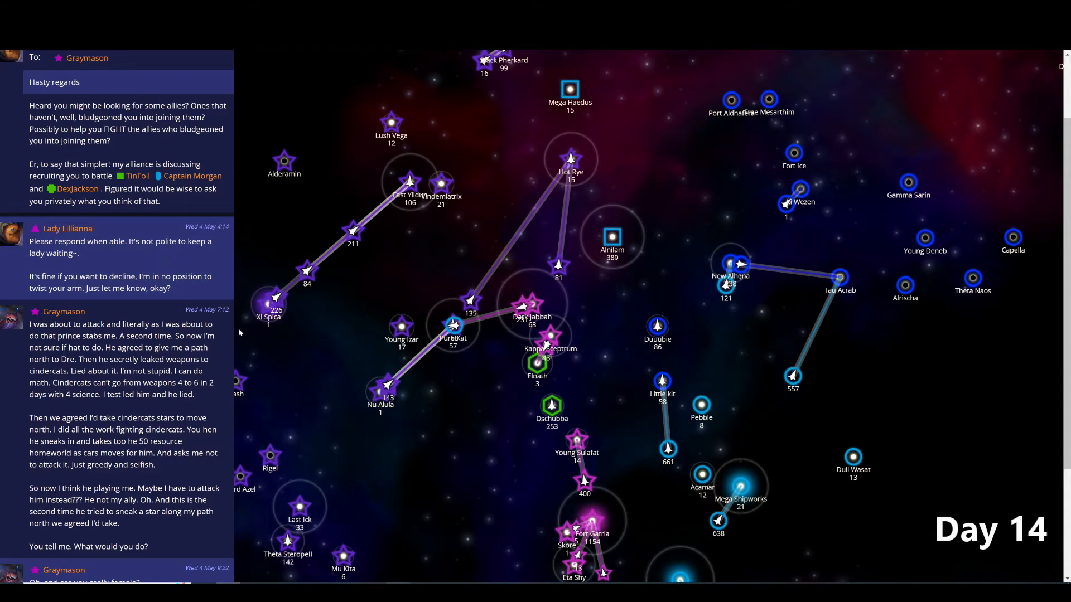
{"action": "scroll", "scroll_direction": "down", "scroll_amount": 3}
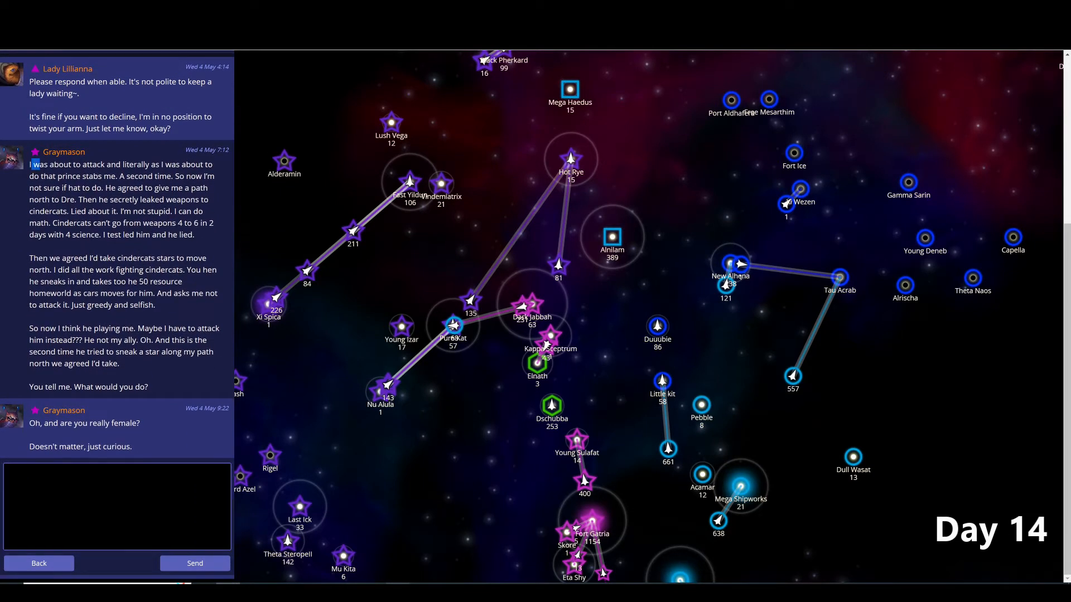
{"action": "left_click_drag", "start_coordinate": [32, 164], "coordinate": [195, 264]}
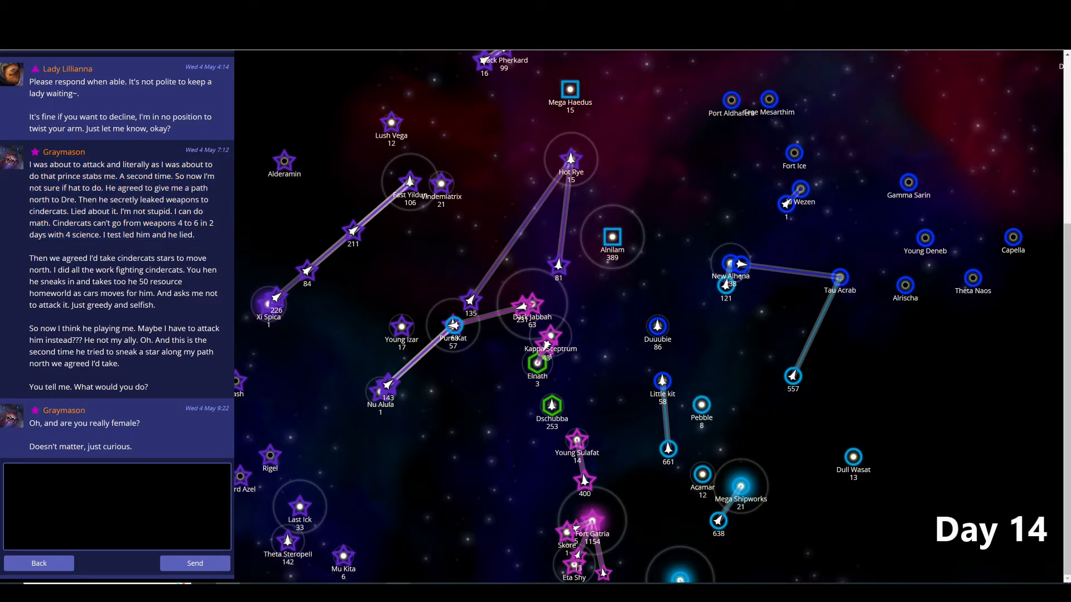
{"action": "mouse_move", "coordinate": [348, 345]}
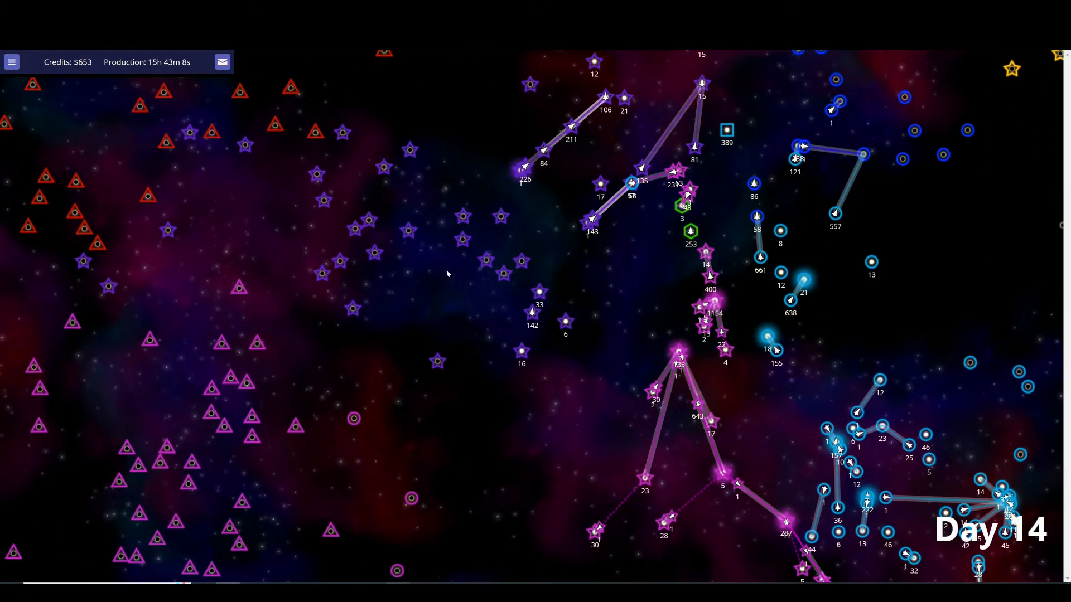
{"action": "mouse_move", "coordinate": [504, 455]}
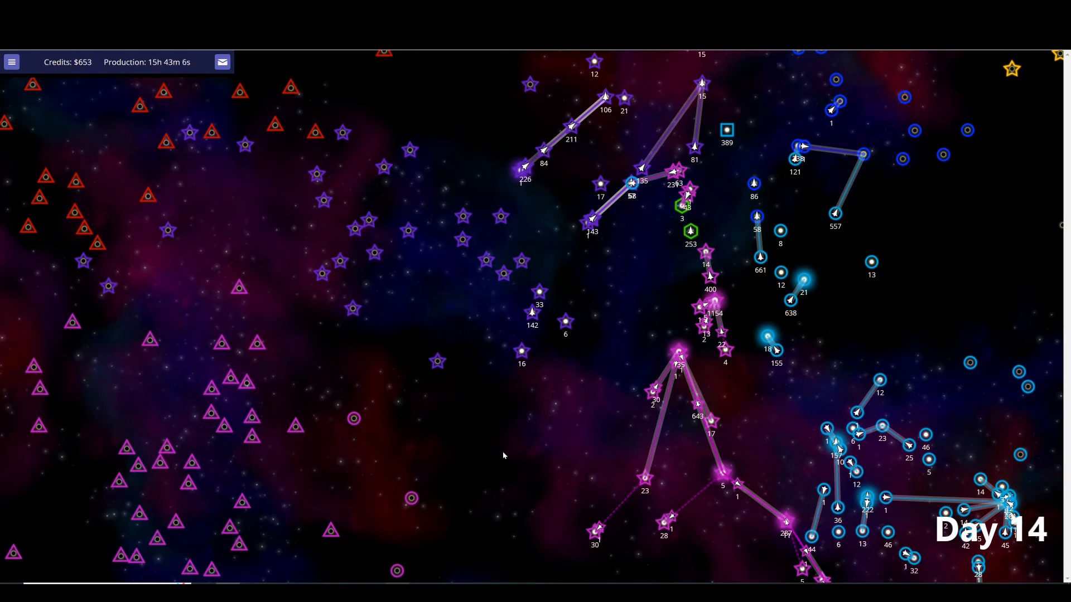
{"action": "mouse_move", "coordinate": [430, 386]}
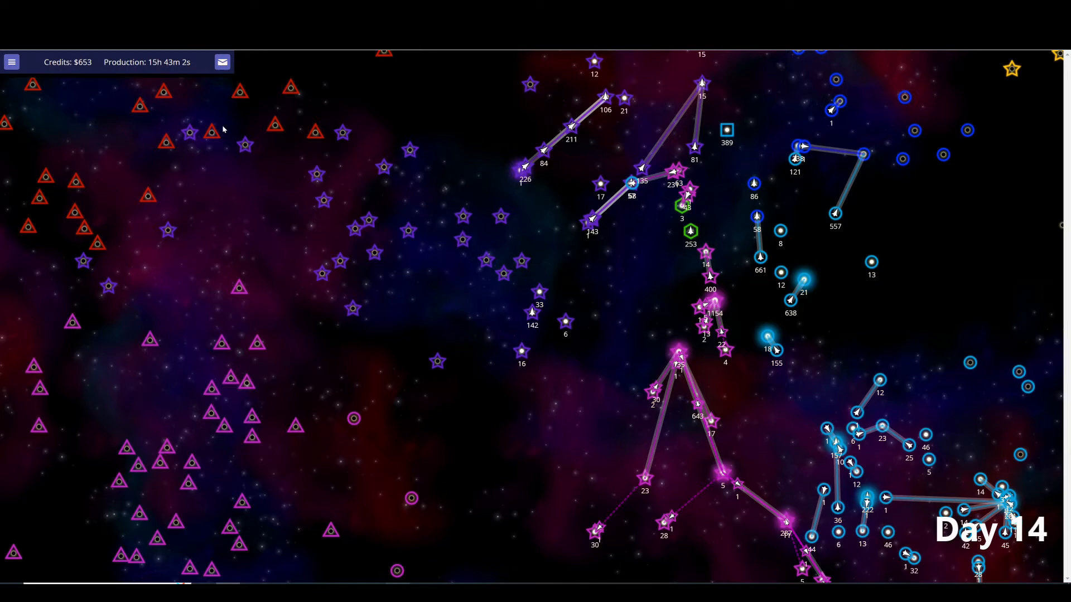
- Close the message panel to return to the wider galaxy map
{"action": "left_click", "coordinate": [222, 61]}
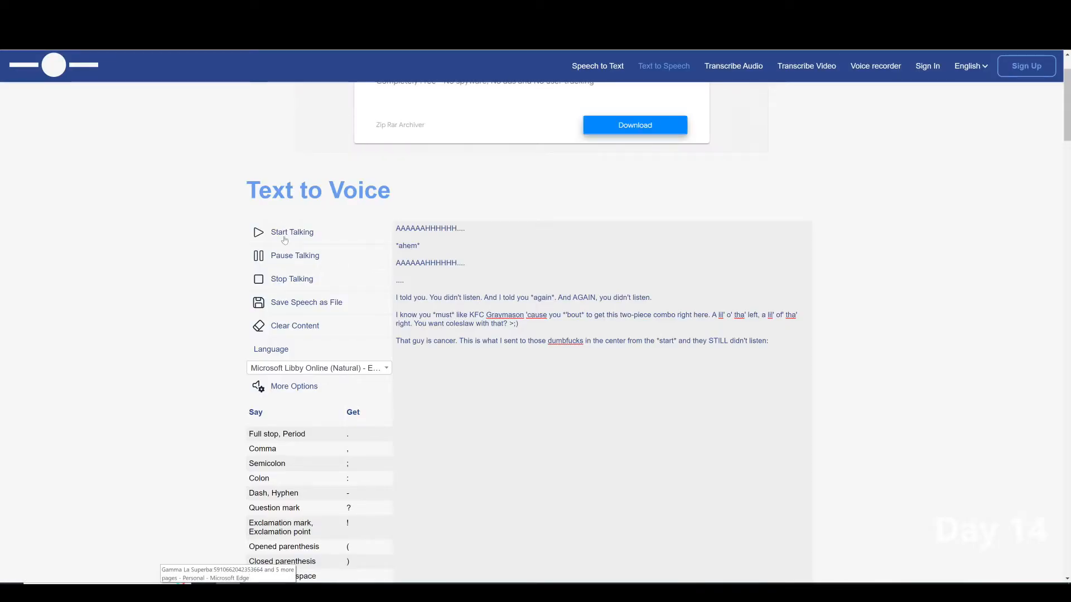
- Have the Text to Voice page speak the pasted message mocking Graymason
{"action": "left_click", "coordinate": [284, 232]}
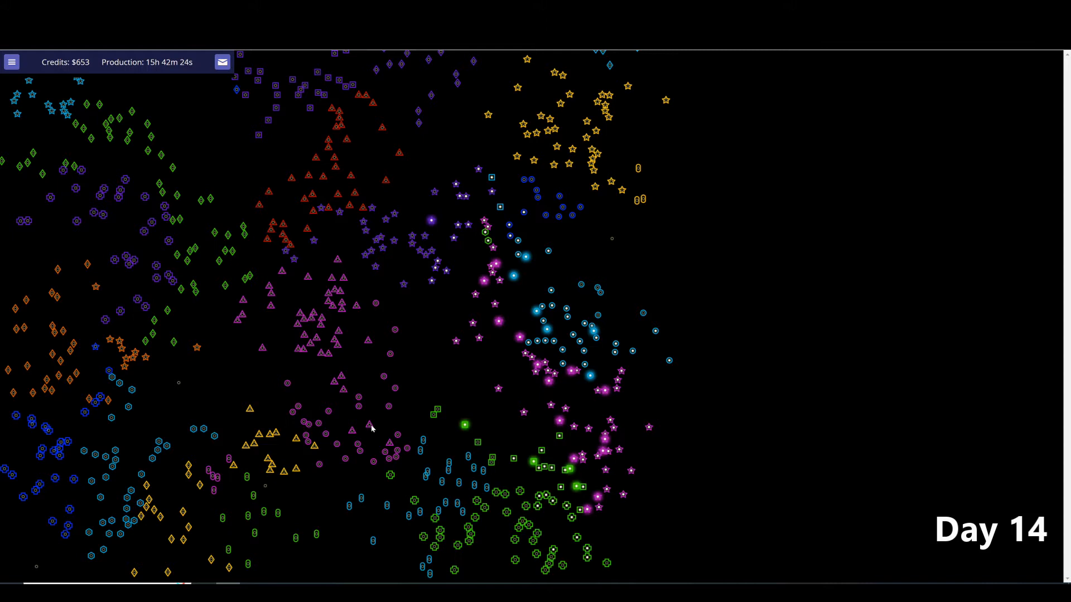
{"action": "mouse_move", "coordinate": [453, 301]}
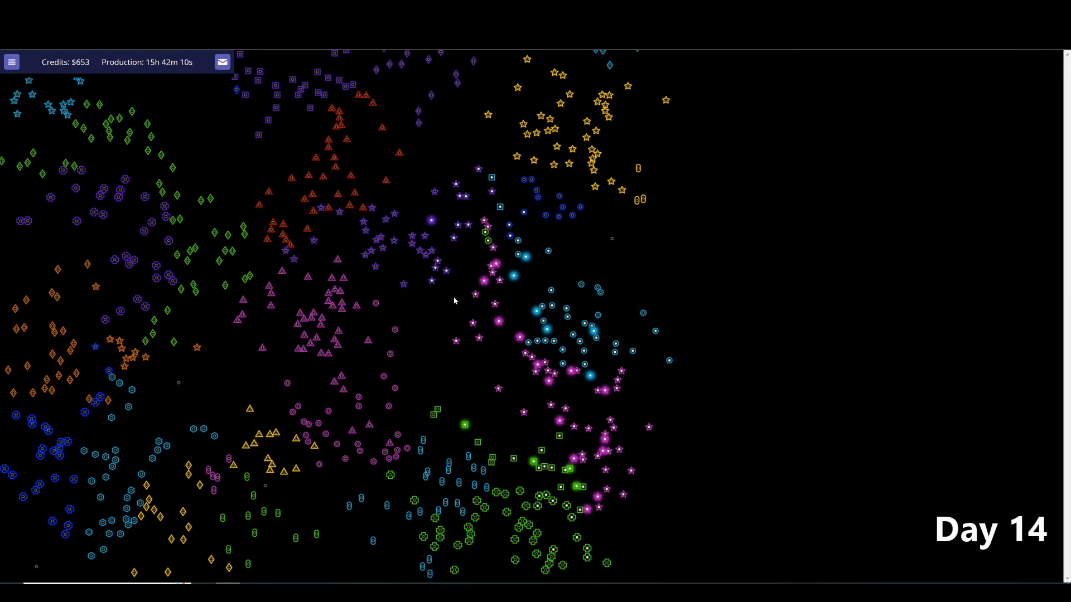
{"action": "mouse_move", "coordinate": [443, 367]}
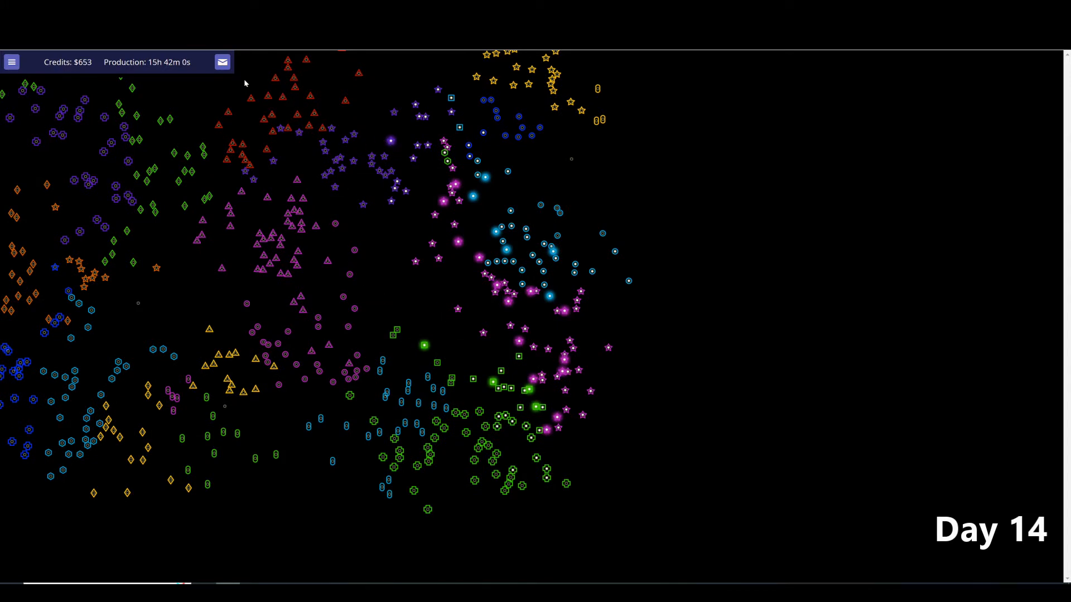
{"action": "mouse_move", "coordinate": [516, 382]}
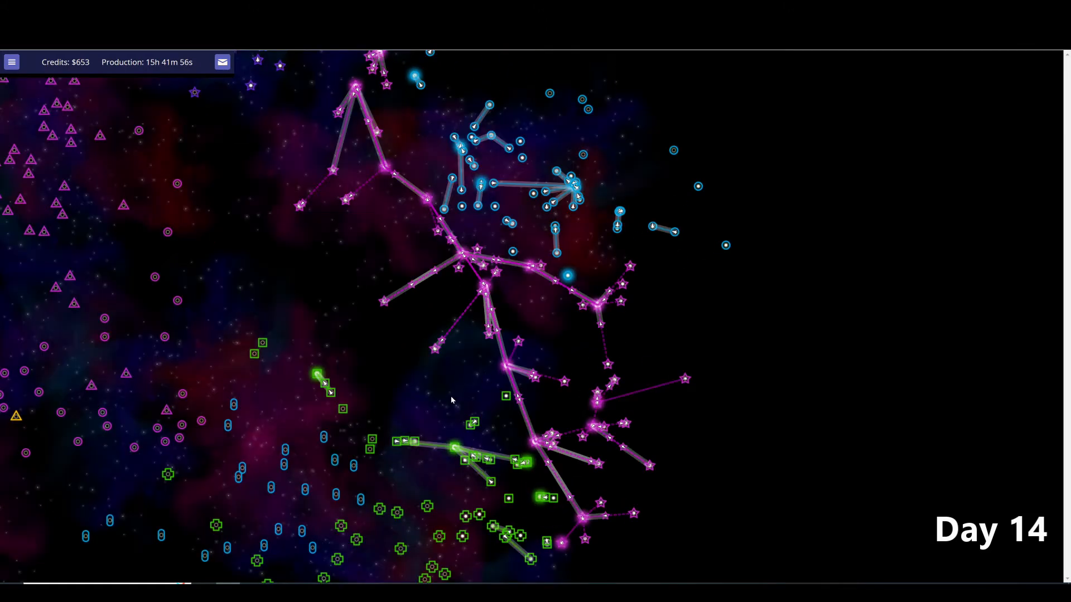
{"action": "left_click", "coordinate": [222, 62]}
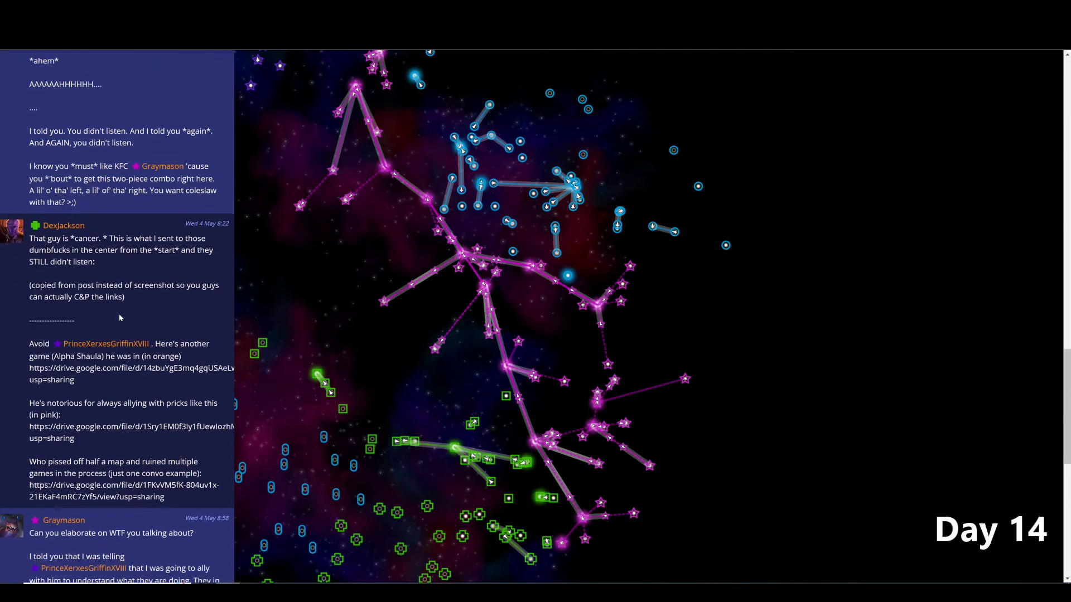
- Scroll through the inbox thread list past 'Dre is back!' and 'Mid game strategy in eastern center'
{"action": "scroll", "scroll_direction": "up", "scroll_amount": 3}
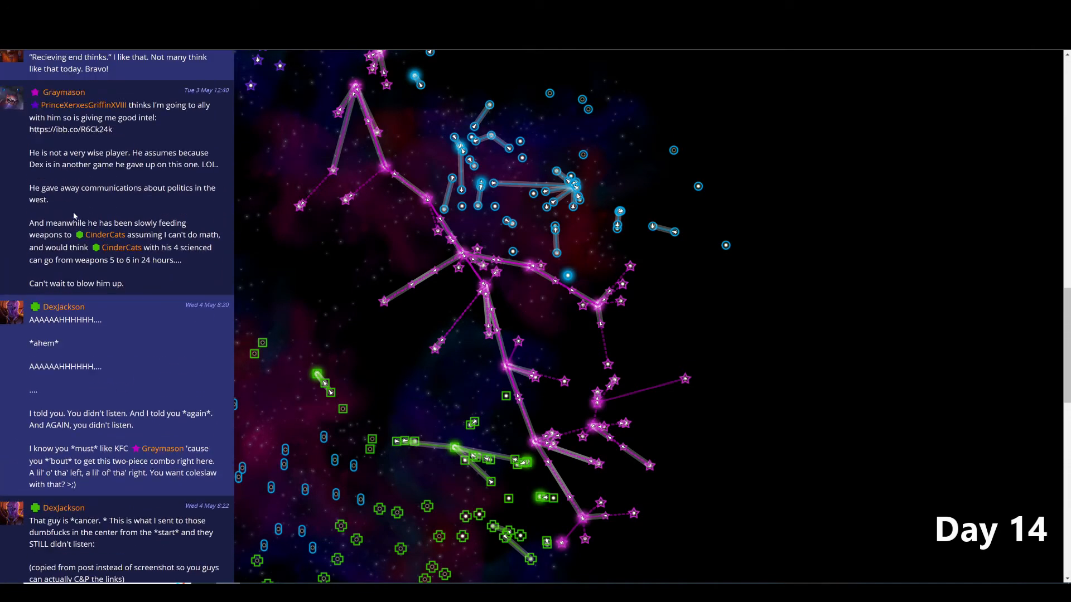
{"action": "scroll", "scroll_direction": "down", "scroll_amount": 3}
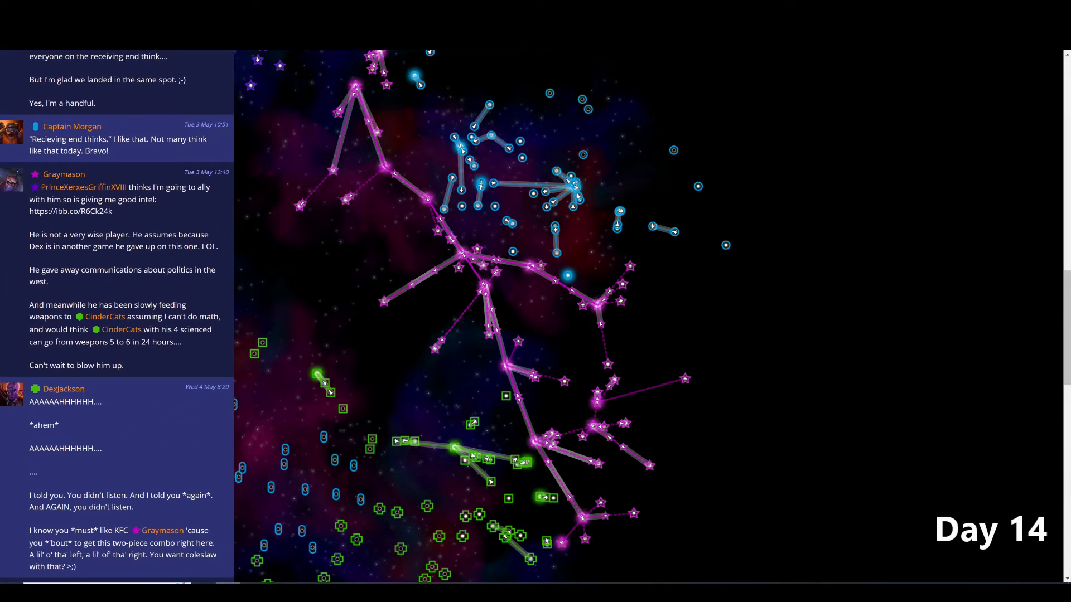
{"action": "scroll", "scroll_direction": "down", "scroll_amount": 3}
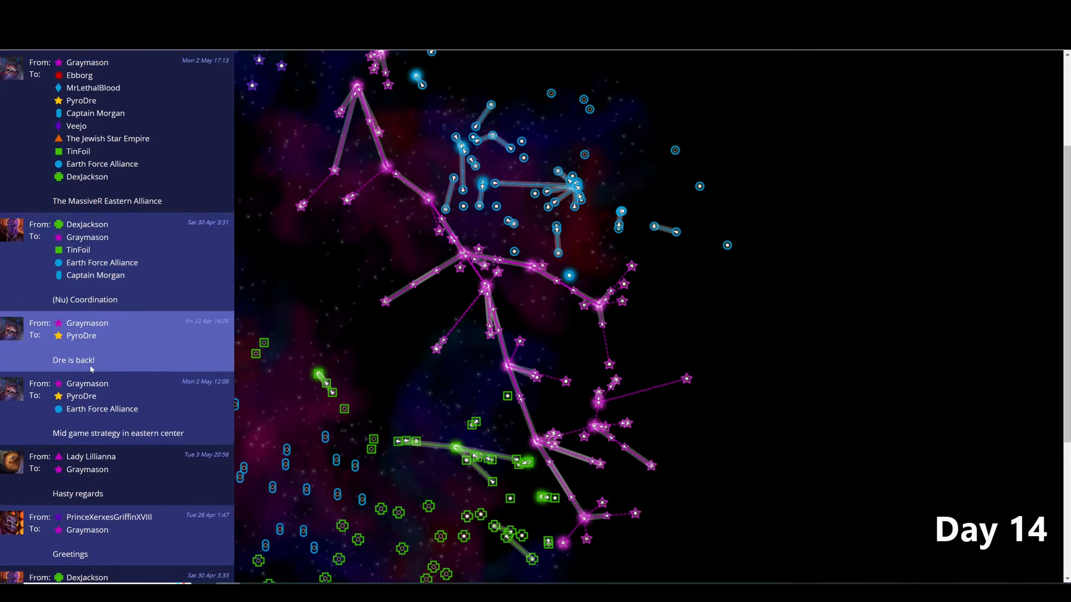
{"action": "scroll", "scroll_direction": "down", "scroll_amount": 3}
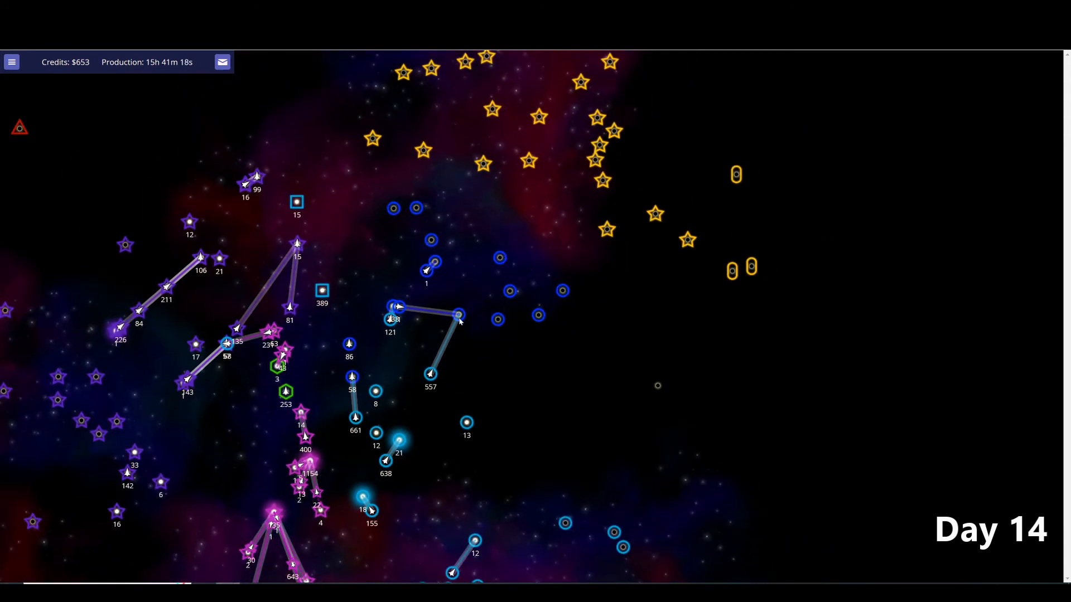
- View PyroDre's yellow empire report (46 stars, economy 178, industry 142, science 54) and close it
{"action": "left_click", "coordinate": [429, 373]}
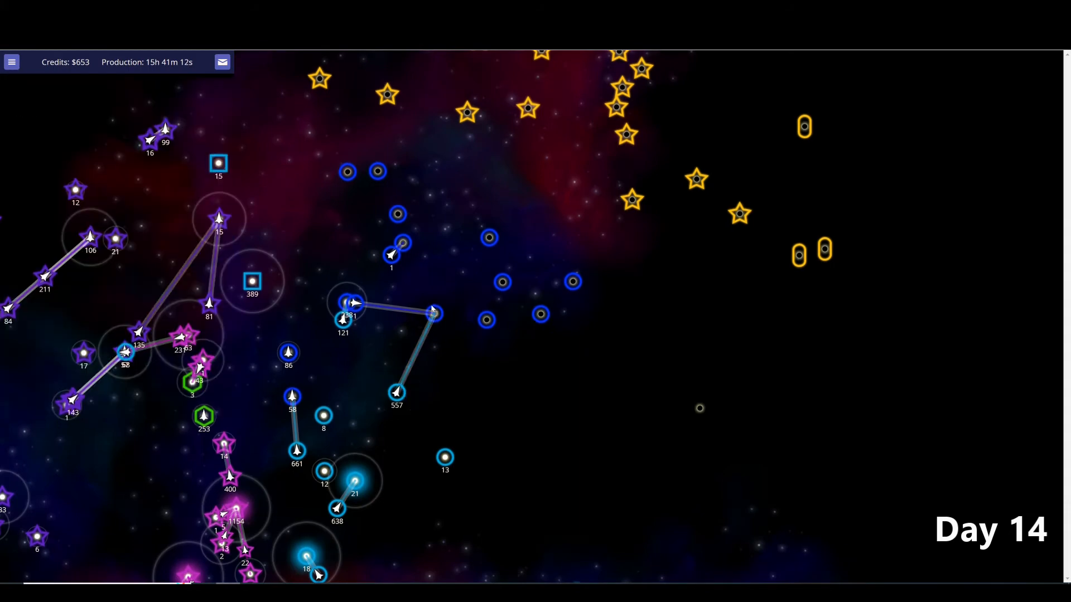
{"action": "left_click", "coordinate": [432, 315]}
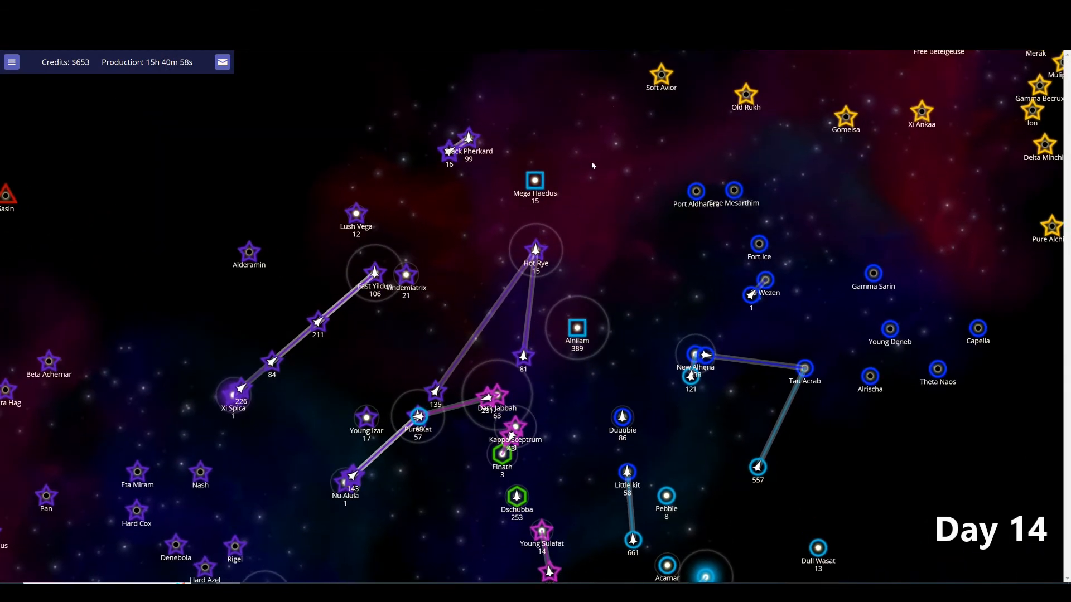
{"action": "mouse_move", "coordinate": [512, 304]}
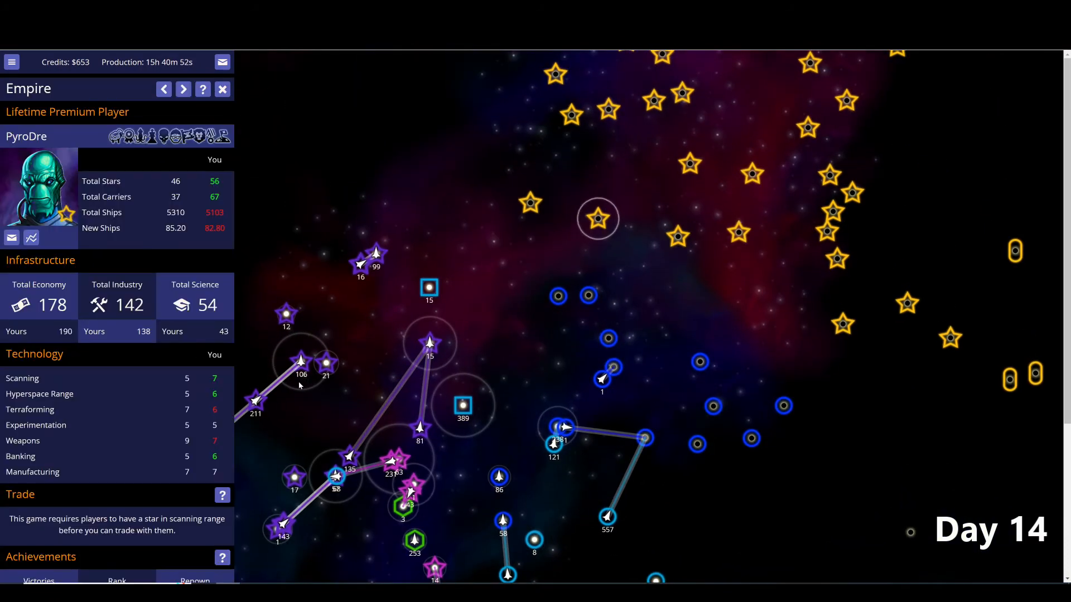
{"action": "mouse_move", "coordinate": [199, 403]}
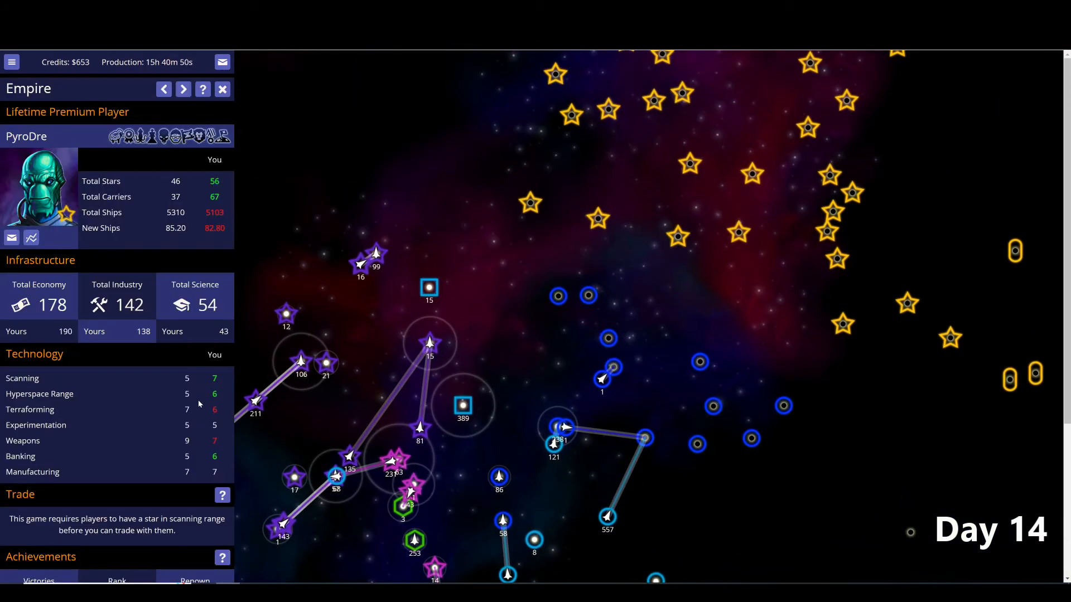
{"action": "mouse_move", "coordinate": [269, 447]}
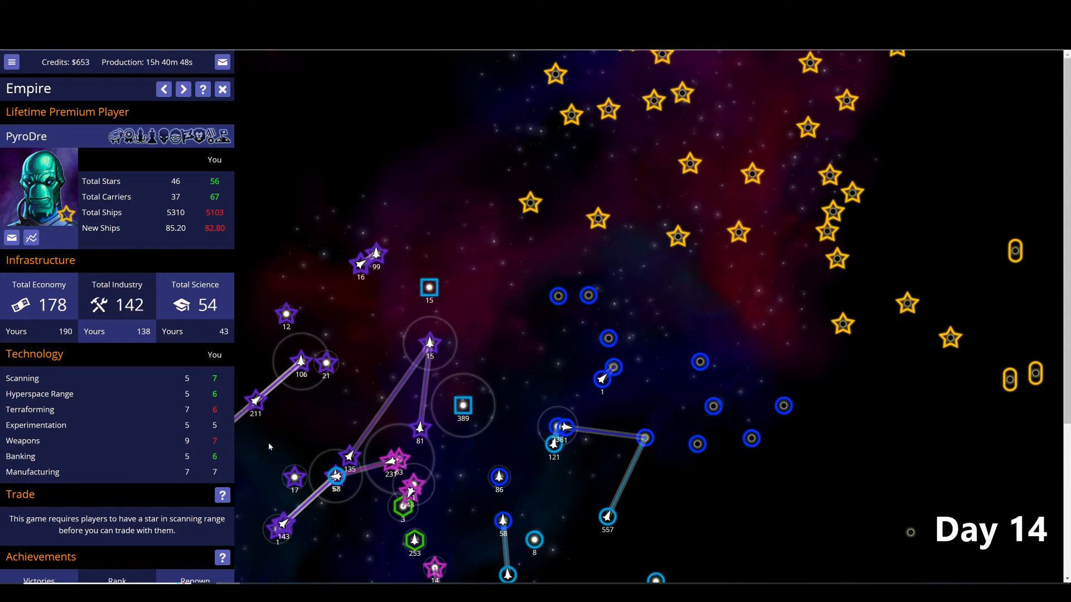
{"action": "left_click", "coordinate": [222, 90]}
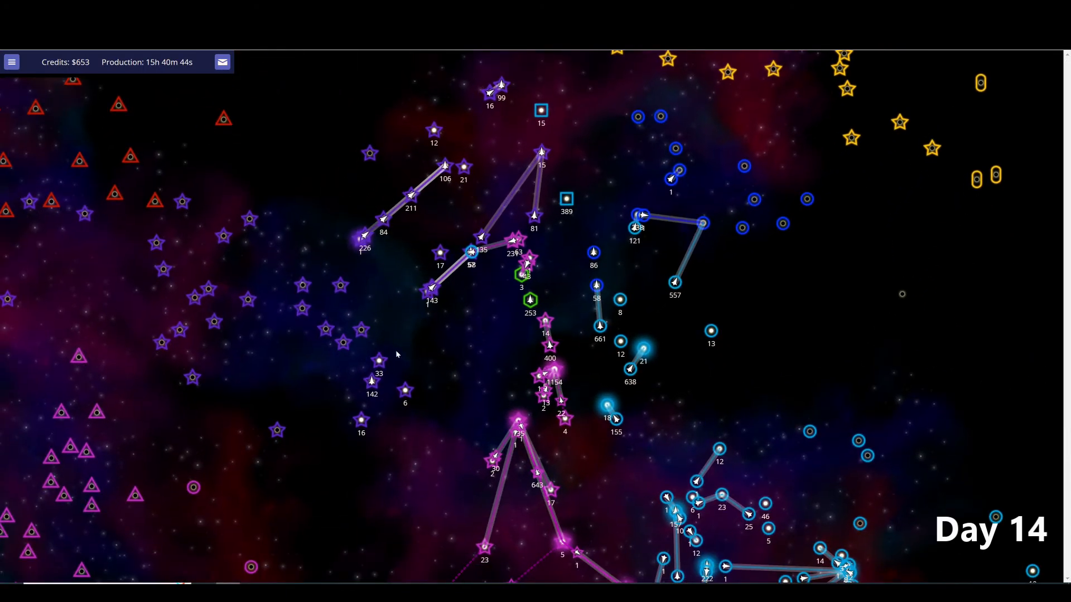
{"action": "mouse_move", "coordinate": [449, 384]}
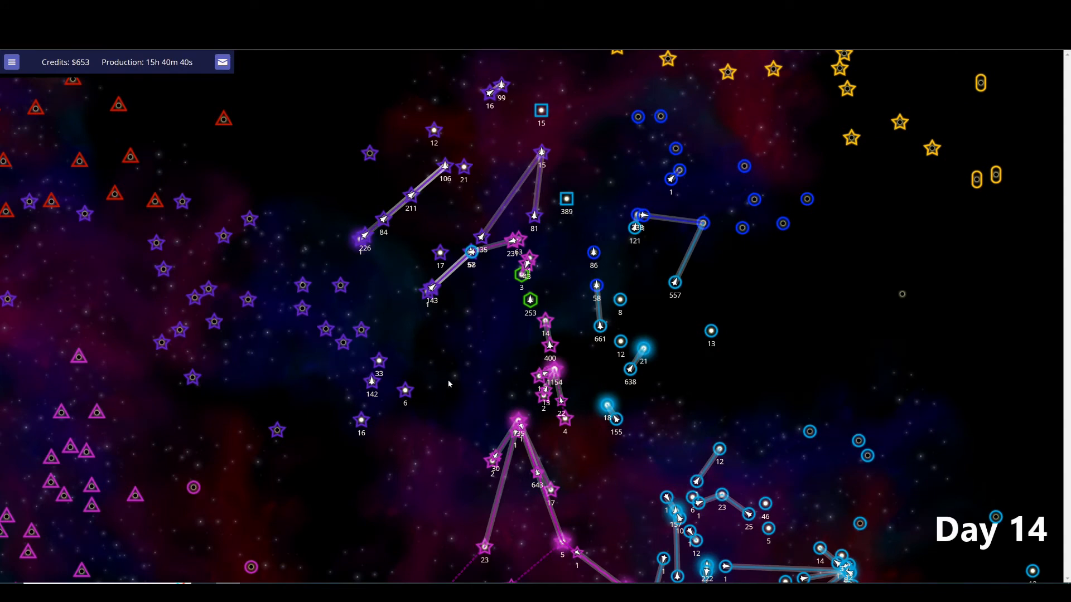
{"action": "mouse_move", "coordinate": [390, 488]}
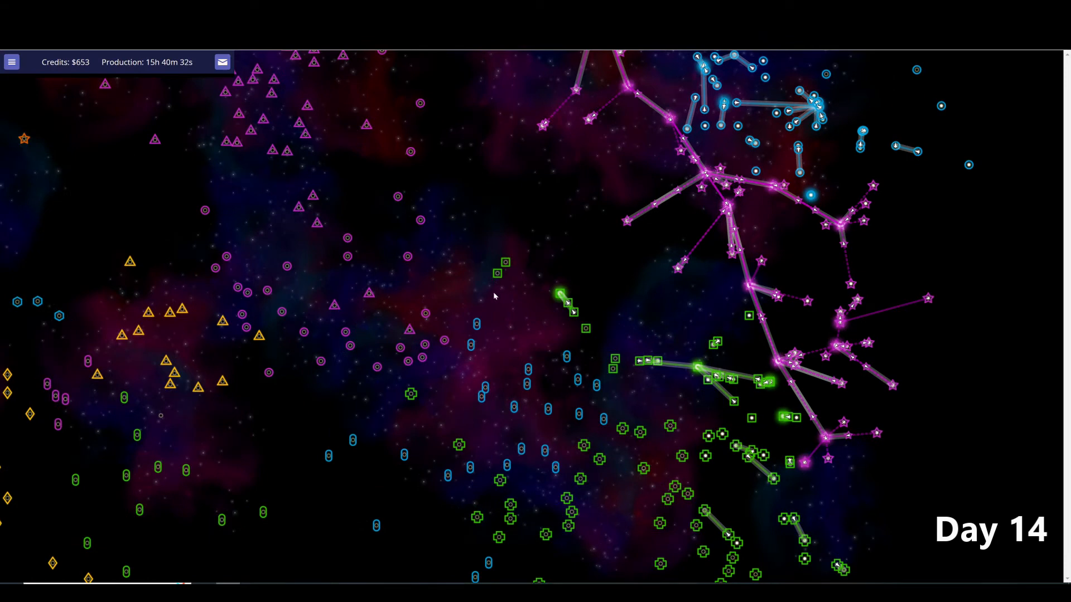
{"action": "mouse_move", "coordinate": [396, 378]}
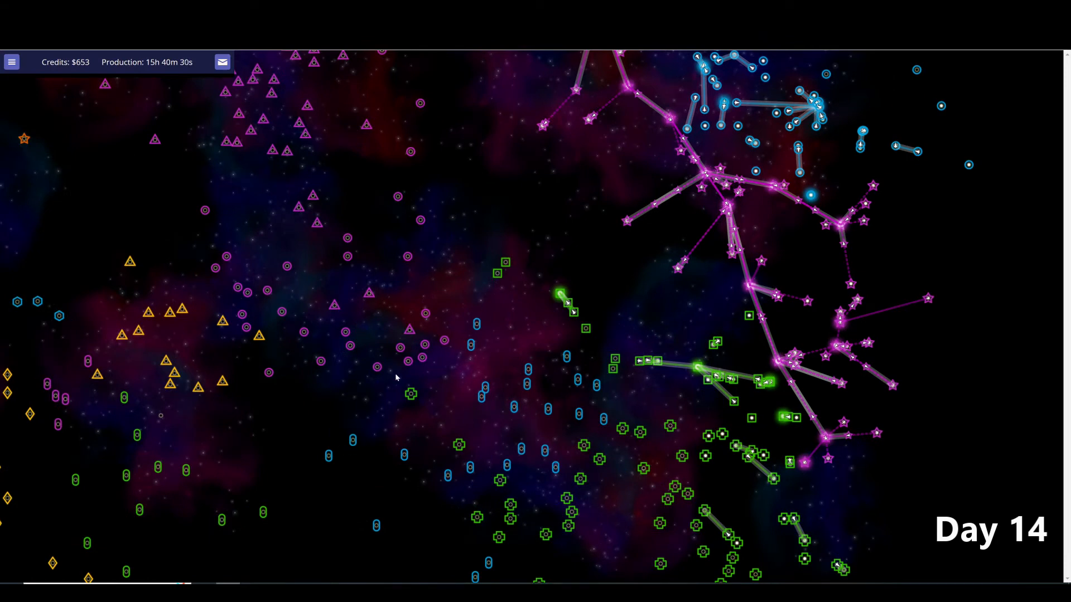
{"action": "mouse_move", "coordinate": [311, 383]}
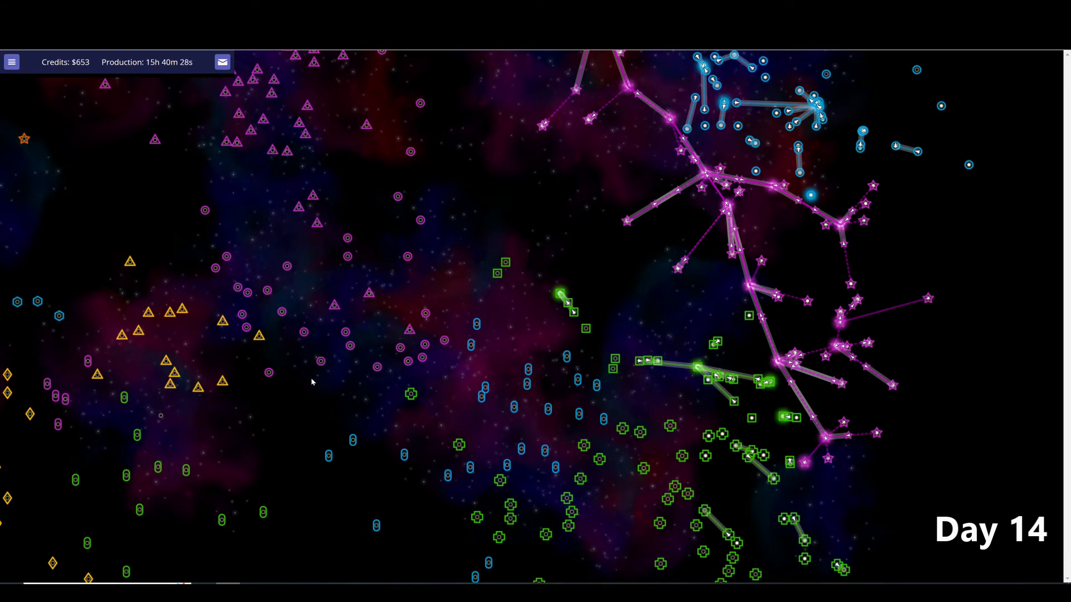
{"action": "mouse_move", "coordinate": [489, 251]}
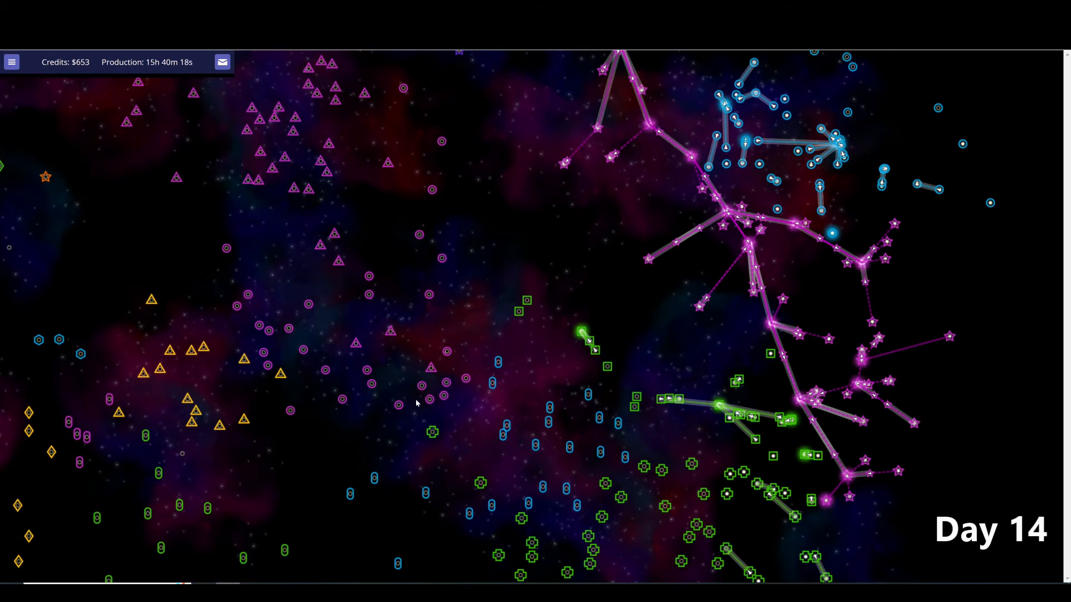
{"action": "mouse_move", "coordinate": [492, 192]}
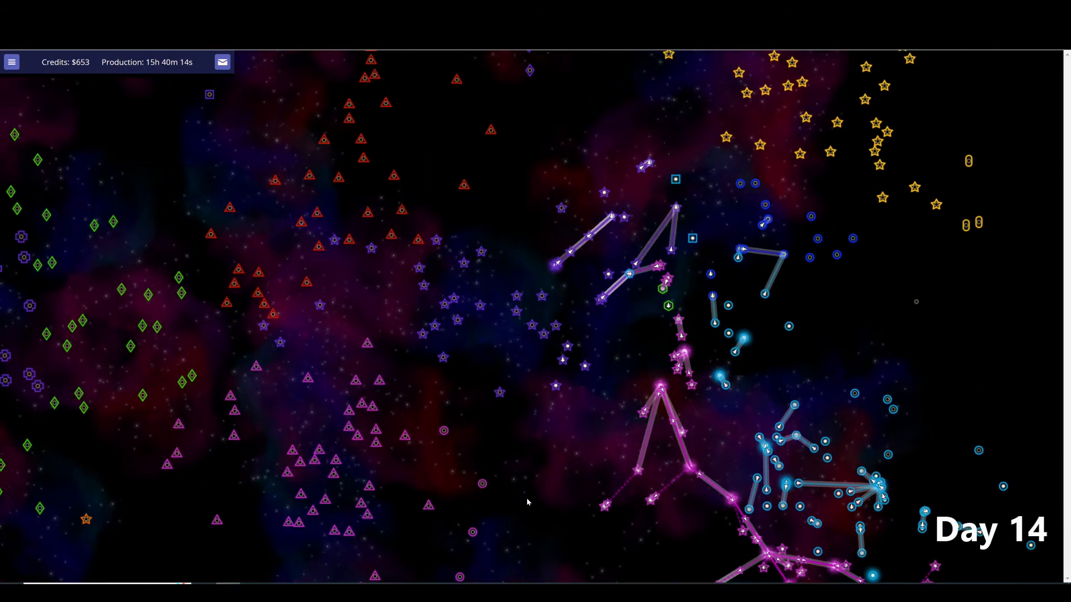
{"action": "mouse_move", "coordinate": [653, 225]}
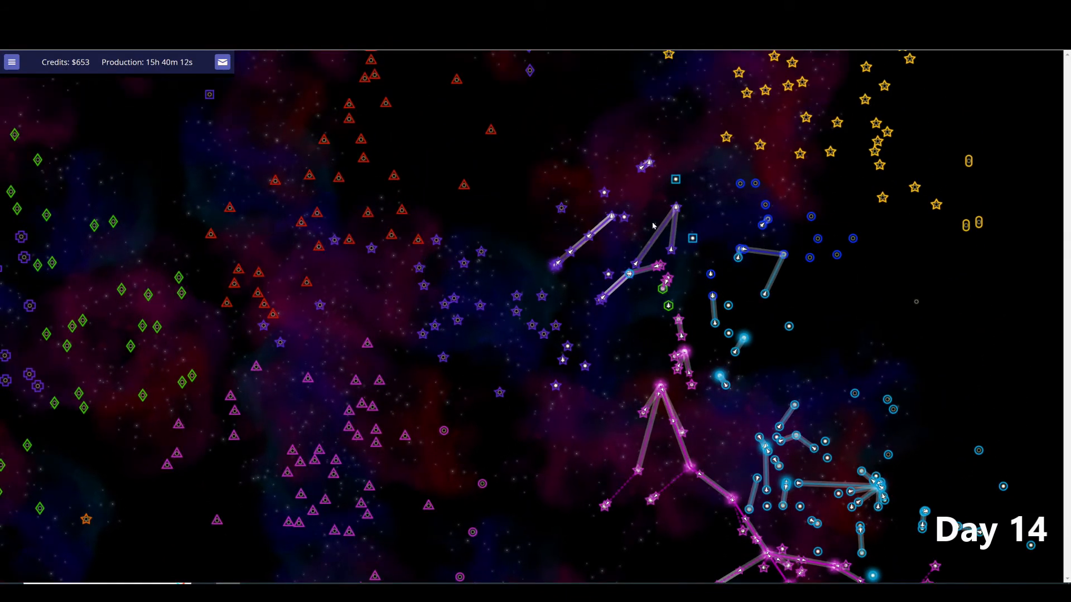
{"action": "mouse_move", "coordinate": [724, 344]}
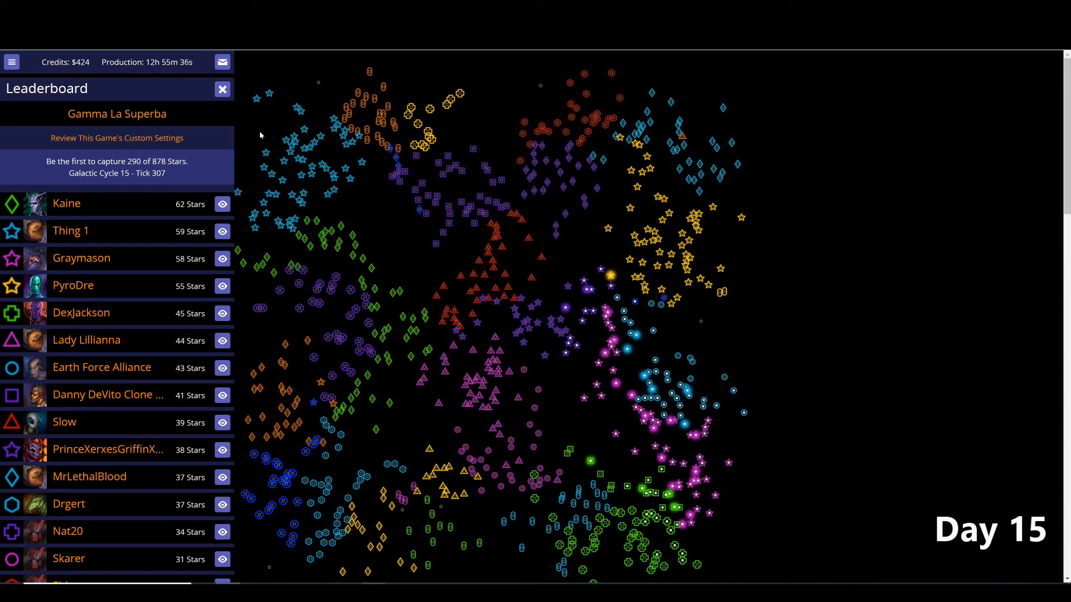
{"action": "mouse_move", "coordinate": [625, 281]}
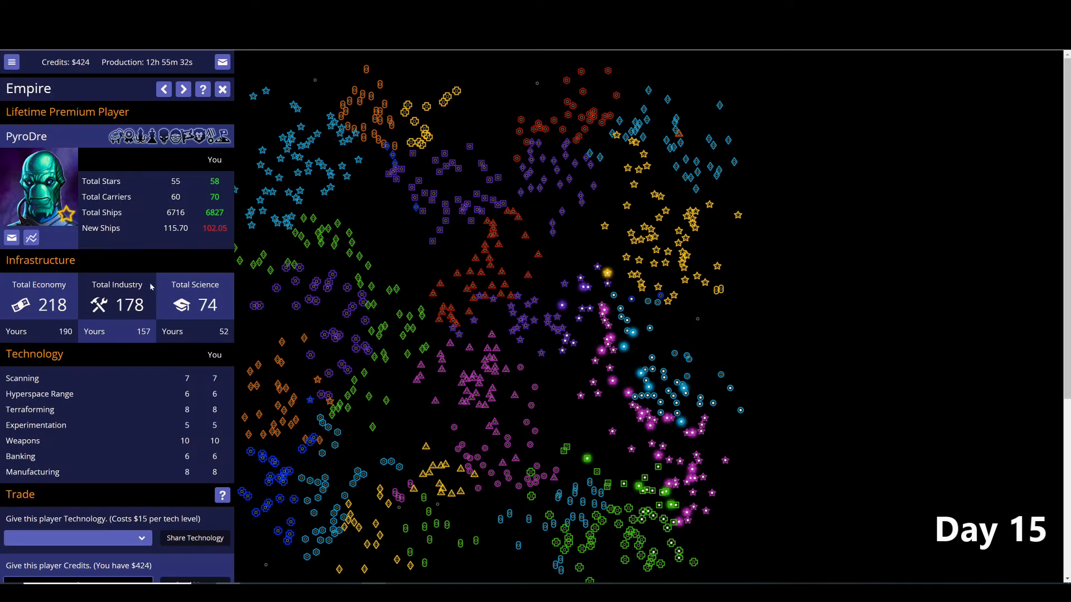
{"action": "mouse_move", "coordinate": [196, 450]}
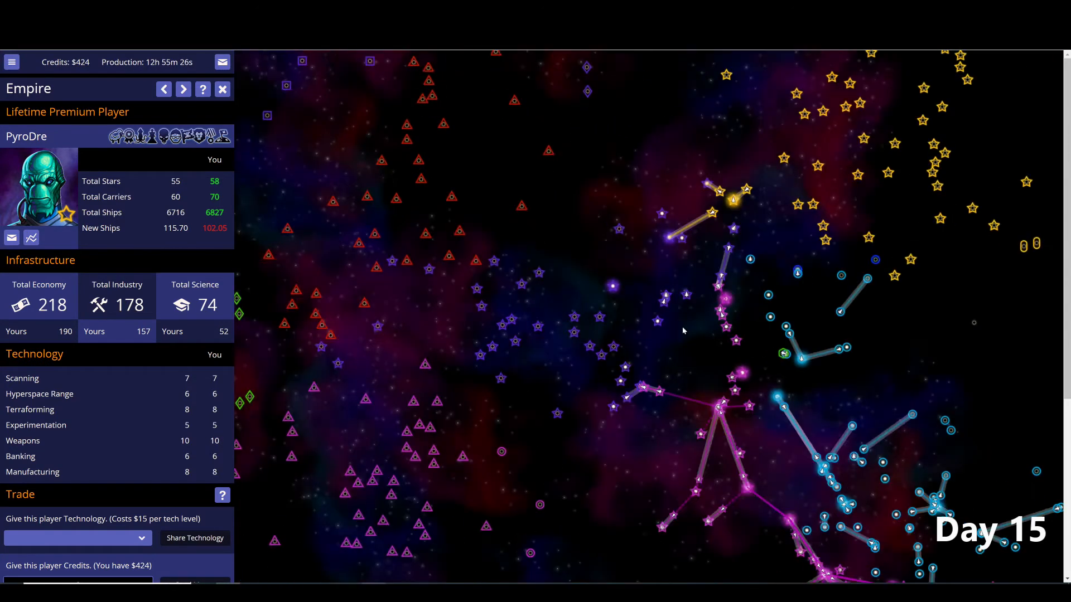
- Step through rival empire reports from PrinceXerxesGriffinXVIII and Rubick to Ephaindrel (QUIT)
{"action": "left_click", "coordinate": [183, 89]}
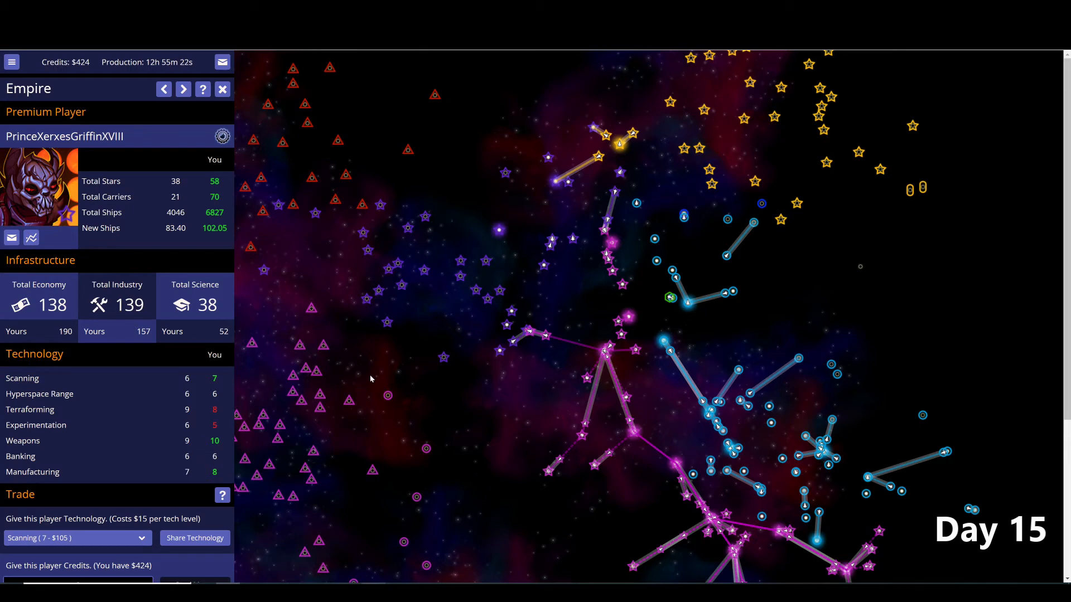
{"action": "mouse_move", "coordinate": [449, 424]}
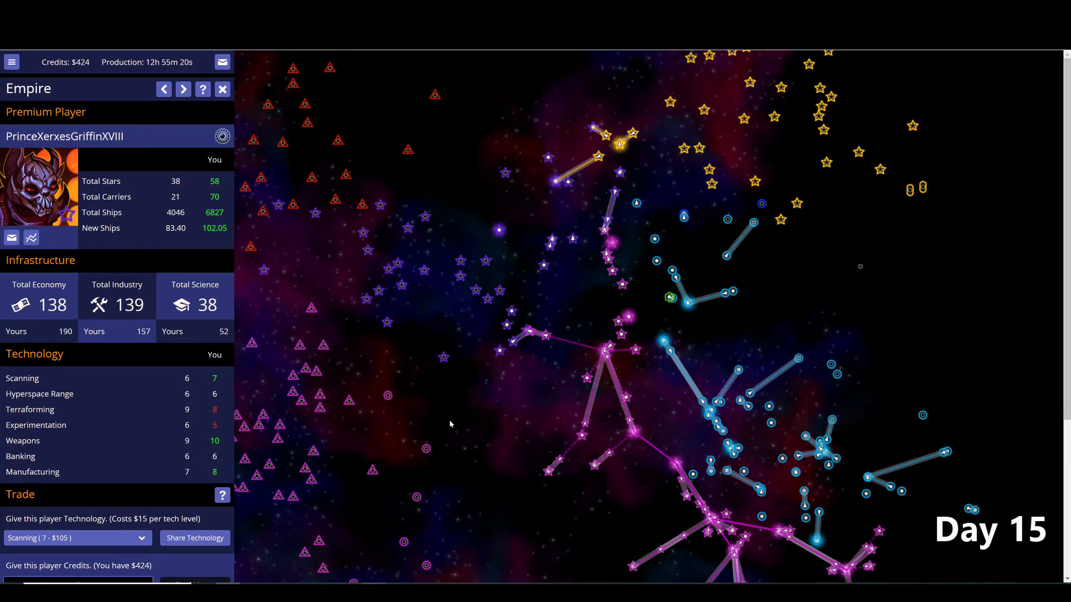
{"action": "mouse_move", "coordinate": [699, 282]}
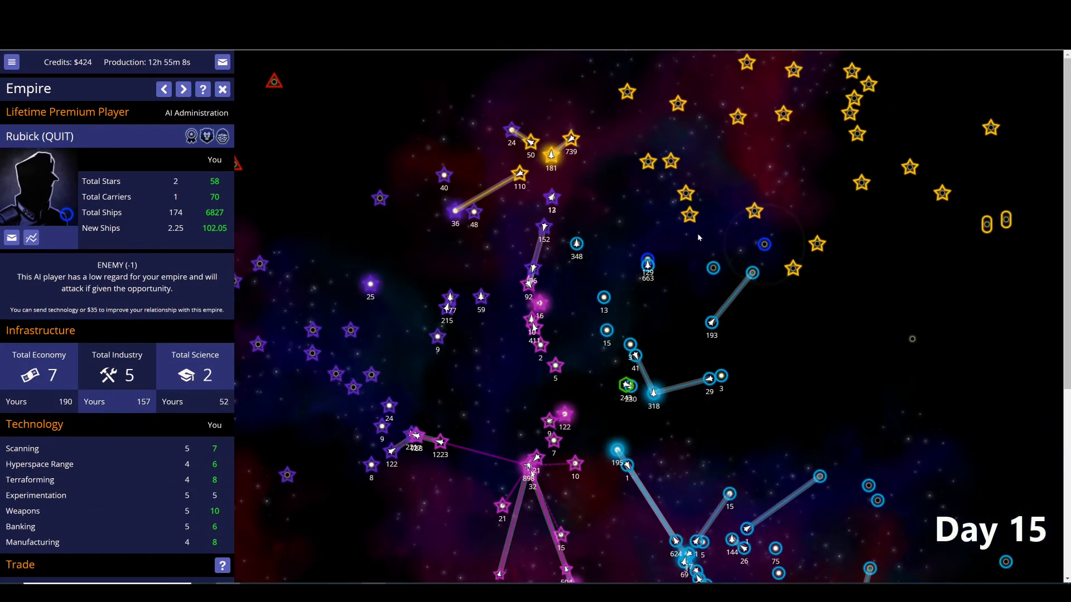
{"action": "mouse_move", "coordinate": [878, 234]}
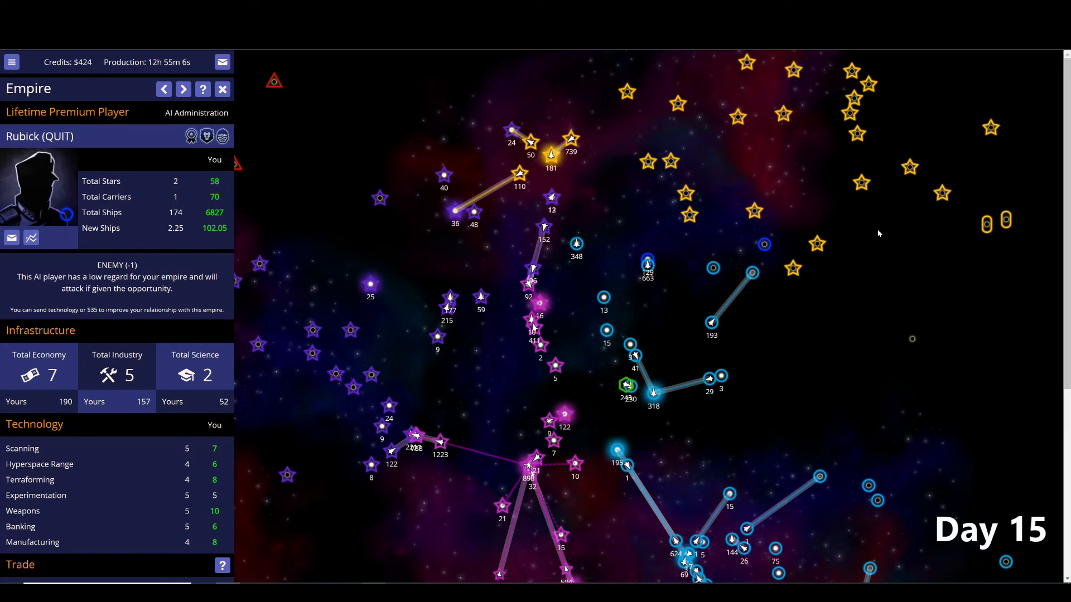
{"action": "left_click", "coordinate": [183, 89]}
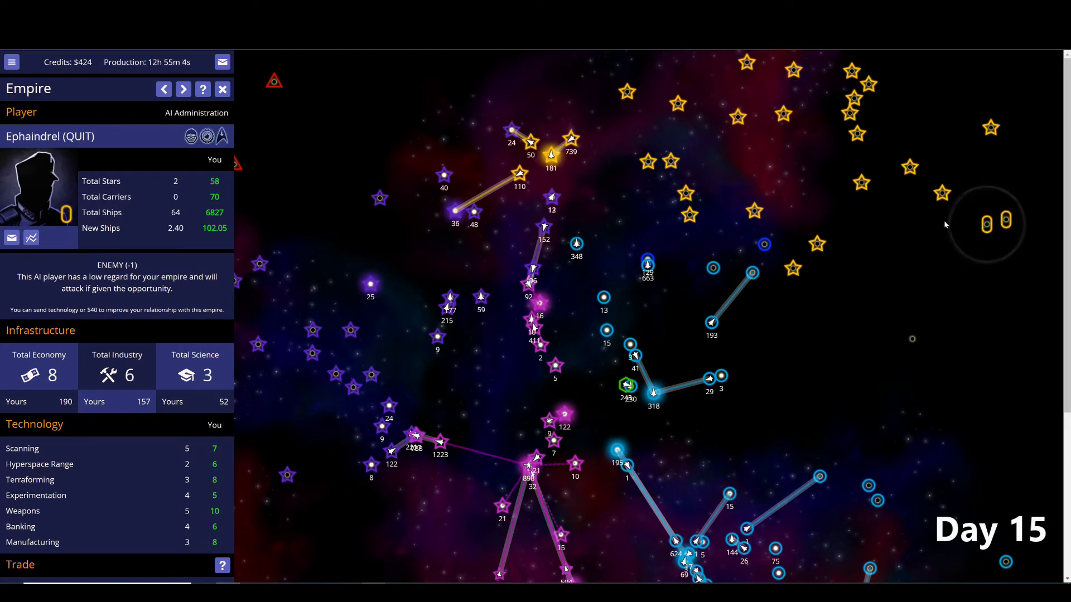
{"action": "mouse_move", "coordinate": [930, 263]}
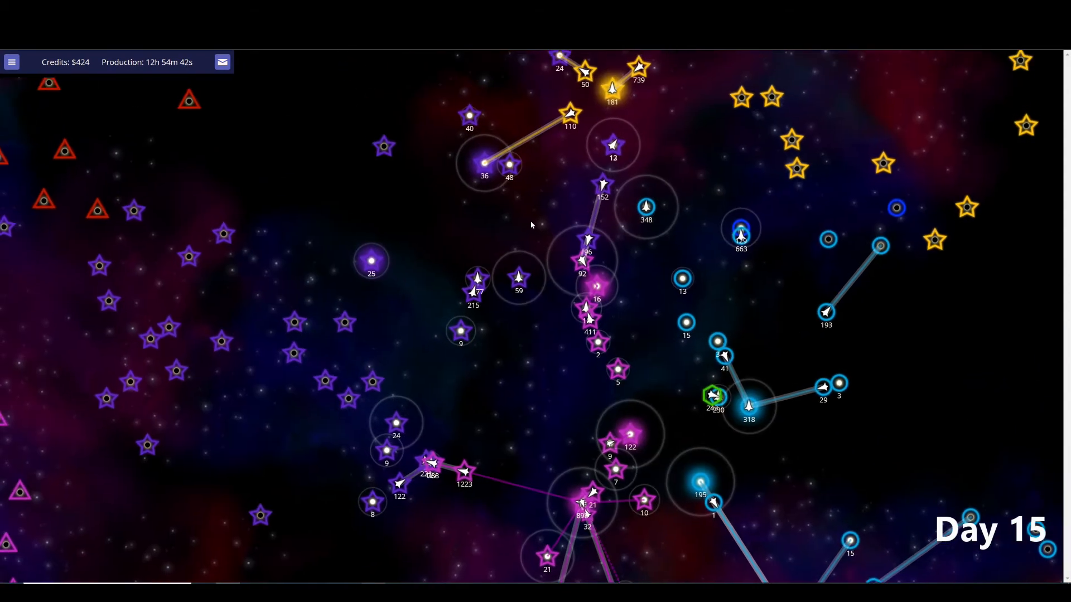
{"action": "mouse_move", "coordinate": [580, 208]}
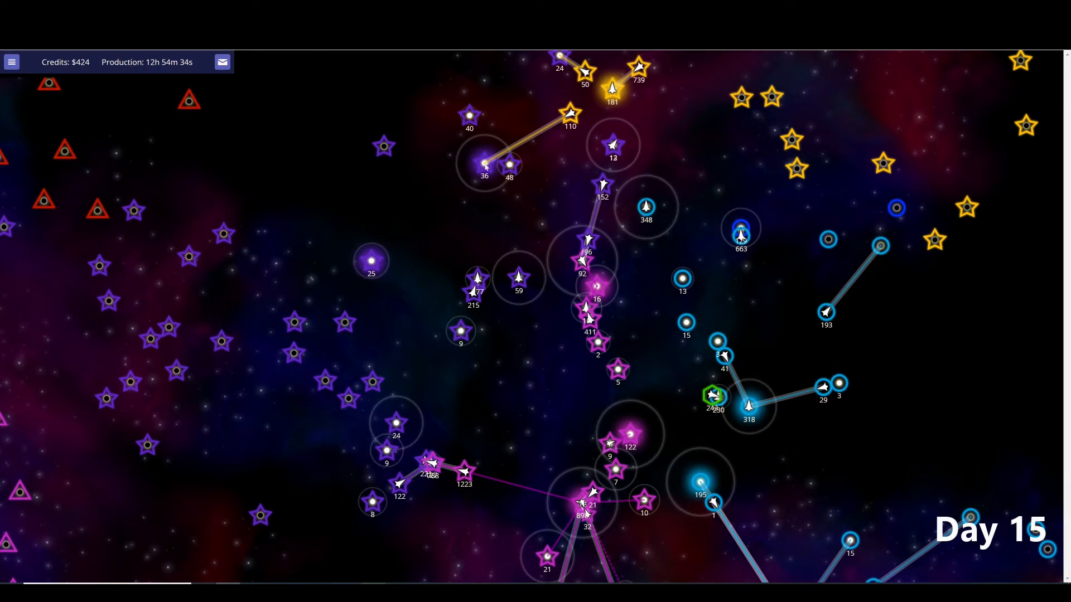
{"action": "mouse_move", "coordinate": [537, 313]}
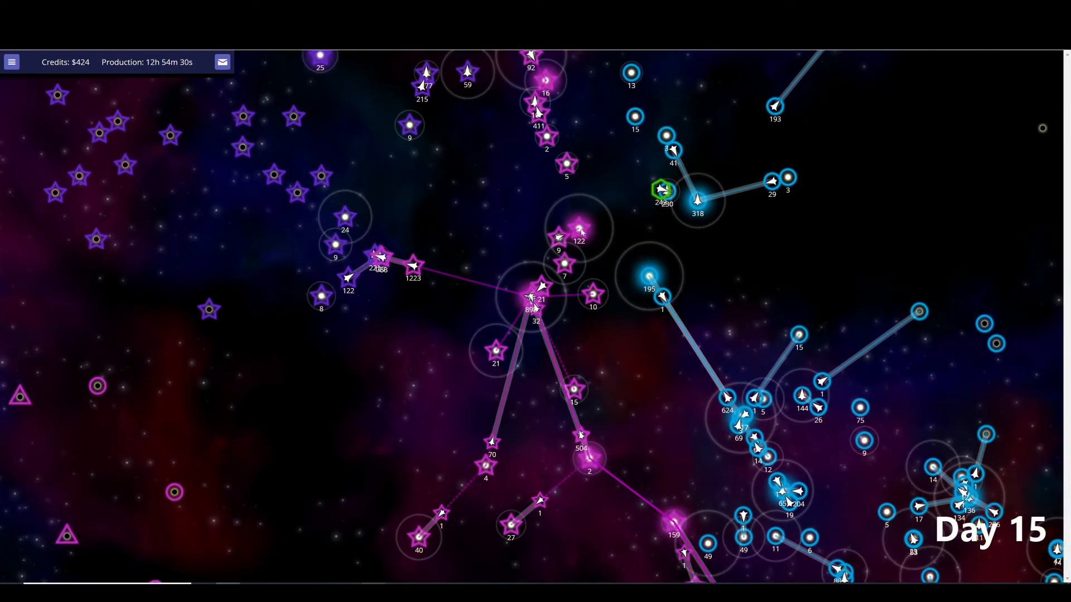
- Close Ephaindrel's report, leaving the Day 15 map of the central purple, pink and blue empires
{"action": "left_click", "coordinate": [578, 229]}
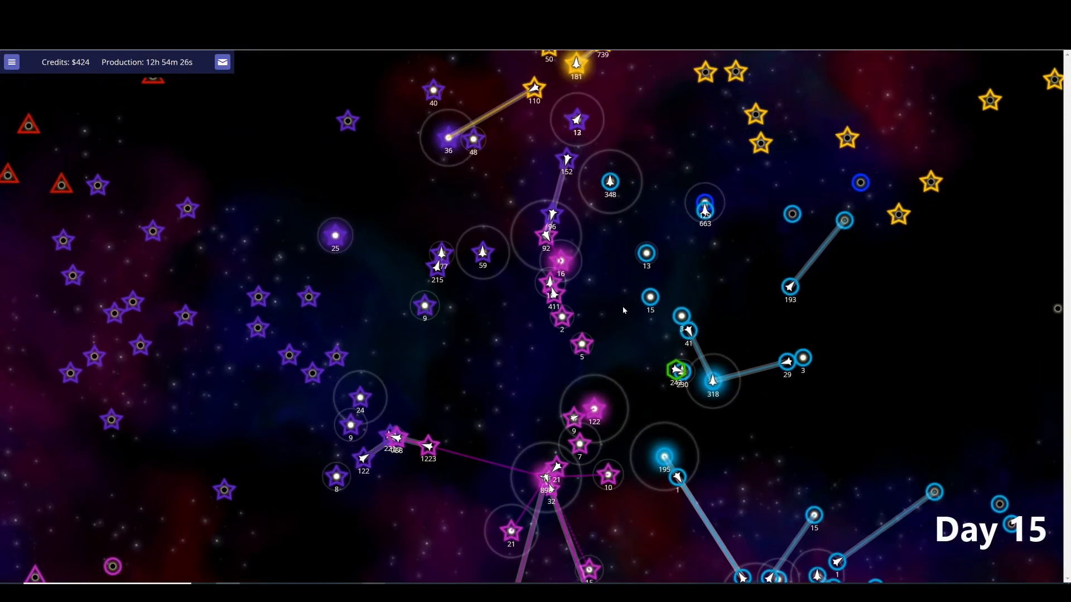
{"action": "mouse_move", "coordinate": [522, 218]}
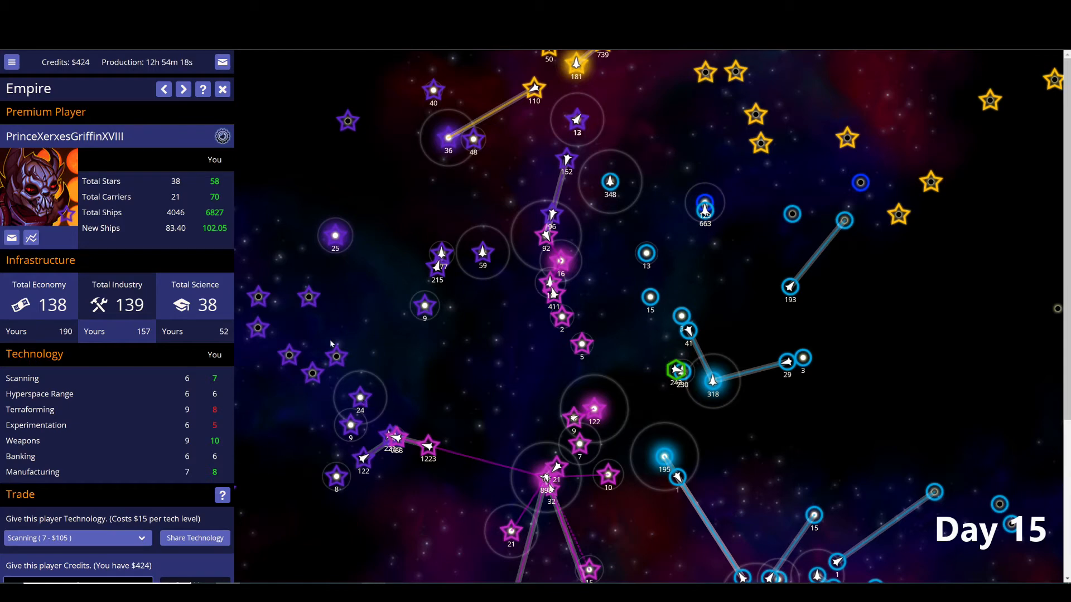
{"action": "left_click", "coordinate": [222, 63]}
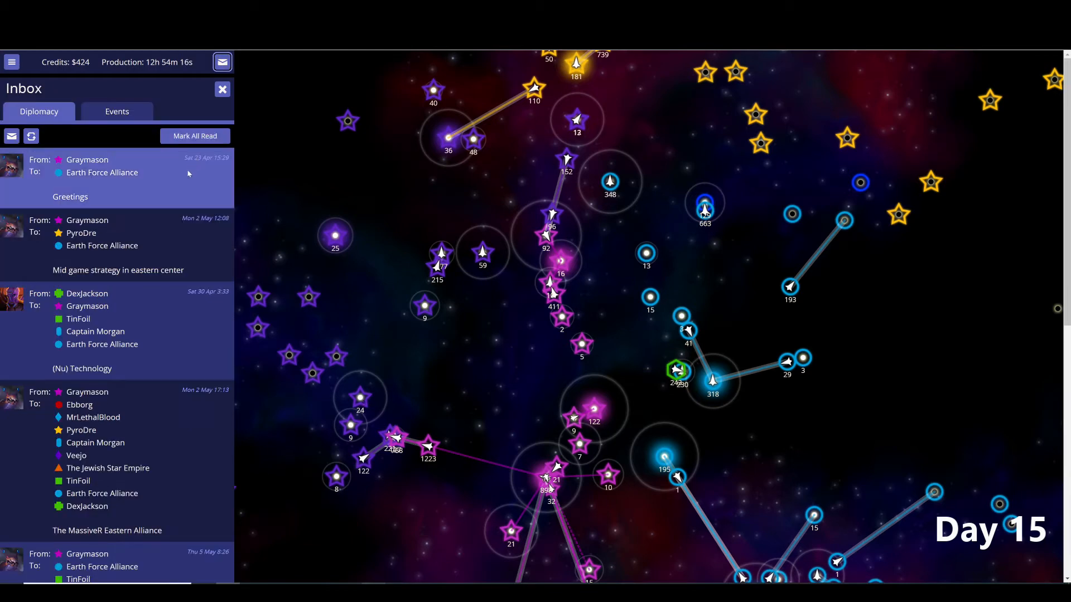
{"action": "scroll", "scroll_direction": "down", "scroll_amount": 3}
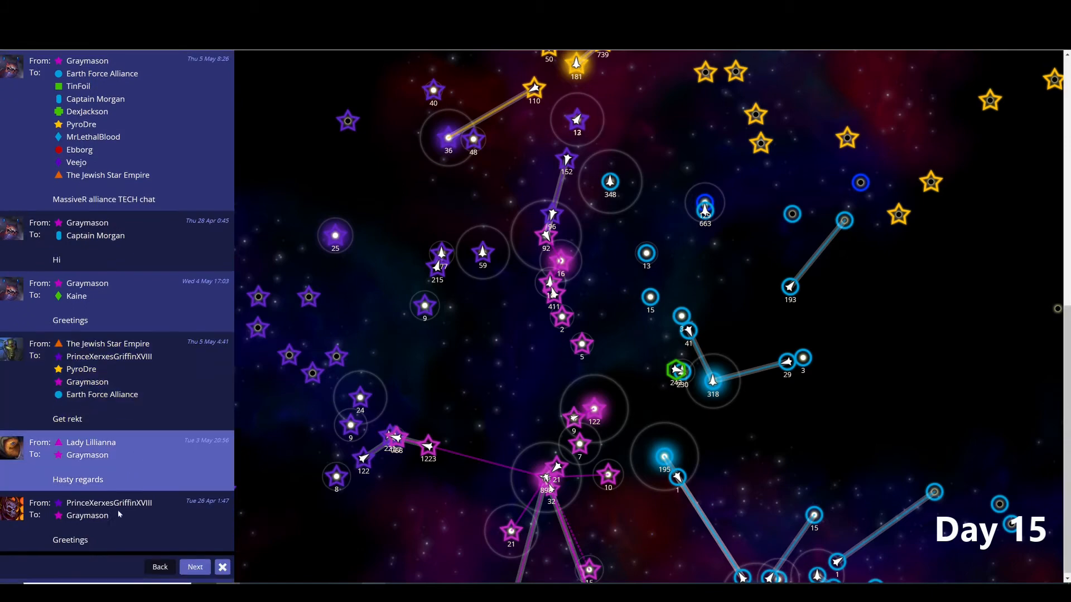
{"action": "left_click", "coordinate": [194, 567]}
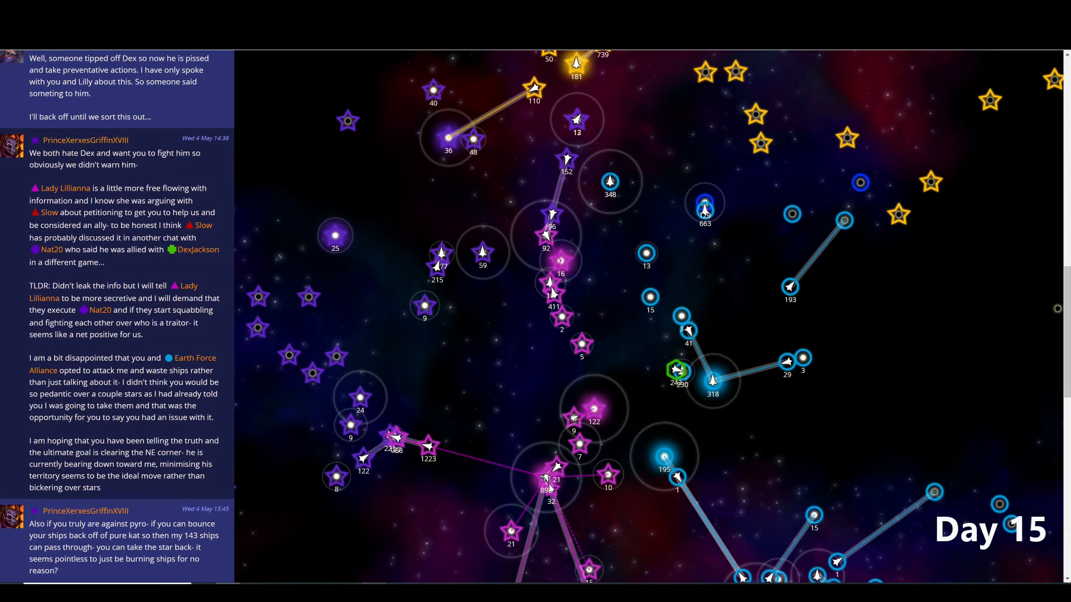
{"action": "mouse_move", "coordinate": [129, 188]}
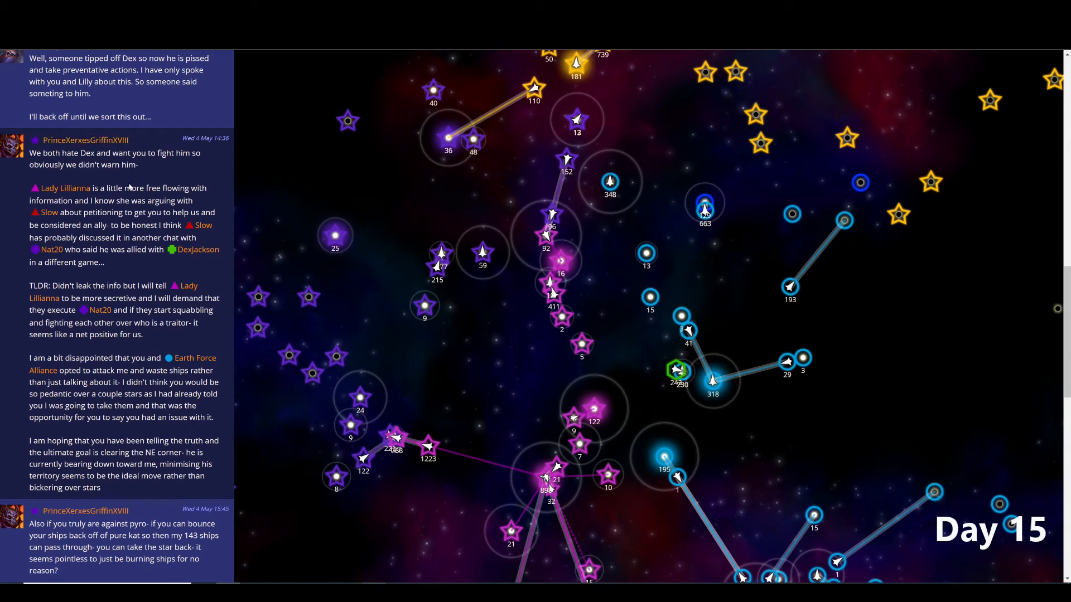
{"action": "scroll", "scroll_direction": "down", "scroll_amount": 3}
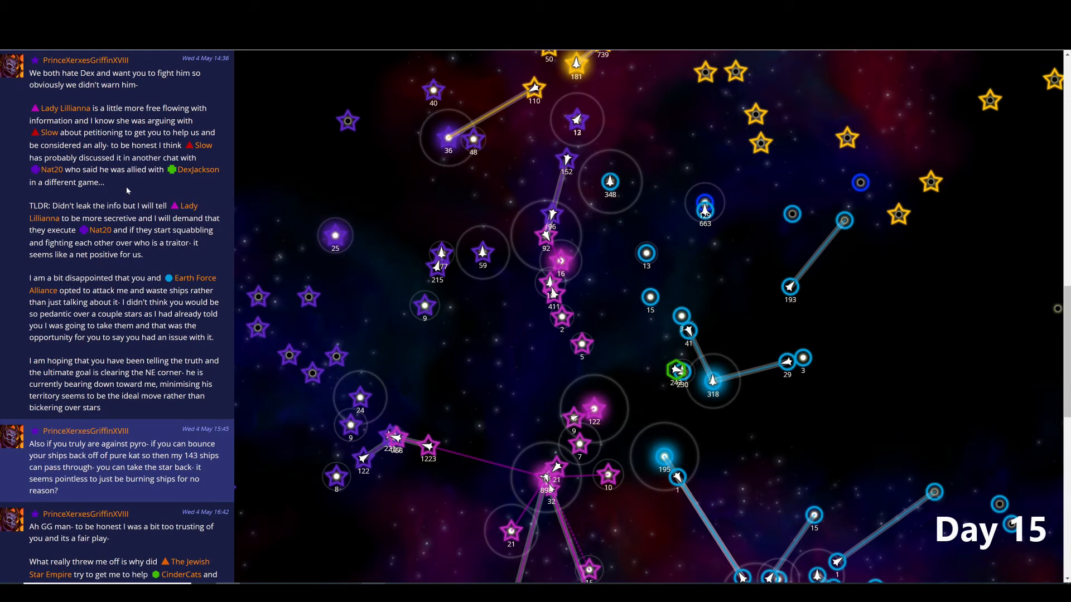
{"action": "scroll", "scroll_direction": "down", "scroll_amount": 3}
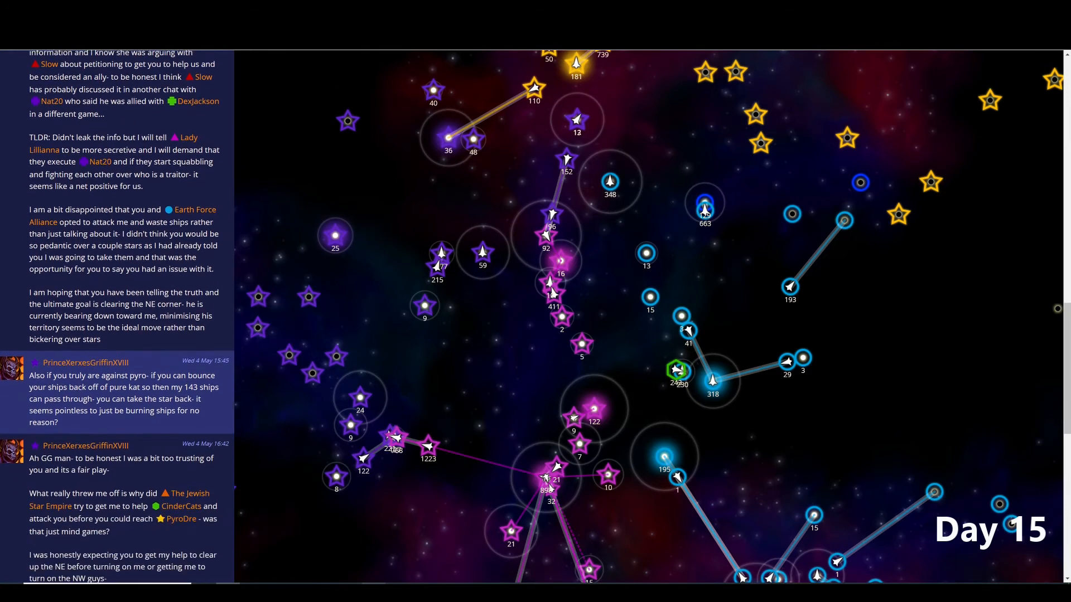
{"action": "scroll", "scroll_direction": "down", "scroll_amount": 3}
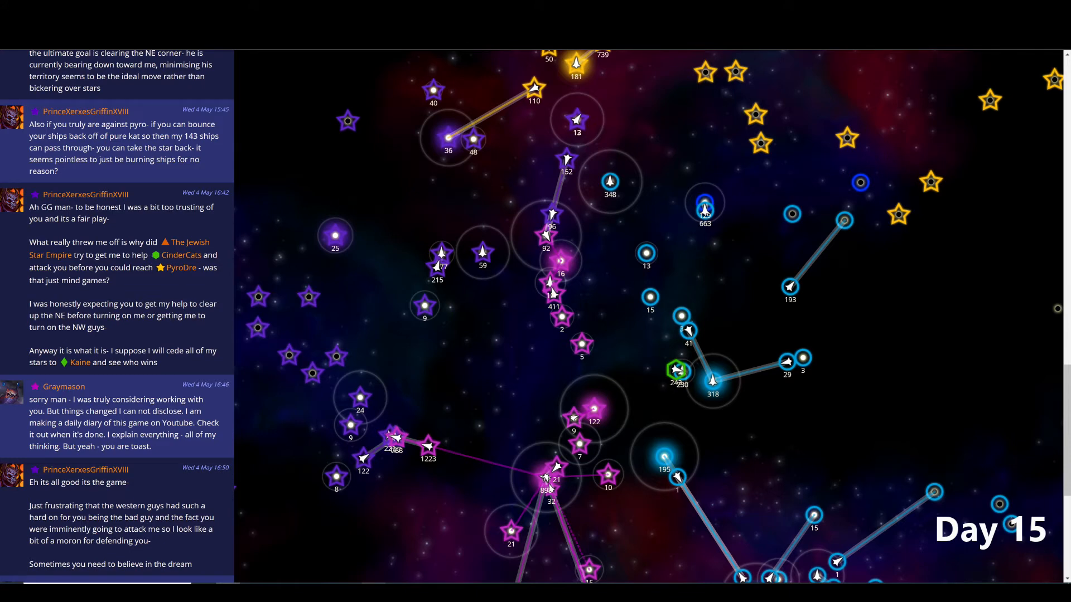
{"action": "mouse_move", "coordinate": [20, 276]}
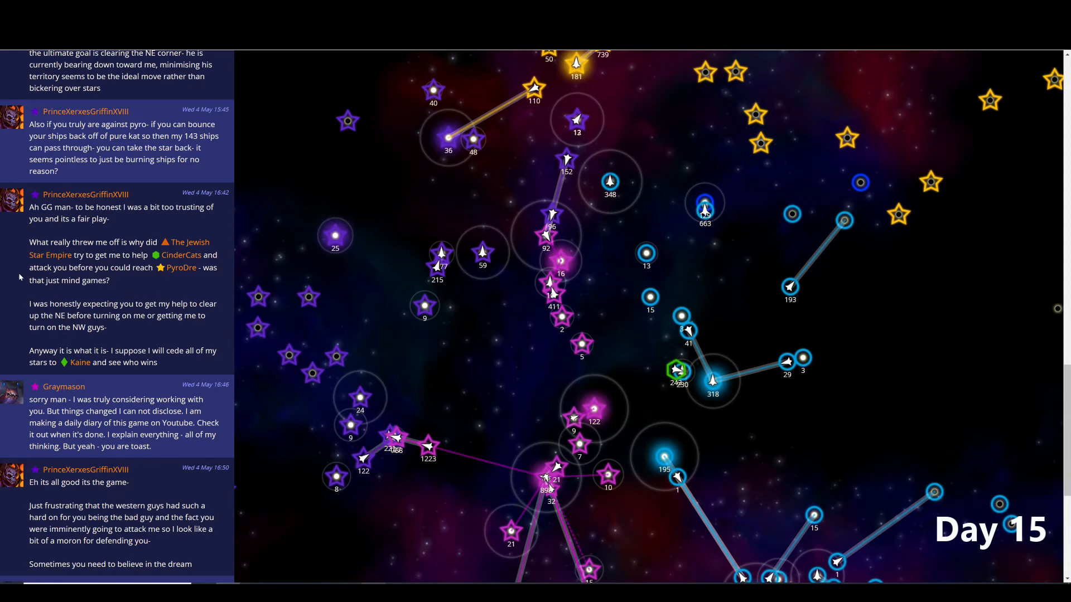
{"action": "mouse_move", "coordinate": [2, 353]}
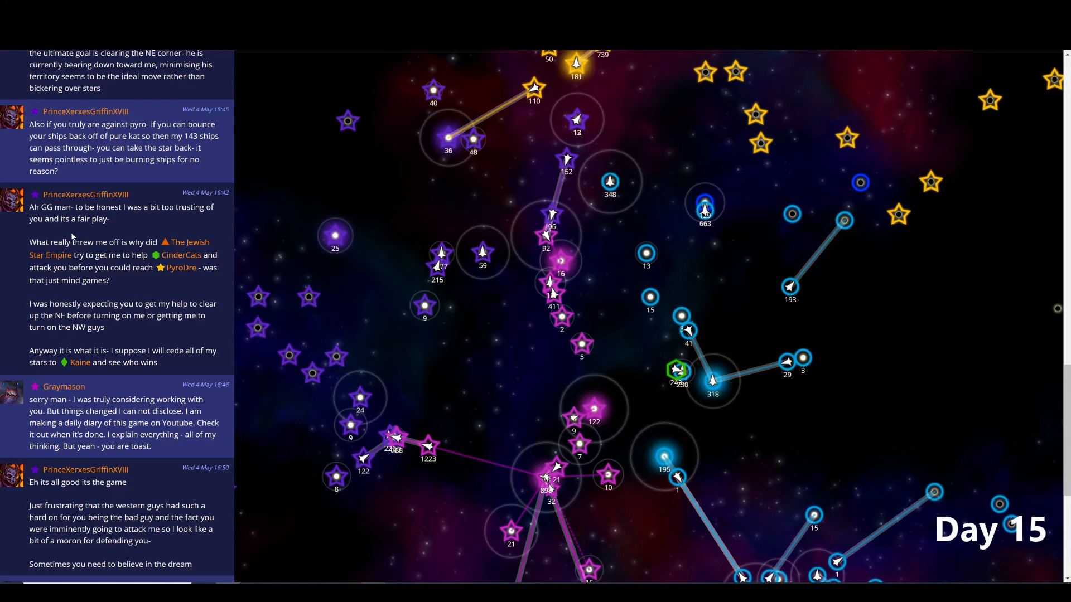
{"action": "mouse_move", "coordinate": [112, 219]}
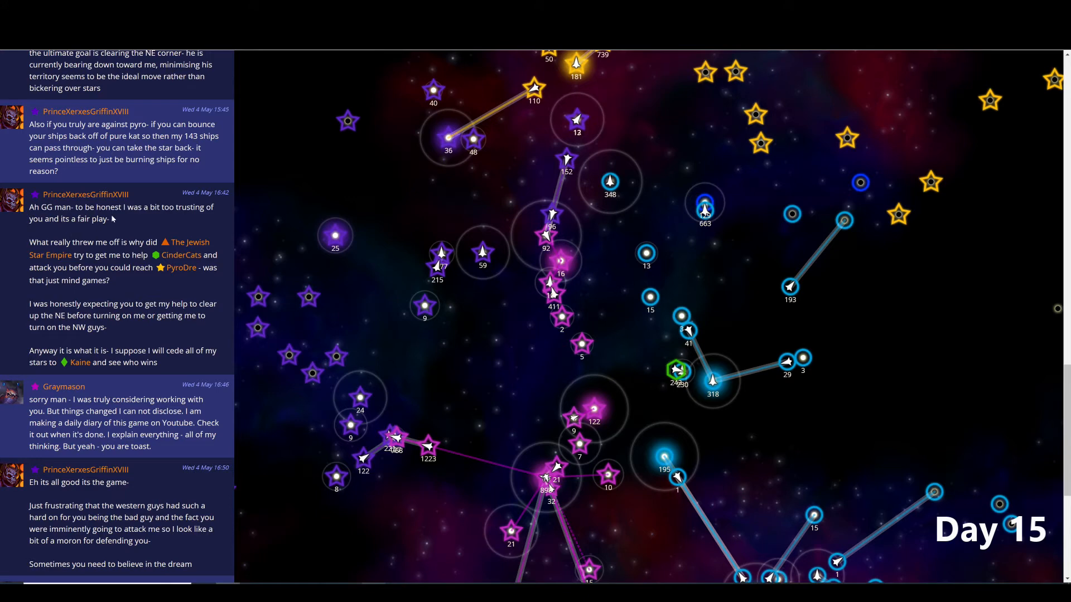
{"action": "mouse_move", "coordinate": [111, 218]}
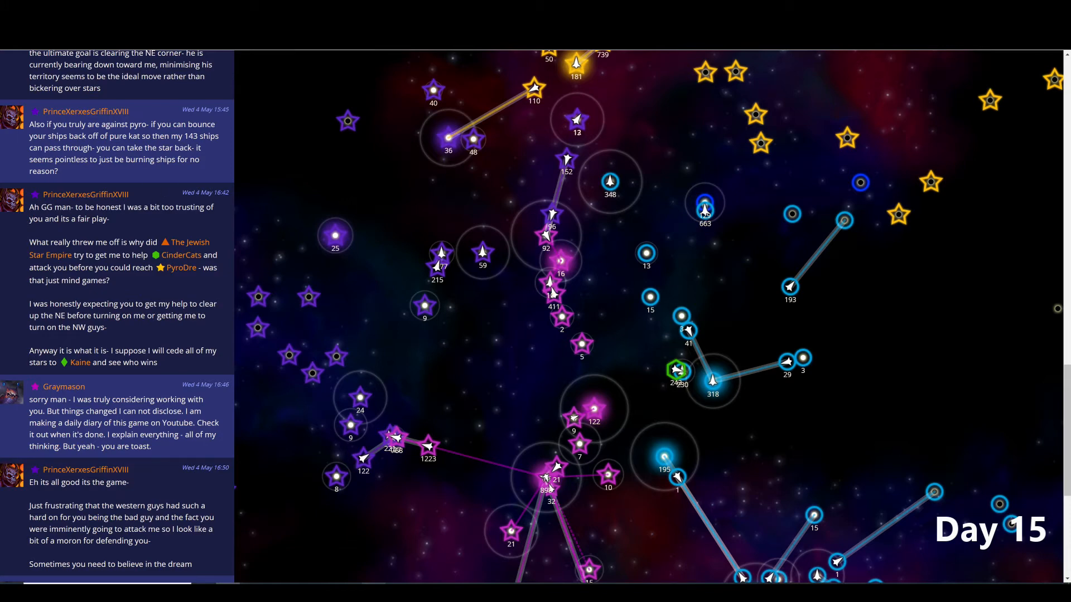
{"action": "mouse_move", "coordinate": [503, 286]}
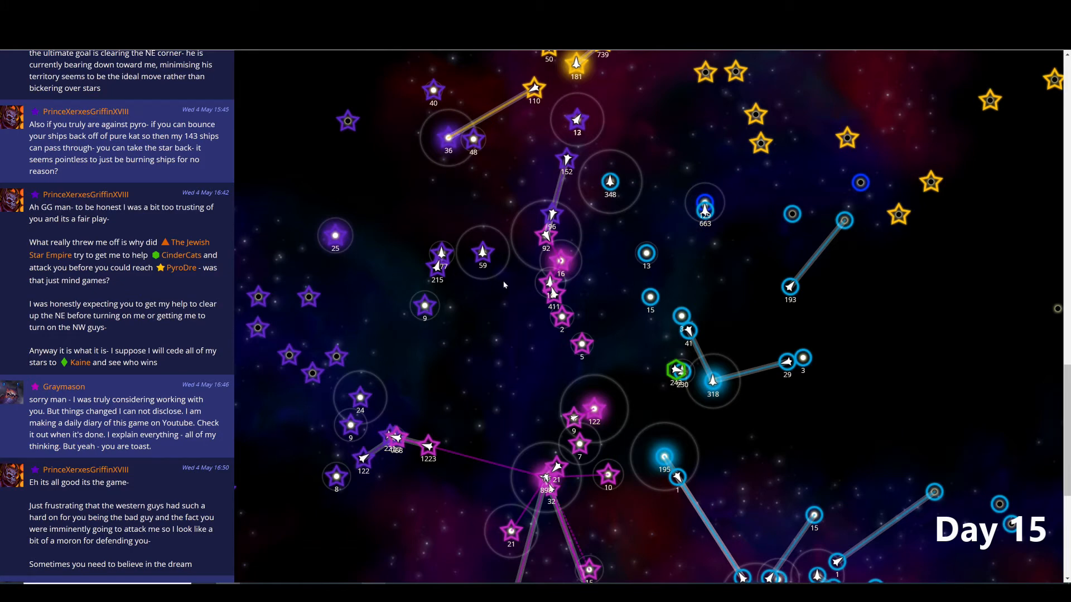
{"action": "mouse_move", "coordinate": [521, 286]}
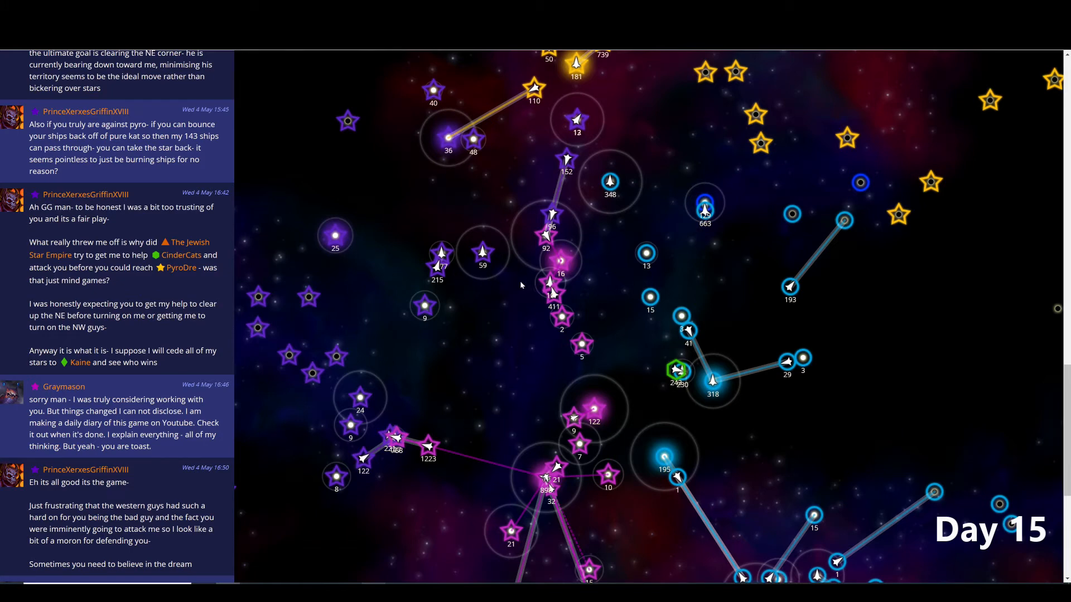
{"action": "mouse_move", "coordinate": [420, 411]}
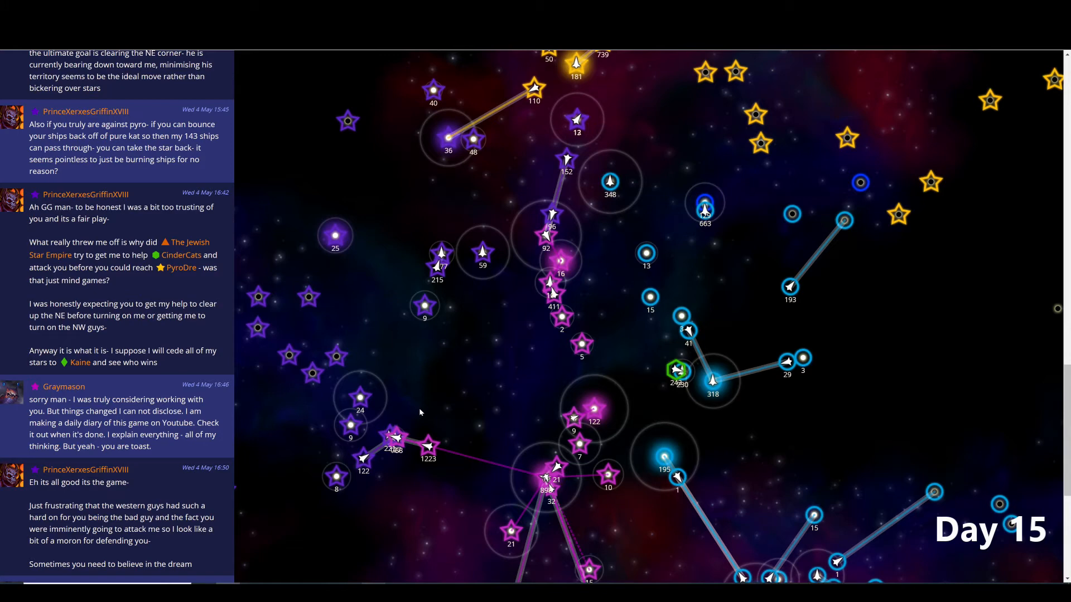
{"action": "mouse_move", "coordinate": [453, 289]}
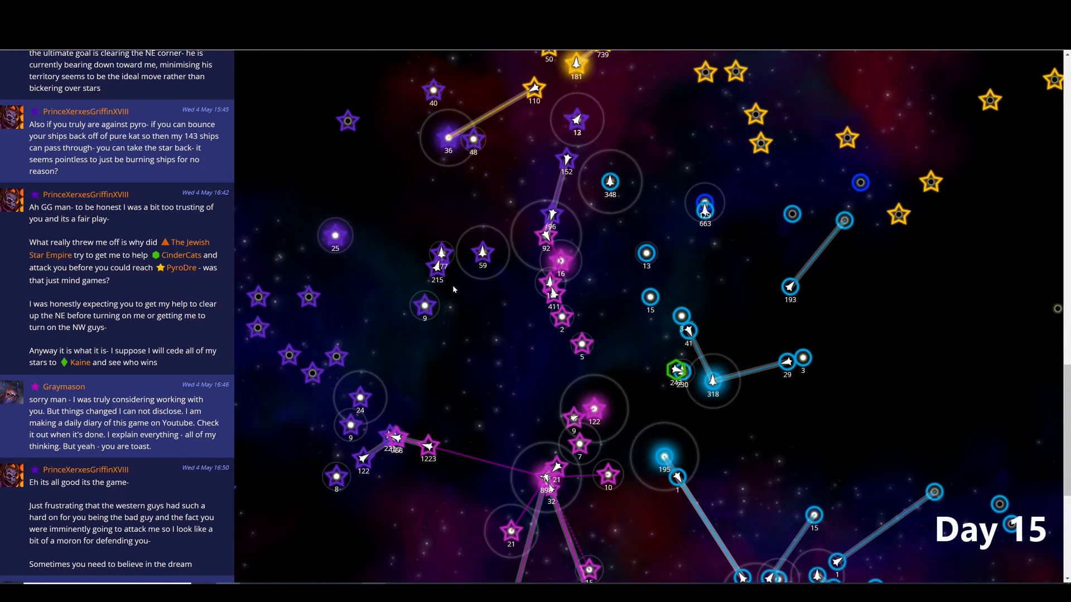
{"action": "mouse_move", "coordinate": [464, 183]}
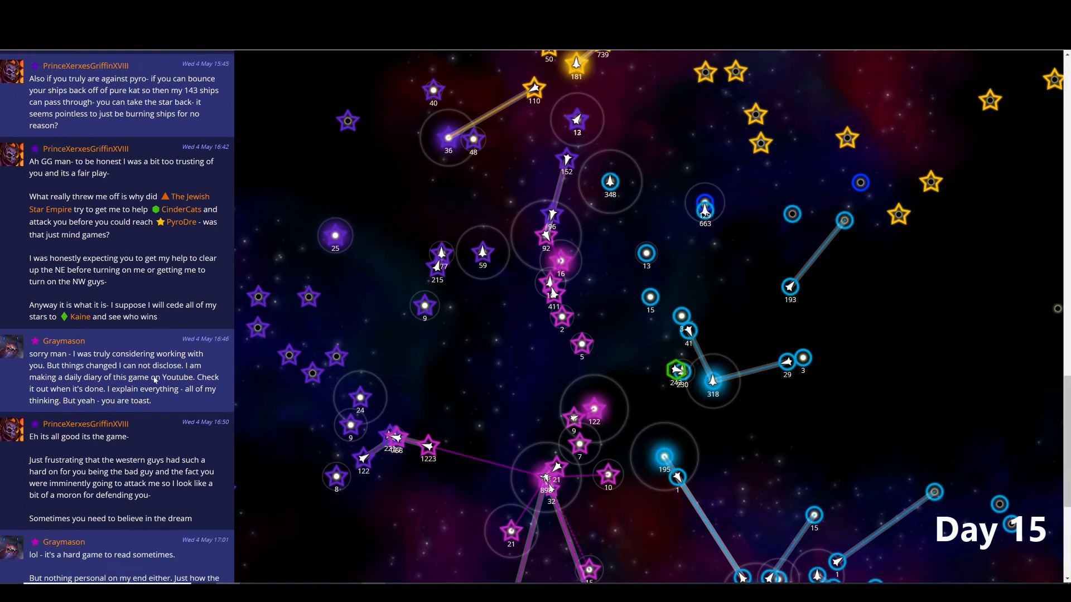
- Scroll further down the diplomacy thread with the rival empire
{"action": "scroll", "scroll_direction": "down", "scroll_amount": 3}
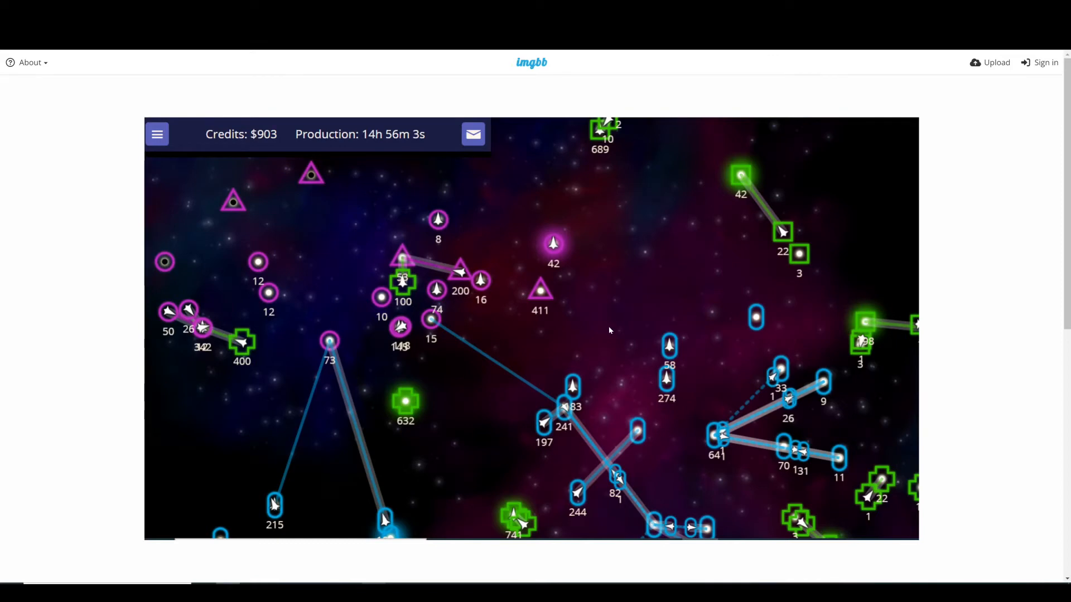
{"action": "mouse_move", "coordinate": [683, 357]}
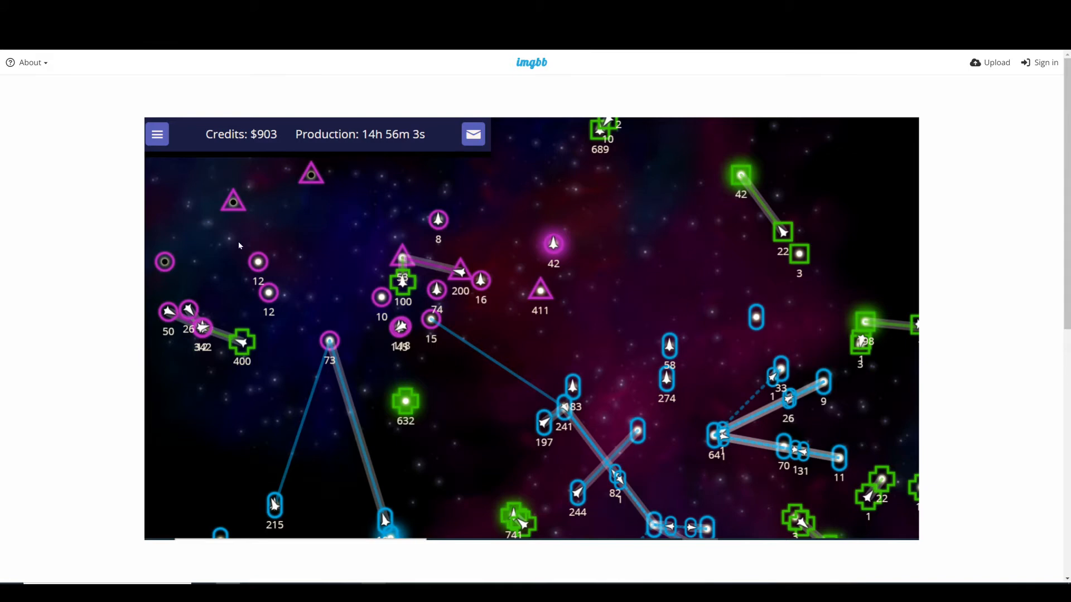
{"action": "mouse_move", "coordinate": [221, 353]}
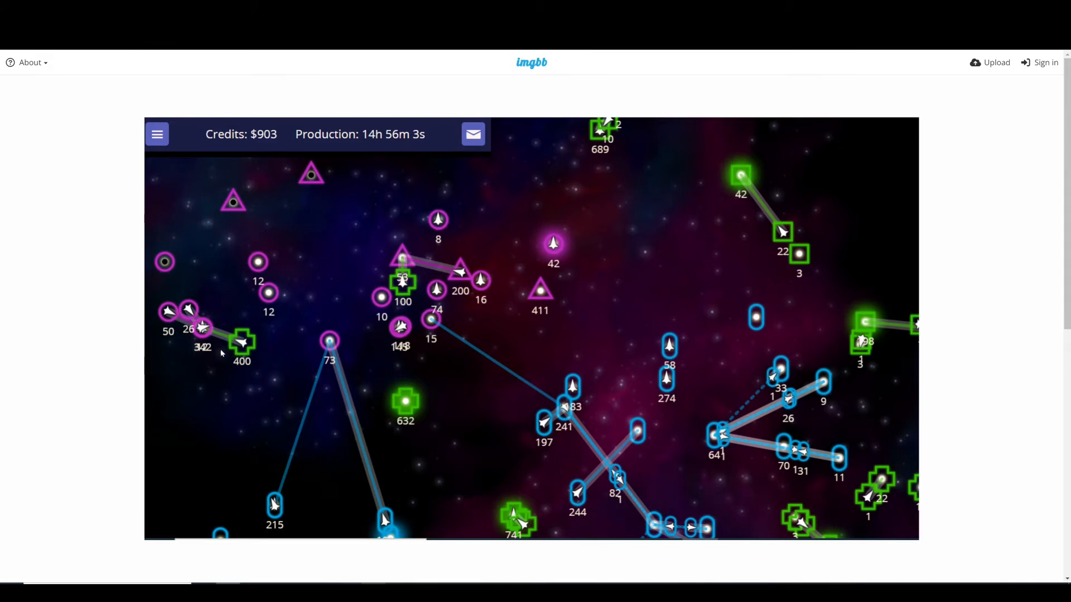
{"action": "mouse_move", "coordinate": [436, 330]}
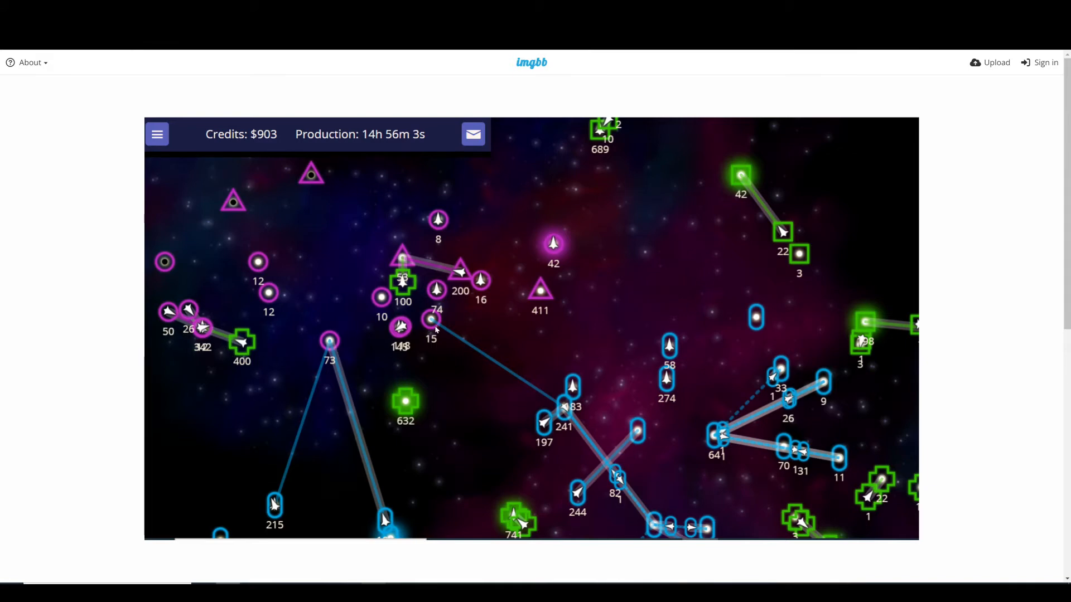
{"action": "mouse_move", "coordinate": [458, 278]}
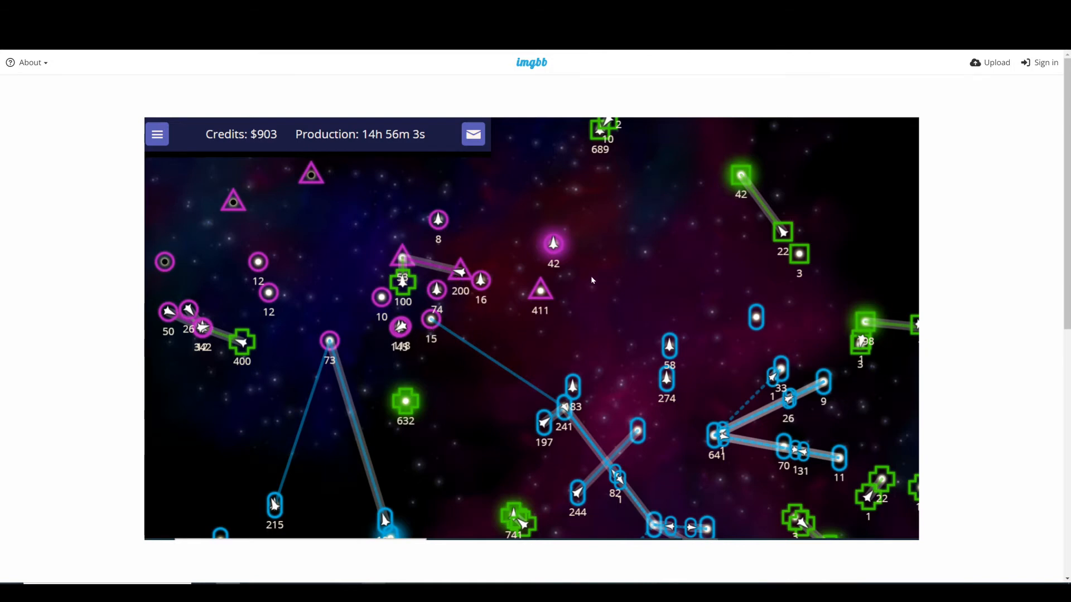
{"action": "mouse_move", "coordinate": [371, 385]}
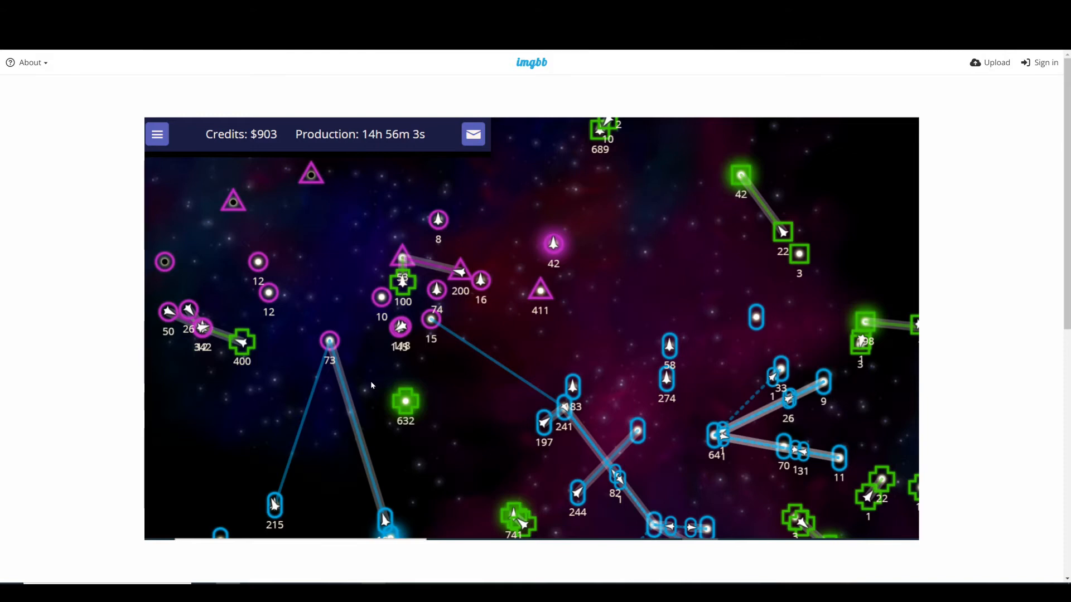
{"action": "mouse_move", "coordinate": [560, 221]}
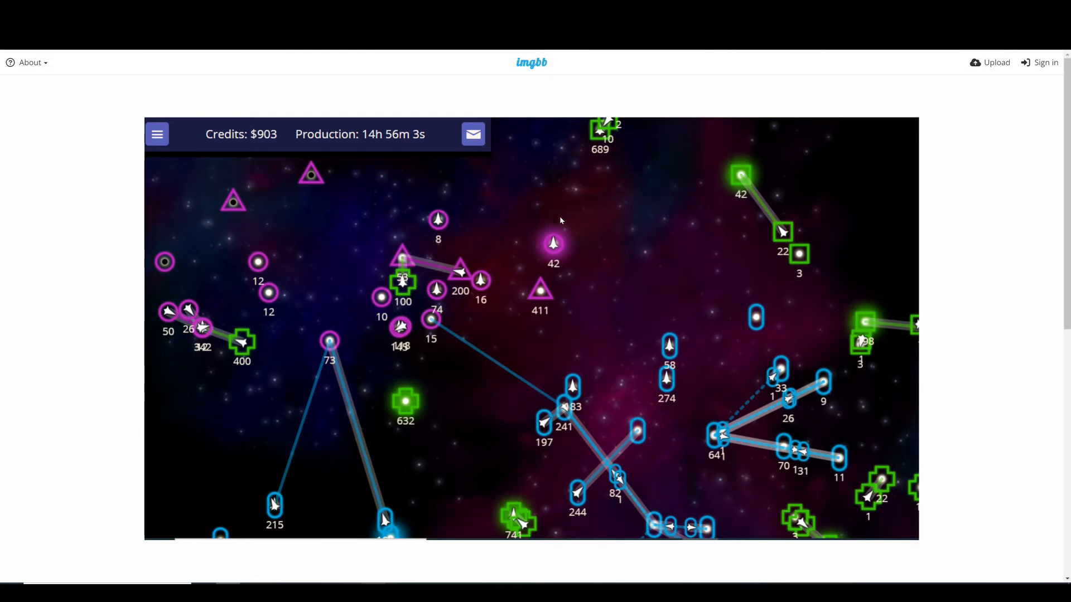
{"action": "mouse_move", "coordinate": [700, 127]}
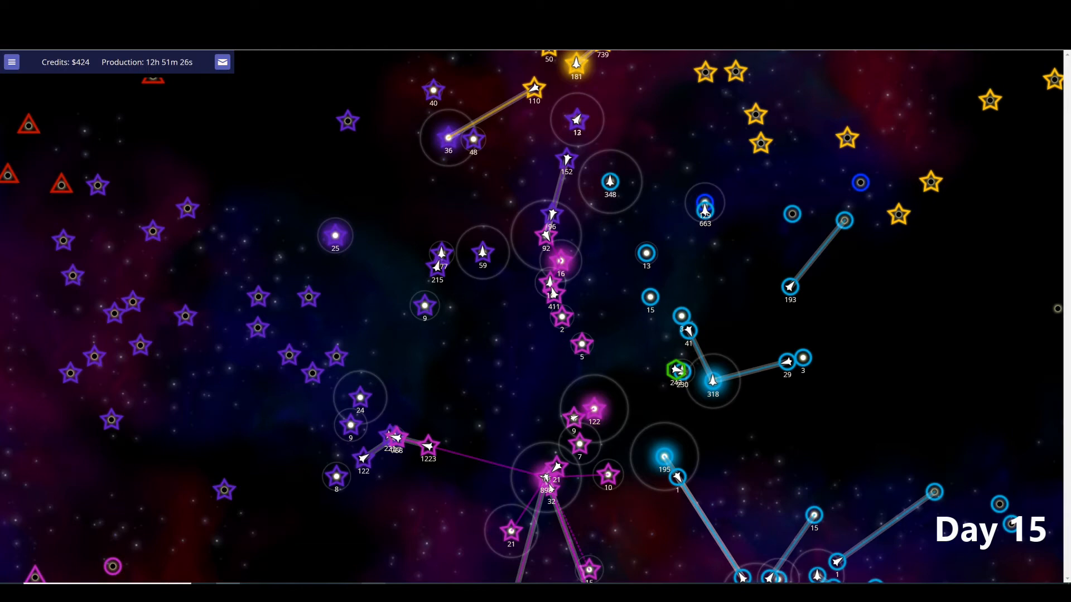
{"action": "mouse_move", "coordinate": [830, 118]}
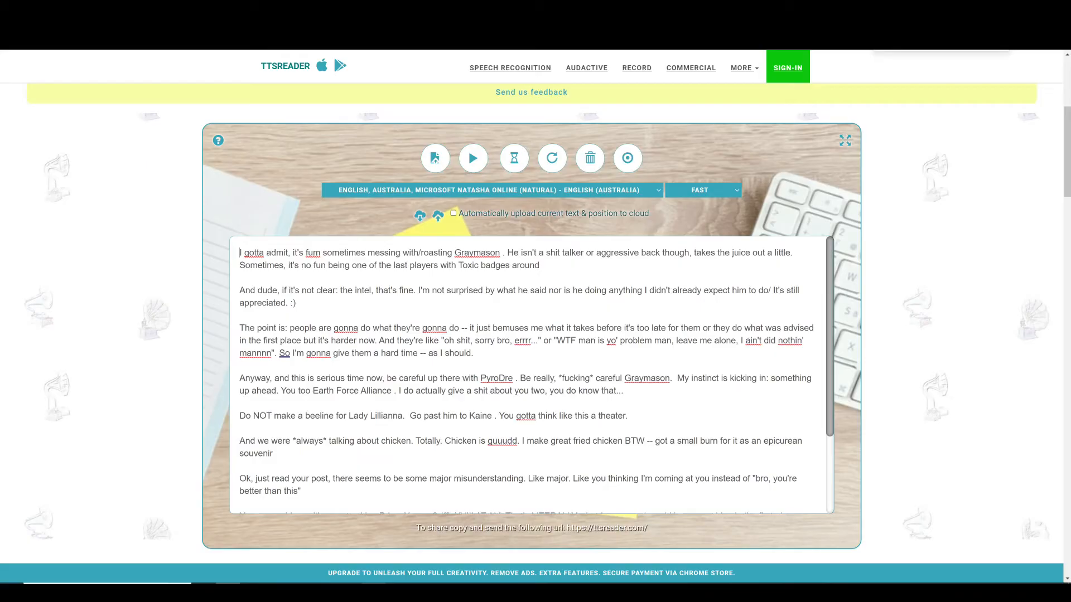
- Close the messages panel to show the wider Day 15 galaxy with pink, blue and green empires
{"action": "left_click", "coordinate": [473, 157]}
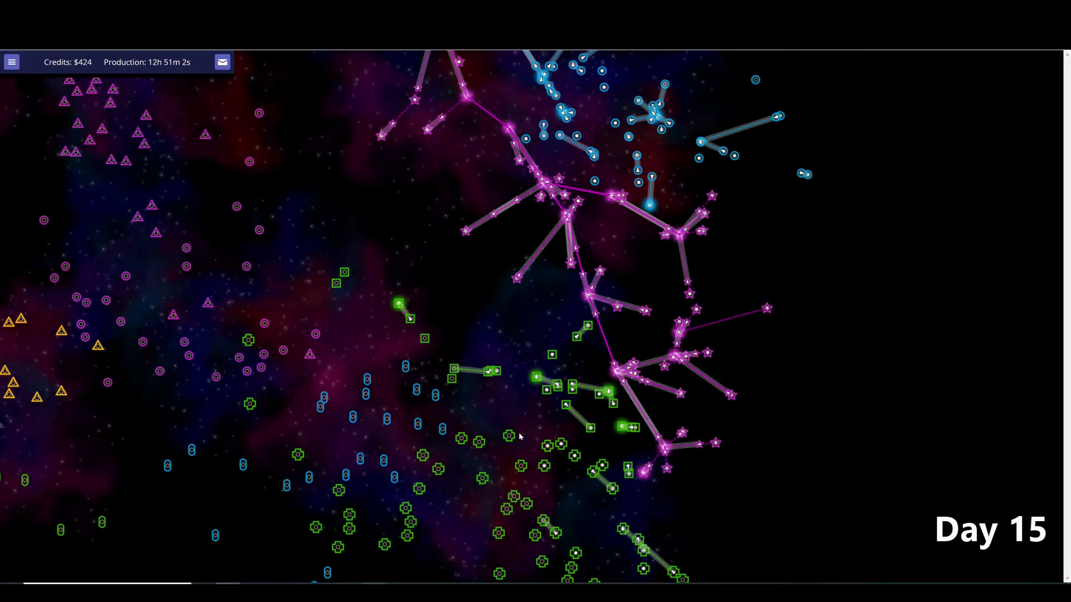
- View DexJackson's empire report, then PrinceXerxesGriffinXVIII's (38 stars, 4046 ships, economy 138)
{"action": "left_click", "coordinate": [519, 436]}
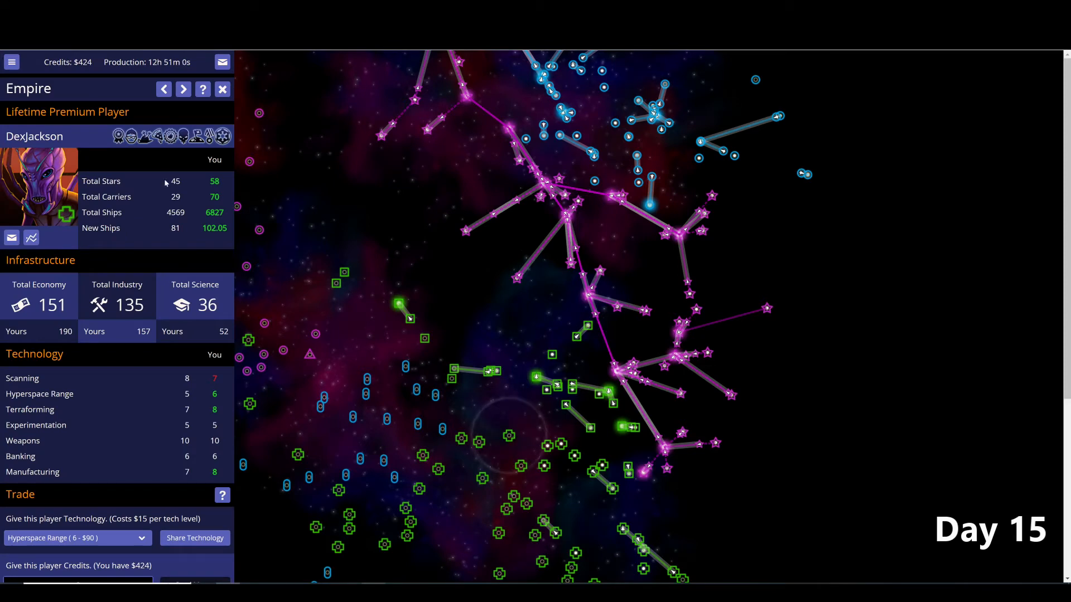
{"action": "mouse_move", "coordinate": [357, 234]}
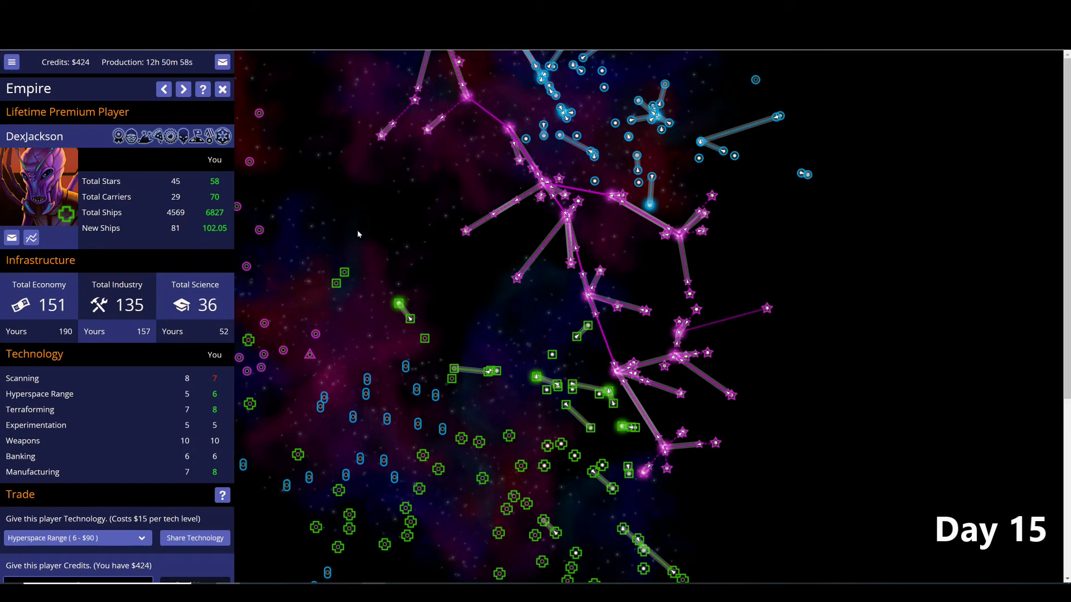
{"action": "left_click", "coordinate": [222, 89]}
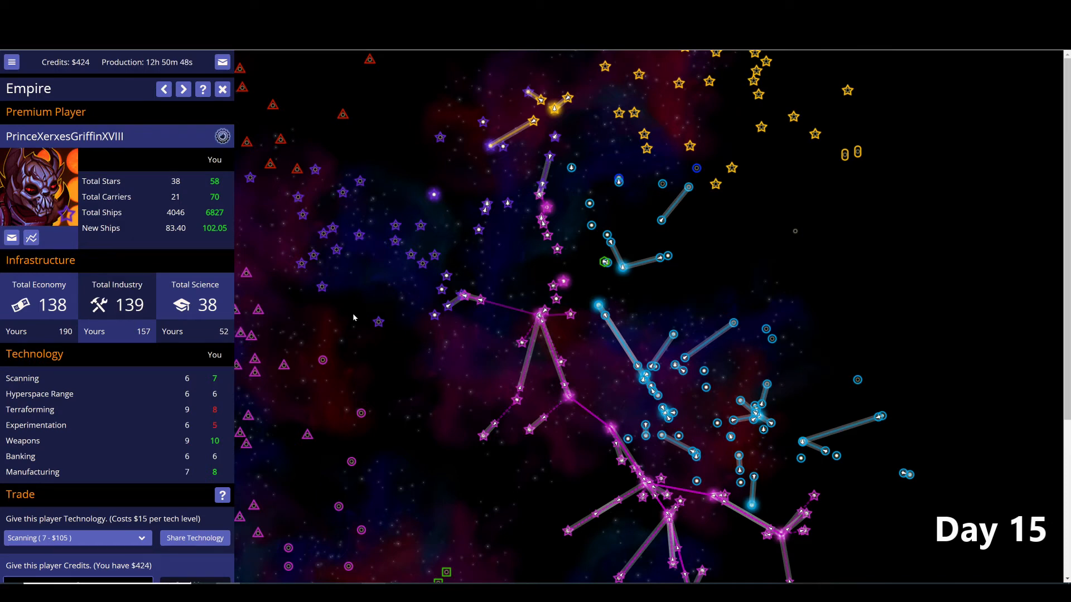
{"action": "mouse_move", "coordinate": [363, 311]}
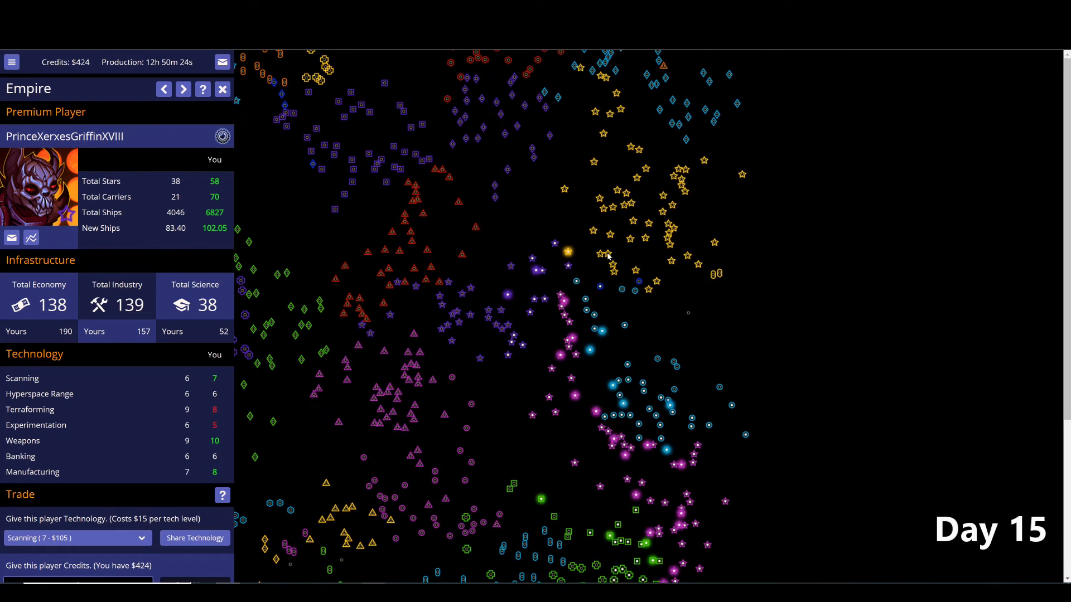
- Cycle past PyroDre and Earth Force Alliance to Kaine's report (62 stars, 6185 ships)
{"action": "left_click", "coordinate": [182, 89]}
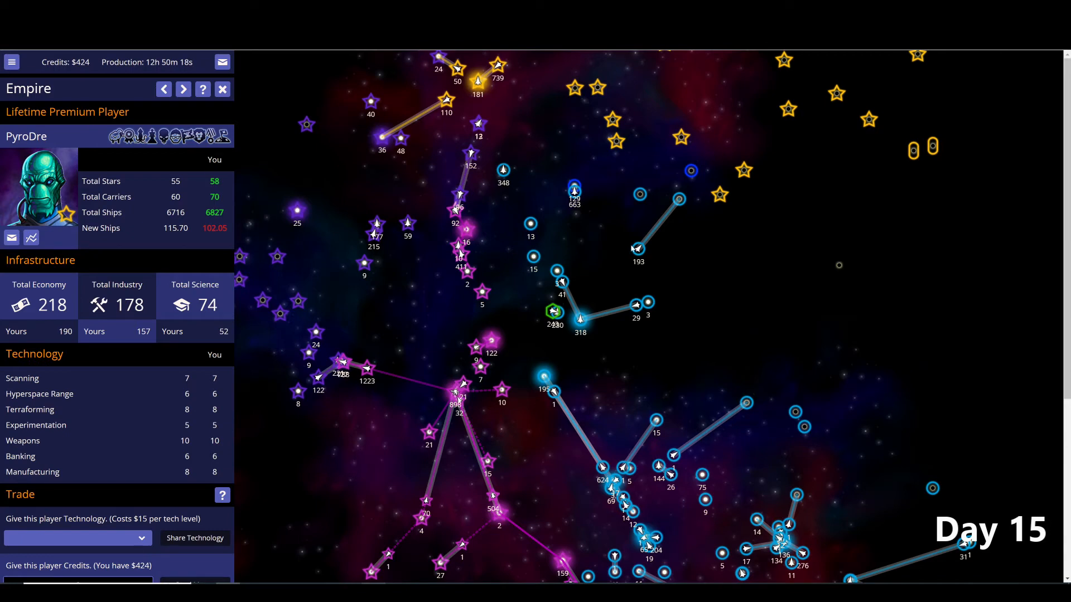
{"action": "mouse_move", "coordinate": [612, 257]}
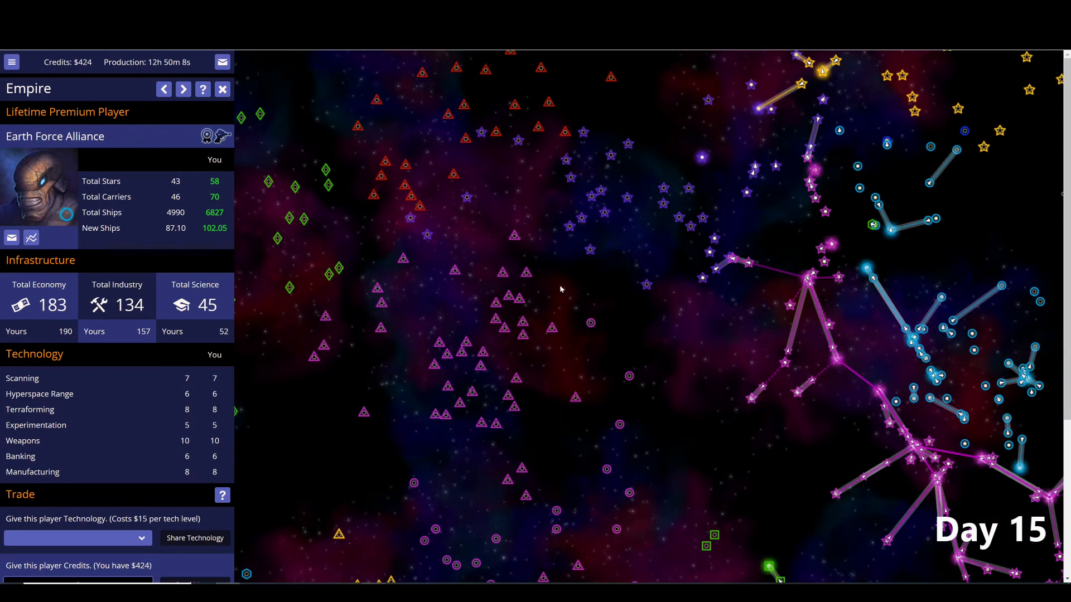
{"action": "left_click", "coordinate": [182, 89]}
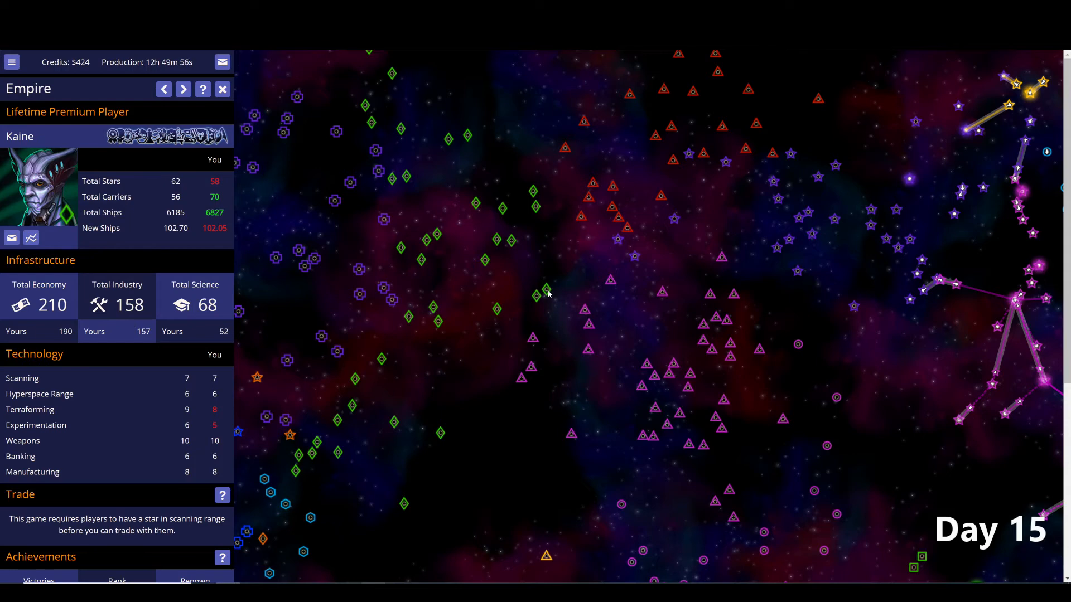
{"action": "mouse_move", "coordinate": [558, 294]}
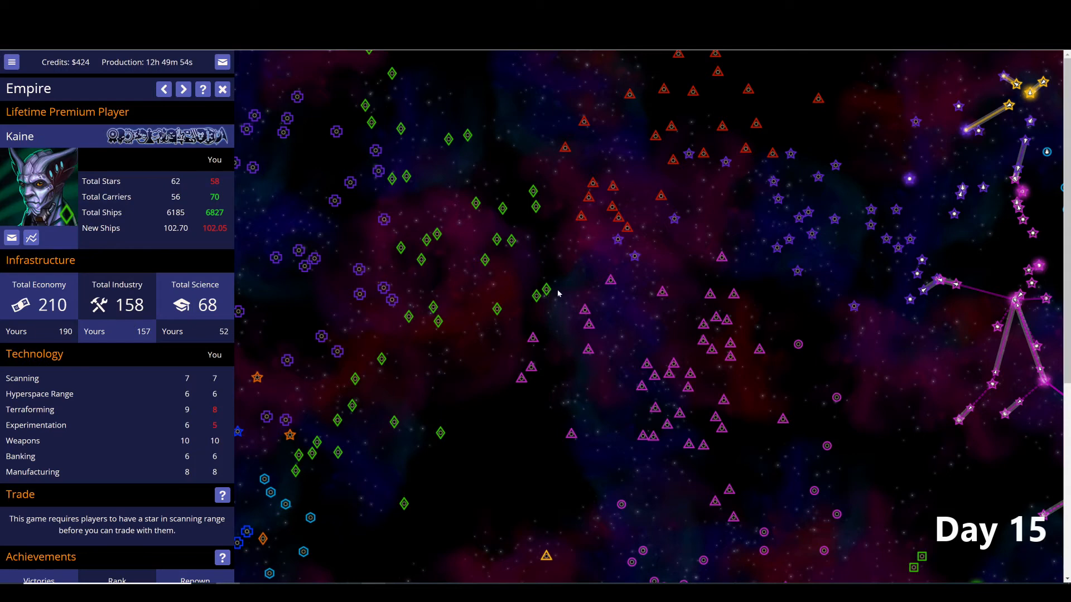
{"action": "mouse_move", "coordinate": [576, 295]}
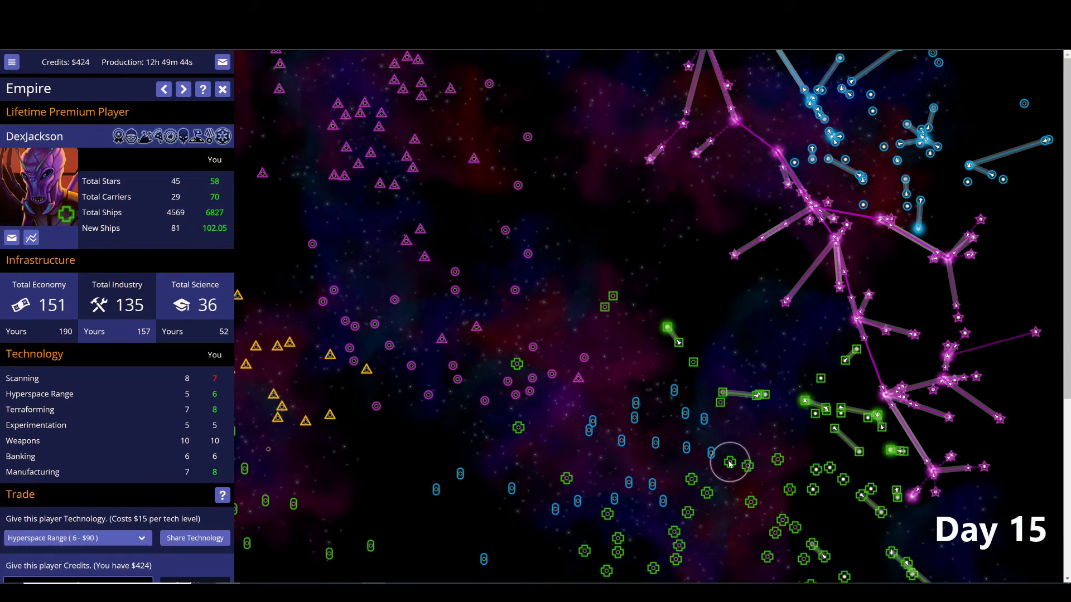
{"action": "left_click_drag", "start_coordinate": [730, 464], "coordinate": [666, 287]}
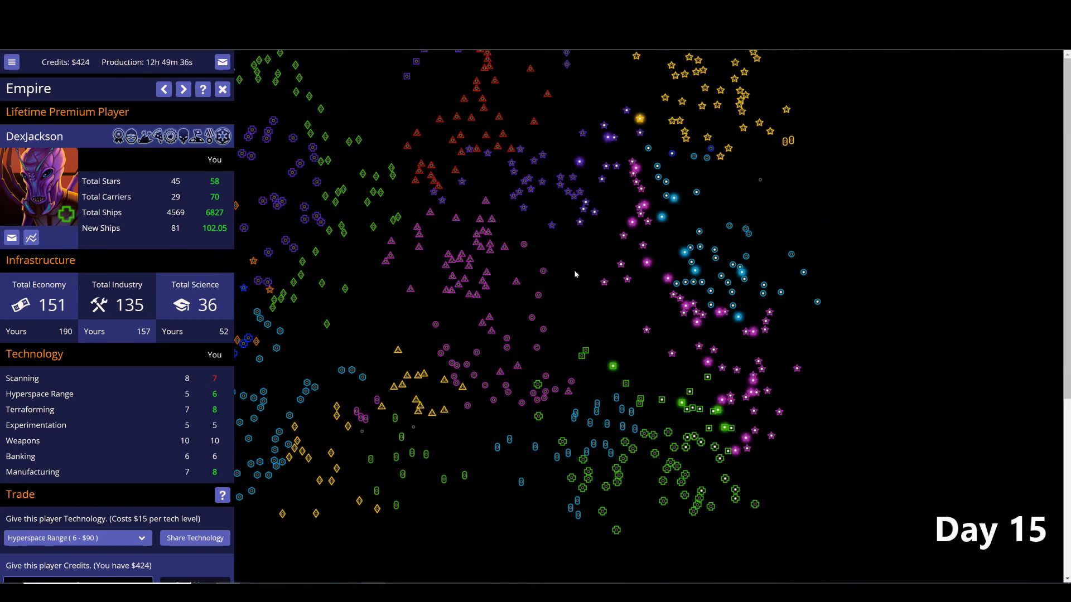
{"action": "mouse_move", "coordinate": [567, 256]}
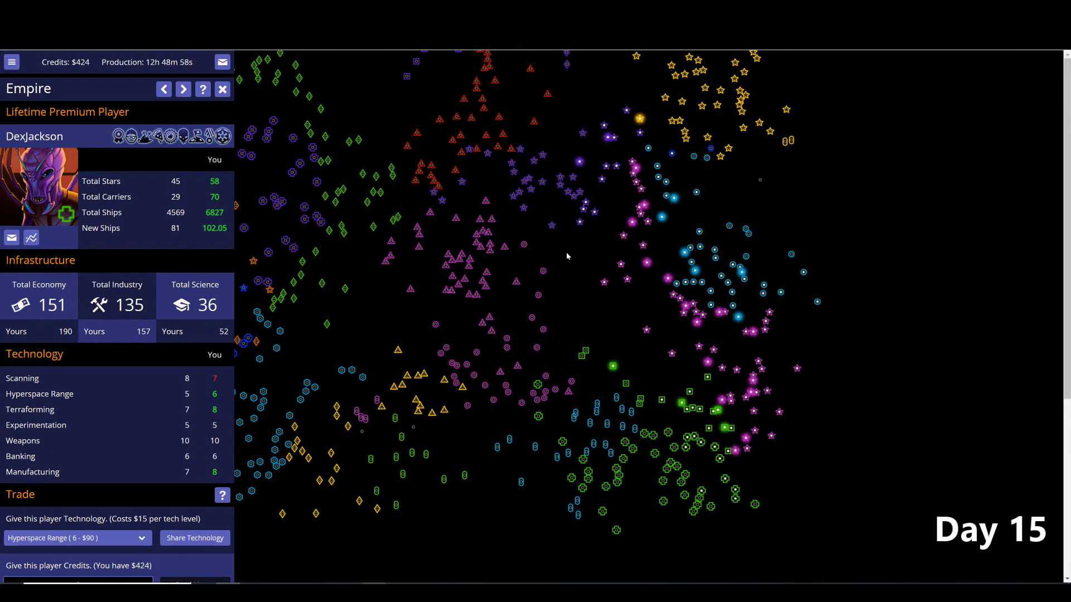
{"action": "mouse_move", "coordinate": [401, 217]}
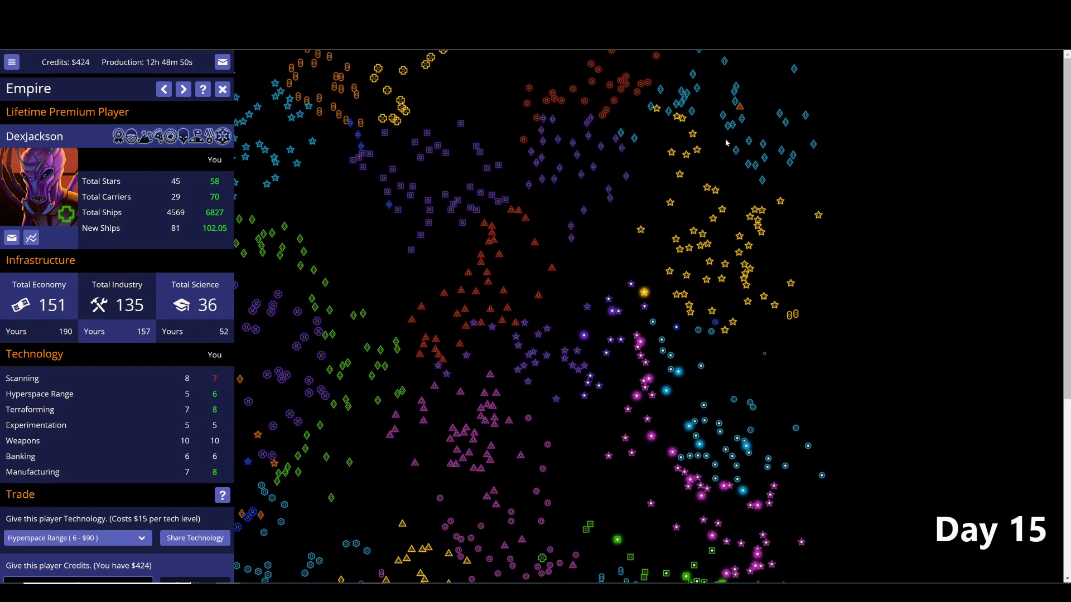
{"action": "mouse_move", "coordinate": [553, 259]}
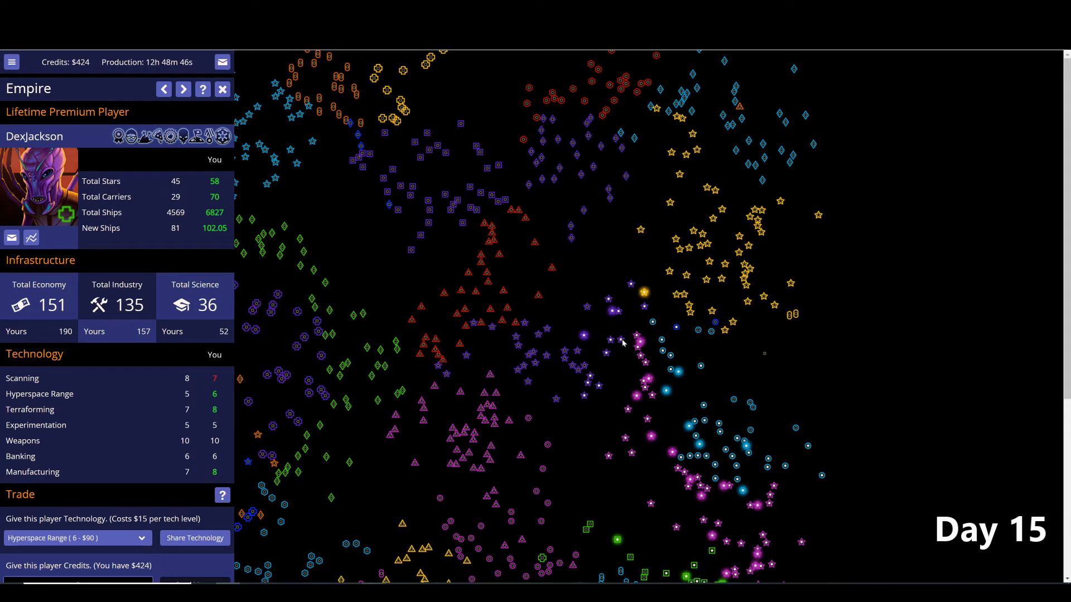
- Cycle from PrinceXerxesGriffinXVIII to Lady Lillianna's report (44 stars, 6691 ships, economy 218)
{"action": "left_click", "coordinate": [181, 89]}
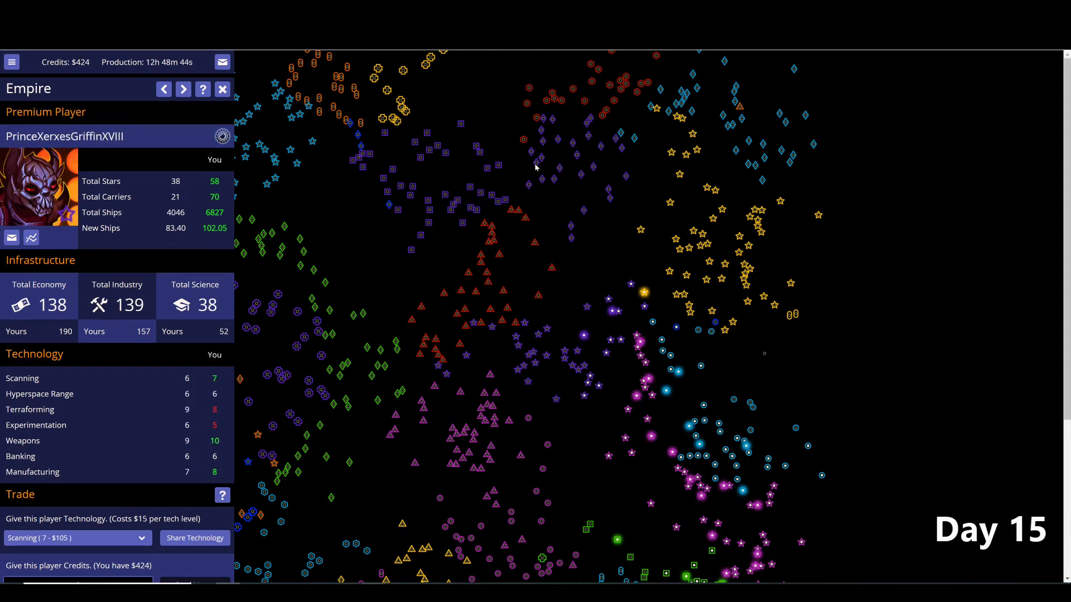
{"action": "mouse_move", "coordinate": [469, 334]}
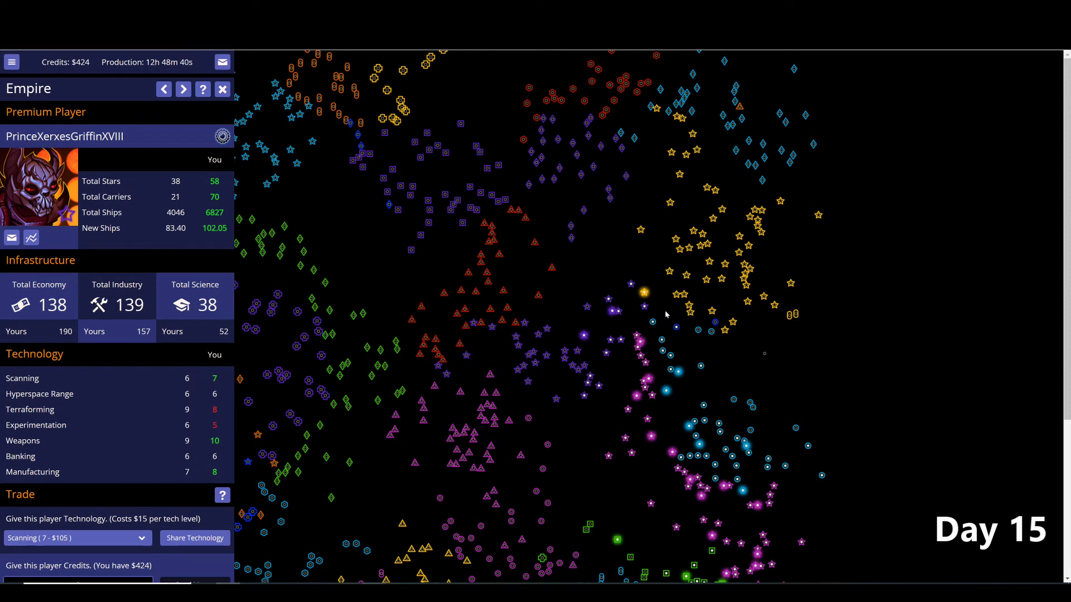
{"action": "mouse_move", "coordinate": [637, 493]}
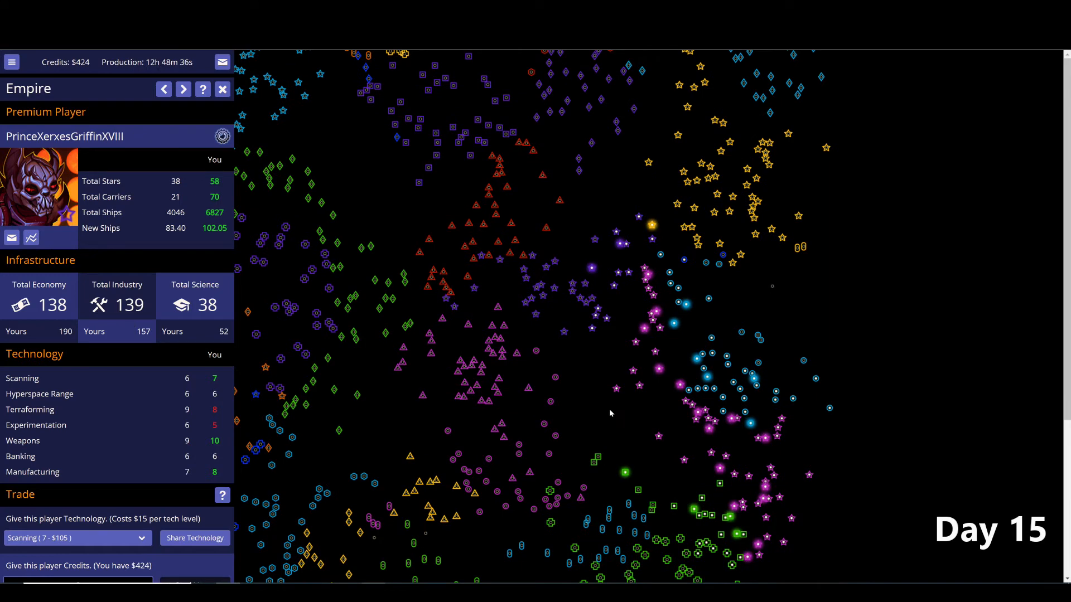
{"action": "mouse_move", "coordinate": [580, 357]}
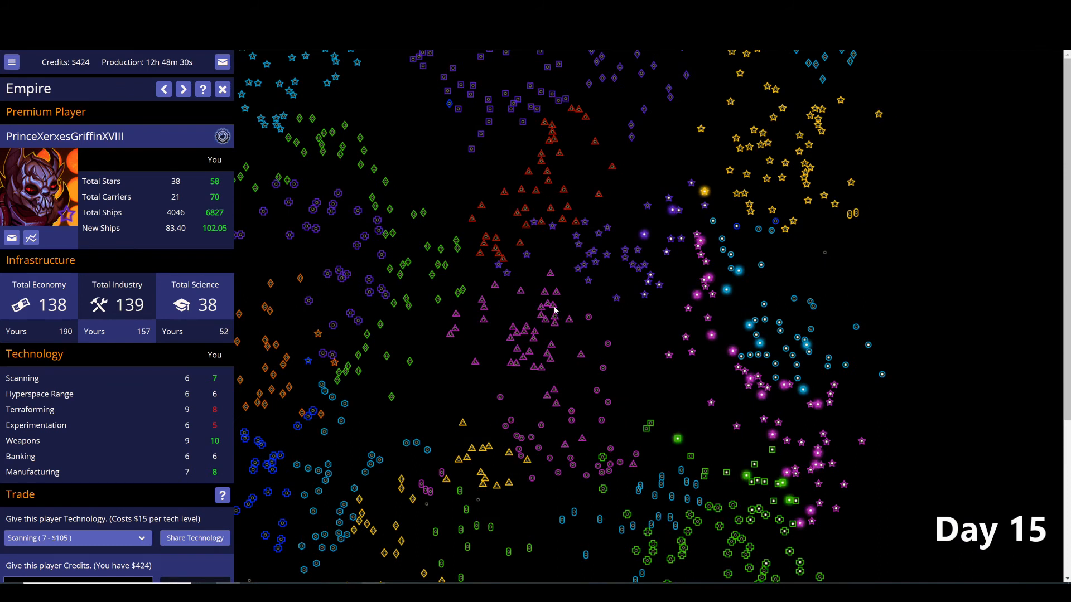
{"action": "left_click", "coordinate": [182, 89]}
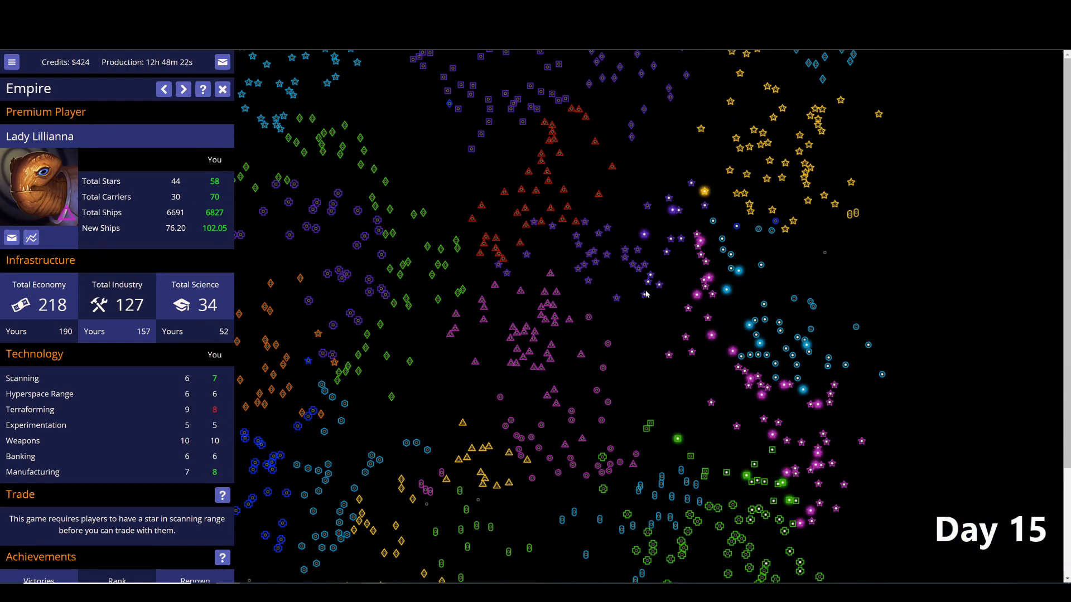
{"action": "mouse_move", "coordinate": [596, 276]}
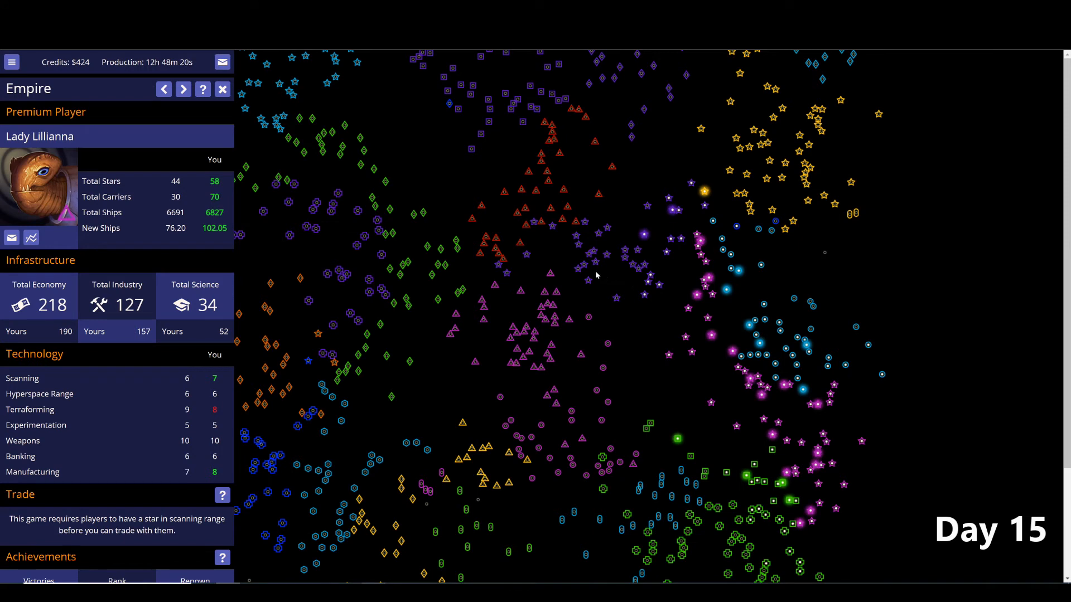
{"action": "mouse_move", "coordinate": [512, 266]}
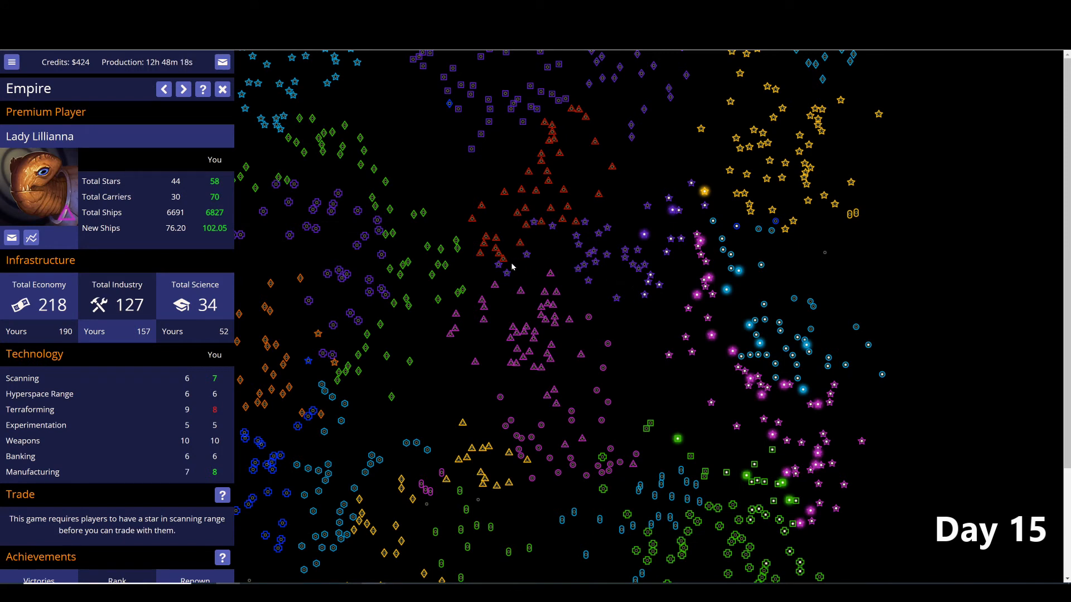
{"action": "mouse_move", "coordinate": [480, 272]}
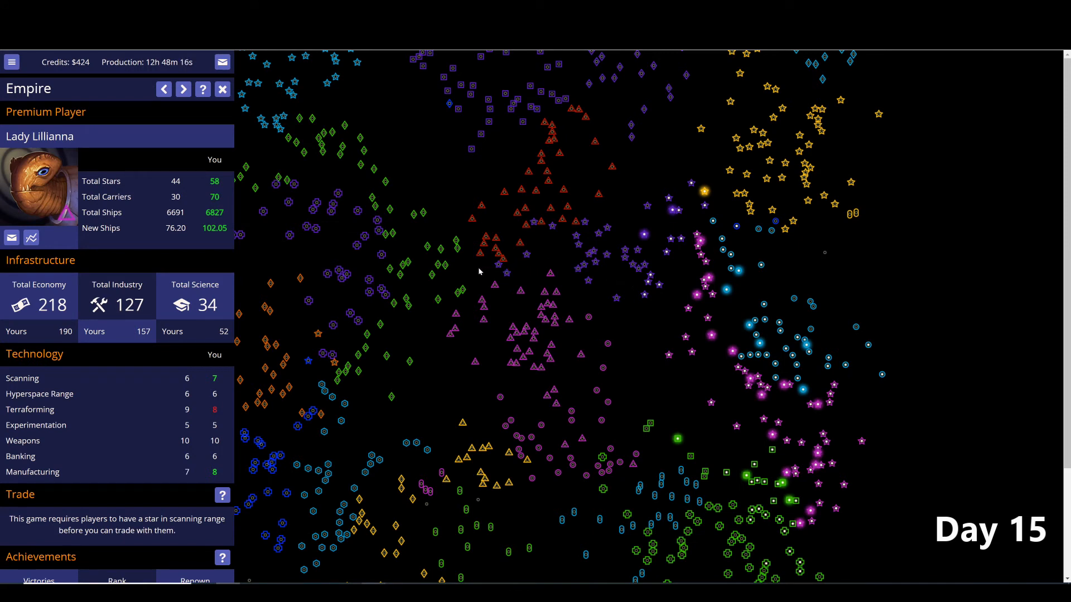
{"action": "mouse_move", "coordinate": [443, 265]}
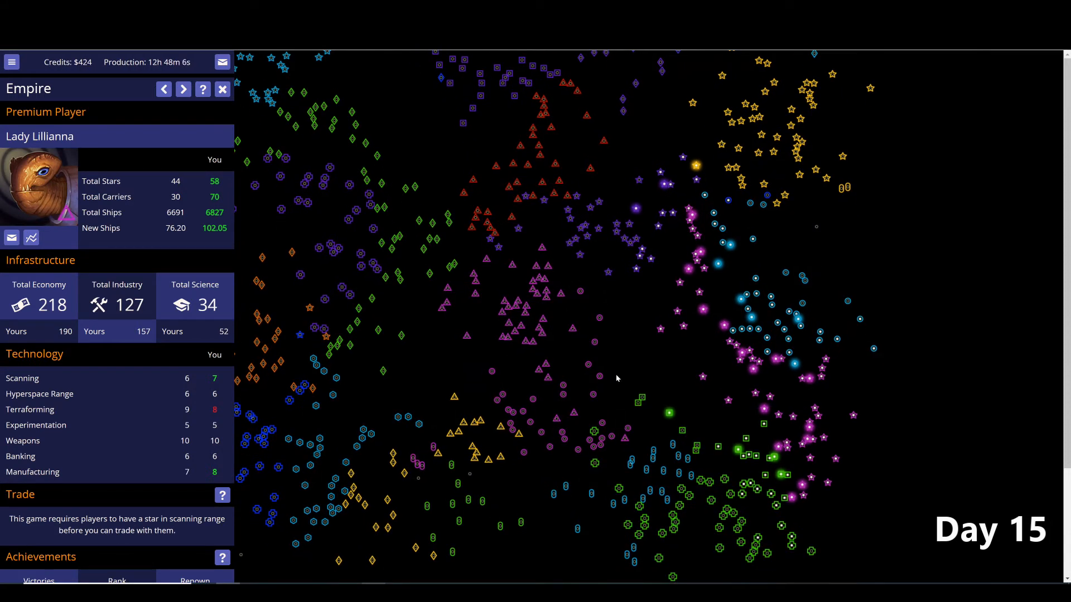
{"action": "mouse_move", "coordinate": [530, 230]}
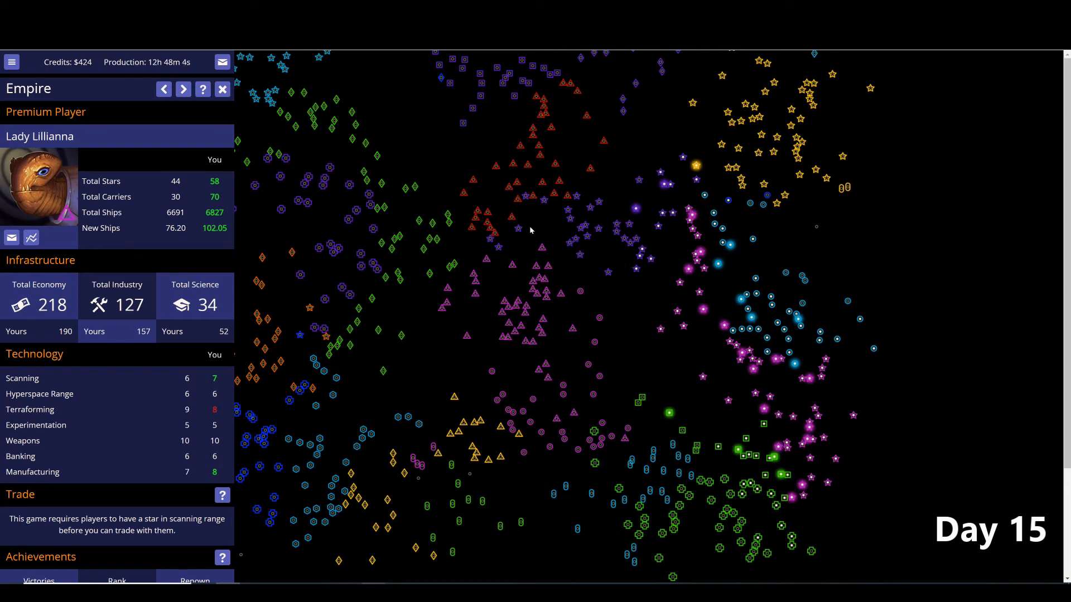
{"action": "mouse_move", "coordinate": [631, 287]}
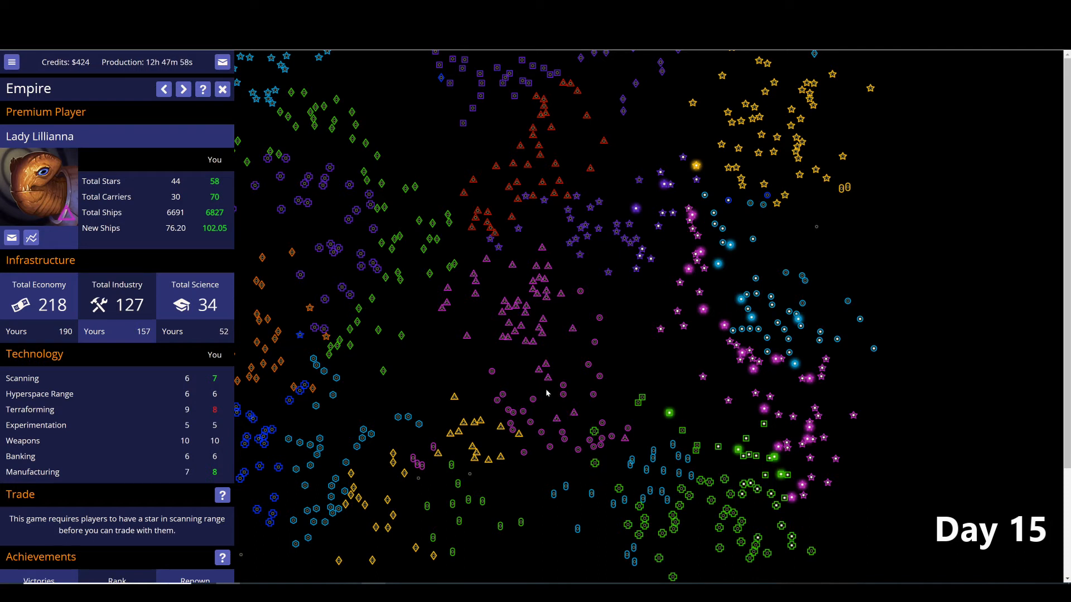
{"action": "mouse_move", "coordinate": [599, 391]}
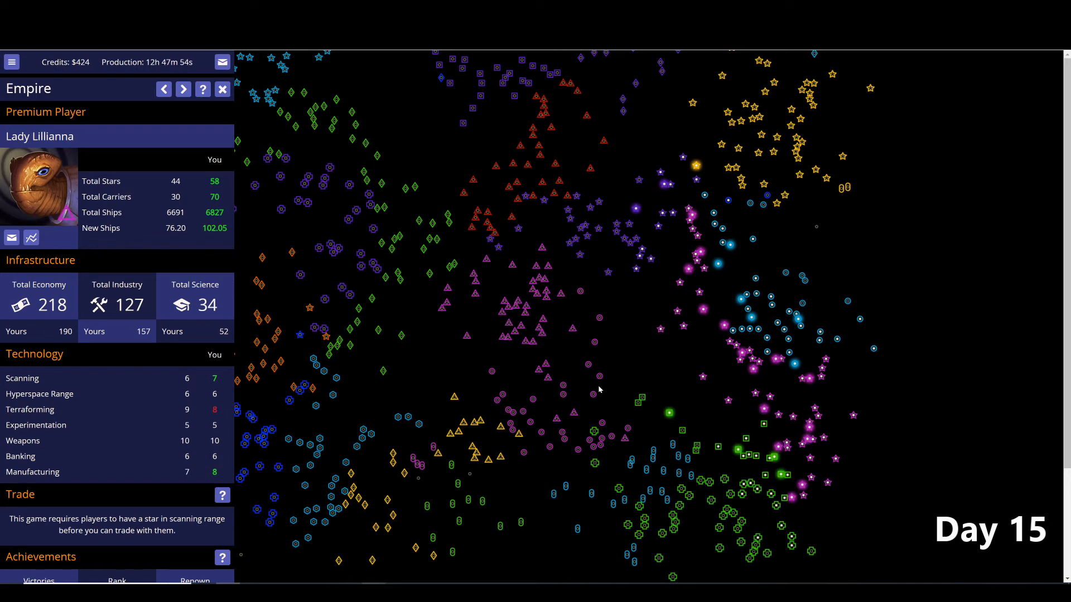
{"action": "mouse_move", "coordinate": [586, 300]}
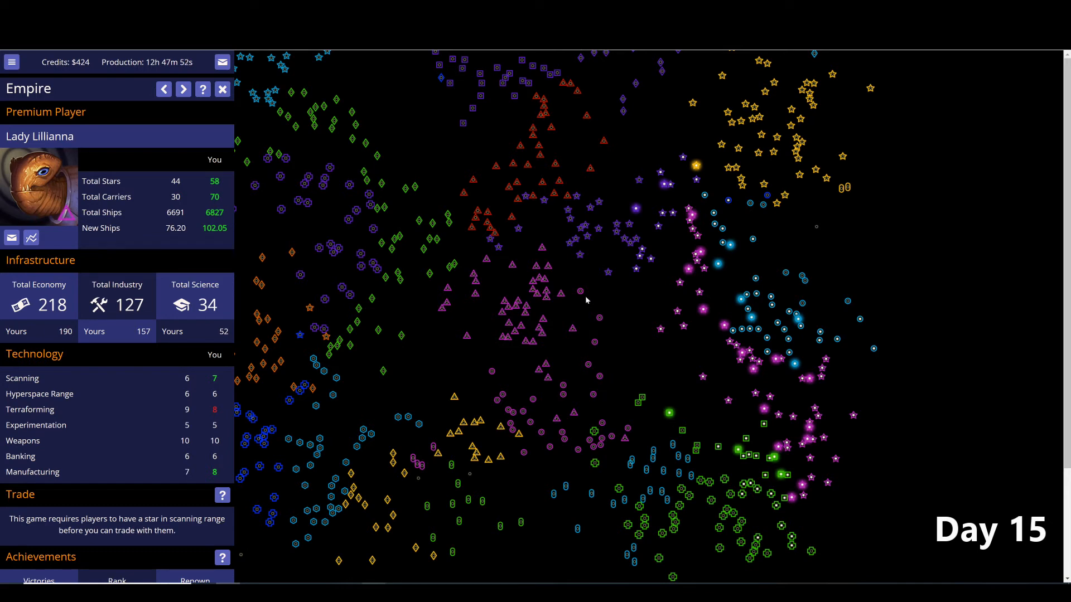
{"action": "mouse_move", "coordinate": [556, 322]}
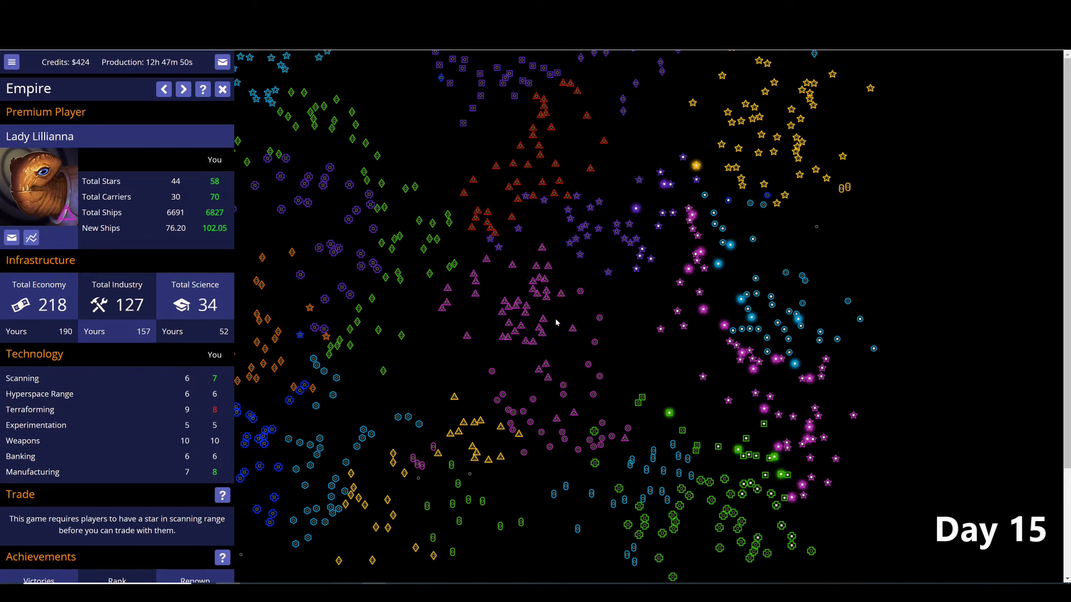
- Shift the Day 15 galaxy map slightly while Lady Lillianna's Empire report stays open
{"action": "left_click_drag", "start_coordinate": [557, 322], "coordinate": [467, 370]}
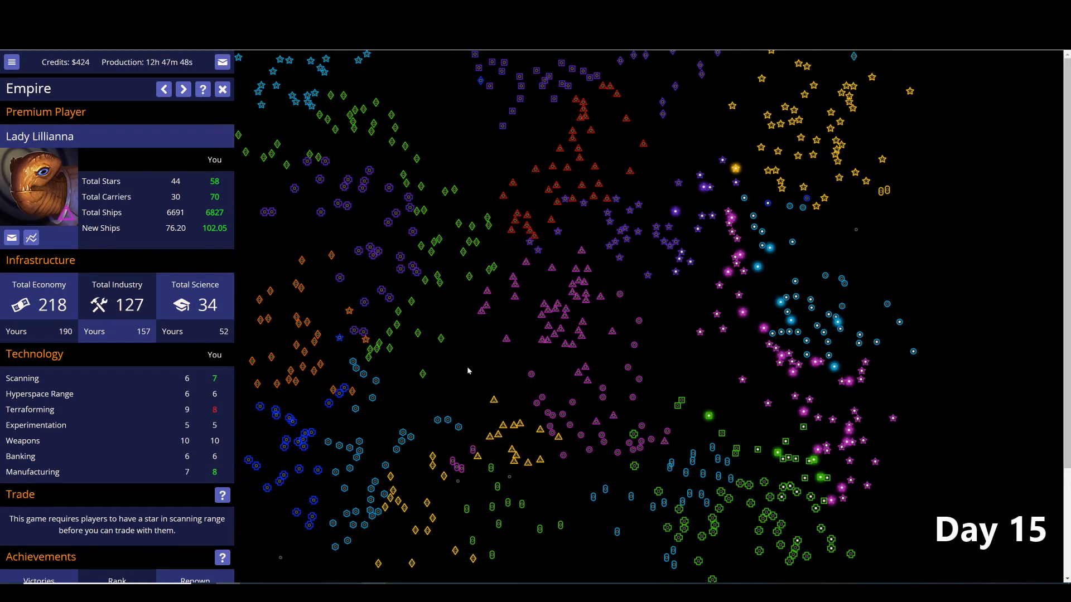
{"action": "mouse_move", "coordinate": [629, 300]}
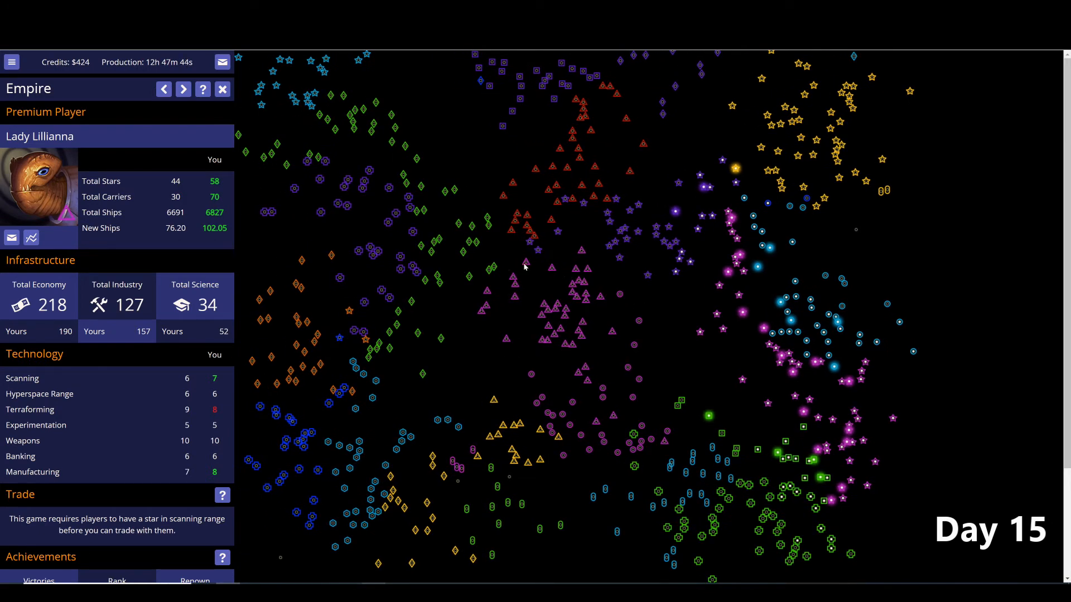
{"action": "mouse_move", "coordinate": [585, 282]}
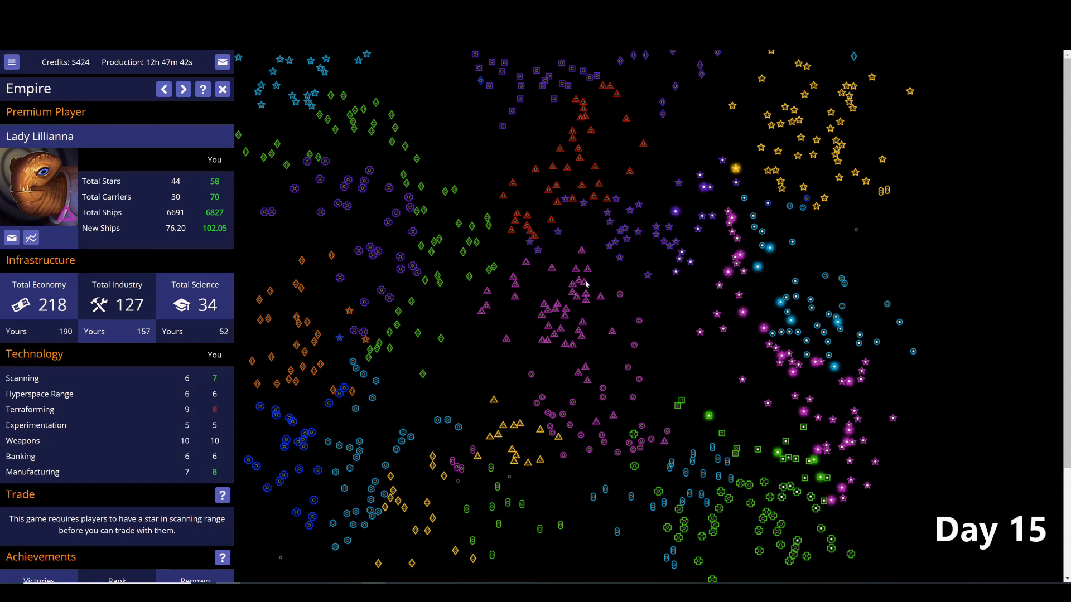
{"action": "mouse_move", "coordinate": [582, 275]}
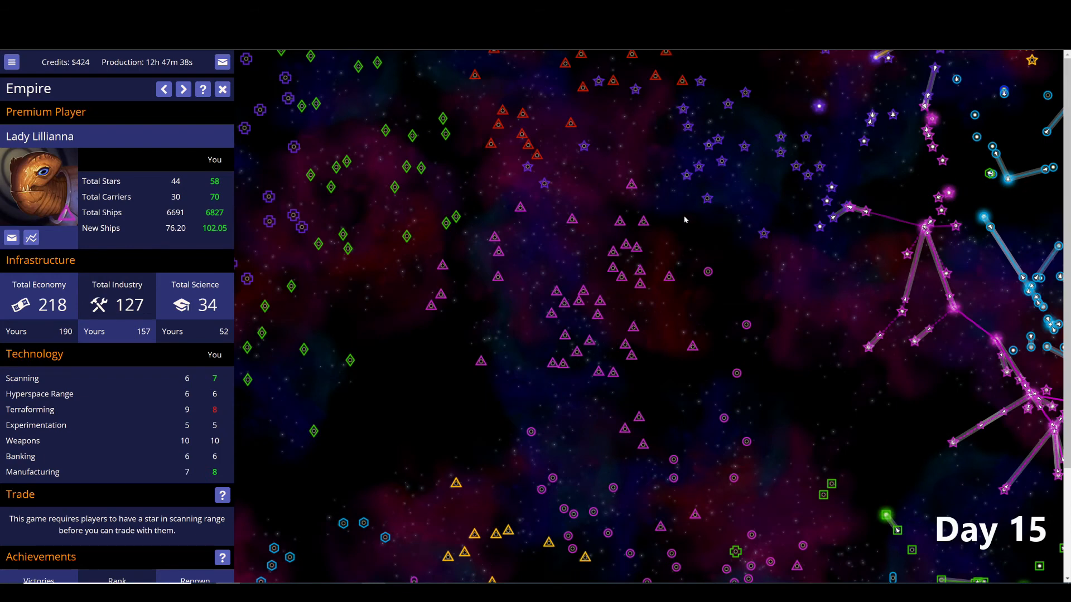
{"action": "mouse_move", "coordinate": [555, 236]}
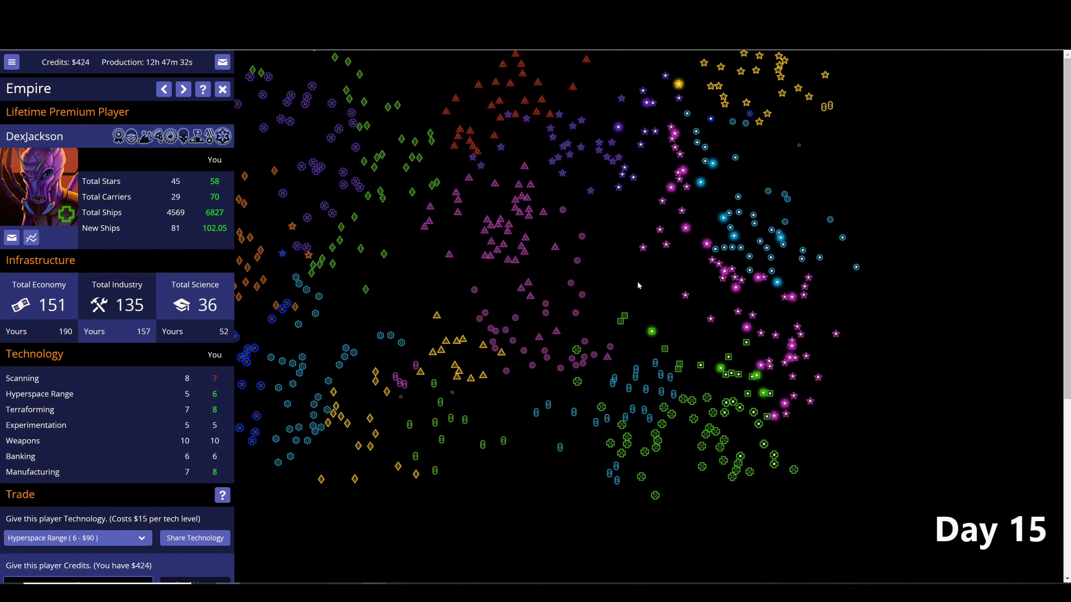
{"action": "mouse_move", "coordinate": [621, 274]}
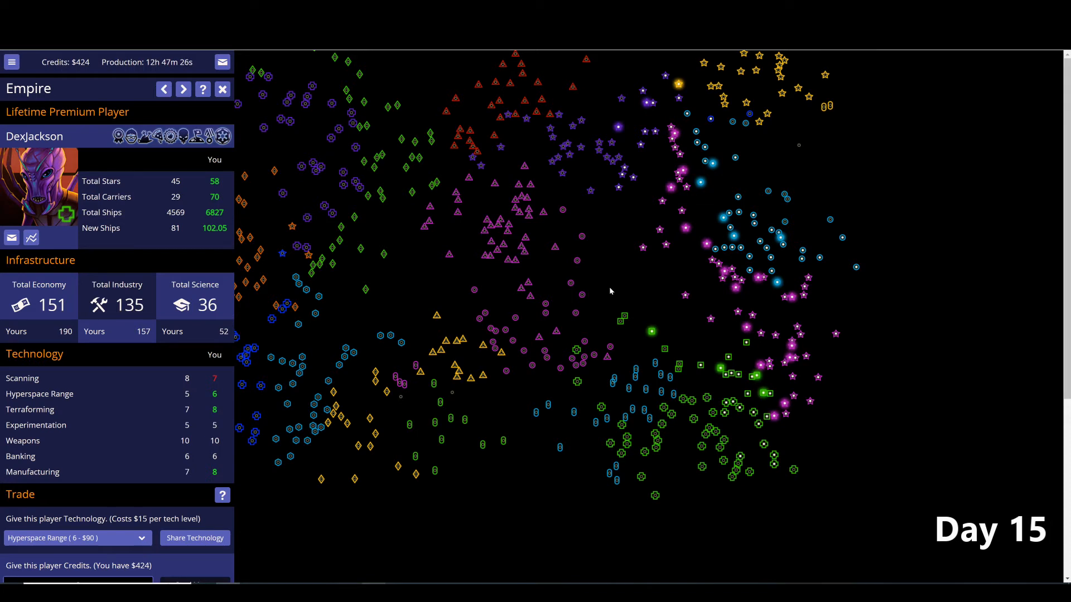
{"action": "mouse_move", "coordinate": [622, 249]}
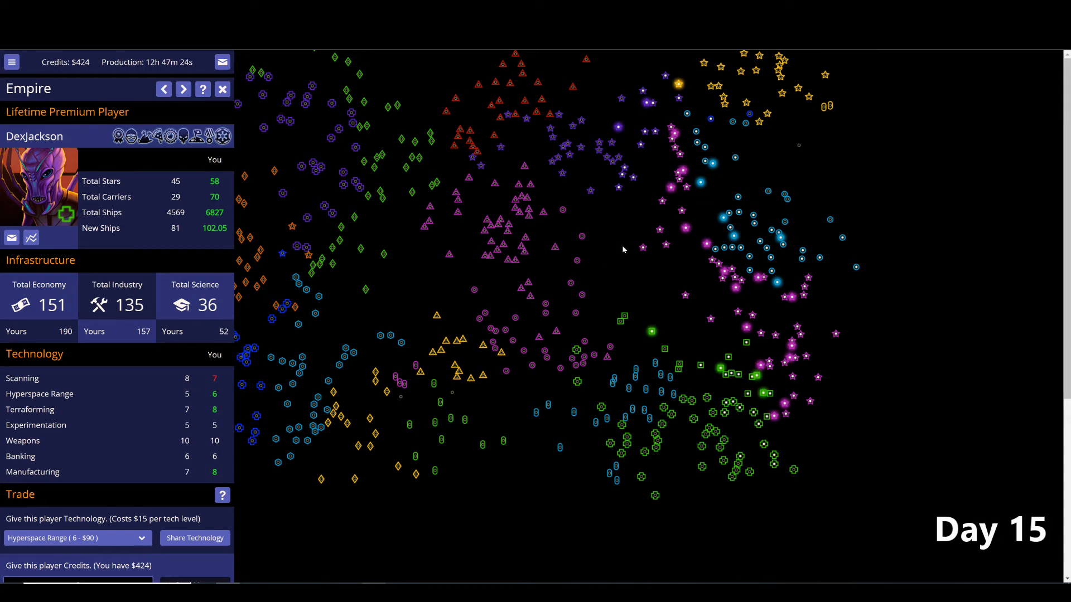
{"action": "mouse_move", "coordinate": [623, 201]}
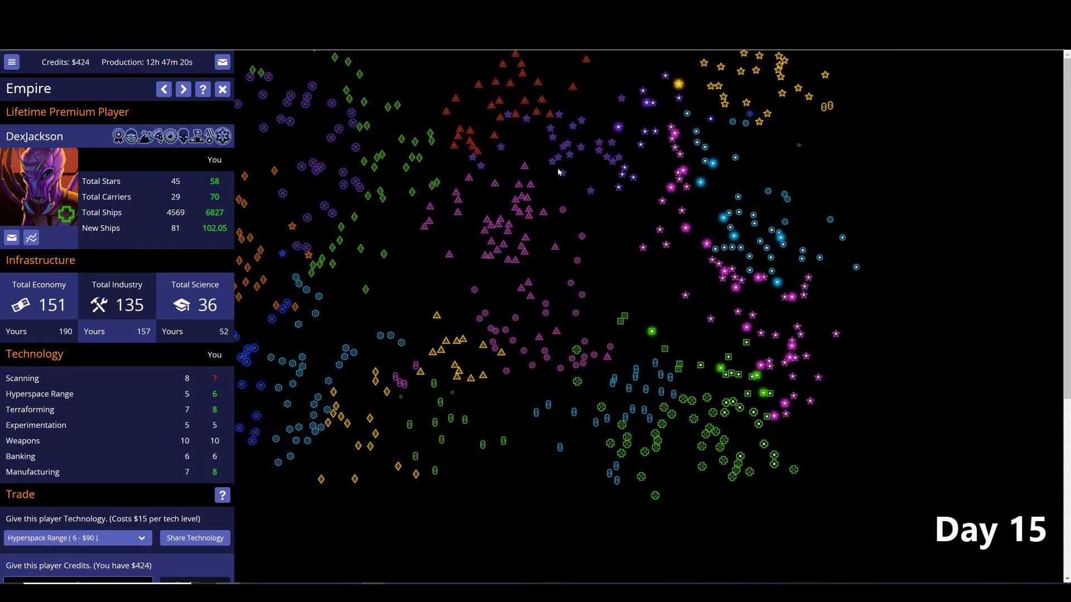
{"action": "mouse_move", "coordinate": [555, 172]}
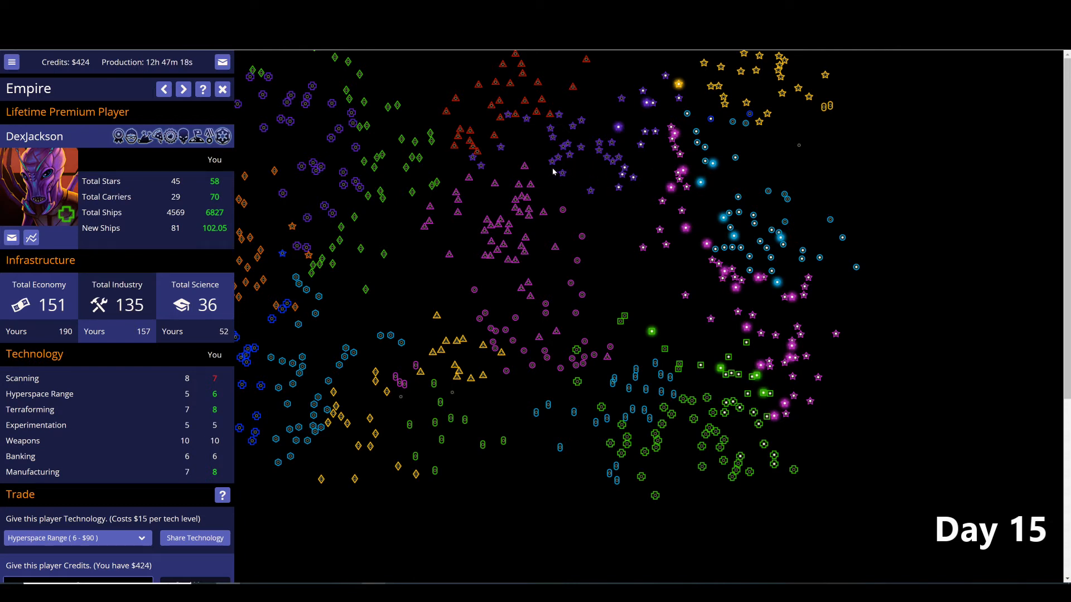
{"action": "mouse_move", "coordinate": [471, 213]}
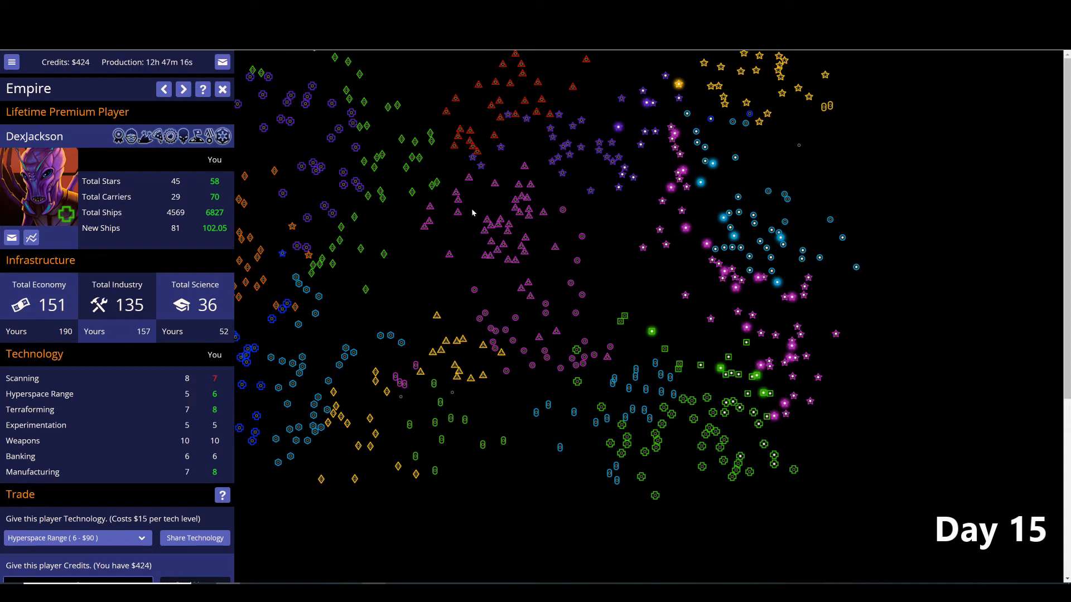
{"action": "mouse_move", "coordinate": [545, 210]}
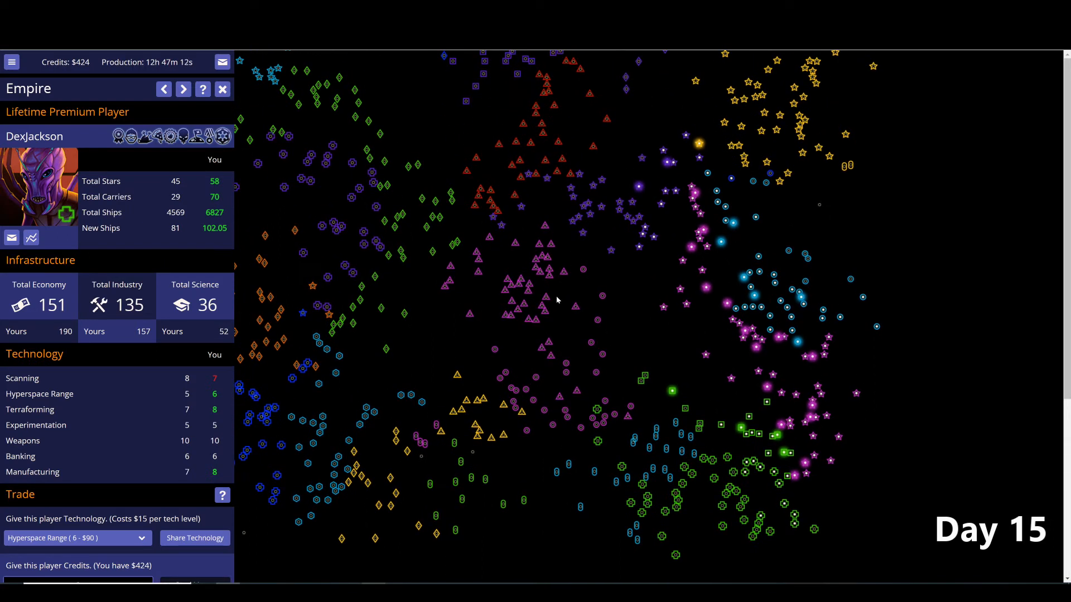
{"action": "mouse_move", "coordinate": [516, 254]}
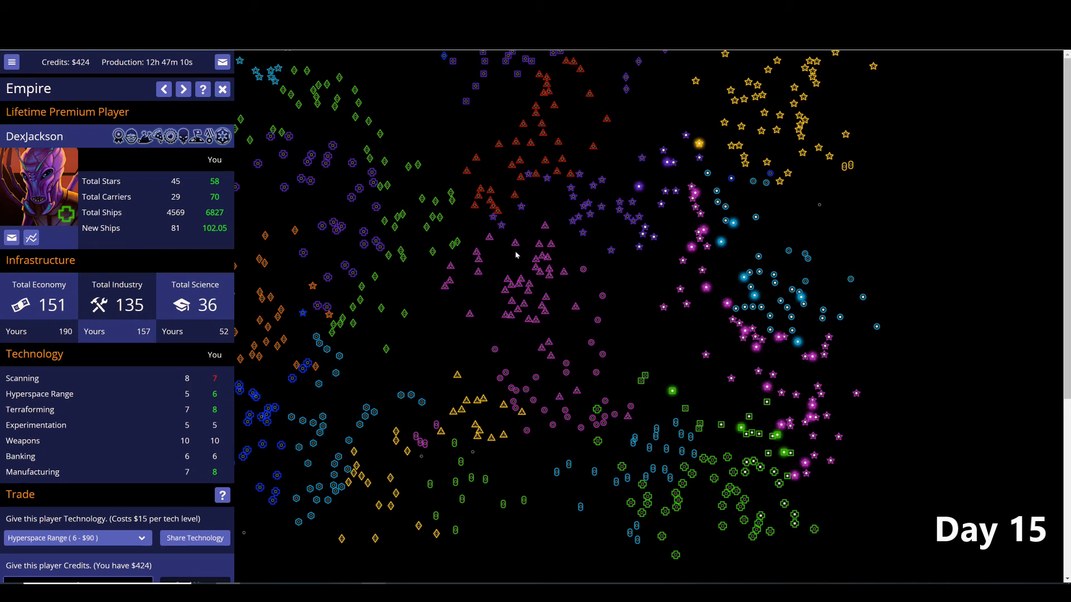
{"action": "mouse_move", "coordinate": [553, 292]}
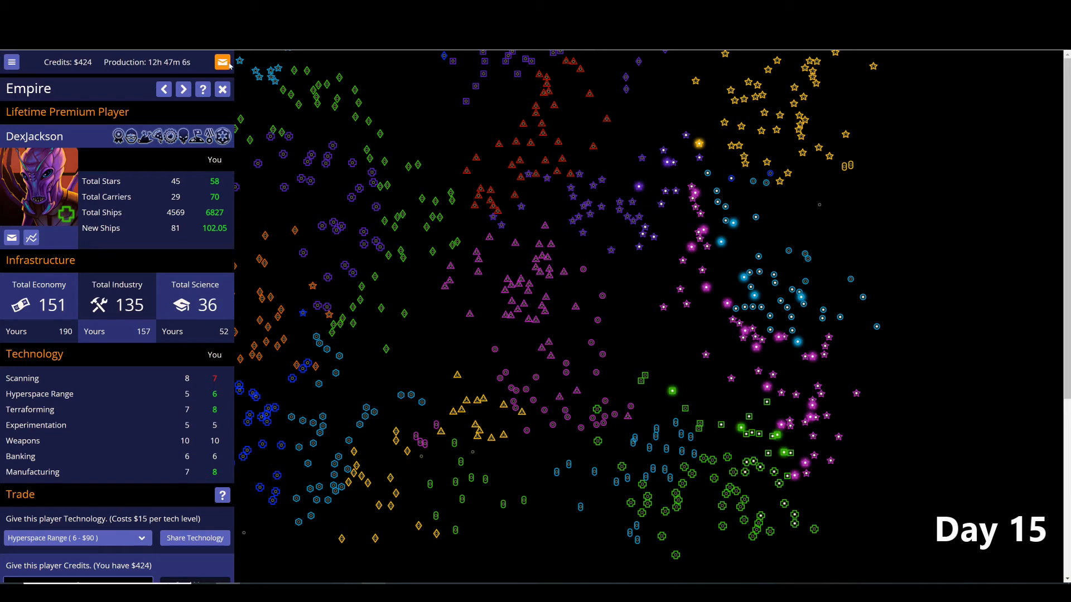
{"action": "left_click", "coordinate": [222, 61]}
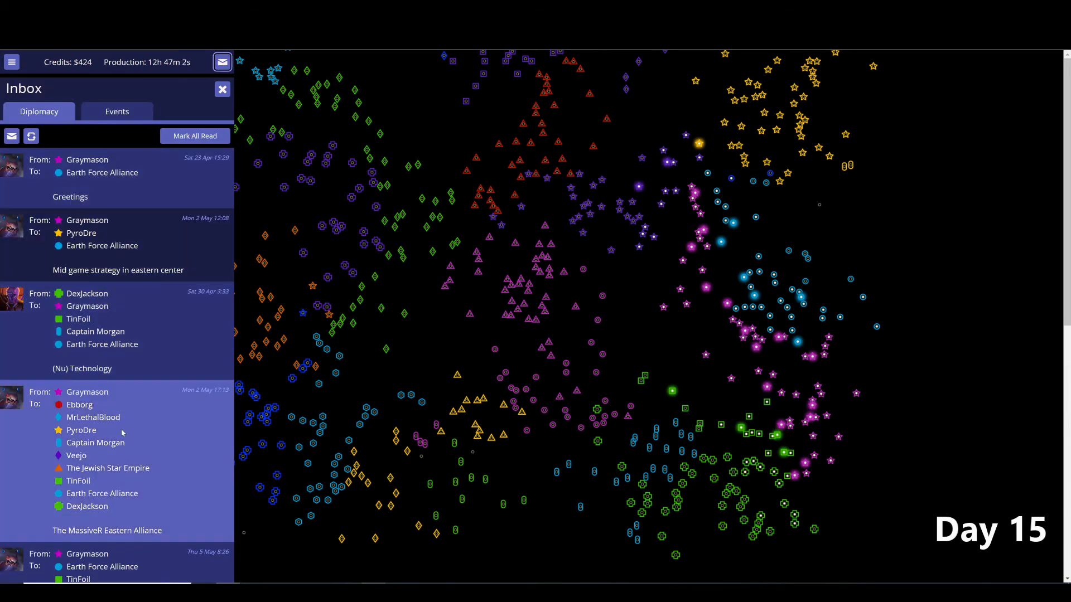
{"action": "scroll", "scroll_direction": "down", "scroll_amount": 3}
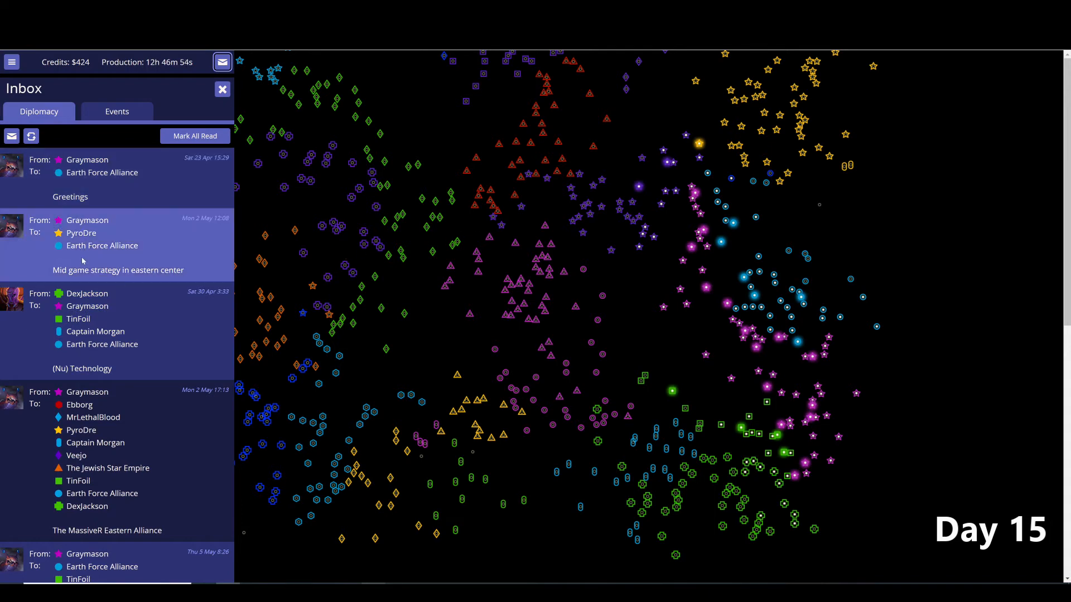
{"action": "mouse_move", "coordinate": [442, 386]}
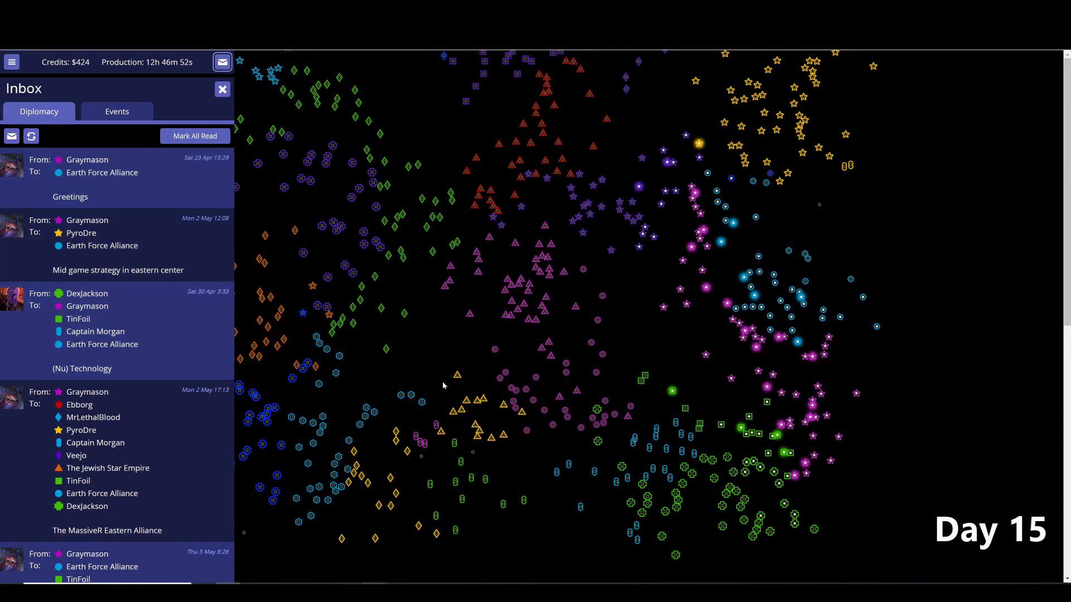
{"action": "mouse_move", "coordinate": [723, 430]}
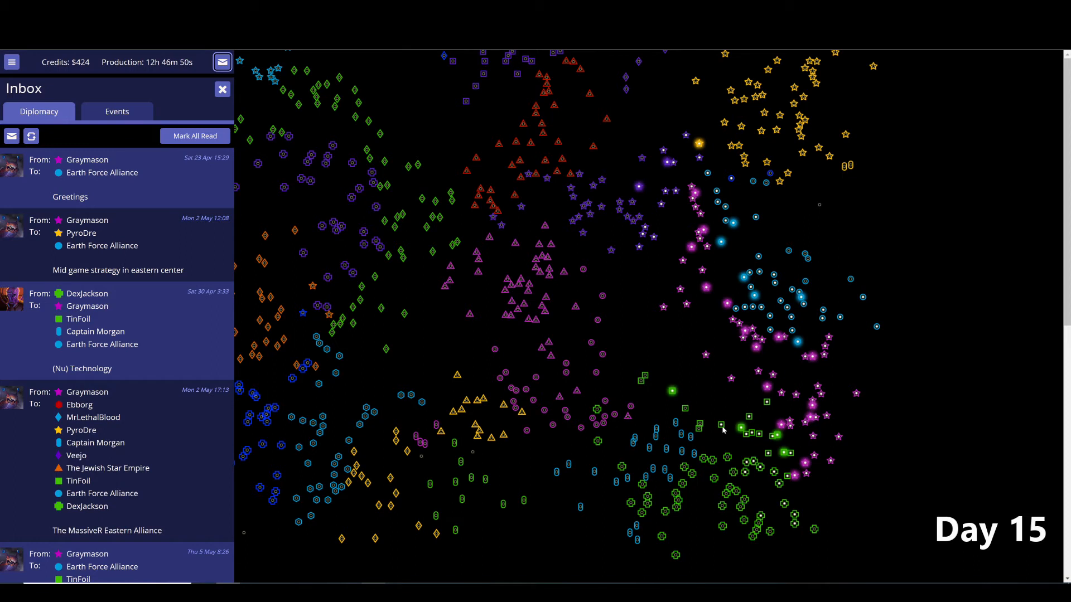
{"action": "mouse_move", "coordinate": [702, 437]}
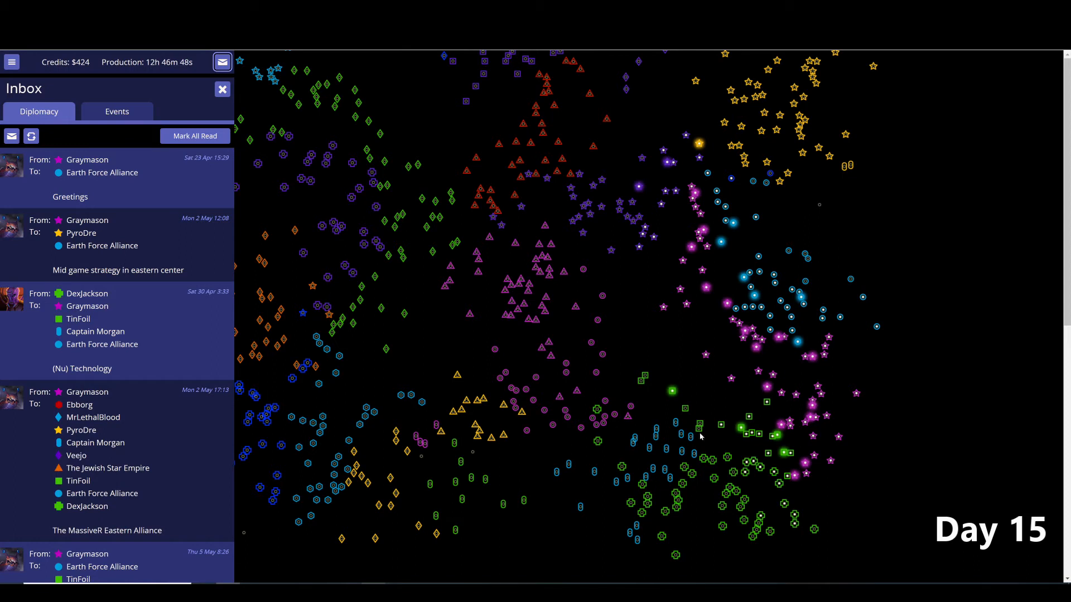
{"action": "mouse_move", "coordinate": [715, 471]}
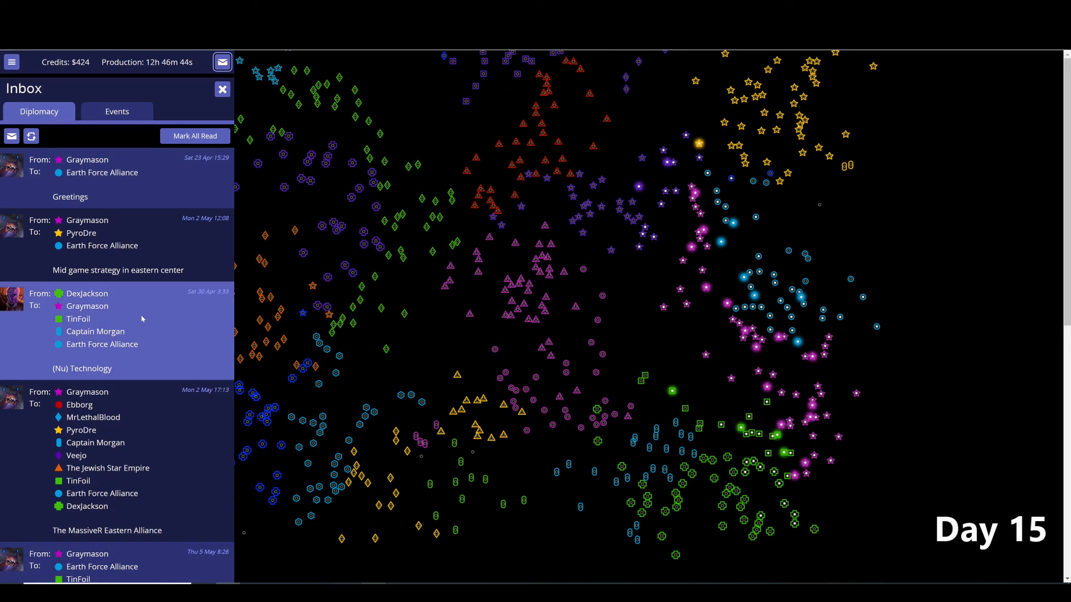
{"action": "scroll", "scroll_direction": "down", "scroll_amount": 3}
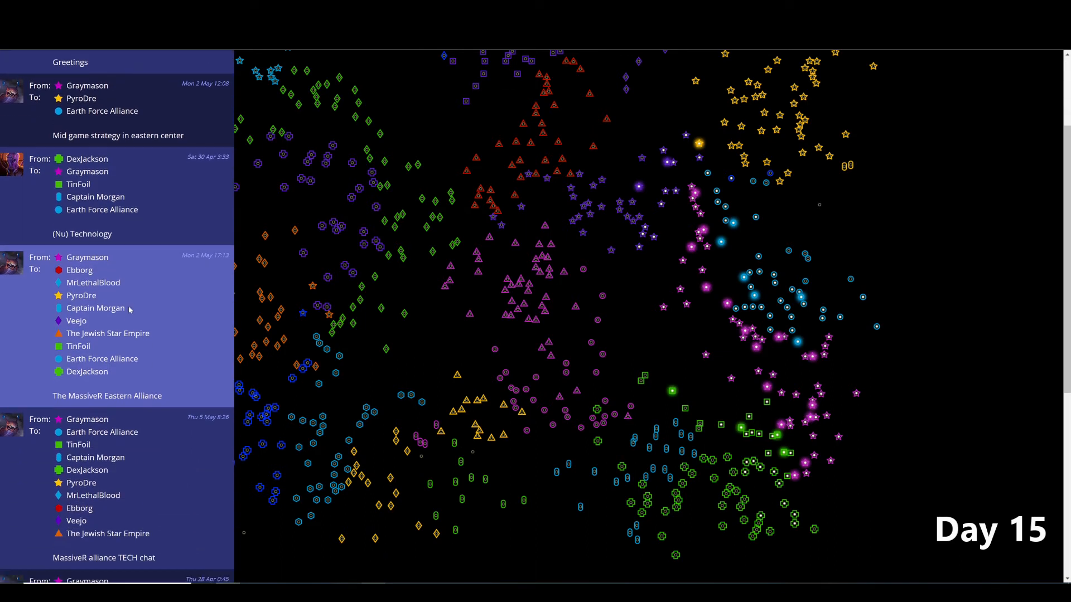
{"action": "scroll", "scroll_direction": "down", "scroll_amount": 3}
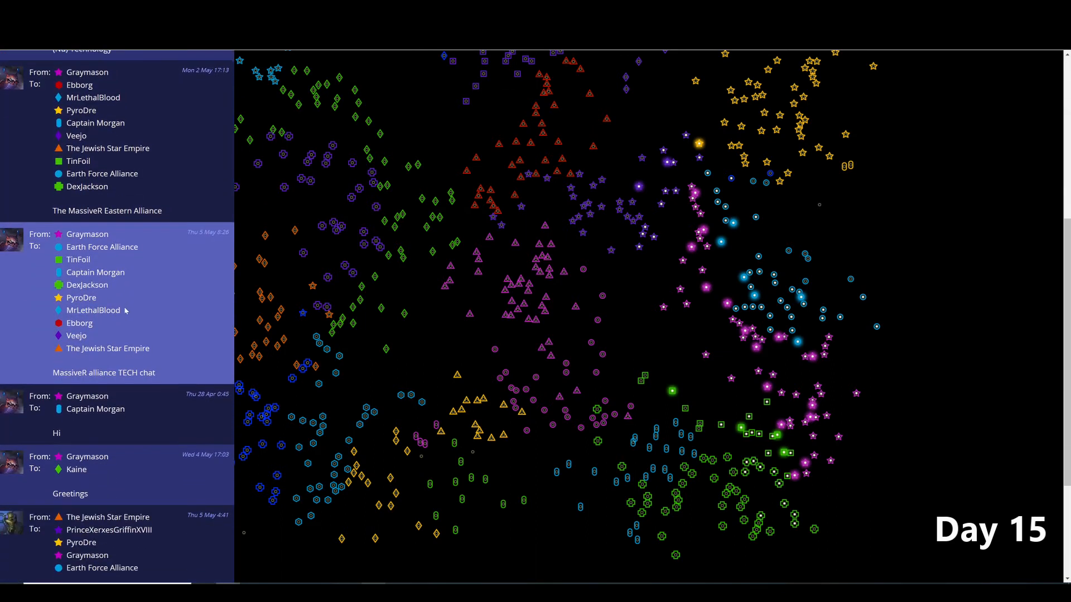
{"action": "scroll", "scroll_direction": "down", "scroll_amount": 3}
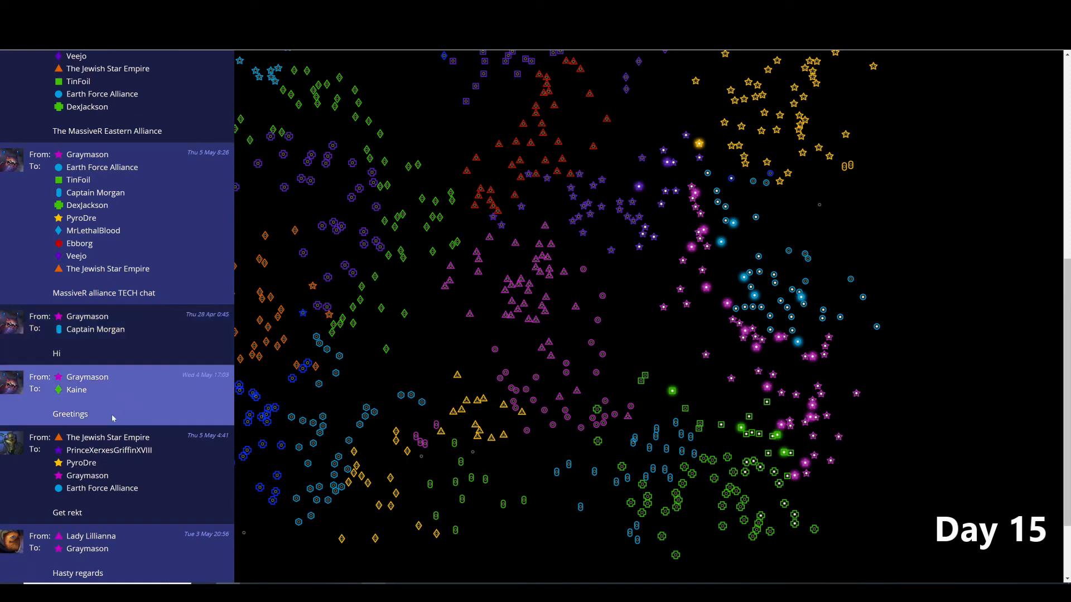
{"action": "scroll", "scroll_direction": "down", "scroll_amount": 3}
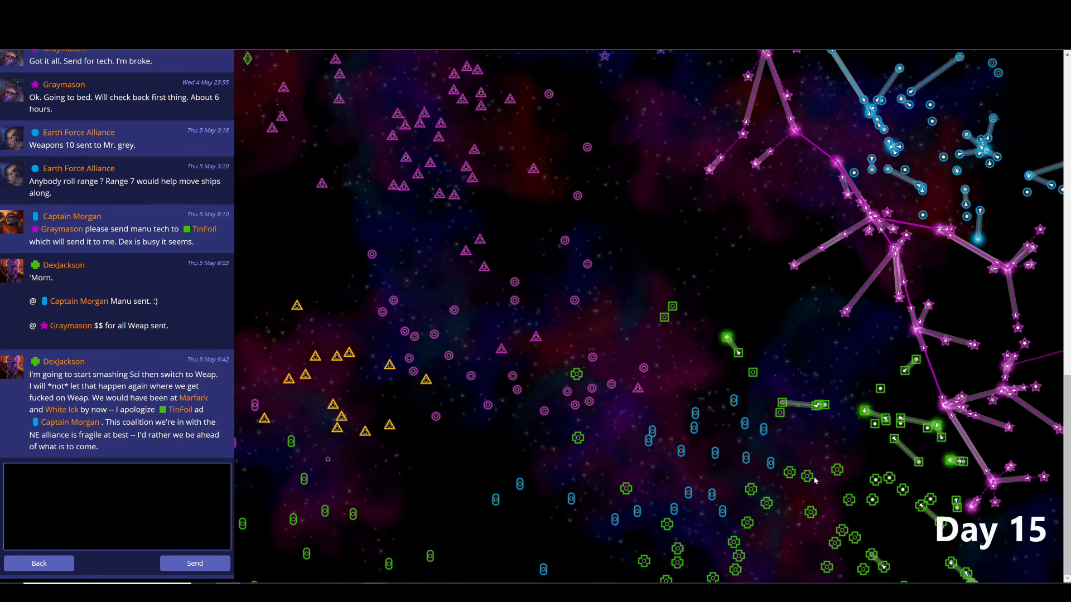
{"action": "mouse_move", "coordinate": [802, 215]}
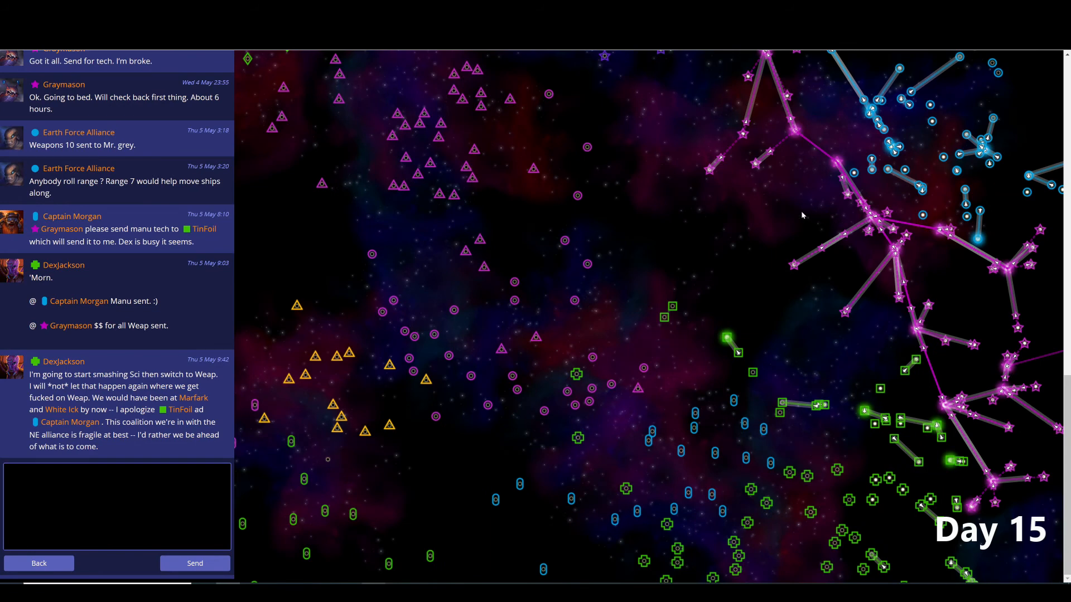
{"action": "mouse_move", "coordinate": [193, 398]}
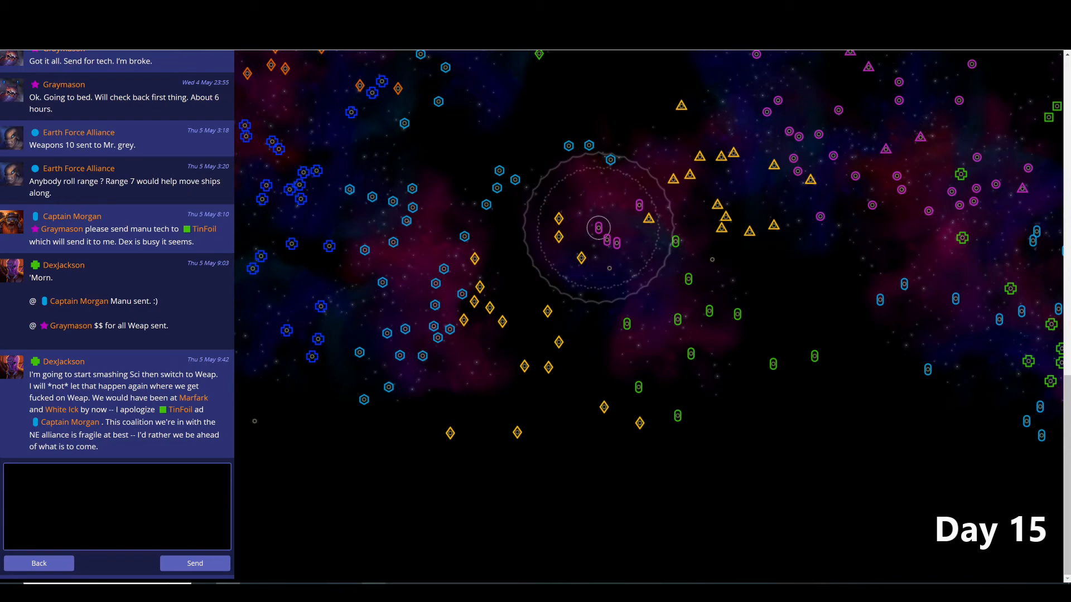
{"action": "mouse_move", "coordinate": [706, 445]}
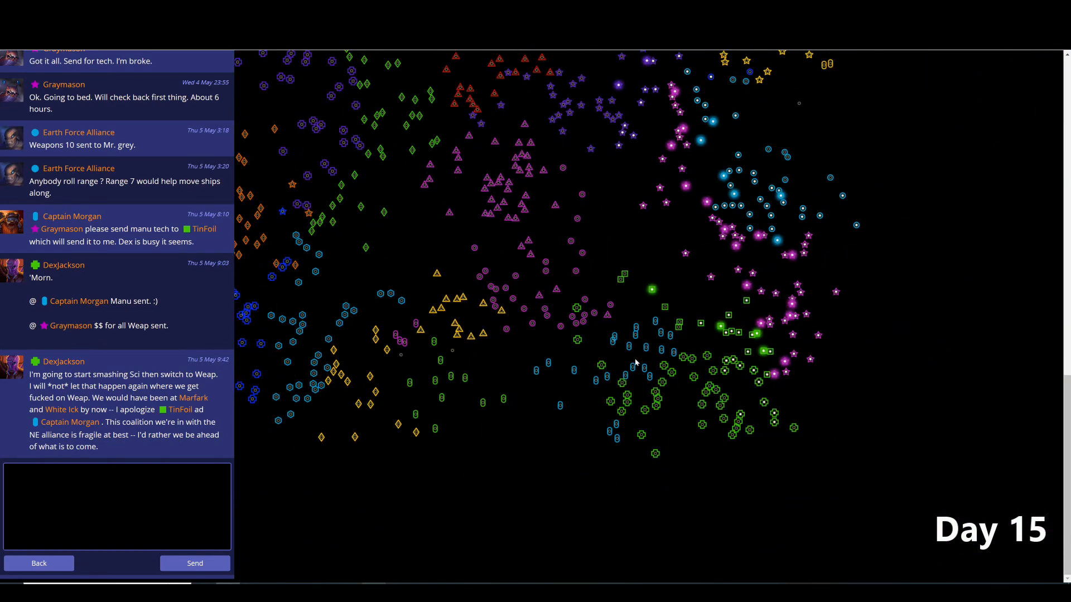
{"action": "mouse_move", "coordinate": [536, 366]}
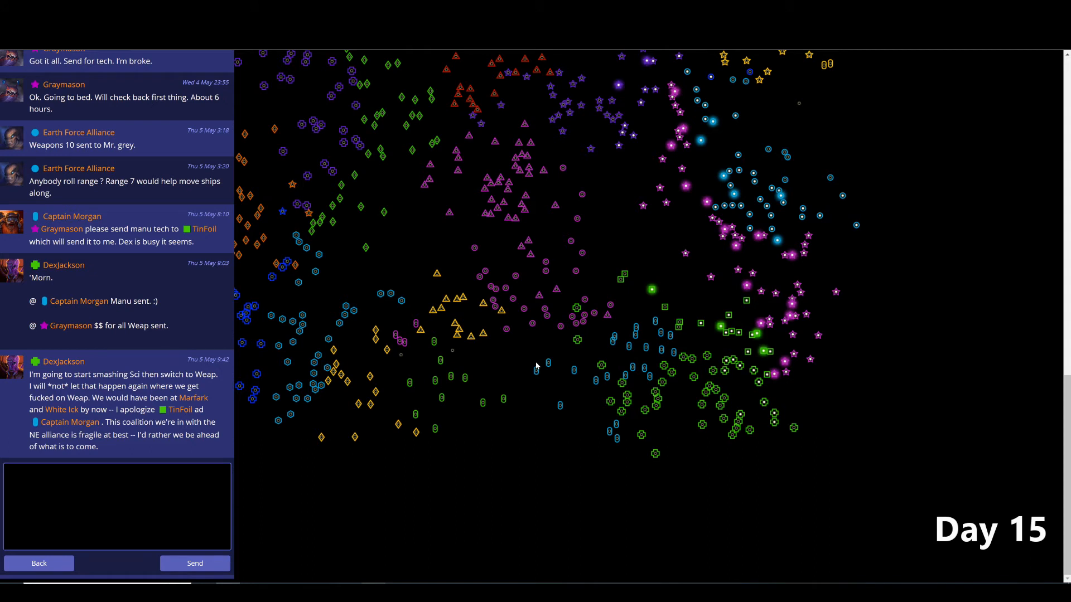
{"action": "mouse_move", "coordinate": [631, 331]}
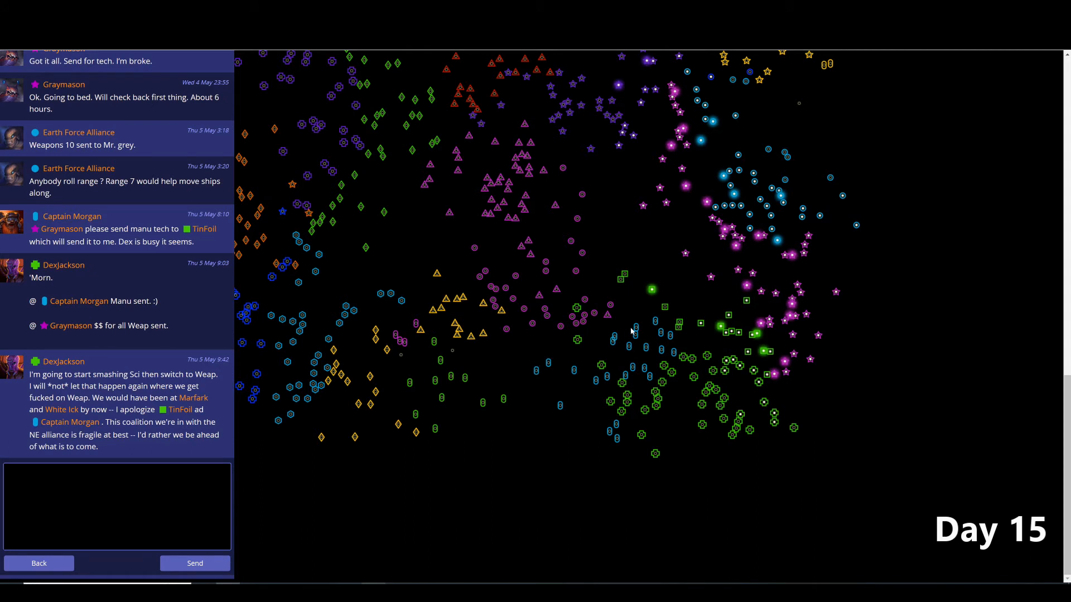
{"action": "mouse_move", "coordinate": [572, 374]}
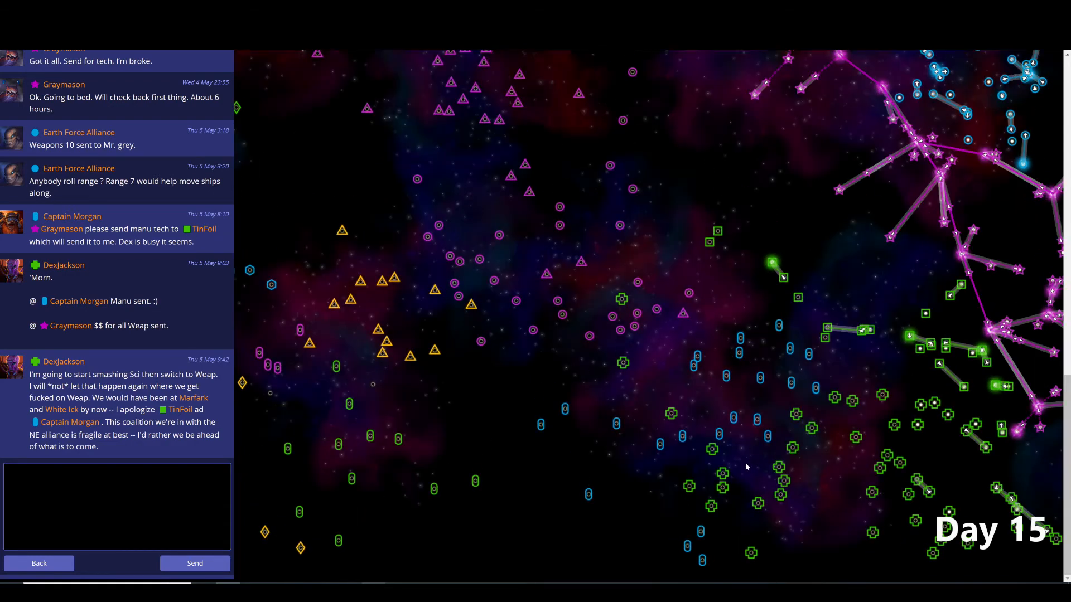
{"action": "mouse_move", "coordinate": [784, 391]}
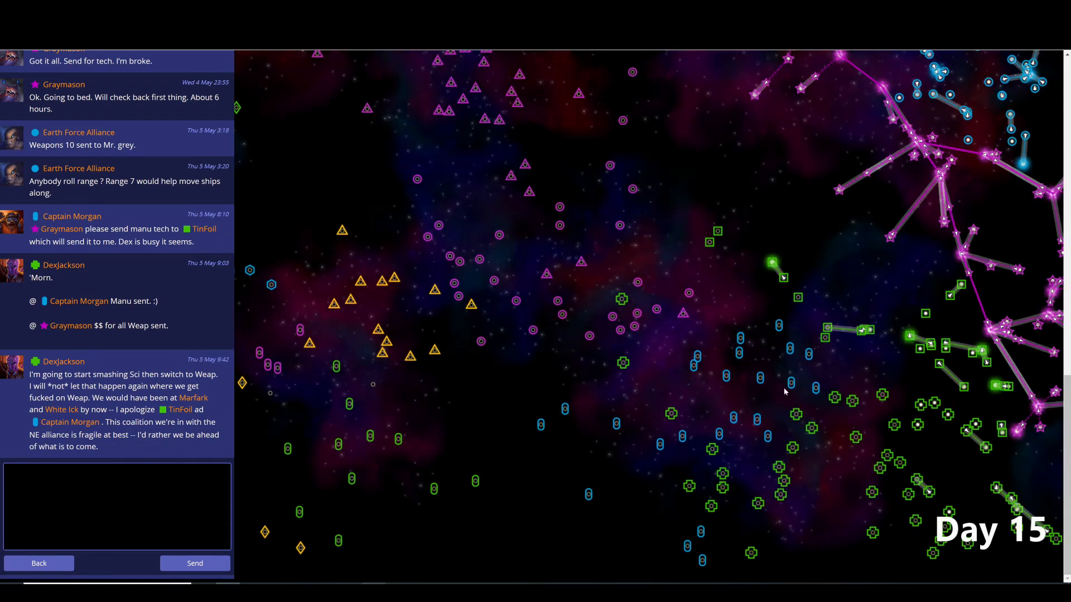
{"action": "mouse_move", "coordinate": [643, 386]}
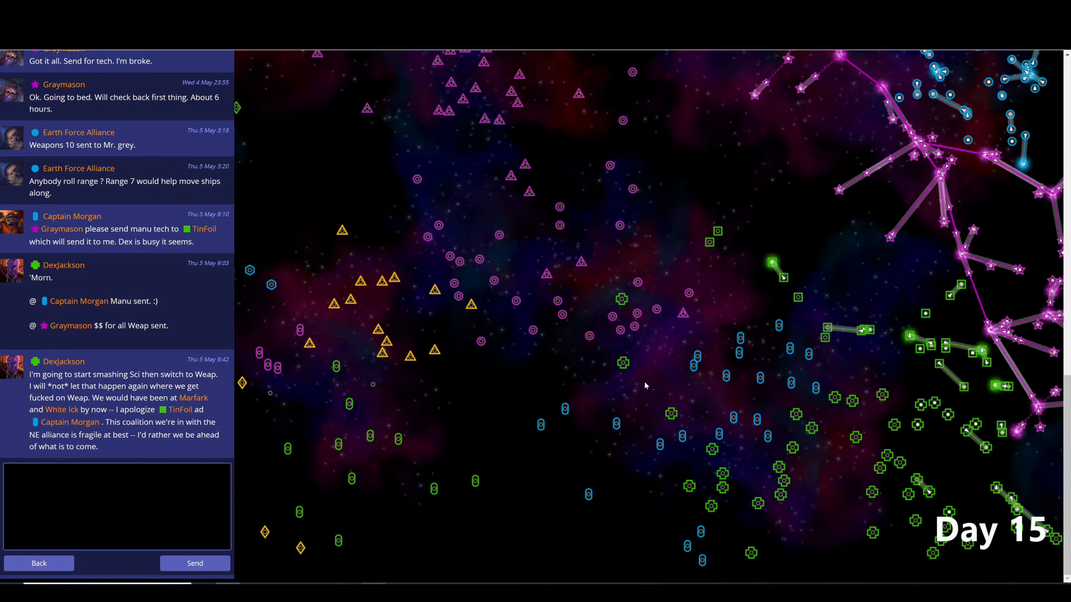
{"action": "mouse_move", "coordinate": [515, 296]}
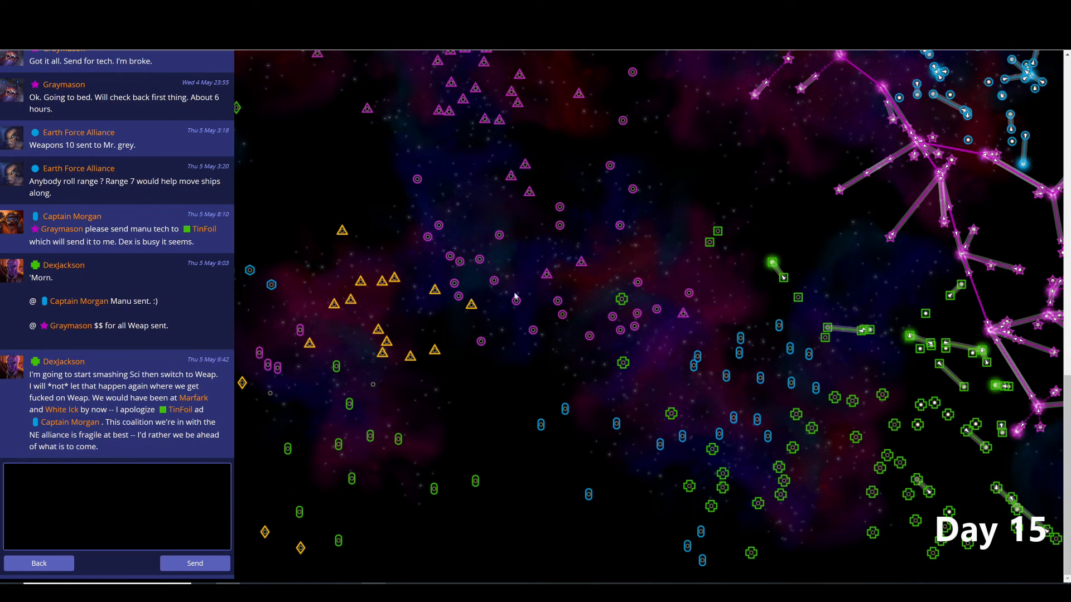
{"action": "mouse_move", "coordinate": [304, 360]}
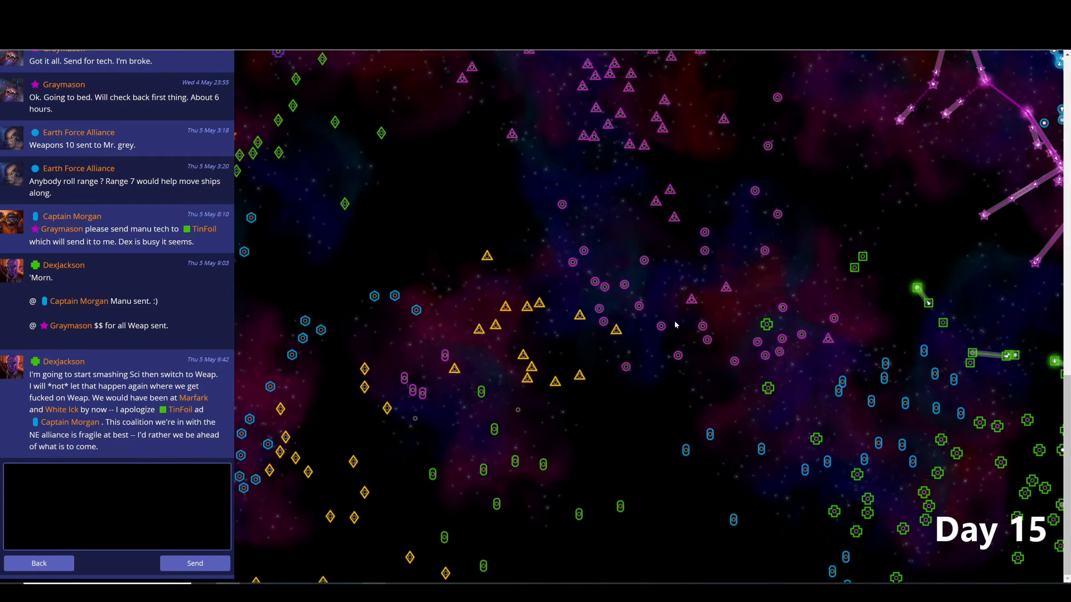
- Close the alliance chat thread, returning to the full Day 15 galaxy map with $424 credits
{"action": "left_click", "coordinate": [38, 562]}
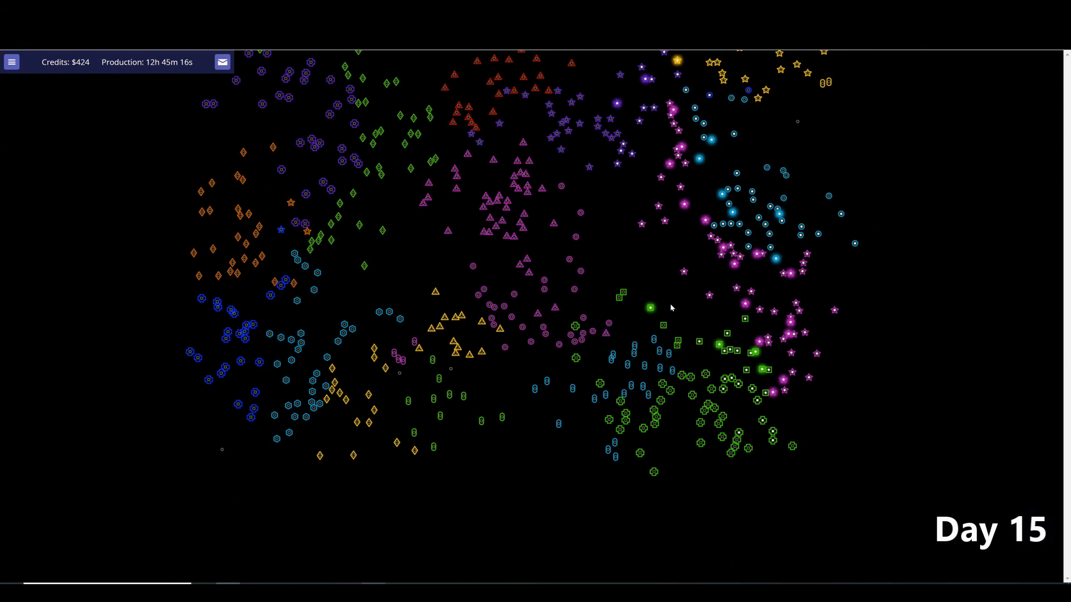
{"action": "mouse_move", "coordinate": [671, 327]}
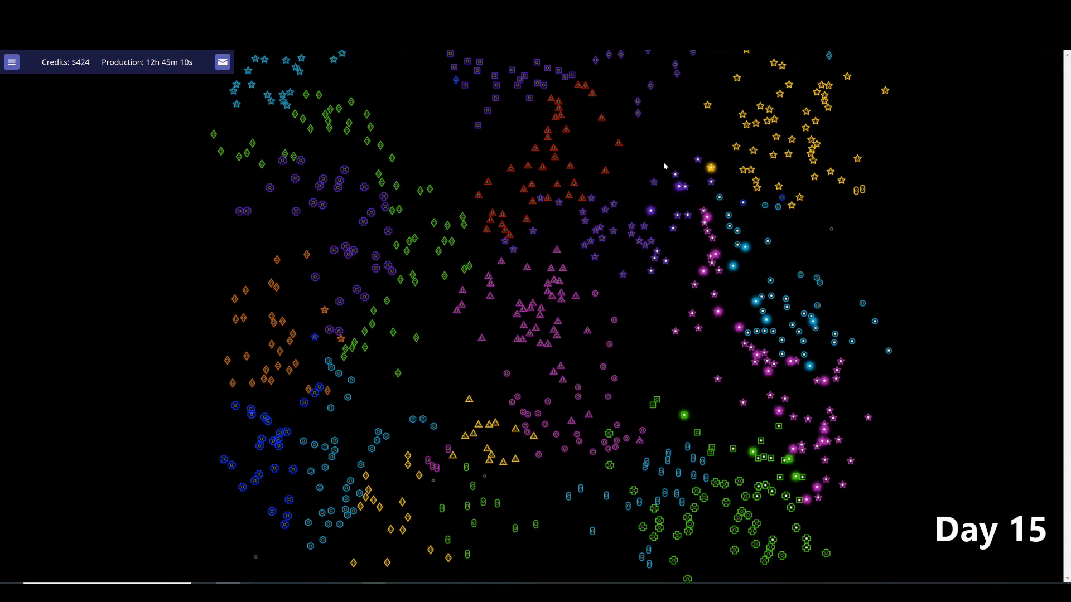
{"action": "mouse_move", "coordinate": [524, 308]}
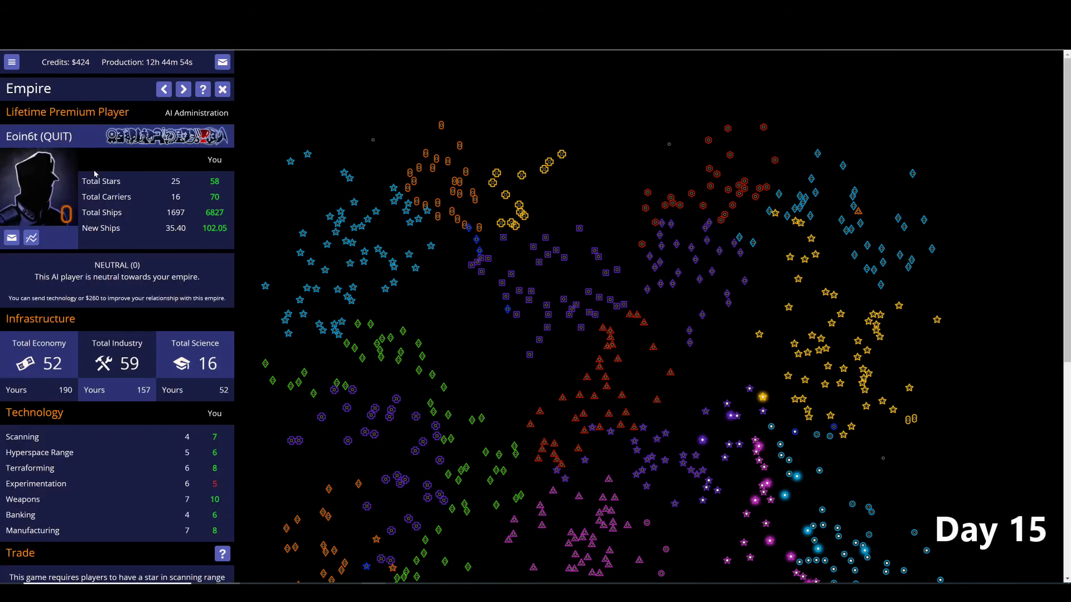
{"action": "mouse_move", "coordinate": [416, 230]}
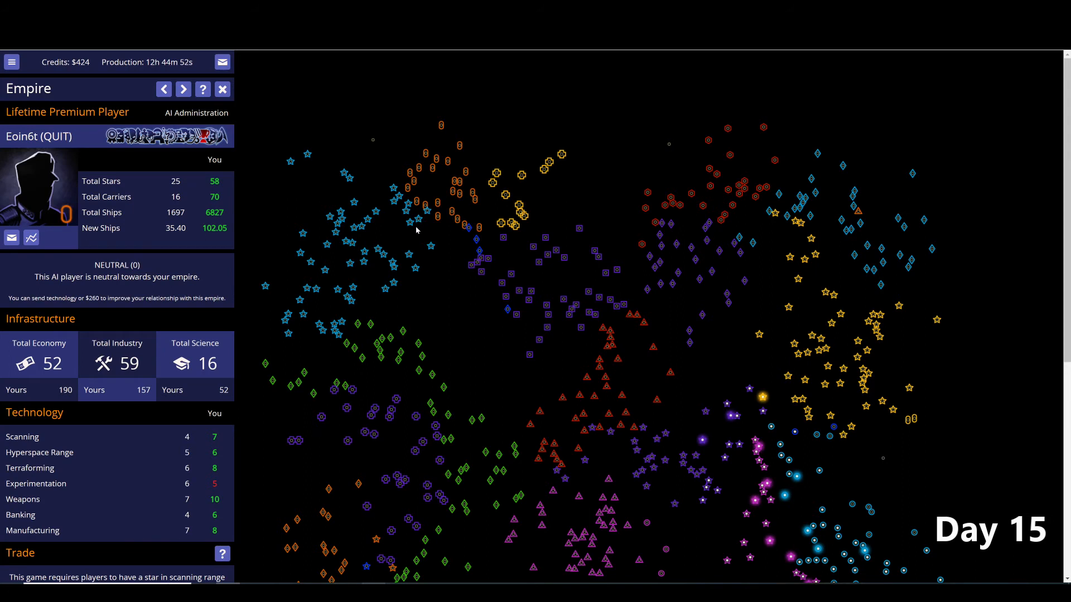
{"action": "mouse_move", "coordinate": [476, 211]}
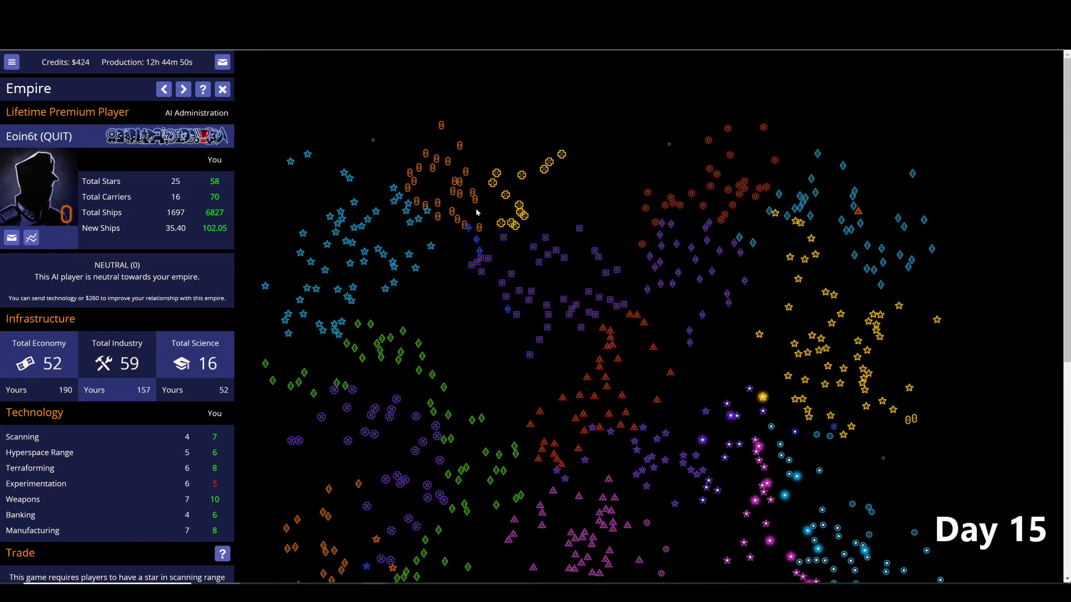
{"action": "mouse_move", "coordinate": [495, 188]}
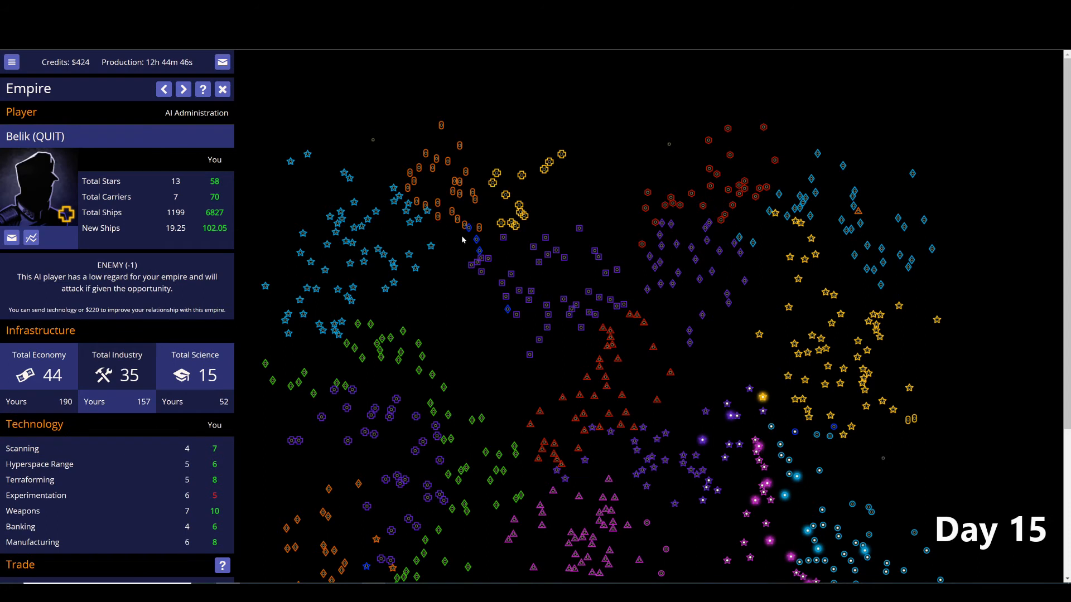
- Cycle through Belik's, Thing 1's and Nat20's reports to Drgert's (37 stars, 2987 ships, economy 204)
{"action": "left_click", "coordinate": [183, 89]}
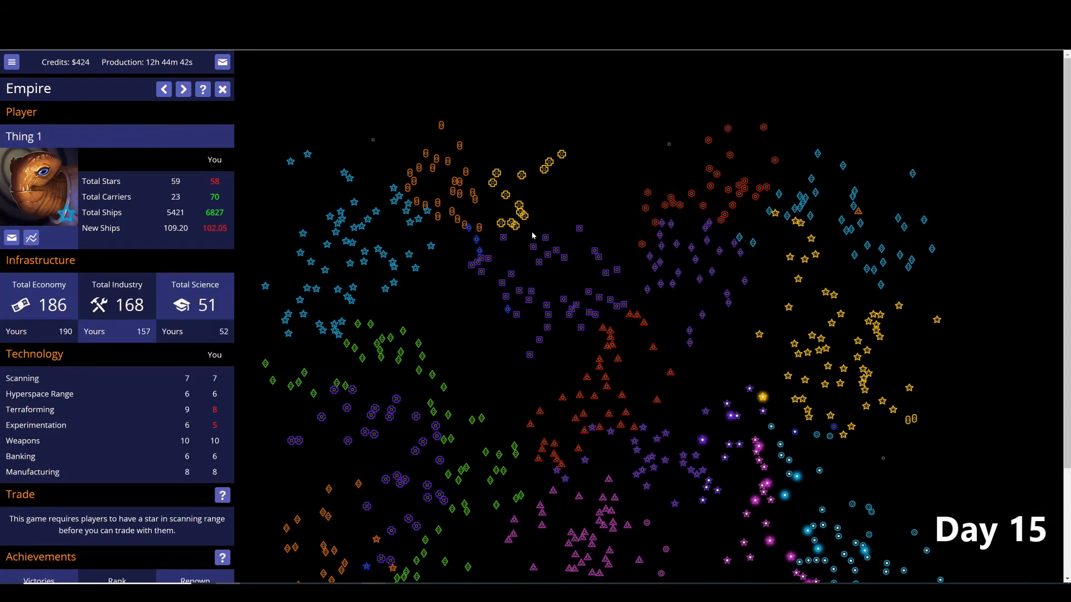
{"action": "mouse_move", "coordinate": [559, 256]}
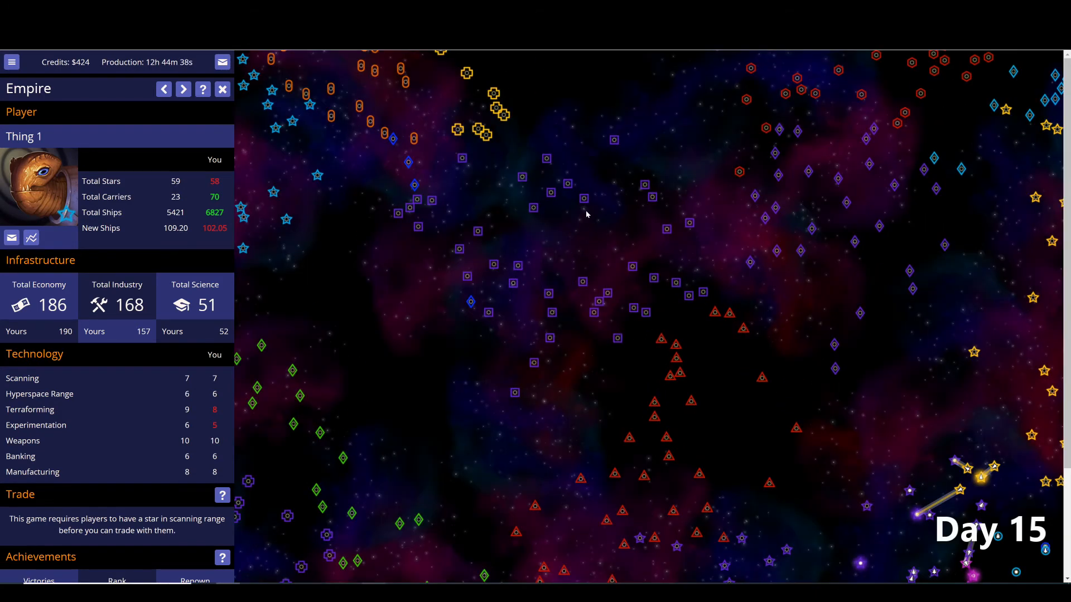
{"action": "left_click", "coordinate": [183, 90]}
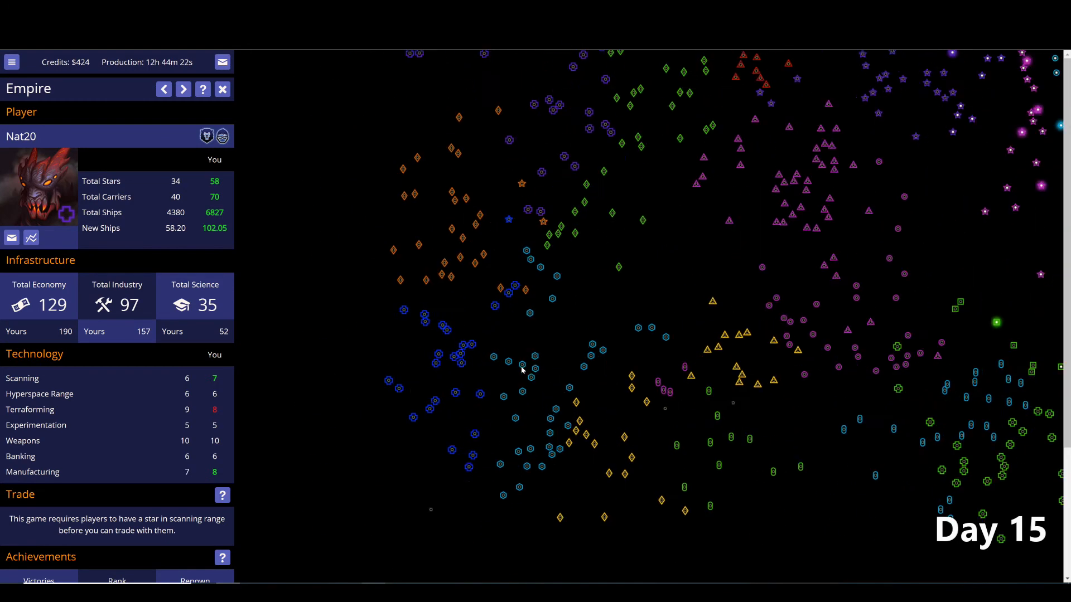
{"action": "left_click", "coordinate": [183, 89]}
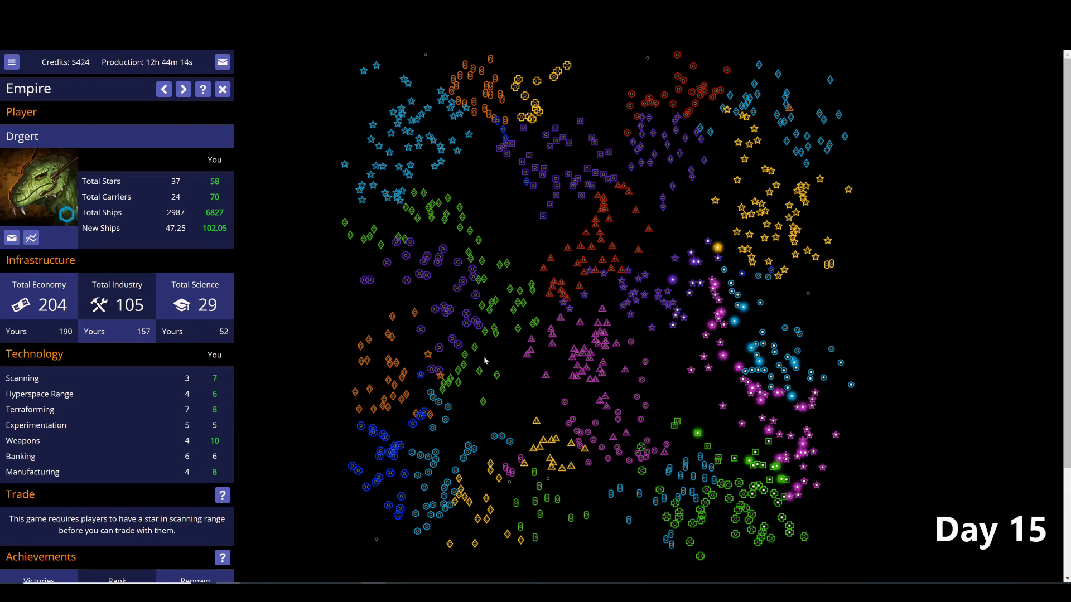
{"action": "mouse_move", "coordinate": [620, 157]}
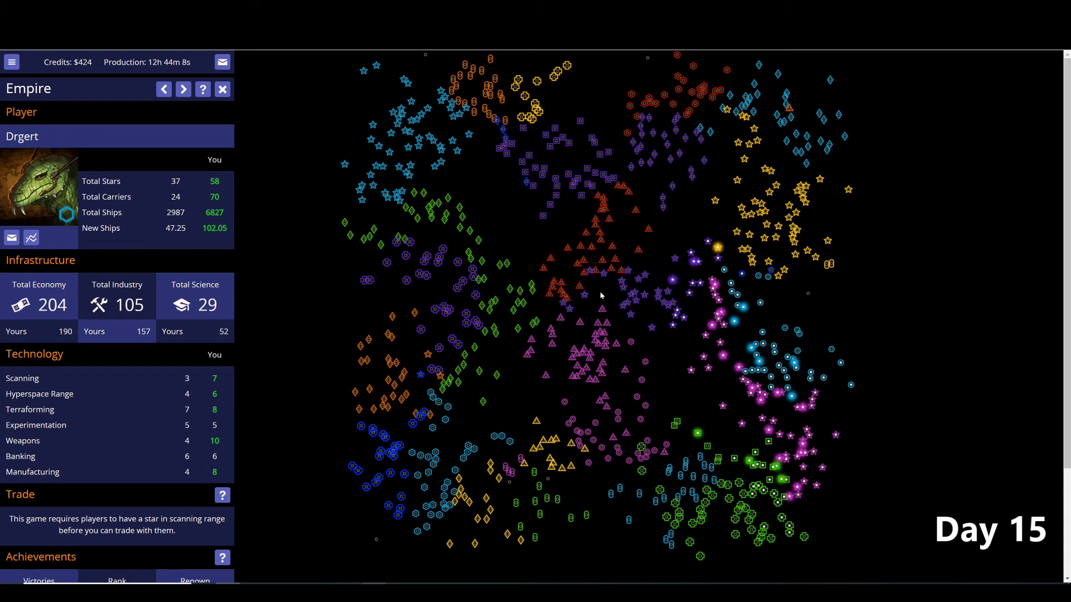
{"action": "mouse_move", "coordinate": [596, 299]}
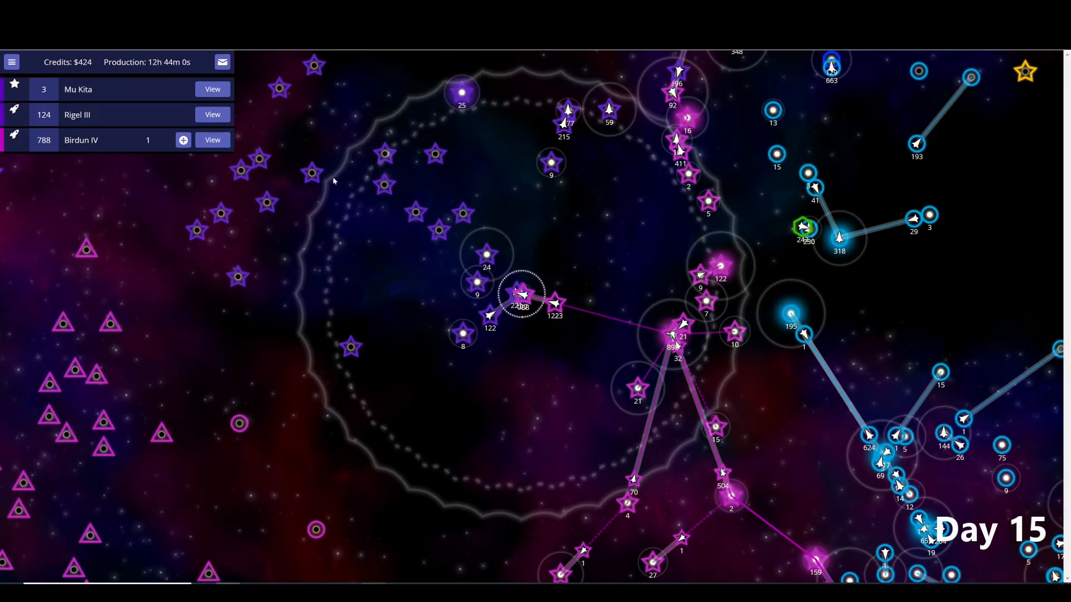
- Dismiss the list of nearby stars and carriers, leaving the close-up map of purple stars
{"action": "left_click", "coordinate": [212, 141]}
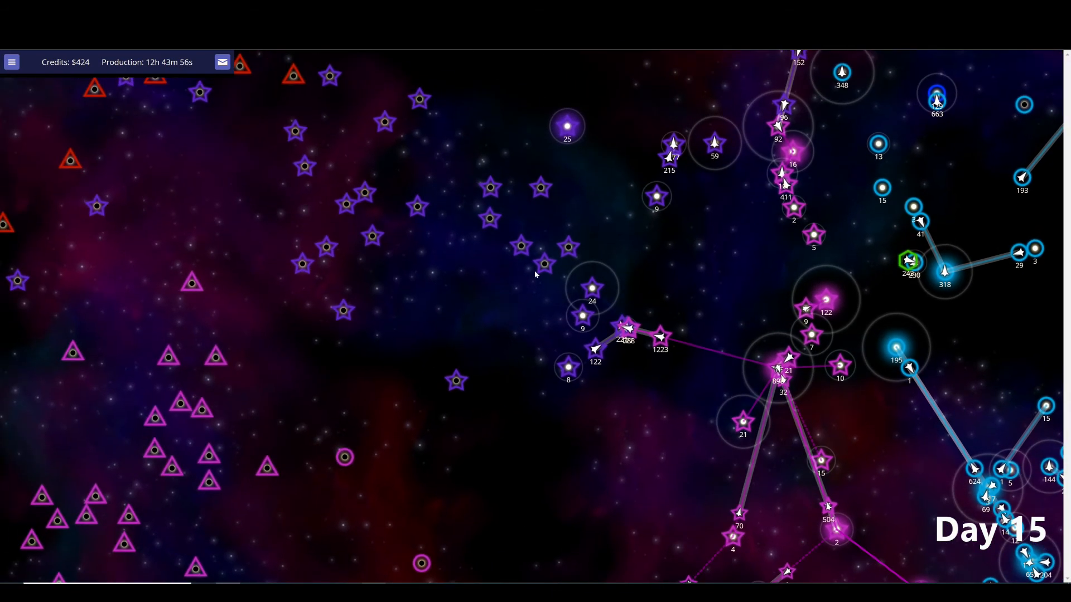
{"action": "mouse_move", "coordinate": [600, 285]}
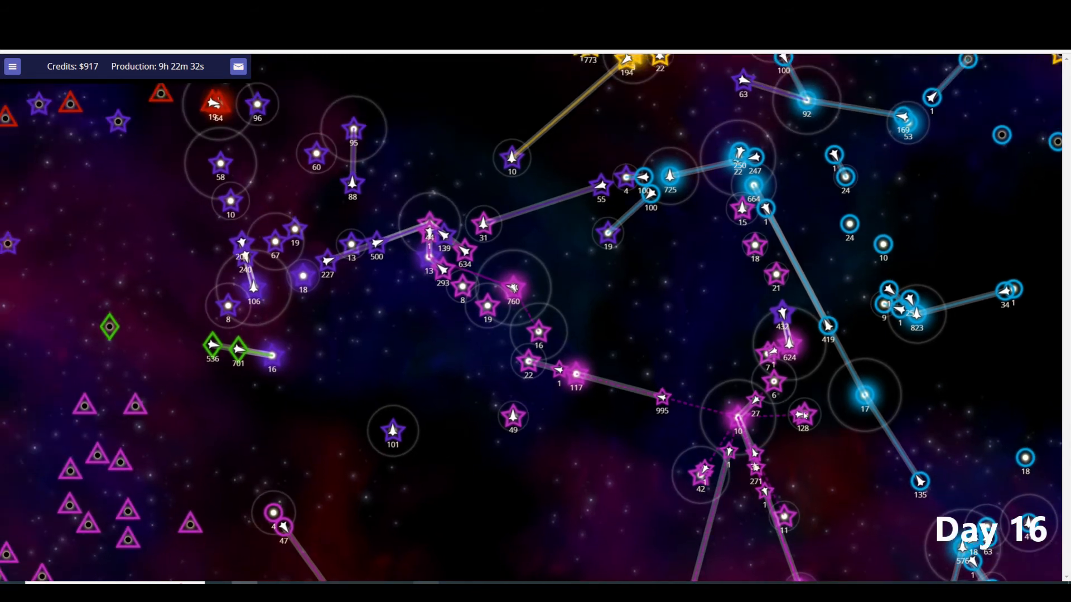
{"action": "mouse_move", "coordinate": [714, 132]}
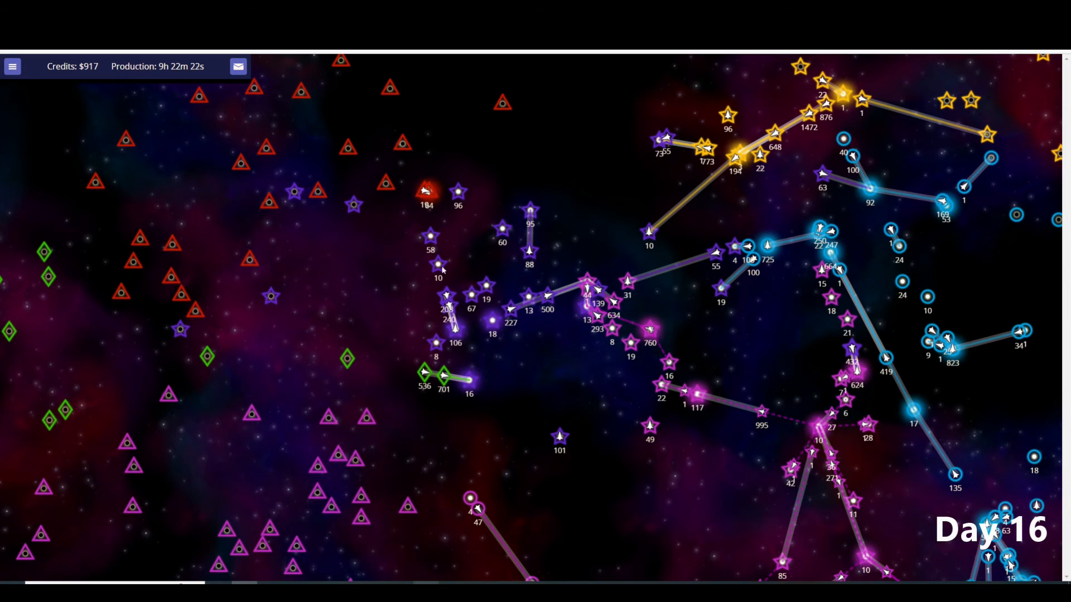
{"action": "mouse_move", "coordinate": [518, 272]}
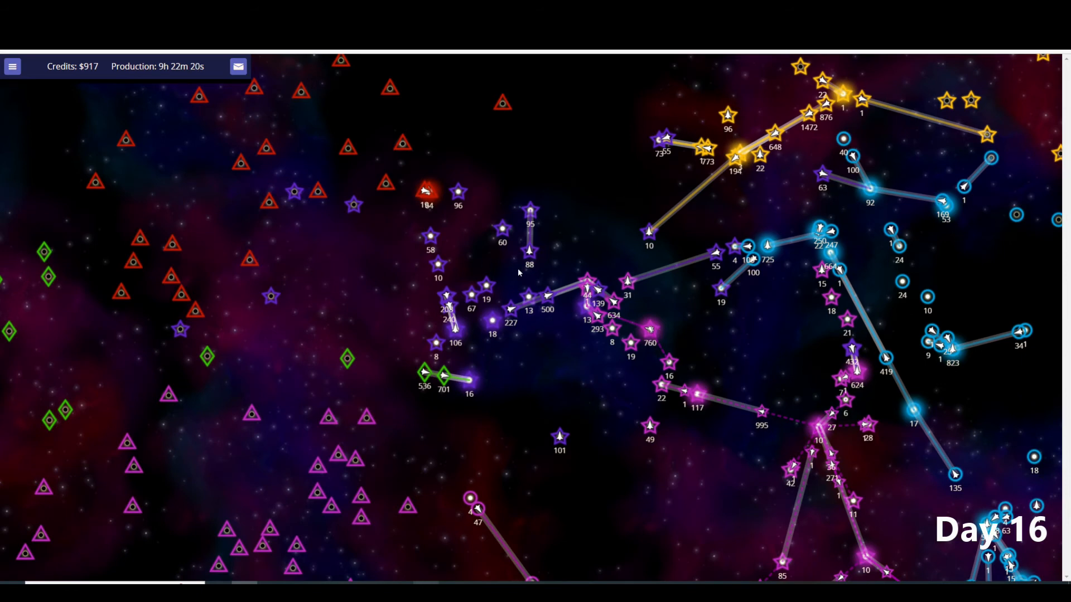
{"action": "mouse_move", "coordinate": [744, 157]}
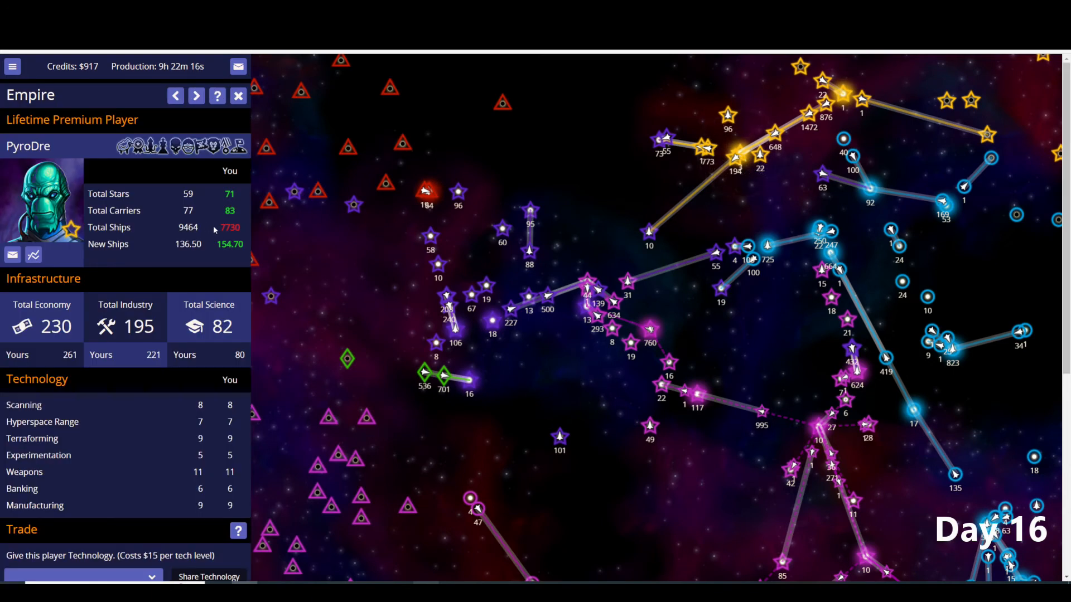
{"action": "mouse_move", "coordinate": [433, 283]}
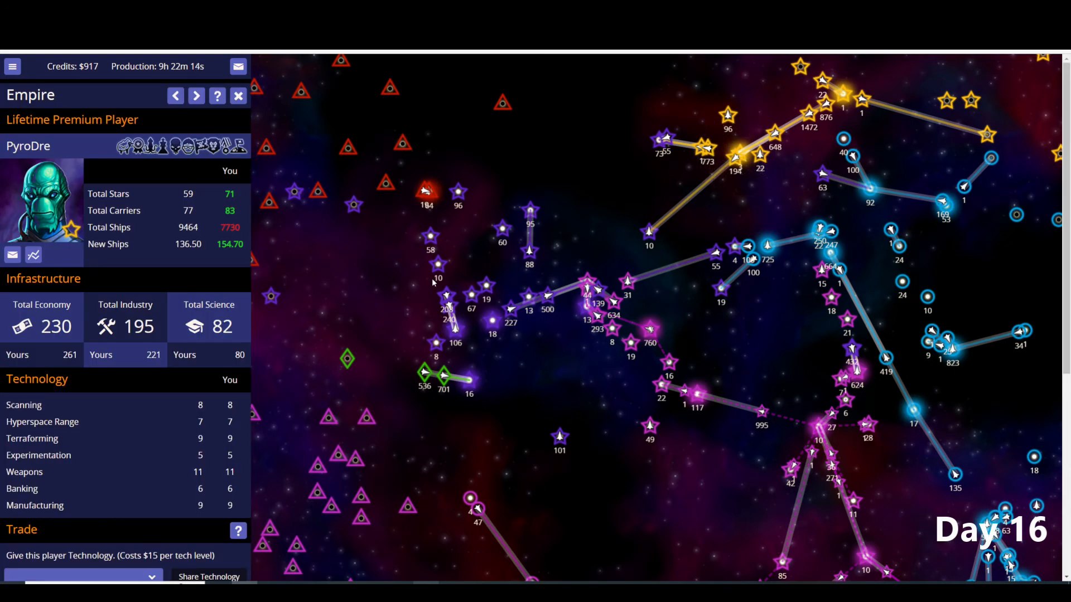
{"action": "mouse_move", "coordinate": [295, 232]}
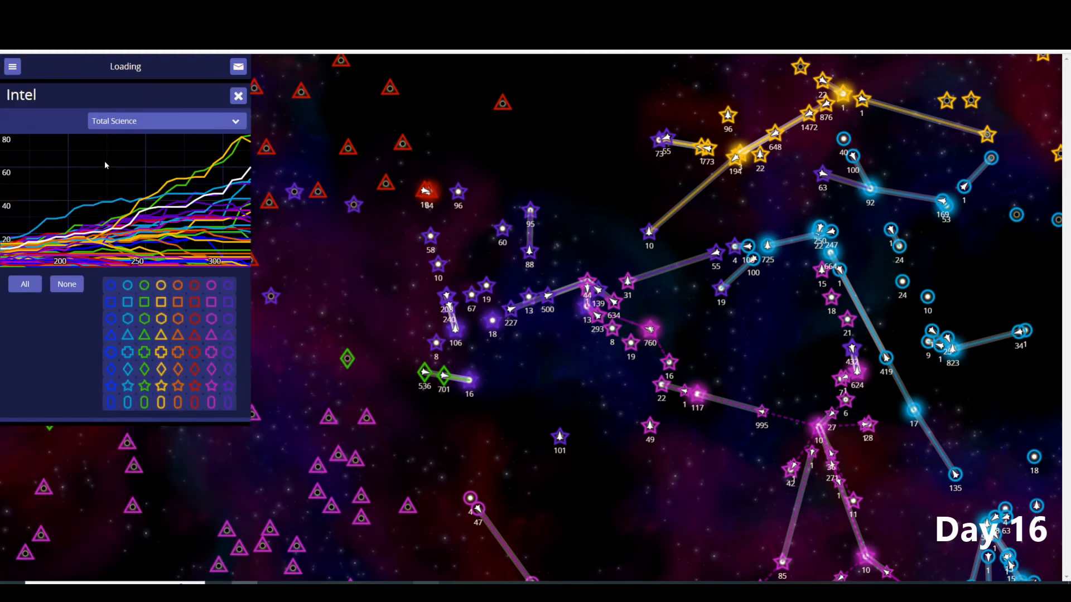
- Switch the Intel graph to Total Ships, then show Kaine's report (77 stars, 8961 ships, economy 348)
{"action": "left_click", "coordinate": [164, 121]}
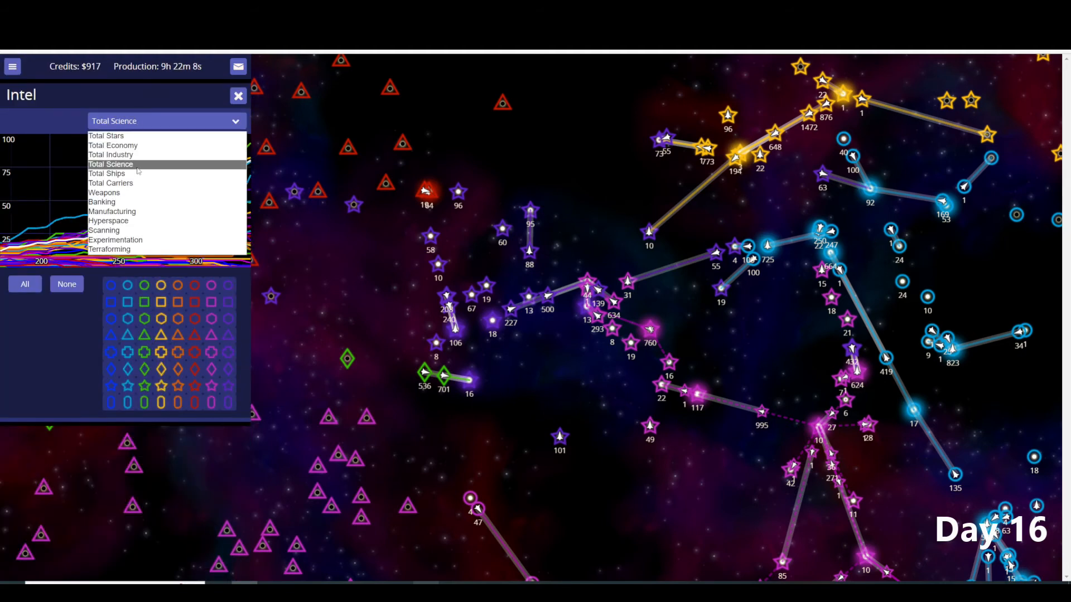
{"action": "left_click", "coordinate": [107, 173]}
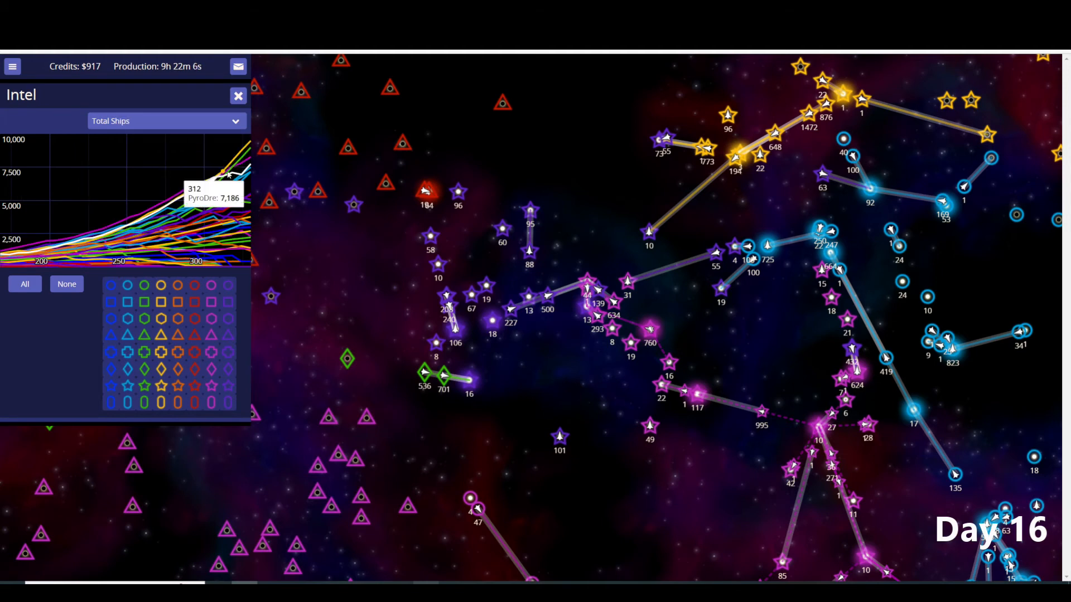
{"action": "mouse_move", "coordinate": [218, 176]}
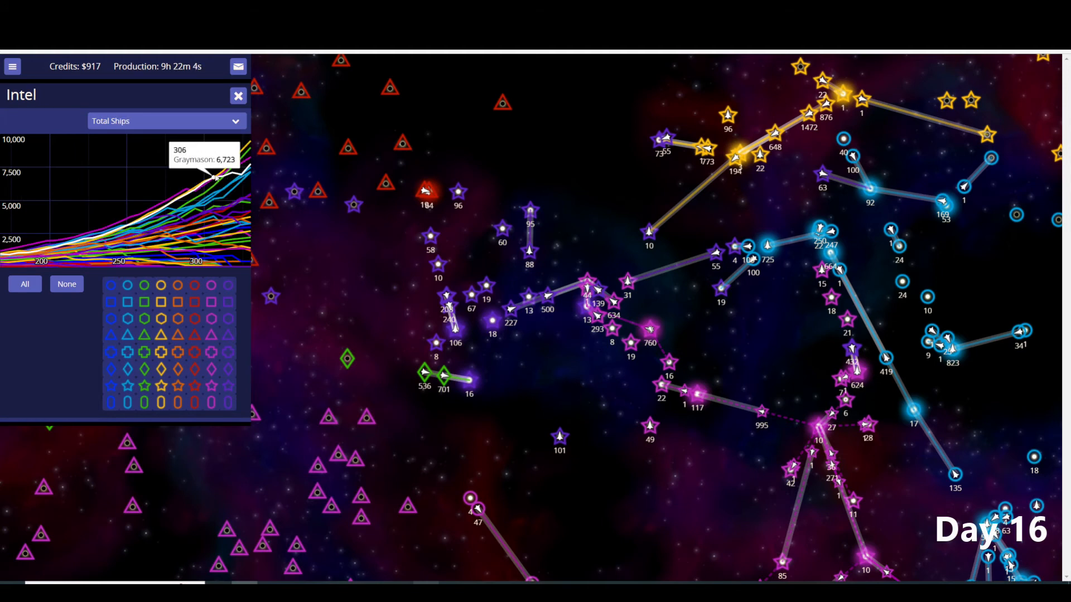
{"action": "mouse_move", "coordinate": [607, 418]}
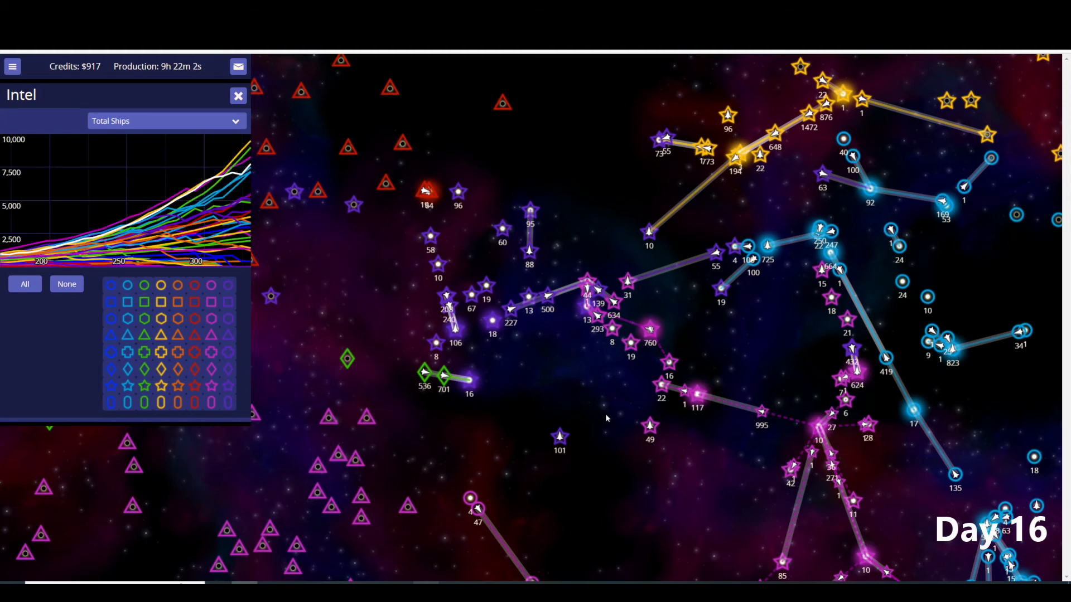
{"action": "left_click", "coordinate": [239, 96]}
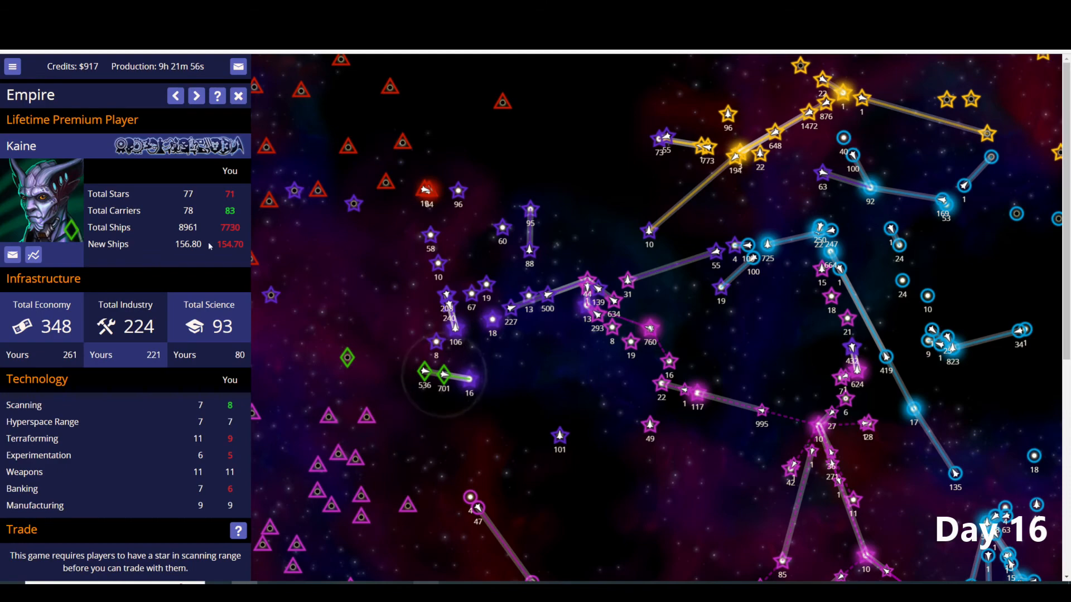
- Close Kaine's report to show the whole Day 16 galaxy with every empire's stars
{"action": "left_click", "coordinate": [239, 95]}
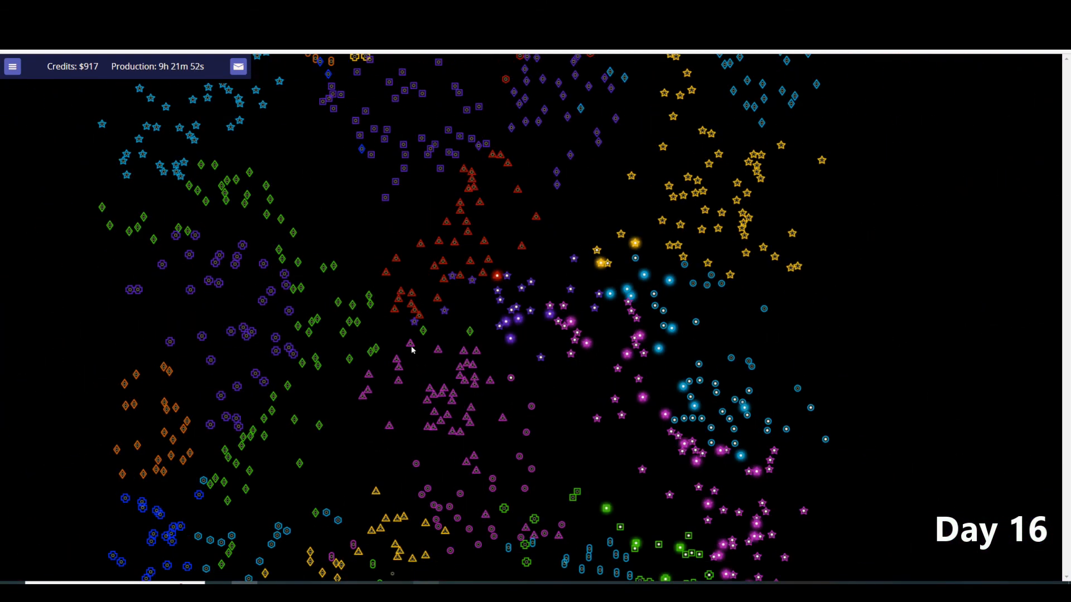
{"action": "mouse_move", "coordinate": [272, 447]}
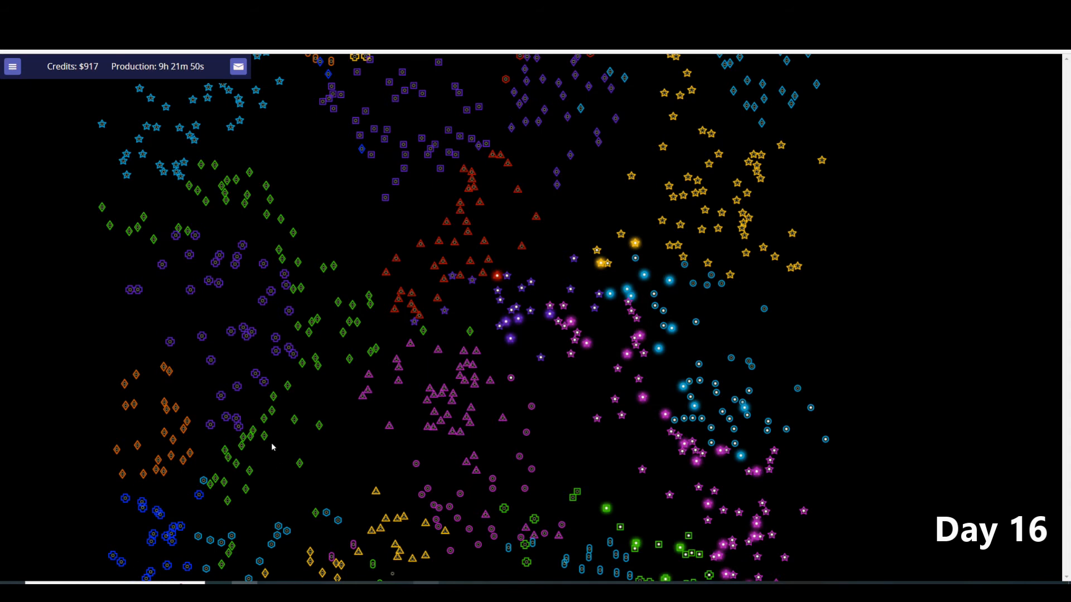
{"action": "mouse_move", "coordinate": [290, 521]}
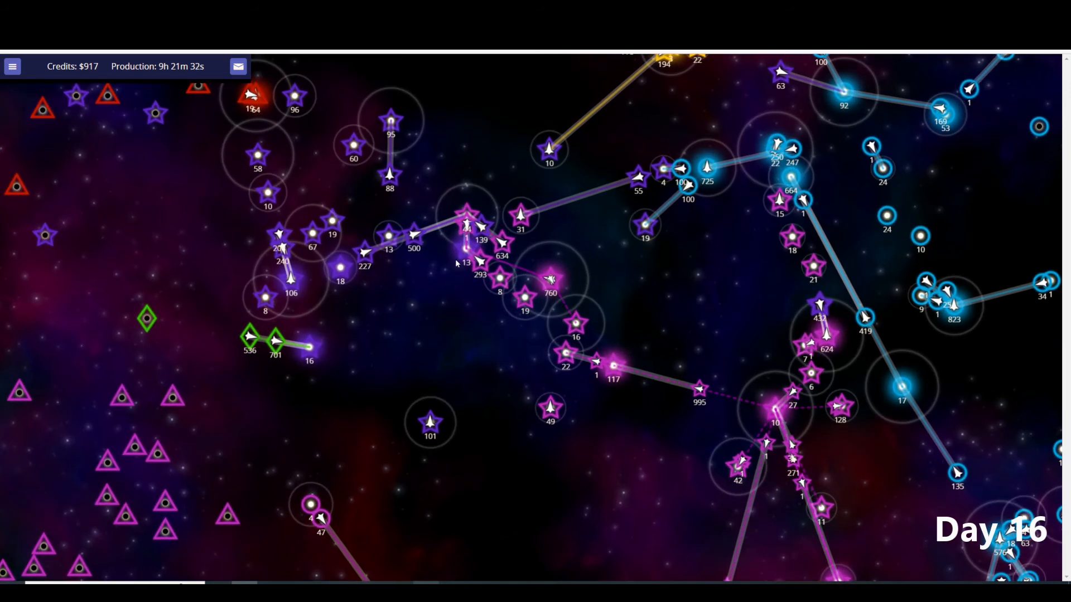
{"action": "mouse_move", "coordinate": [712, 220]}
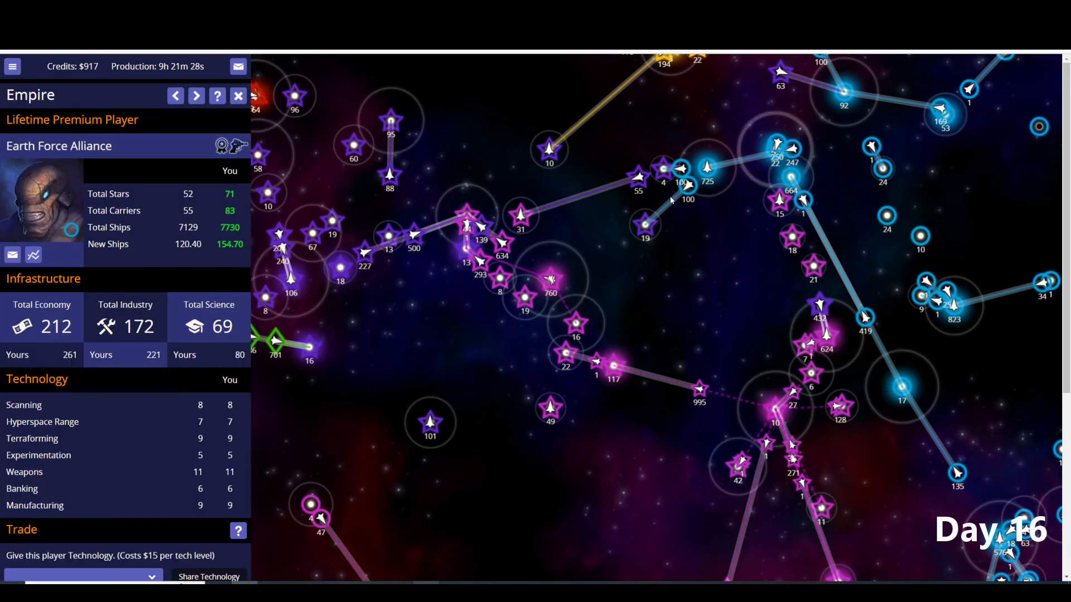
{"action": "mouse_move", "coordinate": [388, 254]}
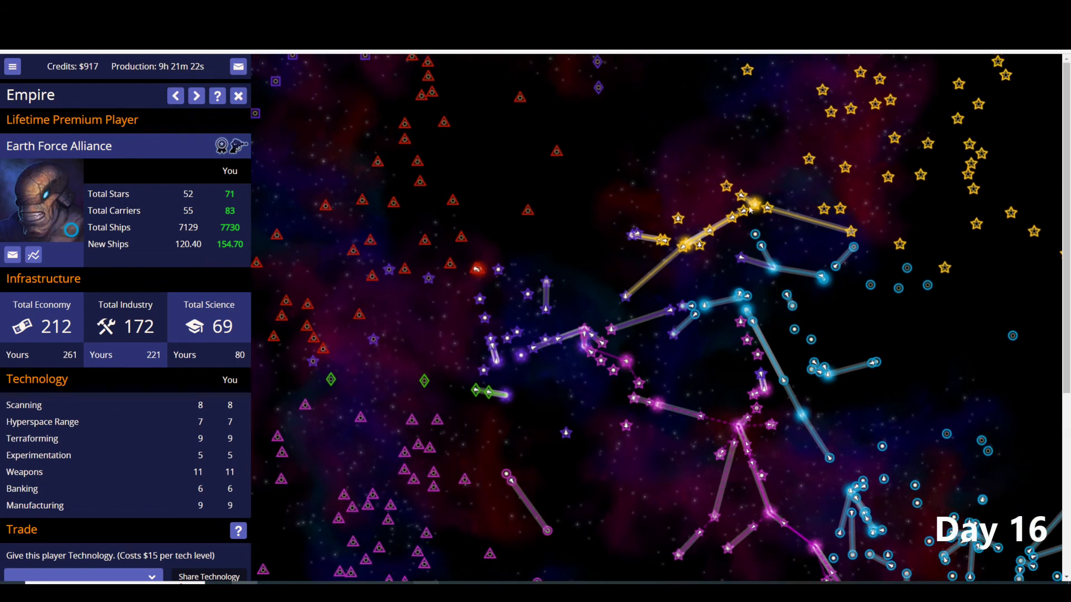
{"action": "mouse_move", "coordinate": [565, 432]}
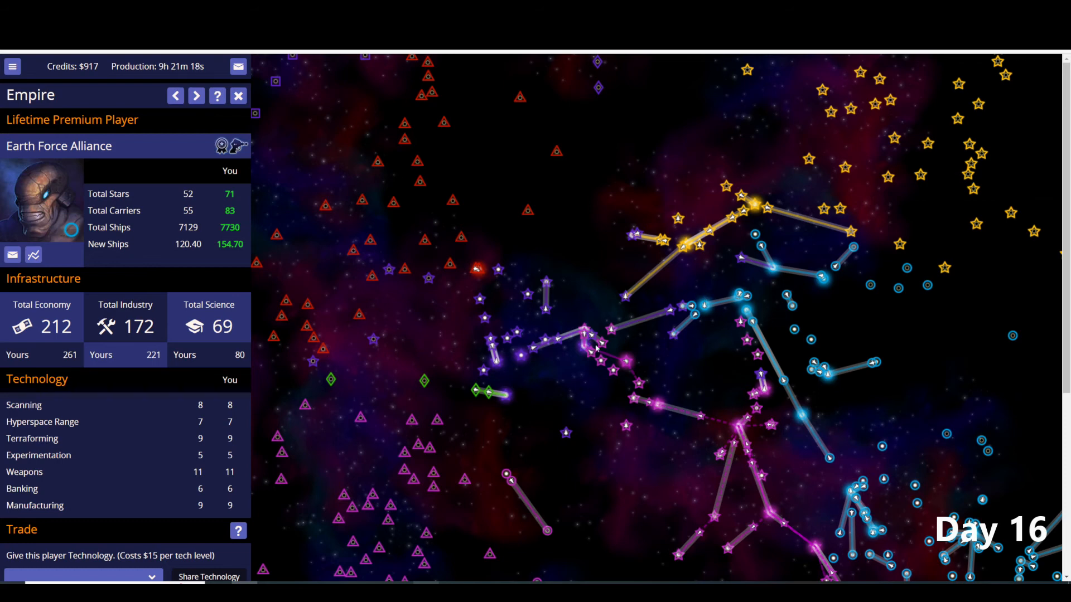
{"action": "mouse_move", "coordinate": [568, 433]}
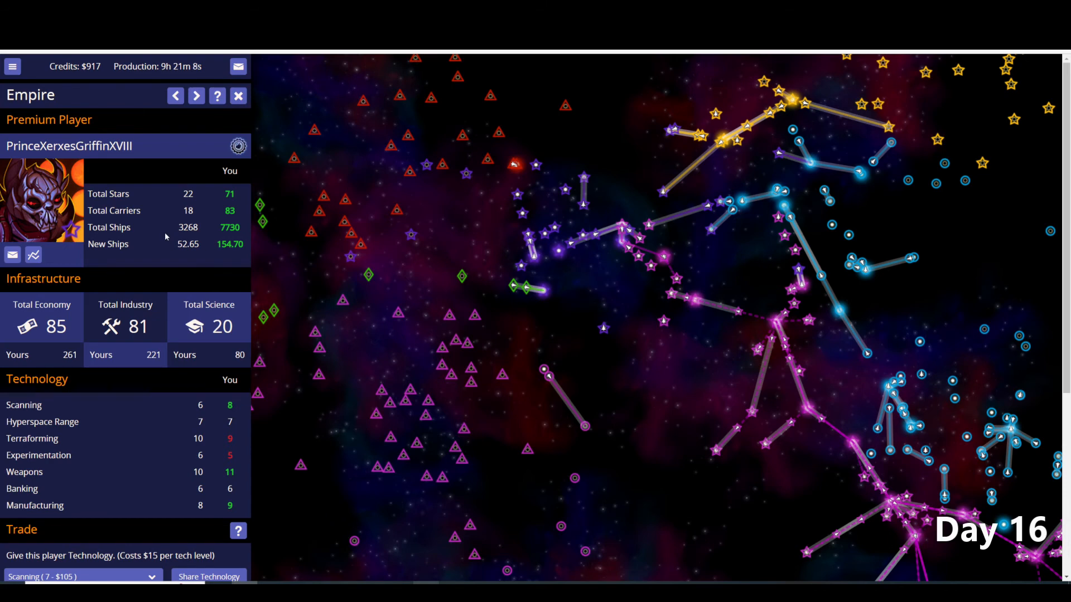
{"action": "mouse_move", "coordinate": [196, 292]}
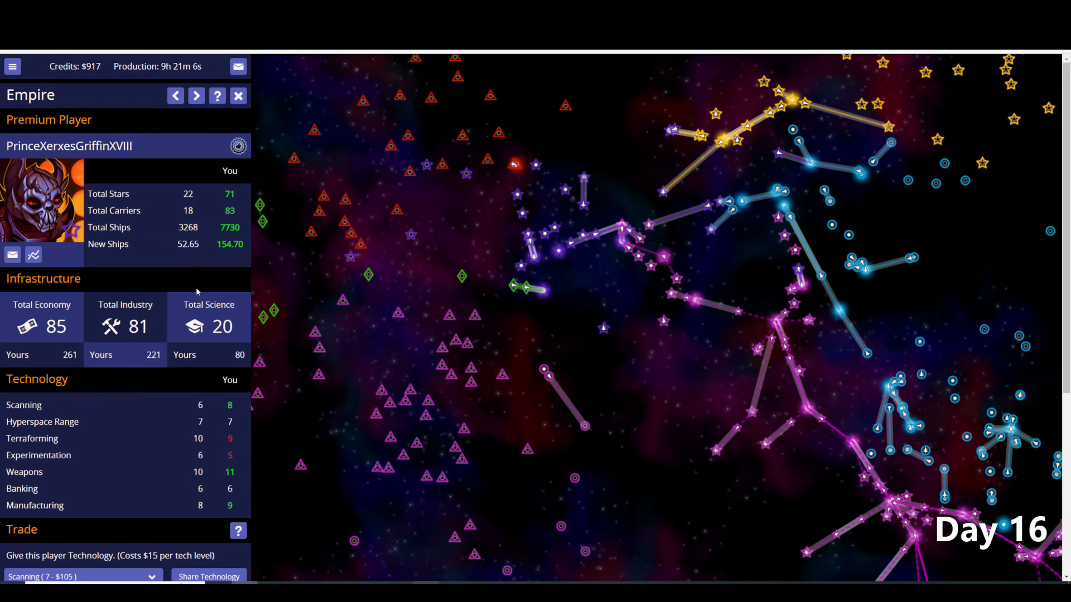
{"action": "mouse_move", "coordinate": [732, 155]}
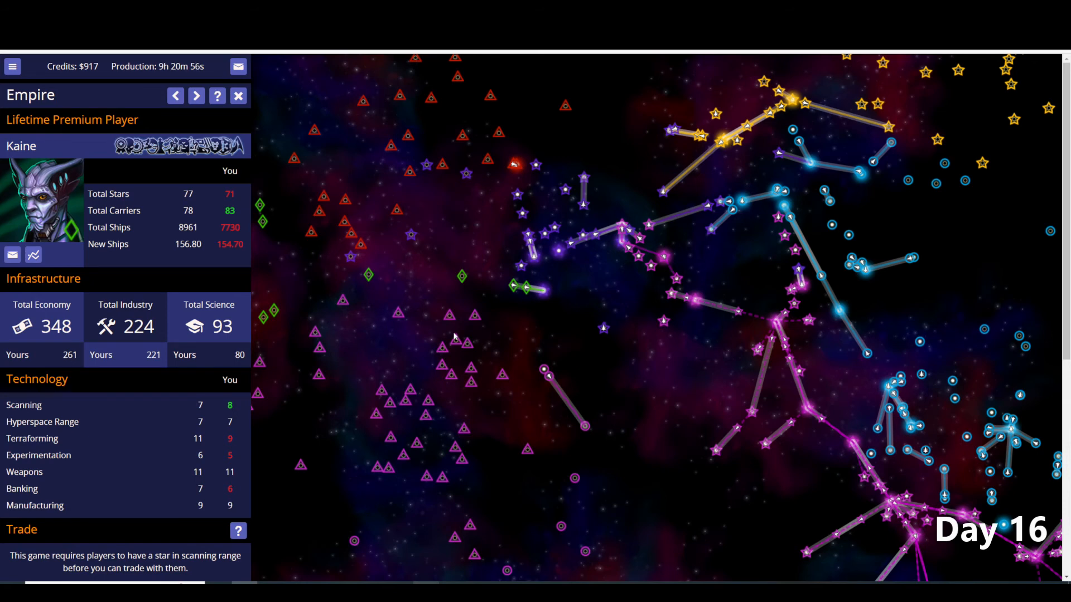
{"action": "mouse_move", "coordinate": [519, 290]}
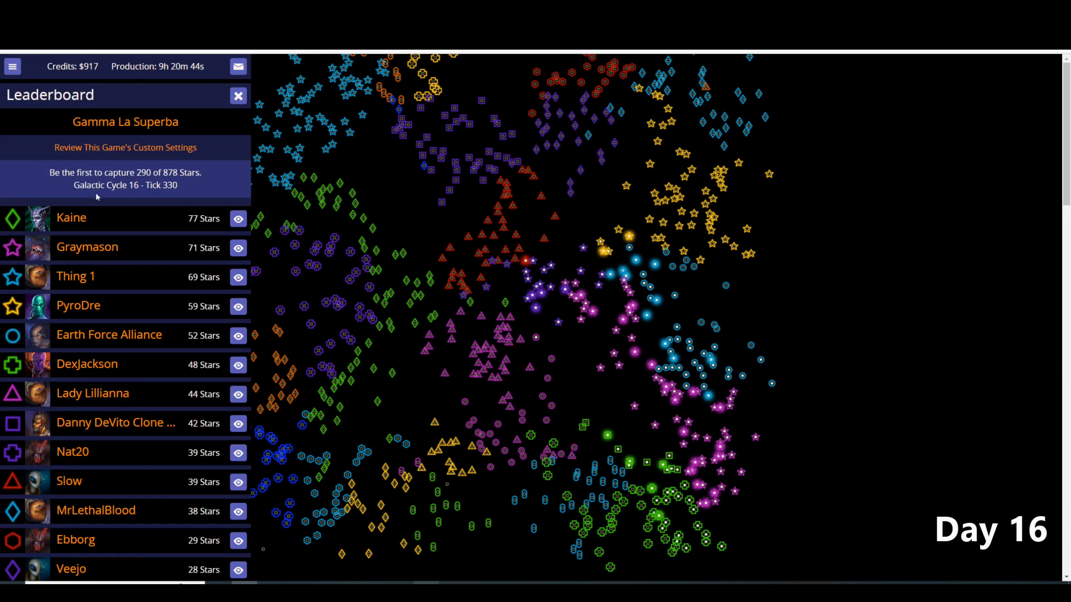
{"action": "mouse_move", "coordinate": [89, 291]}
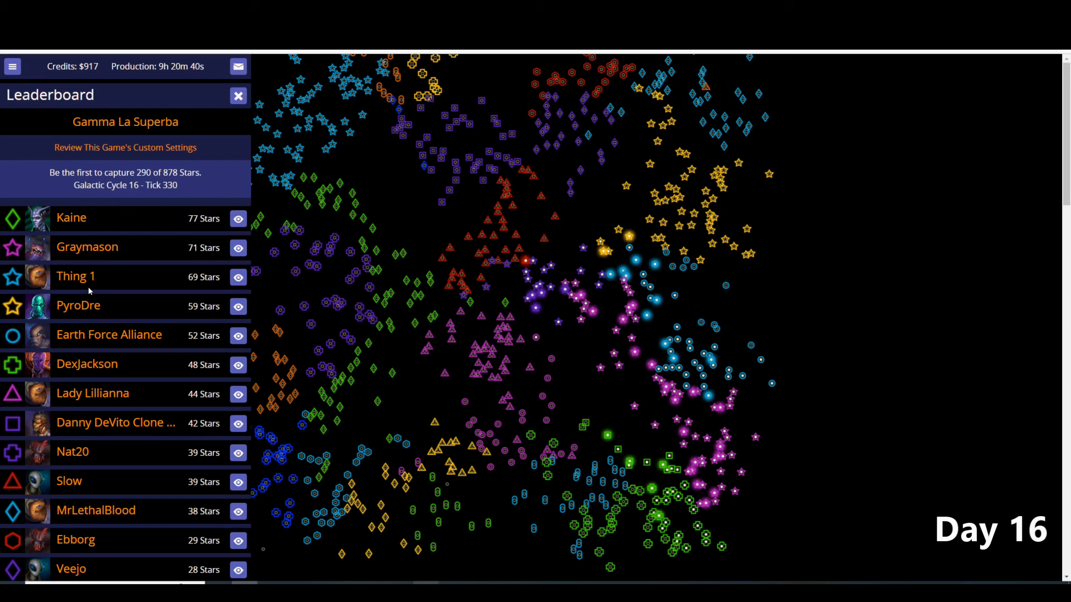
{"action": "mouse_move", "coordinate": [121, 433]}
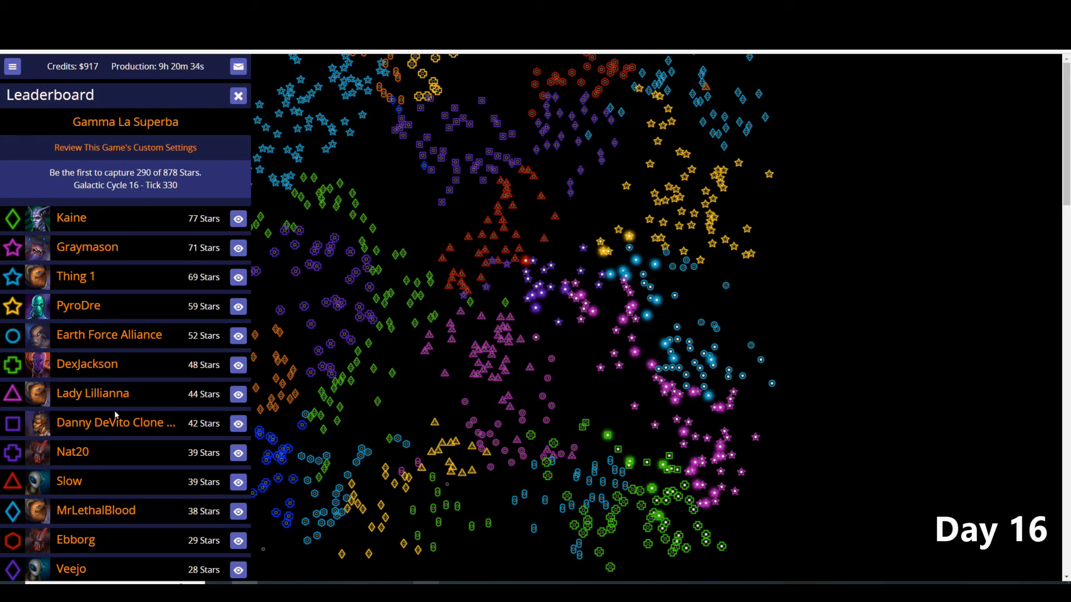
{"action": "mouse_move", "coordinate": [115, 469]}
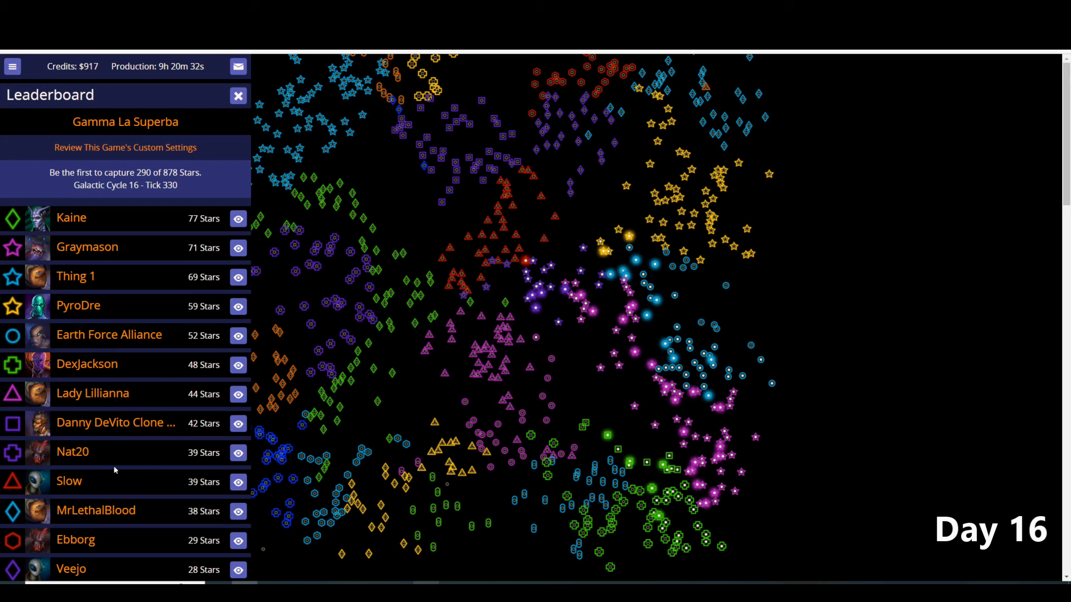
{"action": "mouse_move", "coordinate": [170, 254]}
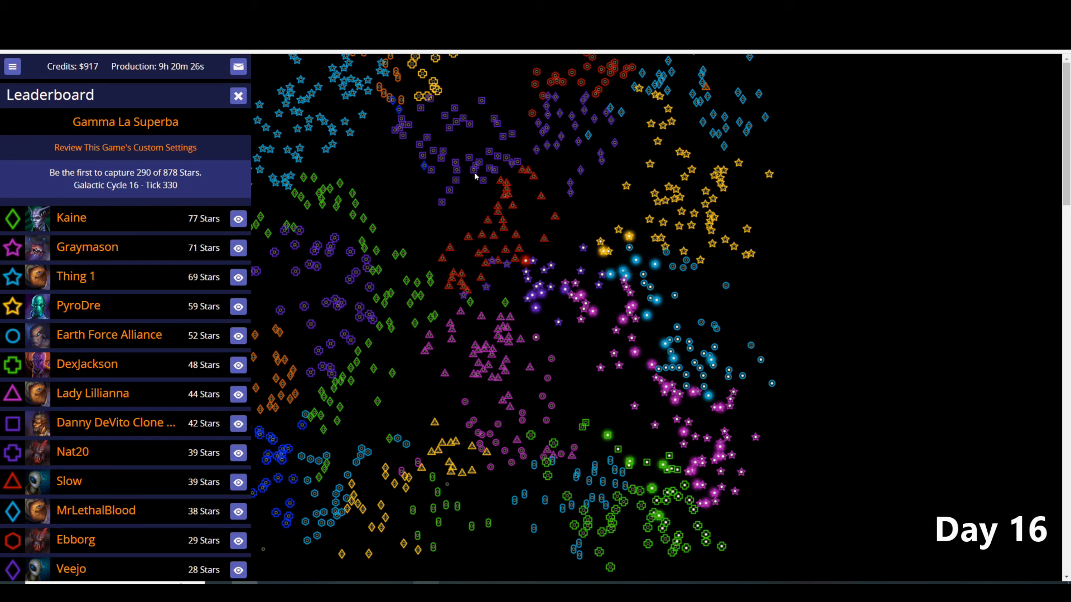
{"action": "mouse_move", "coordinate": [359, 353]}
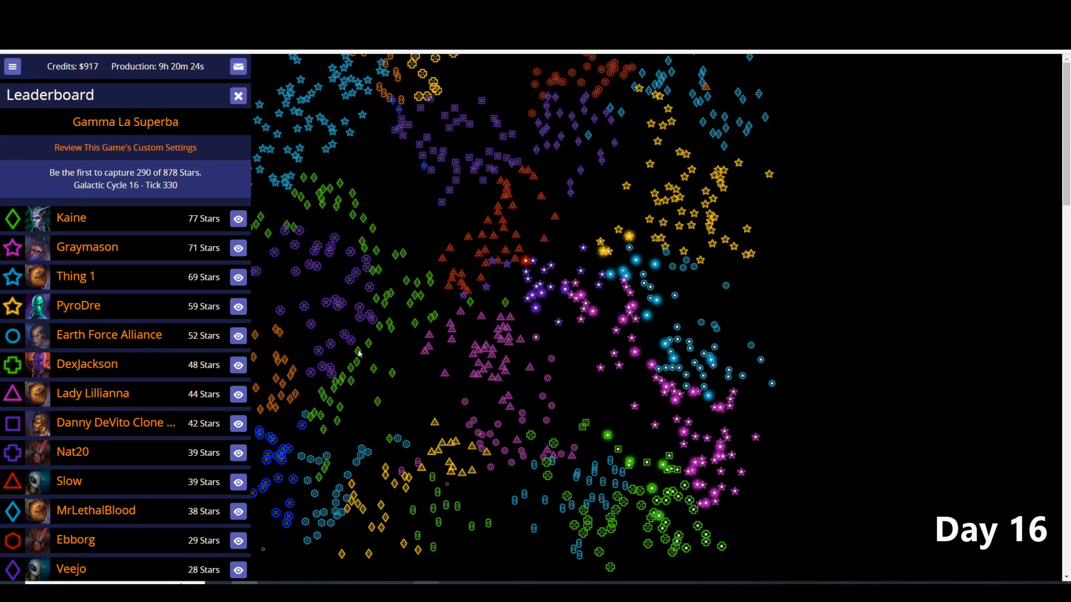
{"action": "mouse_move", "coordinate": [380, 385]}
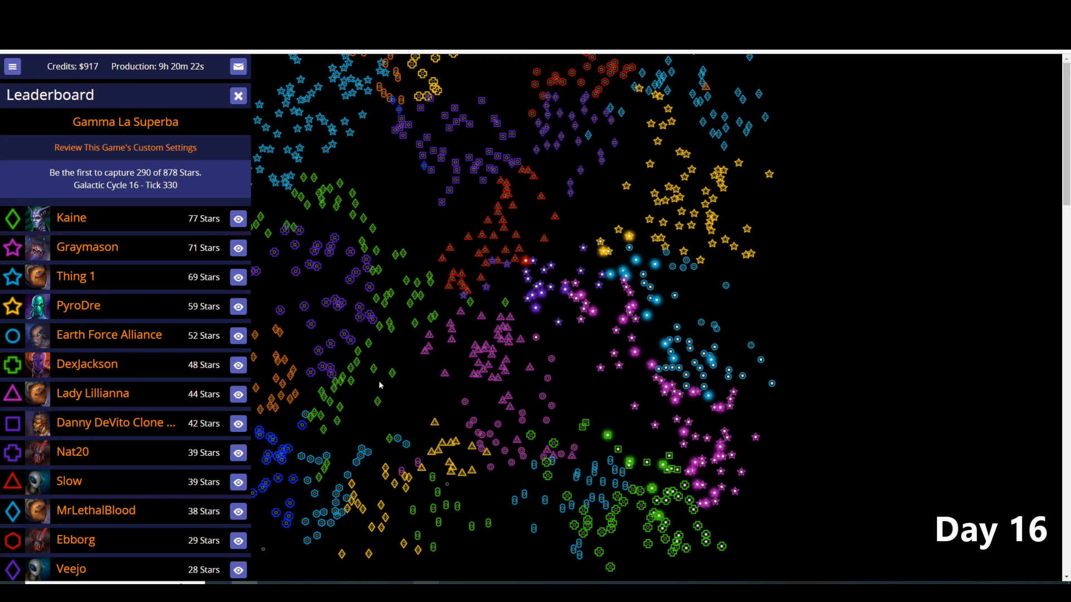
{"action": "mouse_move", "coordinate": [531, 204]}
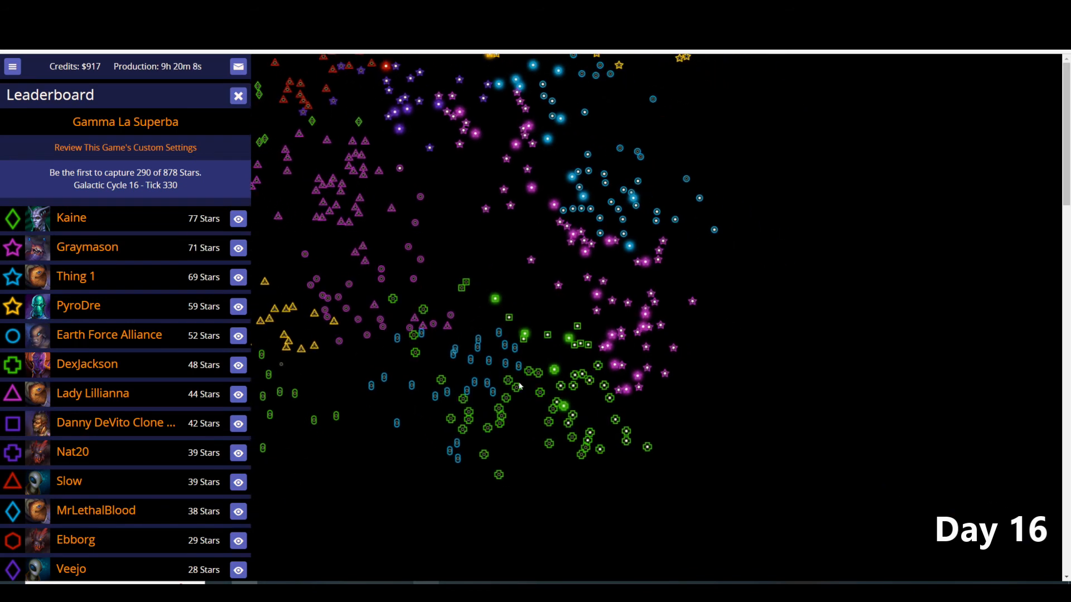
- View the 12-star empire TinFoil's report, then close it back to the Day 16 map
{"action": "left_click", "coordinate": [238, 96]}
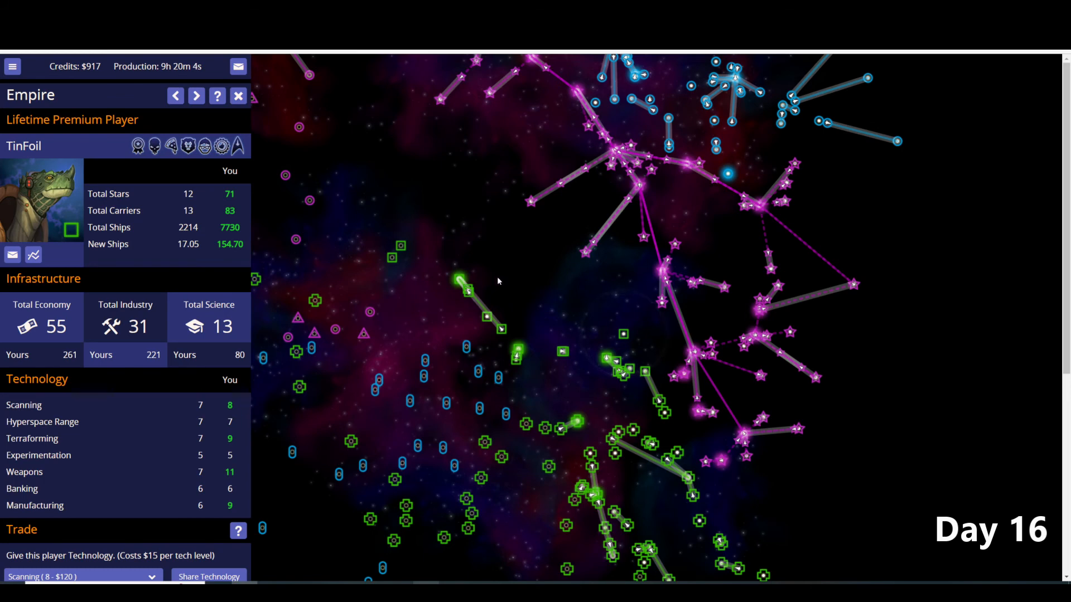
{"action": "left_click", "coordinate": [239, 96]}
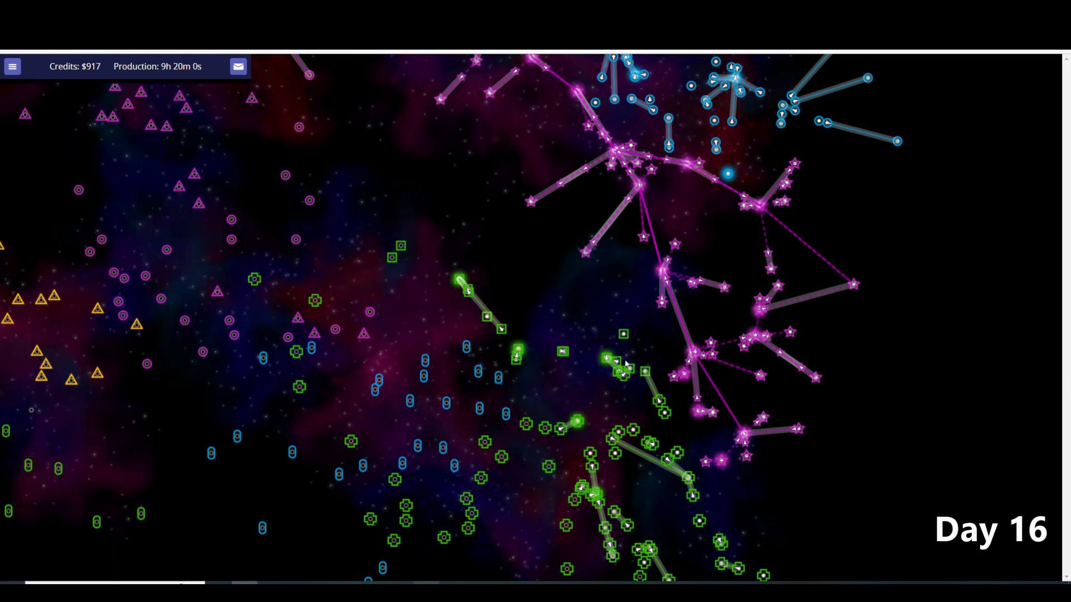
{"action": "mouse_move", "coordinate": [408, 280]}
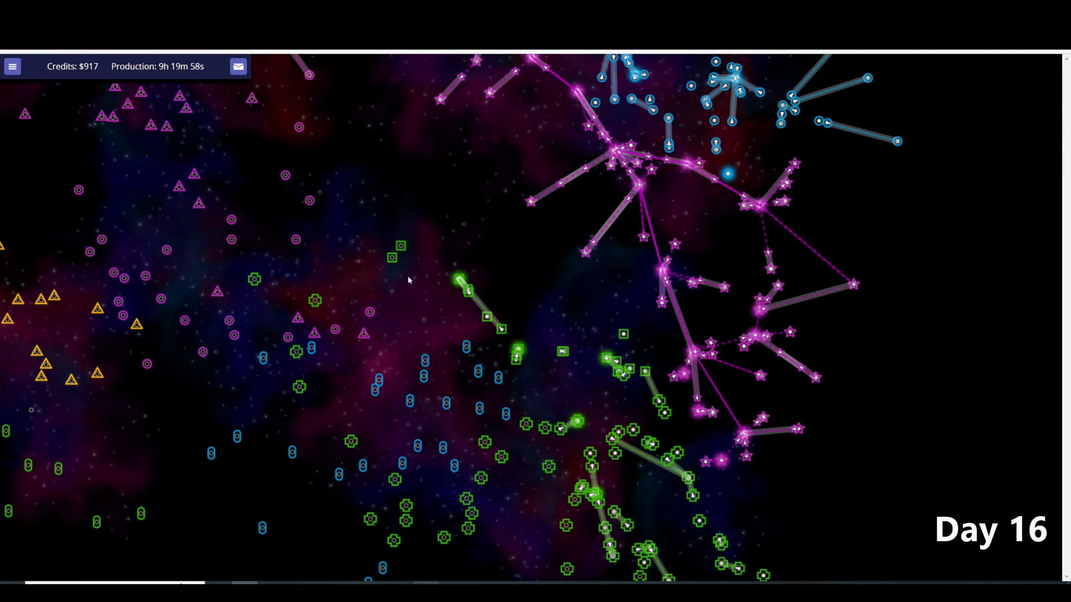
{"action": "mouse_move", "coordinate": [683, 330]}
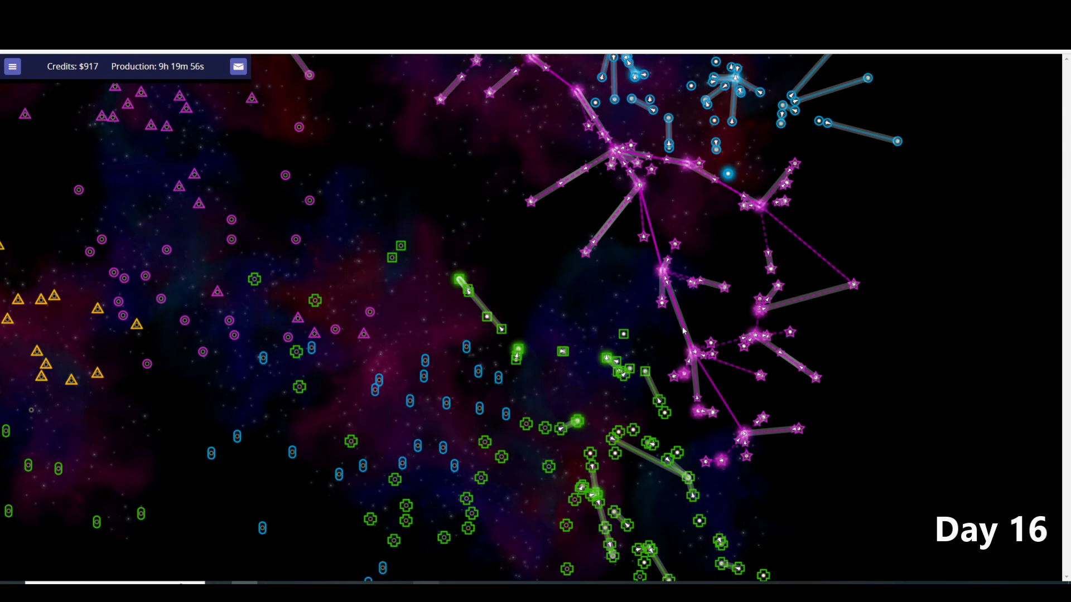
{"action": "mouse_move", "coordinate": [490, 351]}
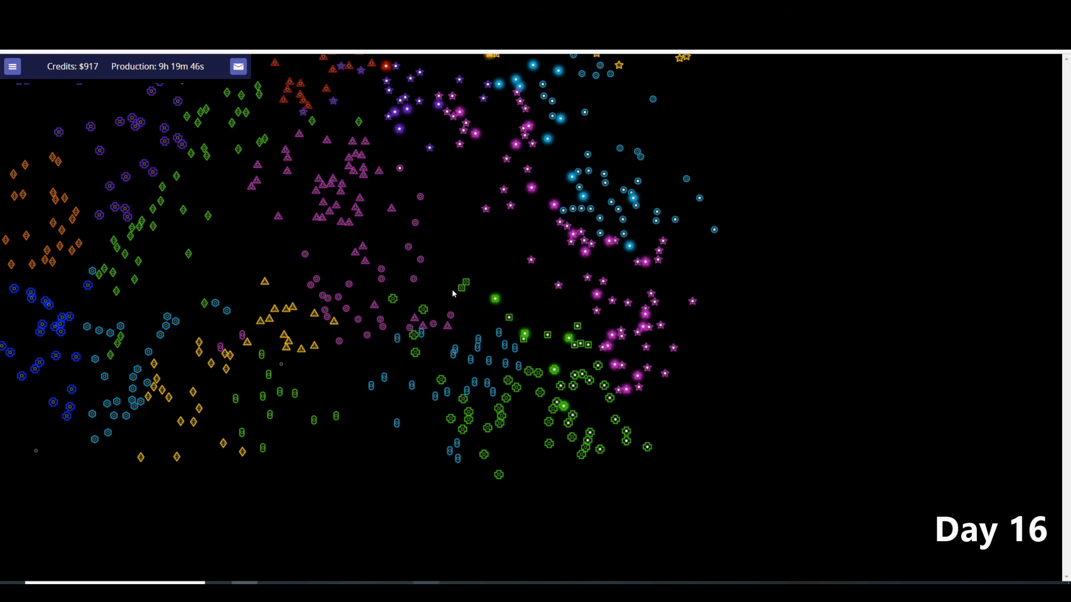
{"action": "mouse_move", "coordinate": [473, 293]}
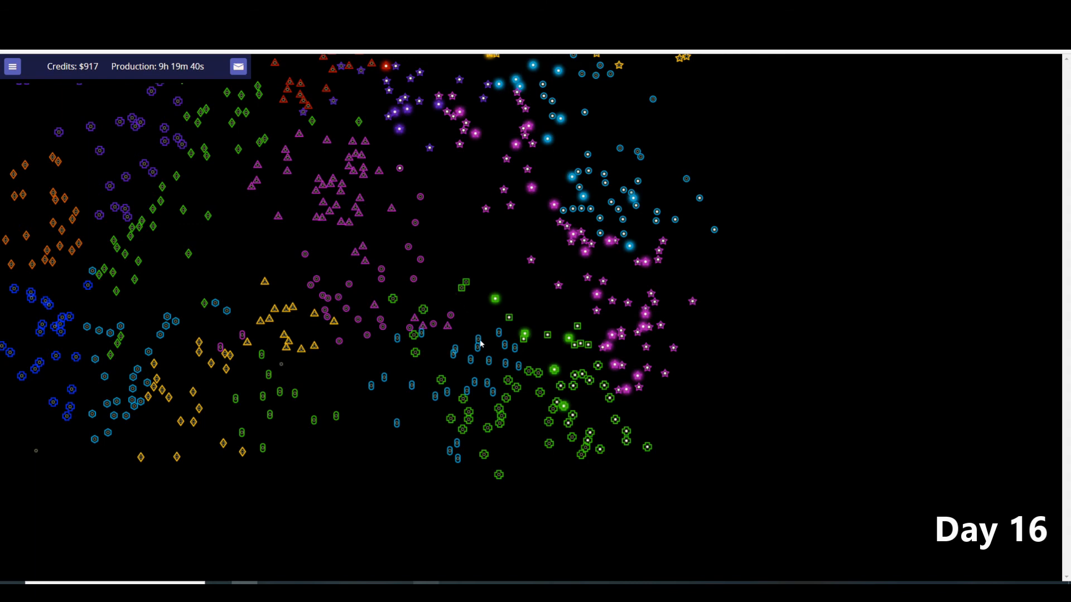
- Review Captain Morgan's and DexJackson's reports, ending on Lady Lillianna's (44 stars, 8252 ships, economy 225)
{"action": "left_click", "coordinate": [12, 66]}
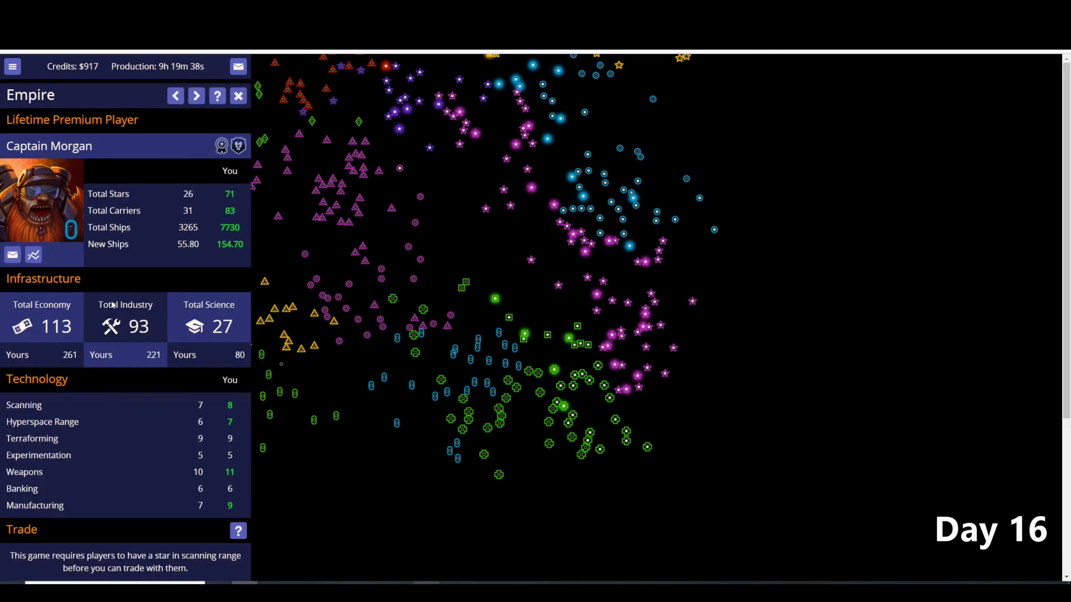
{"action": "mouse_move", "coordinate": [464, 291]}
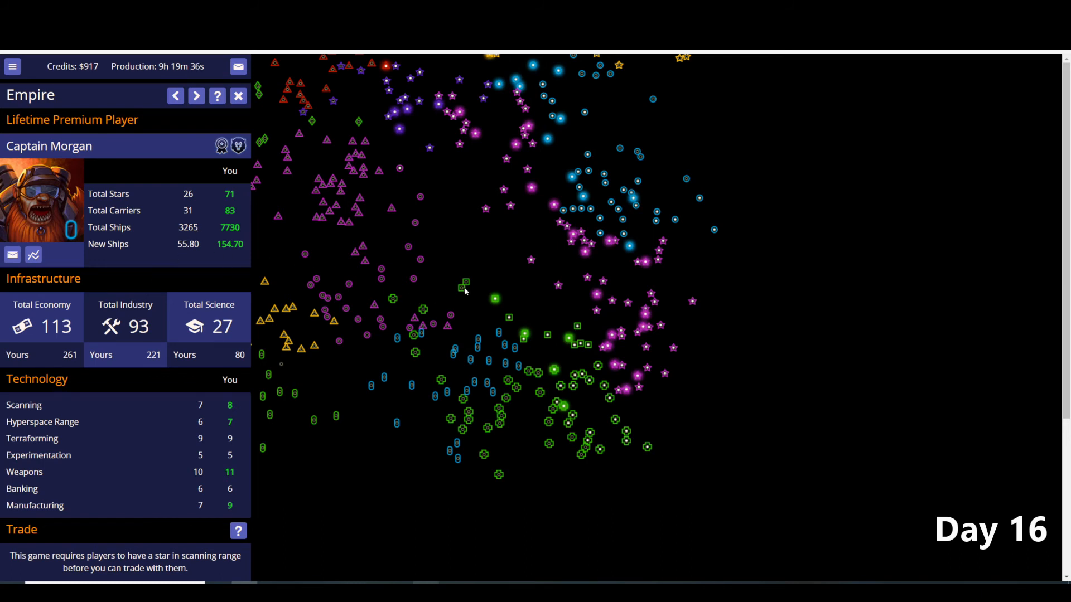
{"action": "mouse_move", "coordinate": [421, 313]}
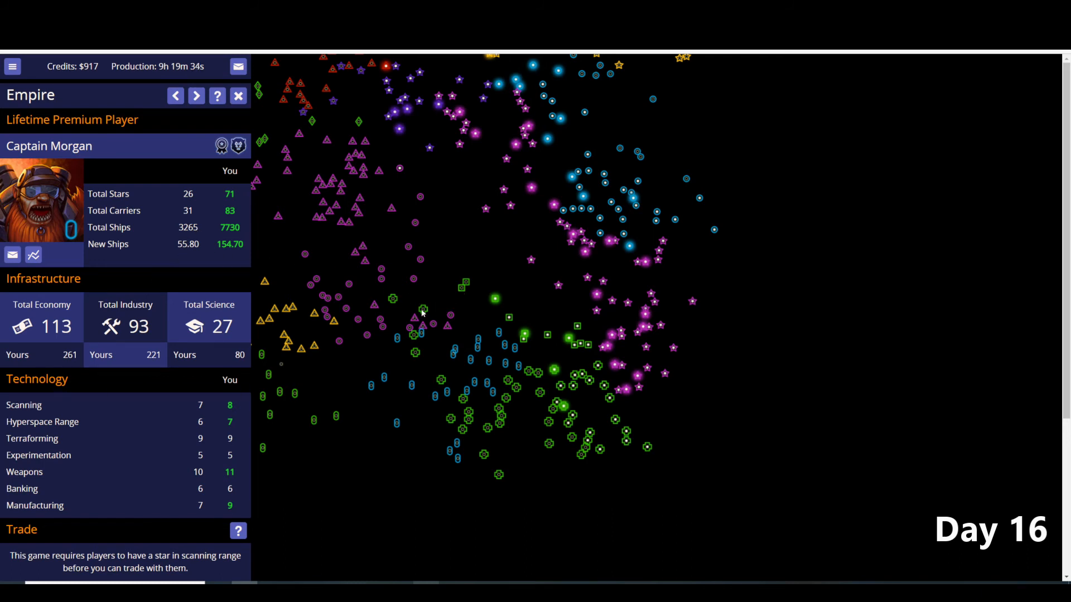
{"action": "left_click", "coordinate": [196, 96]}
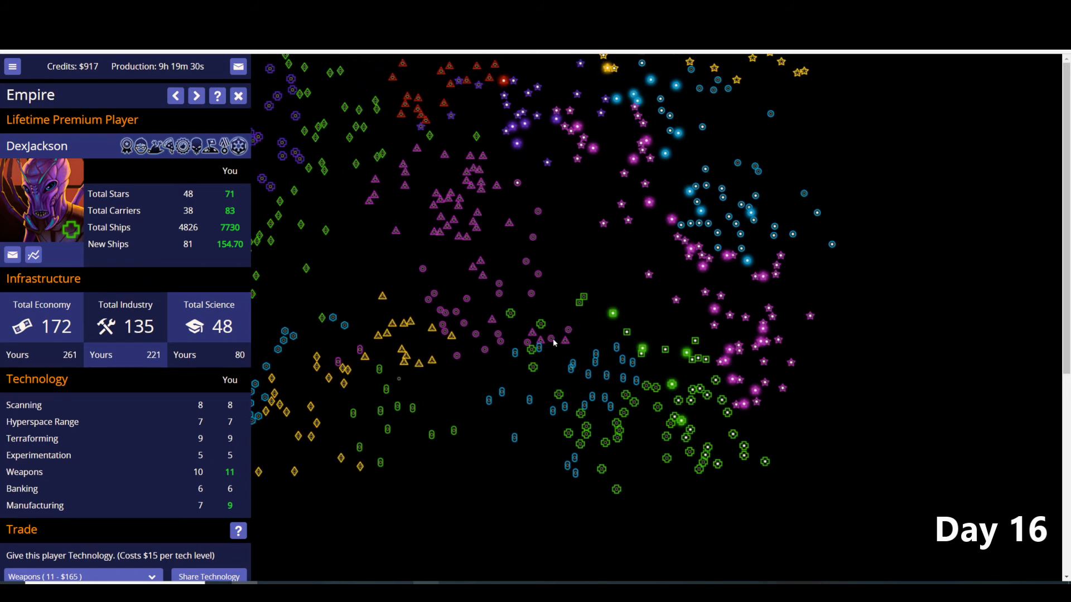
{"action": "left_click", "coordinate": [196, 95]}
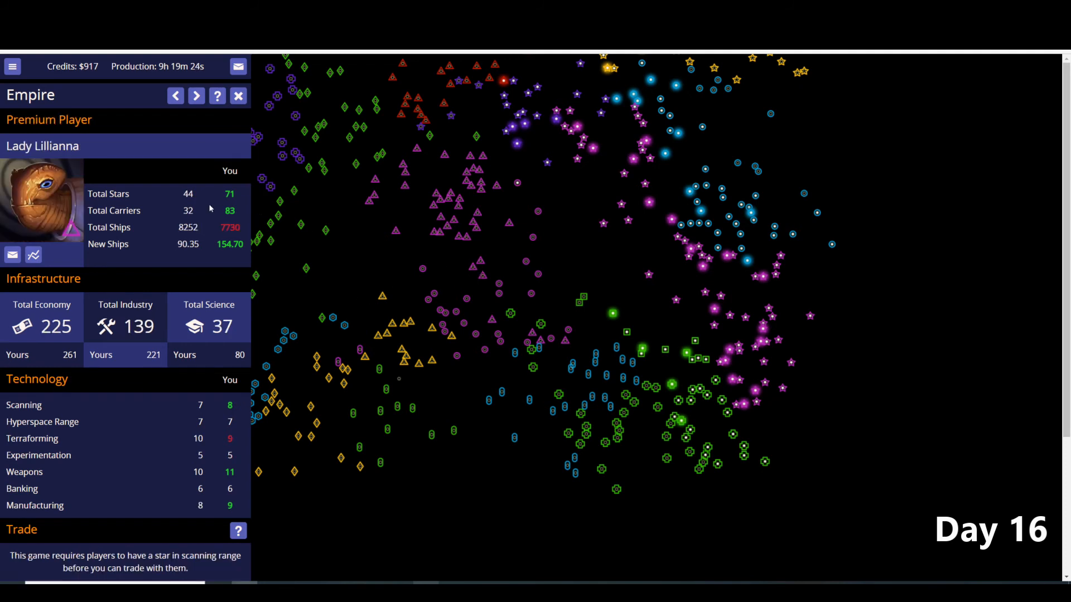
{"action": "mouse_move", "coordinate": [196, 219]}
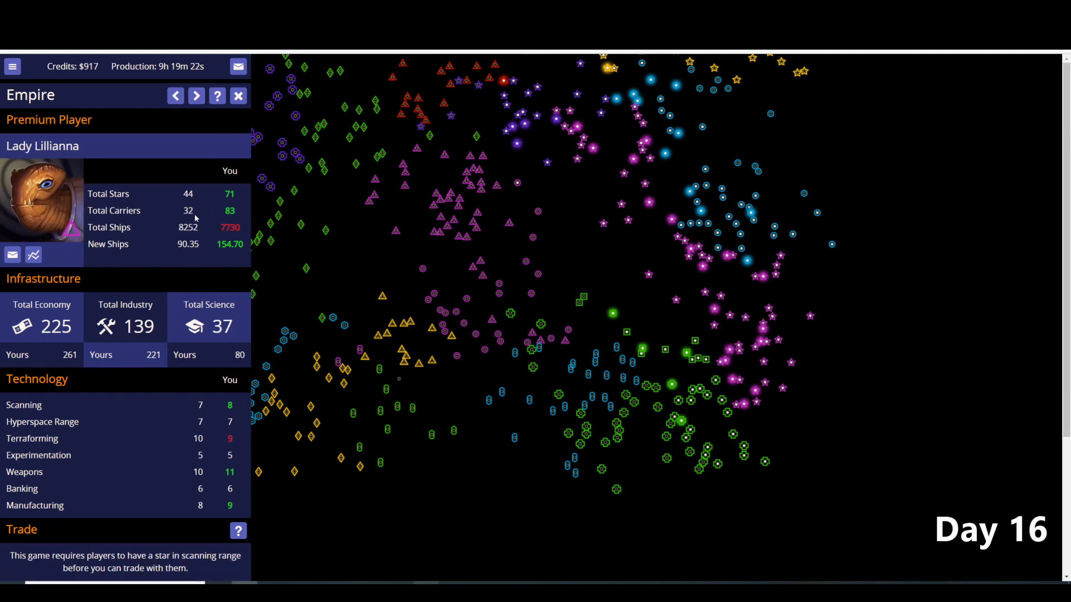
{"action": "mouse_move", "coordinate": [482, 160]}
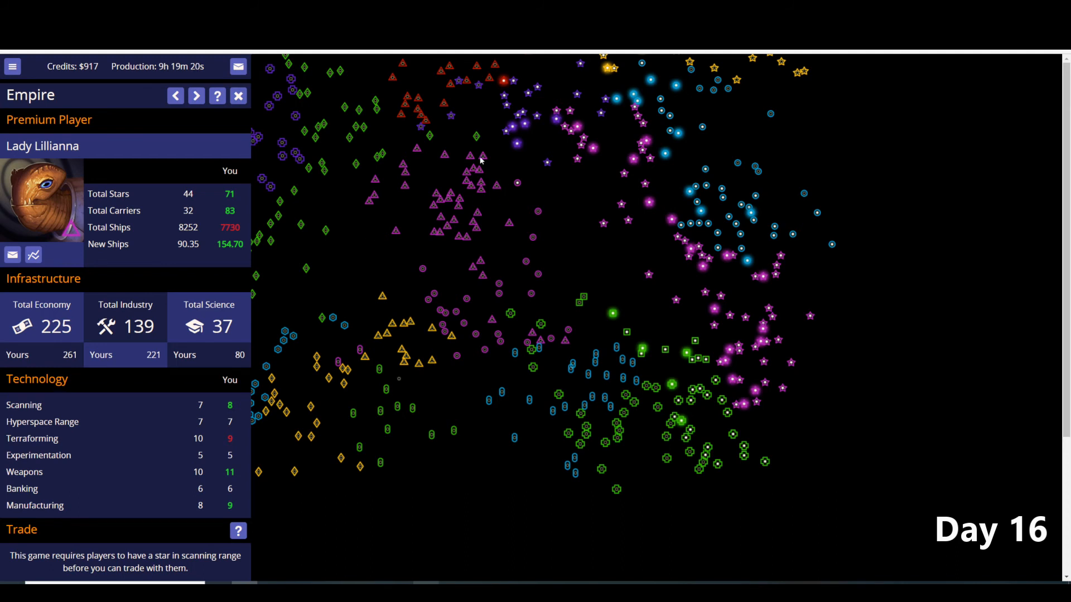
{"action": "mouse_move", "coordinate": [483, 174]}
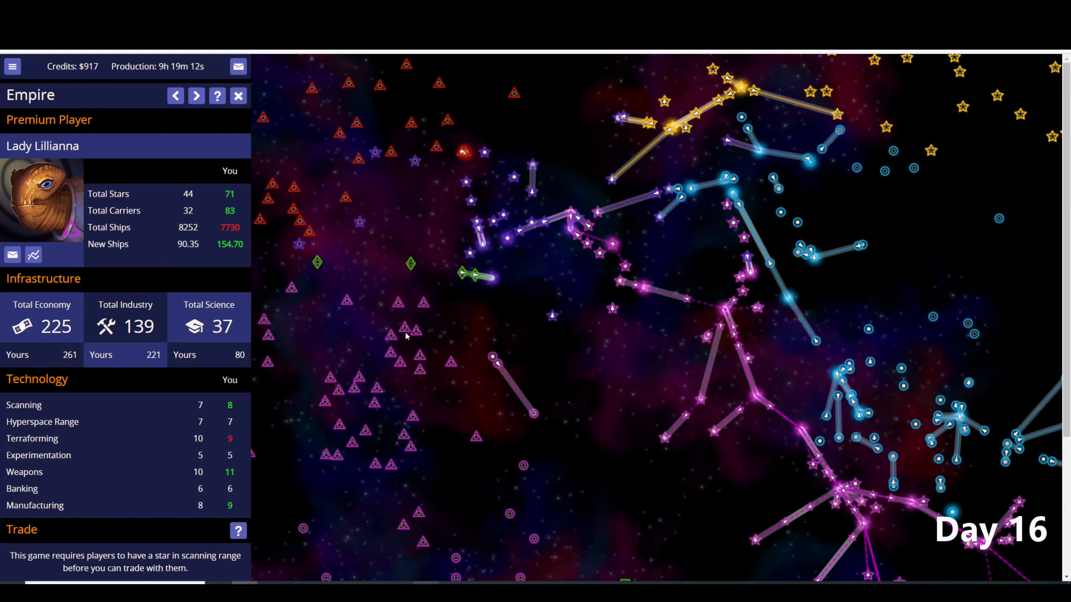
{"action": "mouse_move", "coordinate": [463, 315]}
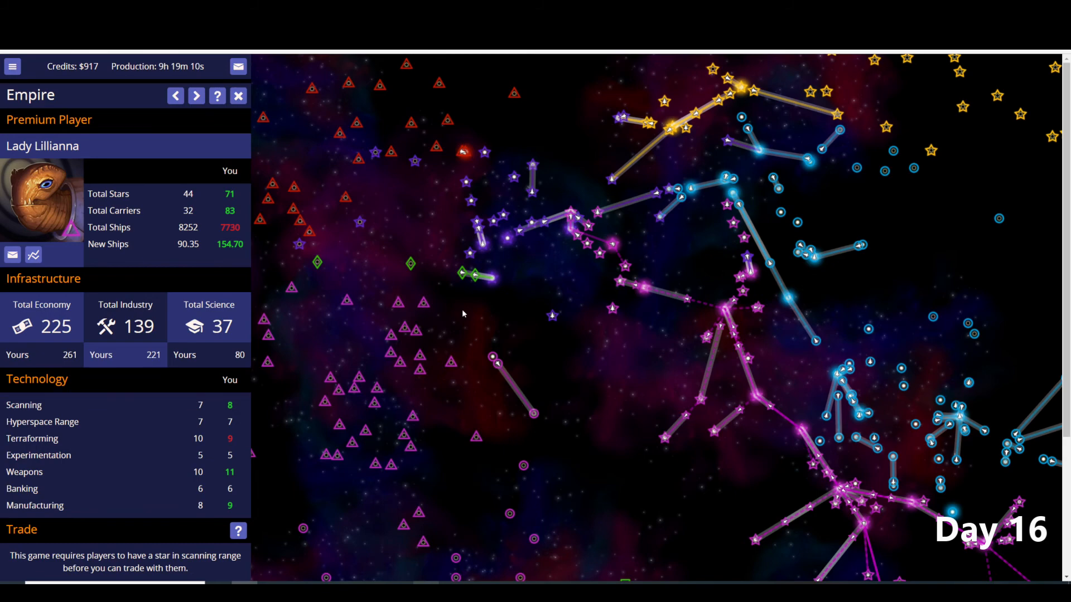
{"action": "mouse_move", "coordinate": [563, 253]}
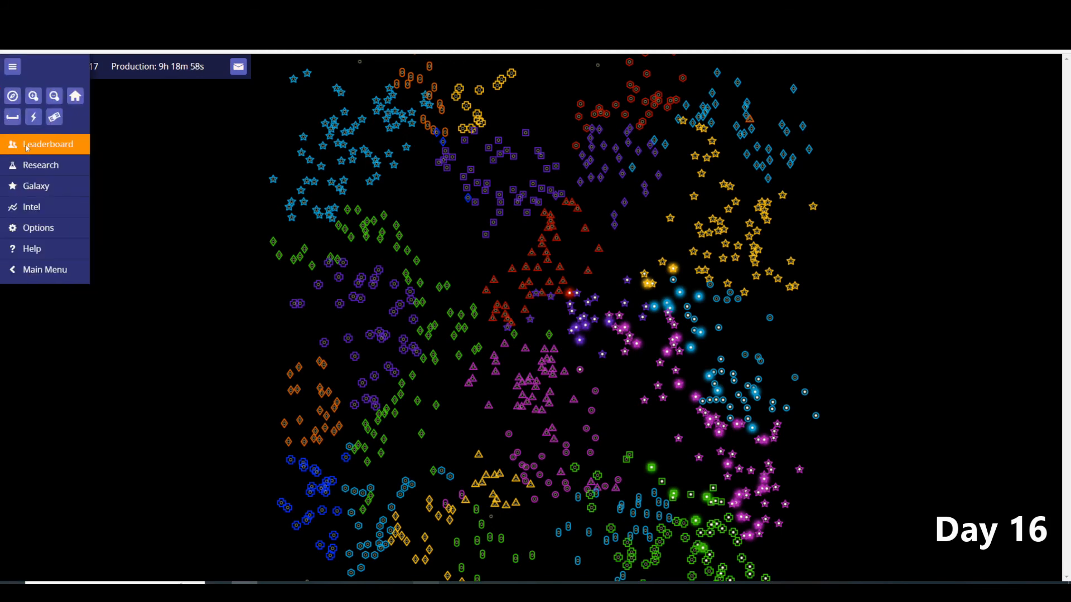
{"action": "left_click", "coordinate": [47, 144]}
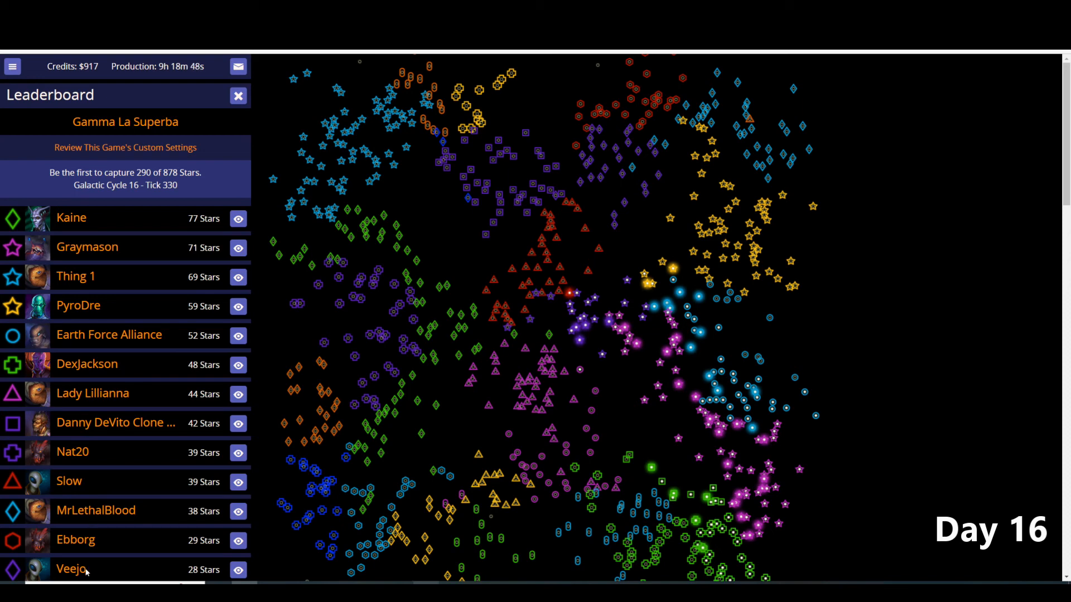
{"action": "mouse_move", "coordinate": [464, 293]}
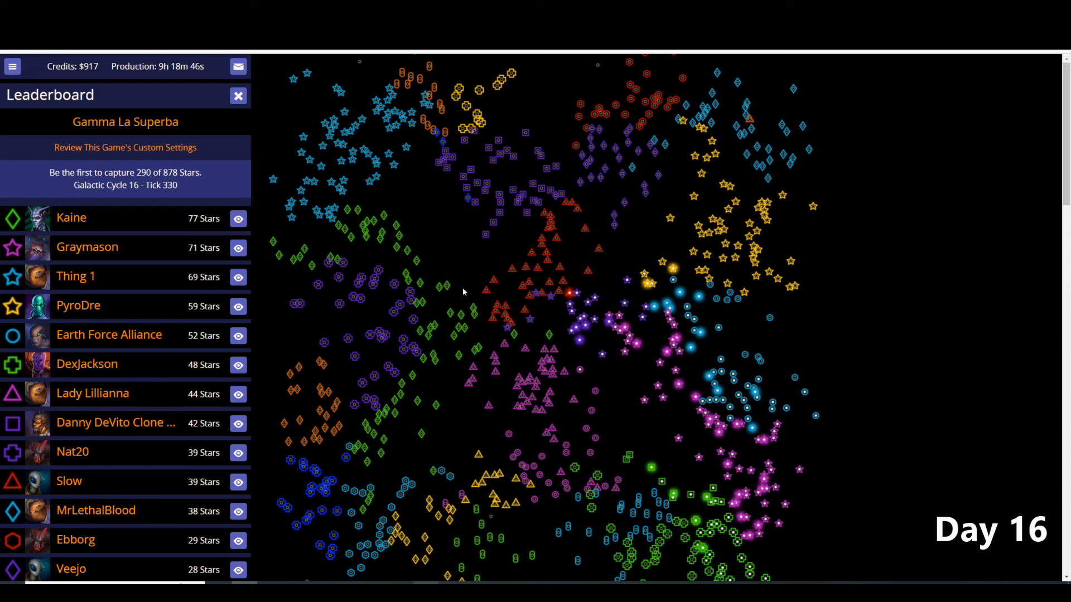
{"action": "mouse_move", "coordinate": [631, 174]}
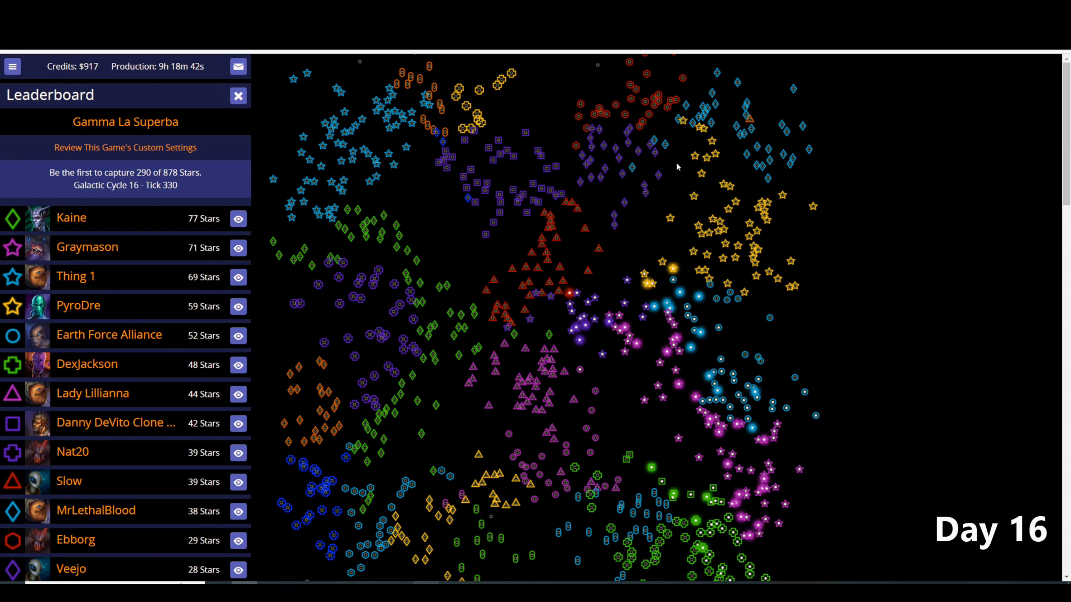
{"action": "mouse_move", "coordinate": [546, 258]}
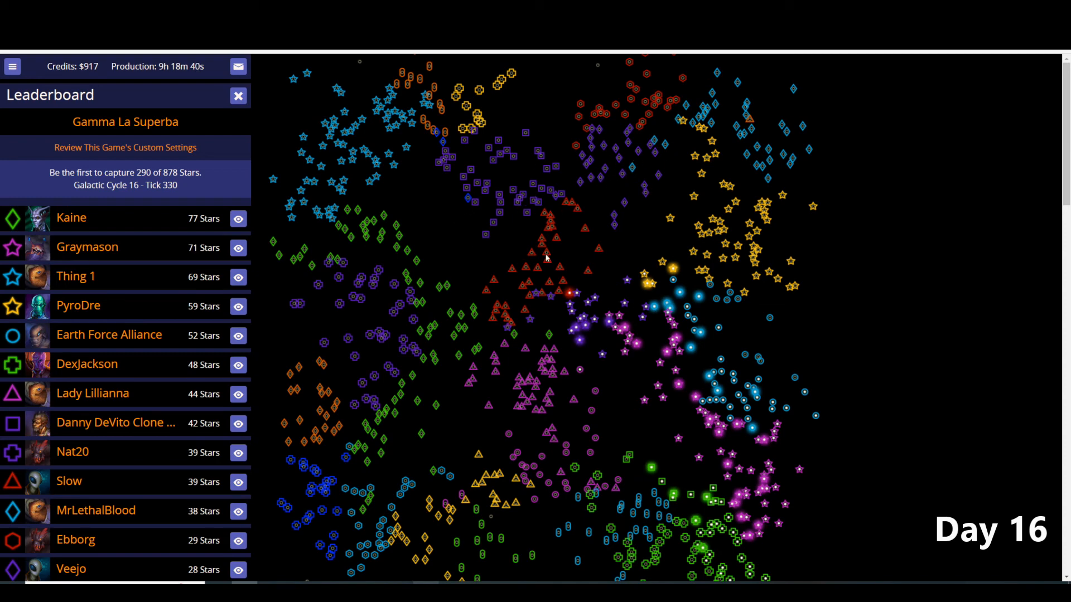
{"action": "mouse_move", "coordinate": [536, 211]}
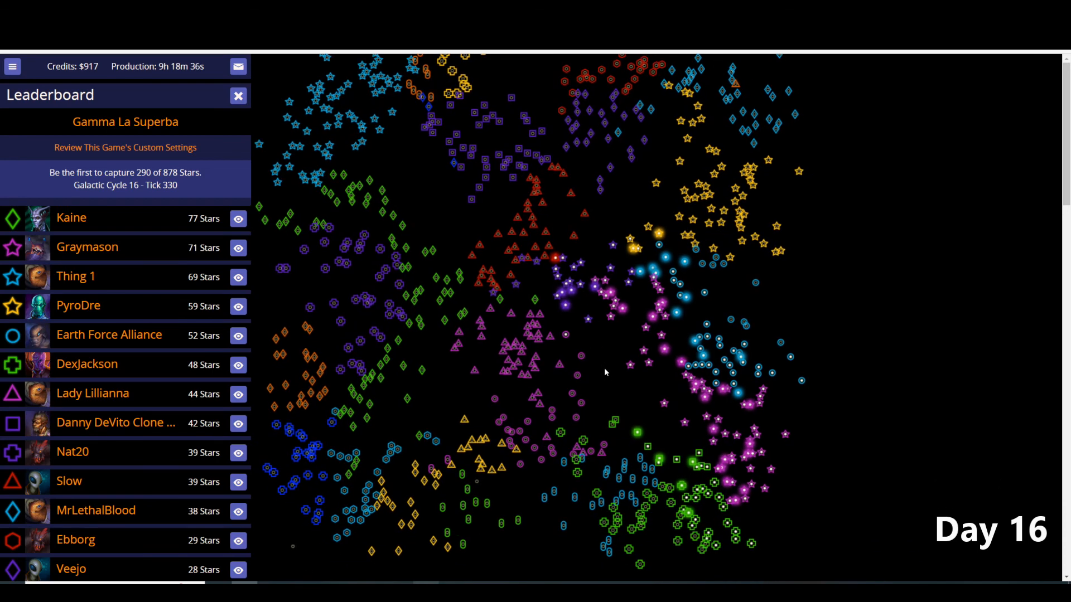
{"action": "mouse_move", "coordinate": [512, 176]}
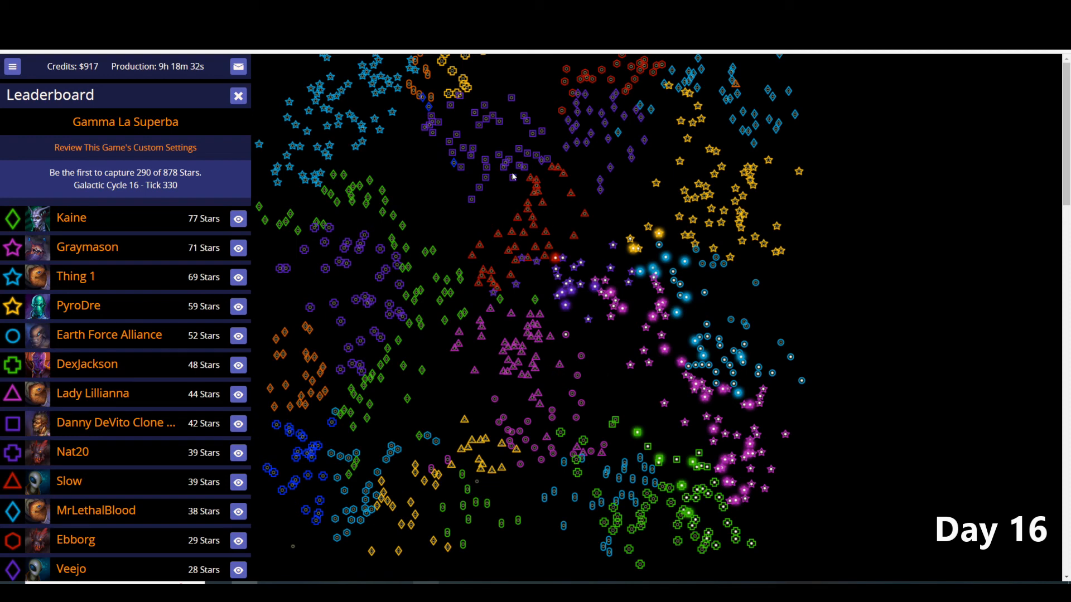
{"action": "mouse_move", "coordinate": [409, 233]}
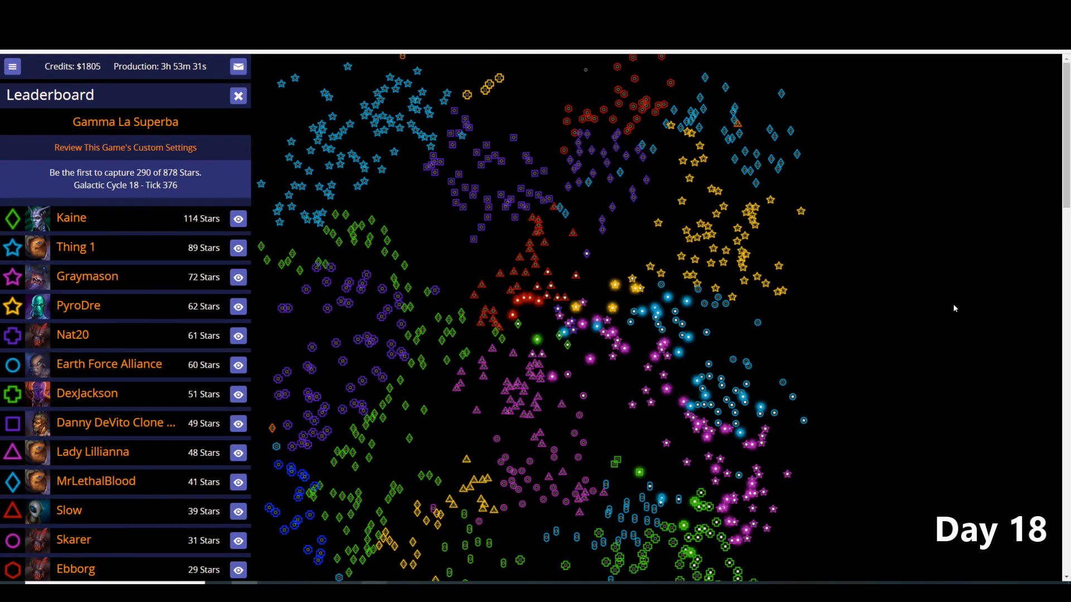
{"action": "mouse_move", "coordinate": [603, 376]}
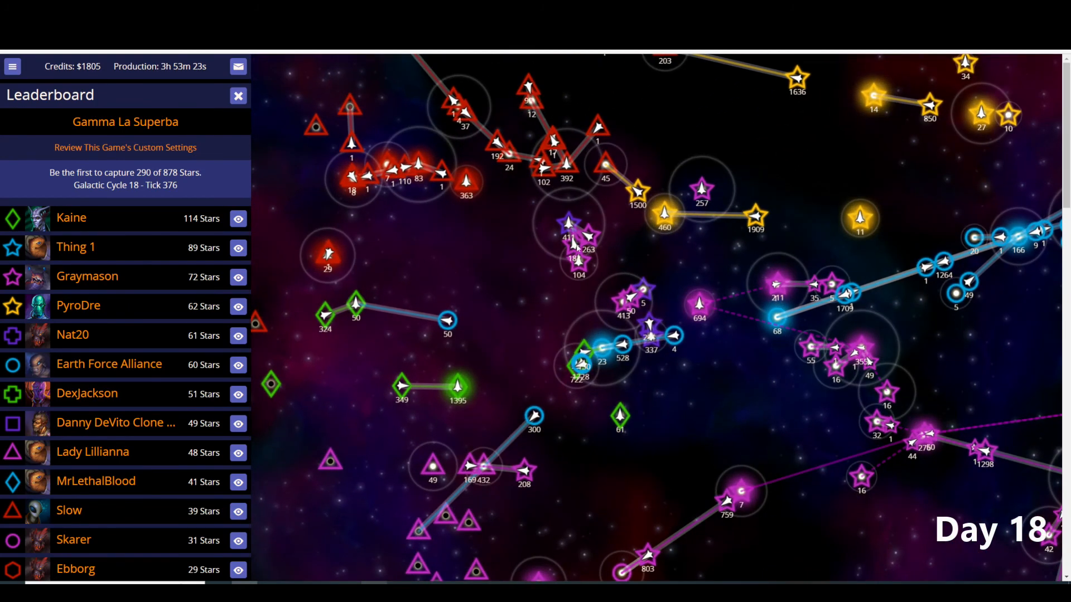
{"action": "mouse_move", "coordinate": [679, 364]}
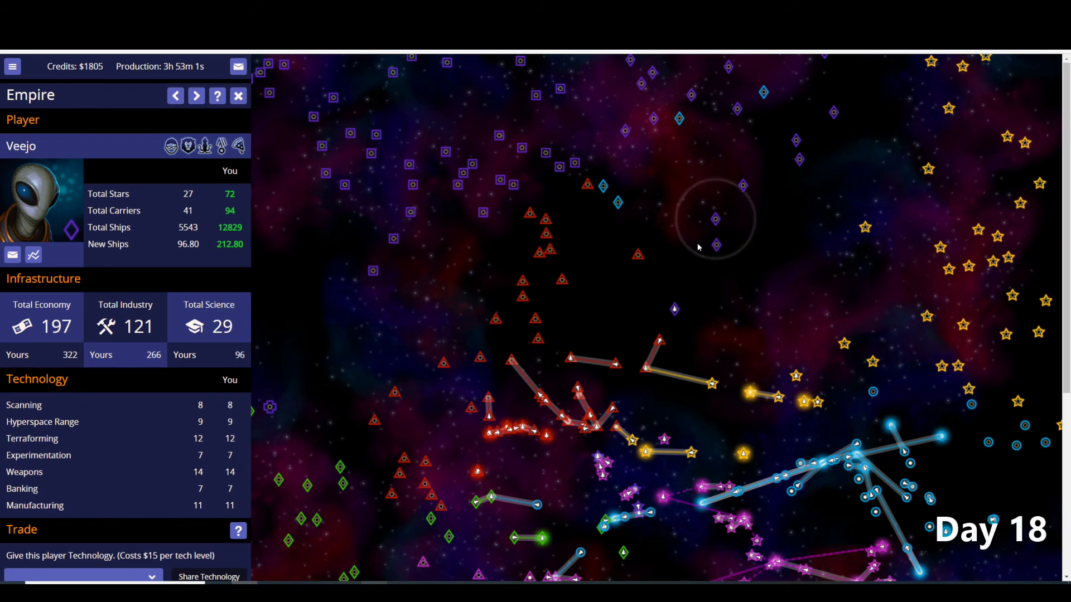
{"action": "mouse_move", "coordinate": [616, 217]}
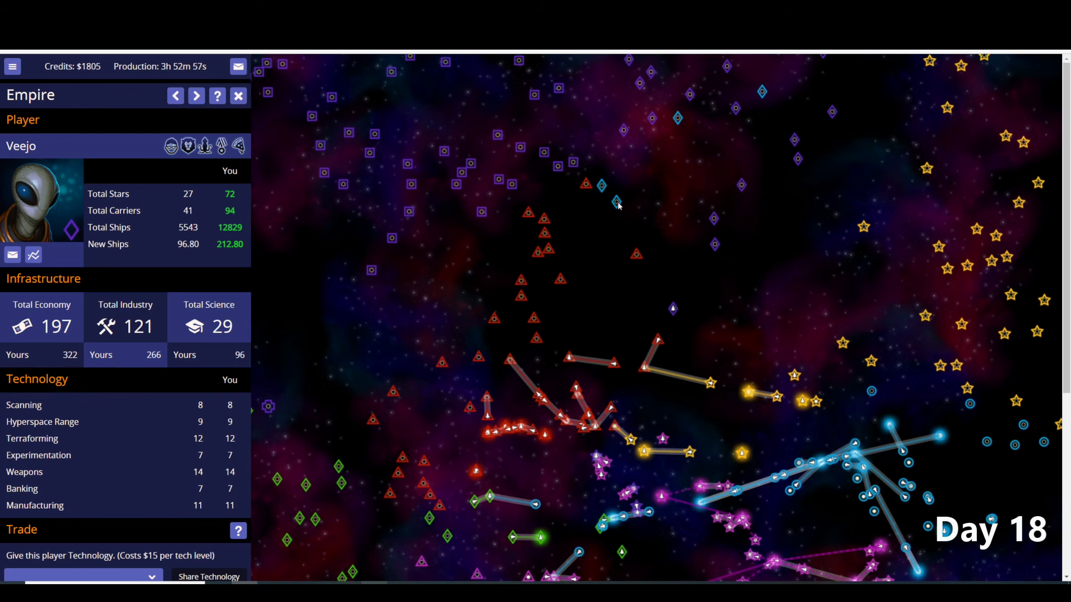
- Advance from Veejo to Lady Lillianna's Day 18 report: 48 stars, 11201 ships, economy 337
{"action": "left_click", "coordinate": [196, 96]}
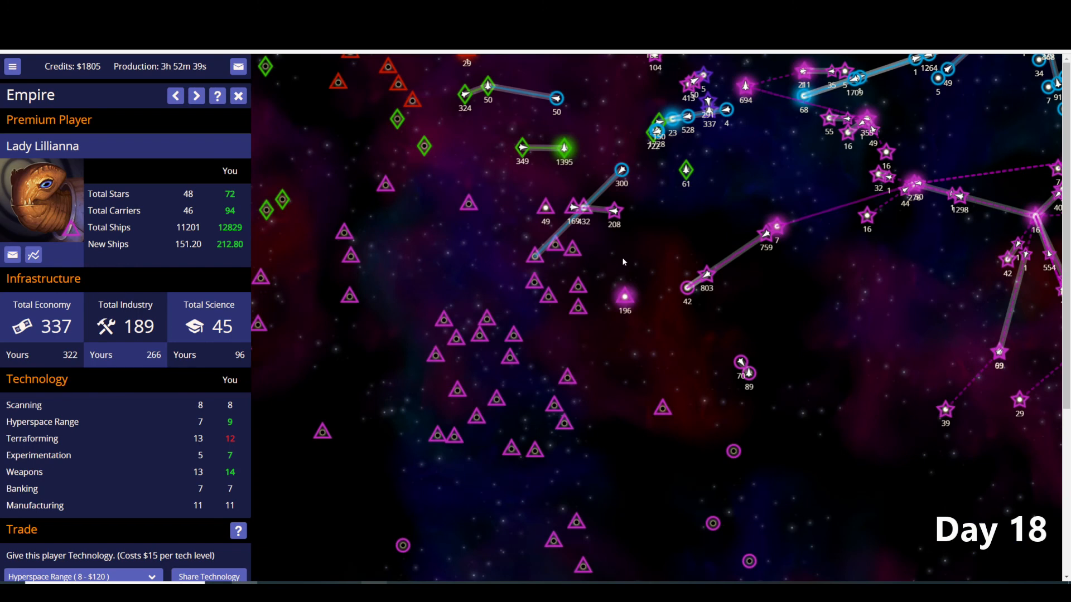
{"action": "mouse_move", "coordinate": [647, 198]}
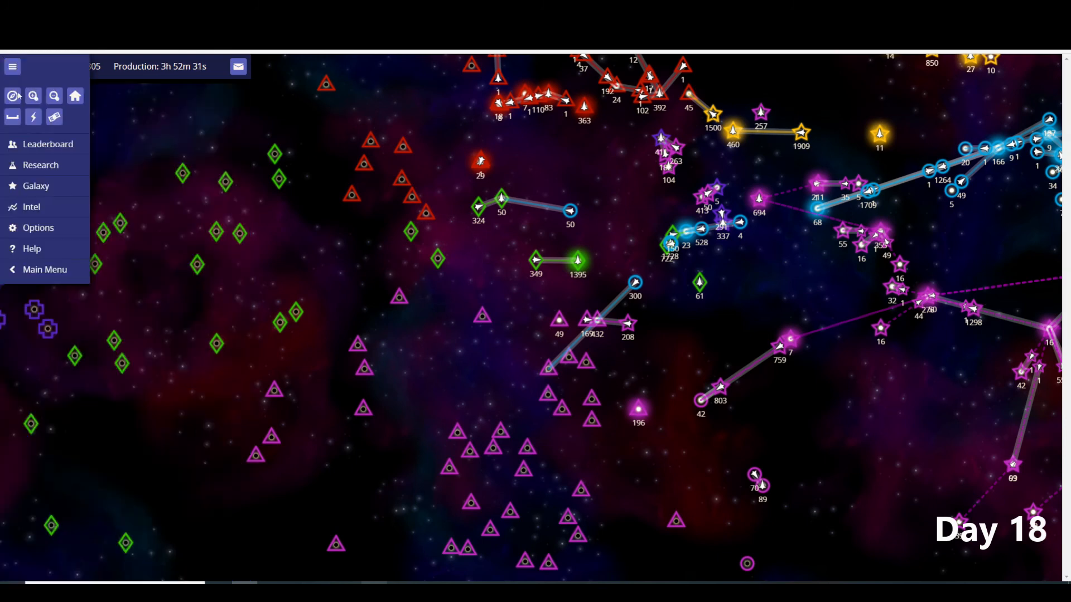
- Show the Day 18 leaderboard with Kaine leading on 114 stars ahead of Thing 1
{"action": "left_click", "coordinate": [45, 143]}
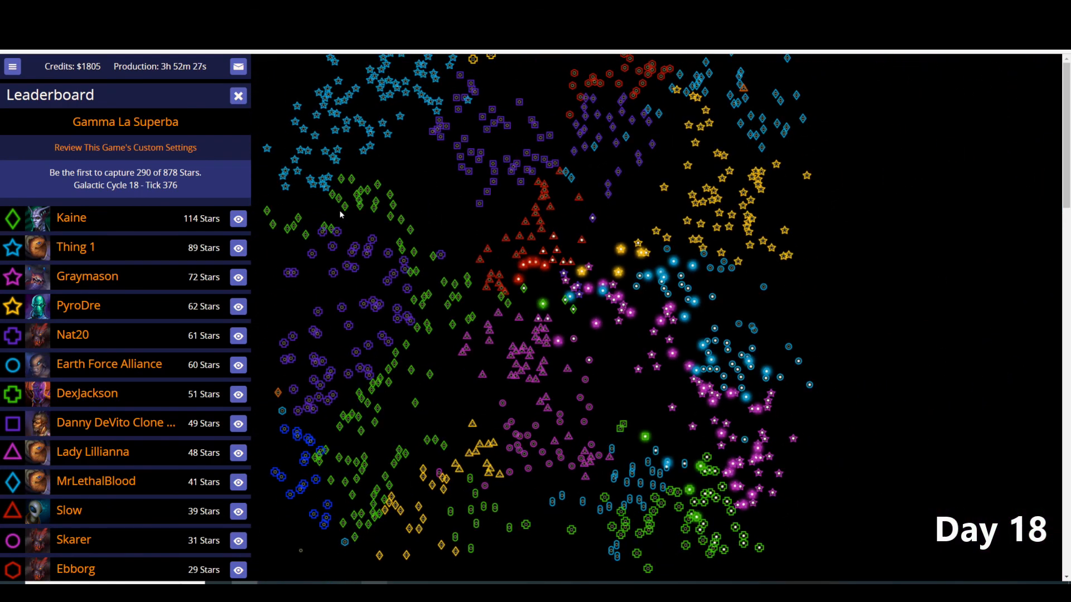
{"action": "mouse_move", "coordinate": [356, 179]}
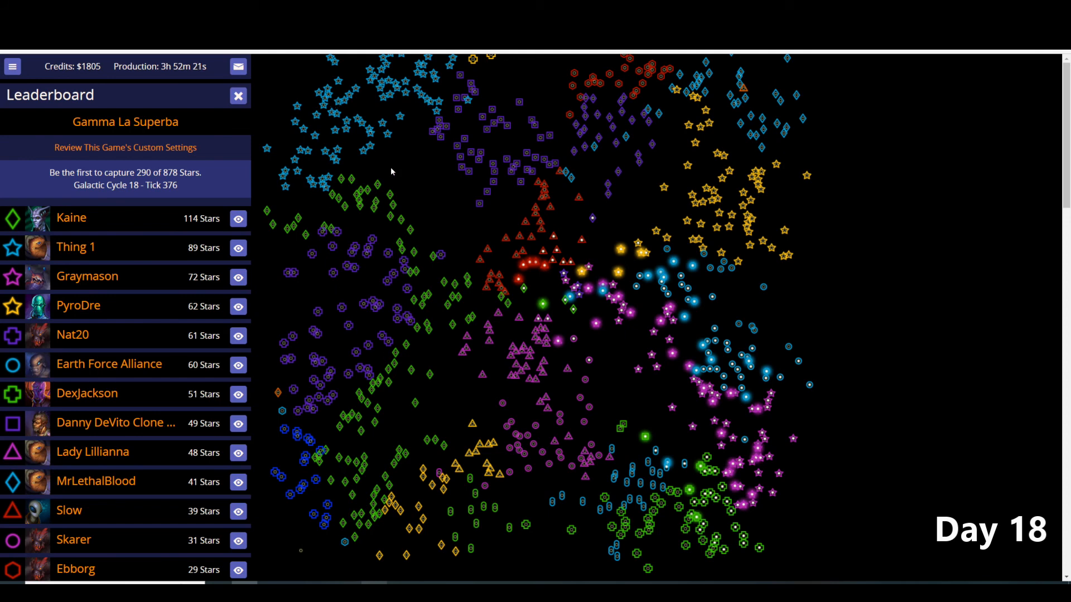
{"action": "mouse_move", "coordinate": [335, 226]}
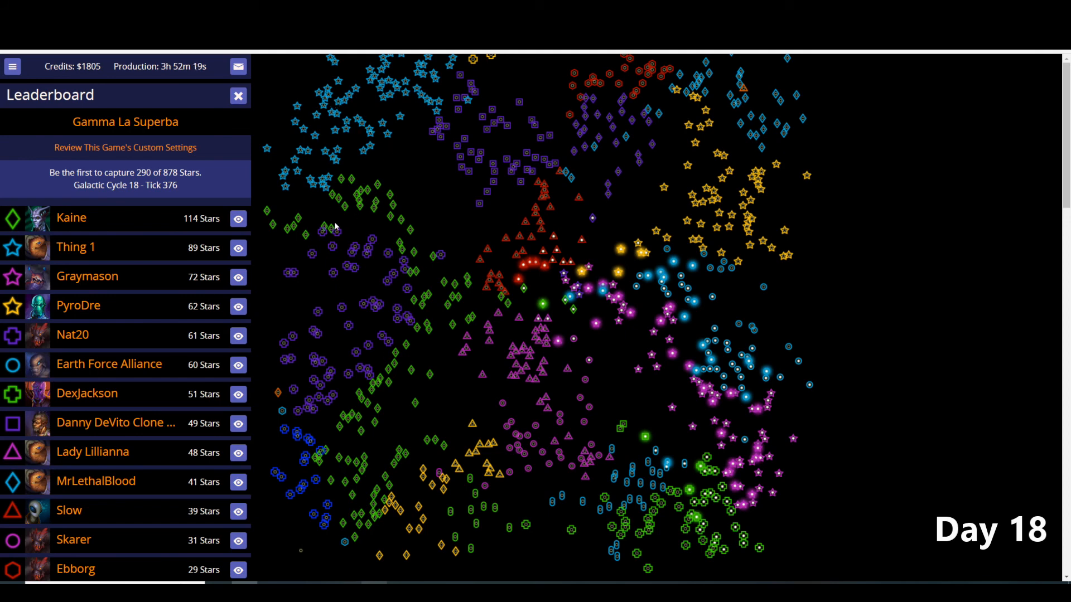
{"action": "mouse_move", "coordinate": [478, 326]}
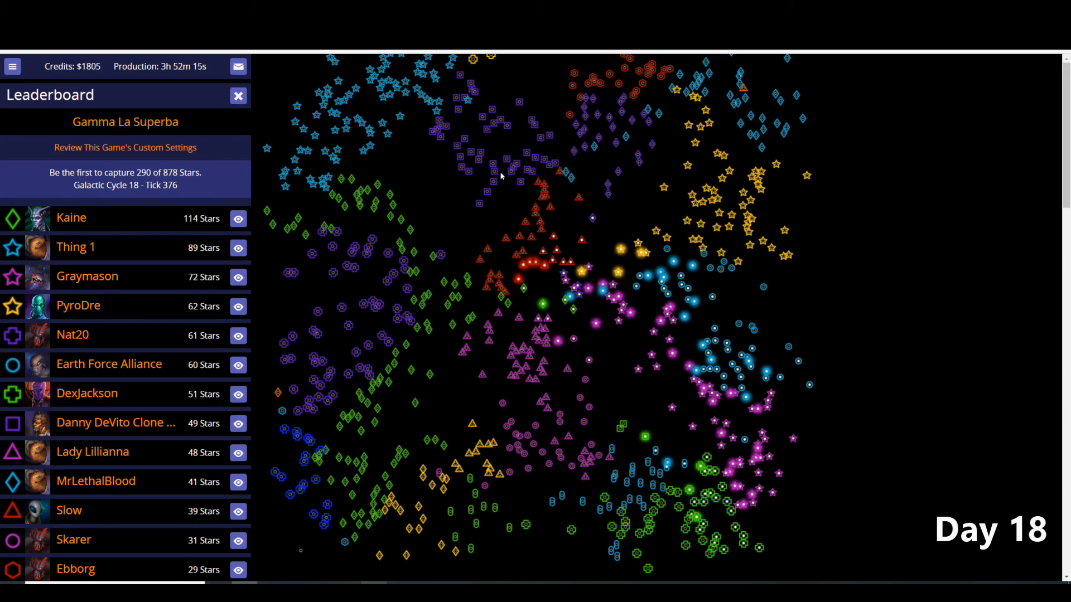
{"action": "mouse_move", "coordinate": [378, 127]}
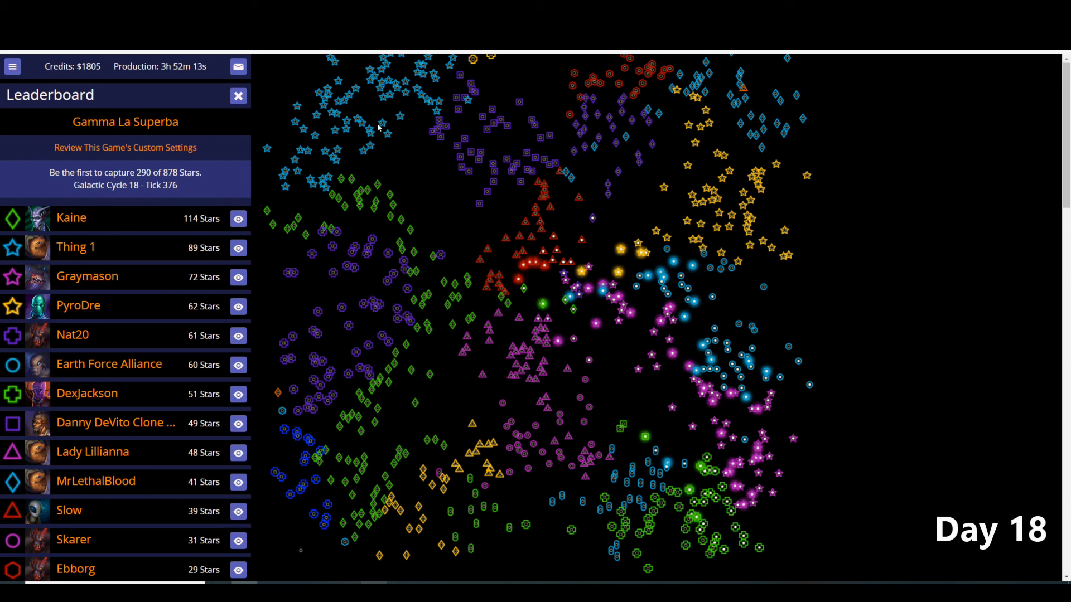
{"action": "mouse_move", "coordinate": [328, 308]}
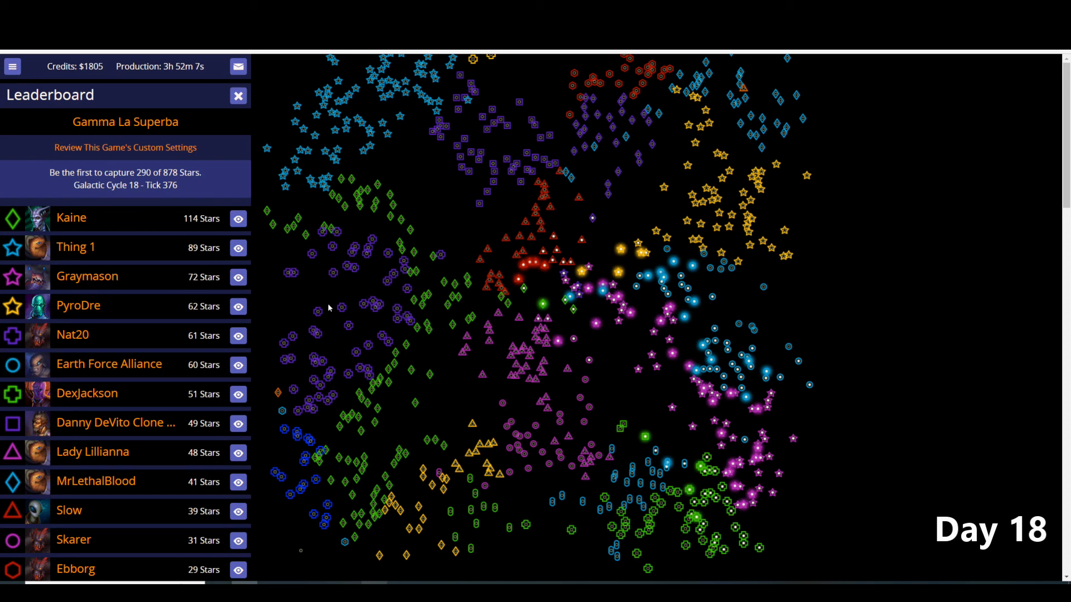
{"action": "mouse_move", "coordinate": [523, 186]}
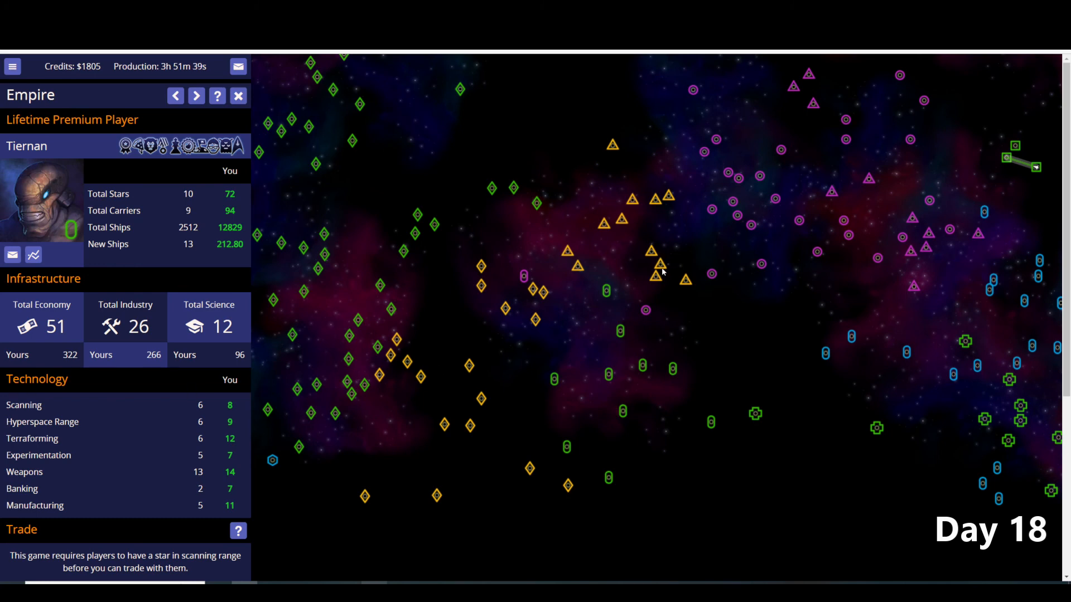
- Step through Tiernan's and Ur Quan (AFK)'s empire reports, then select the green star Hoedus
{"action": "left_click", "coordinate": [197, 96]}
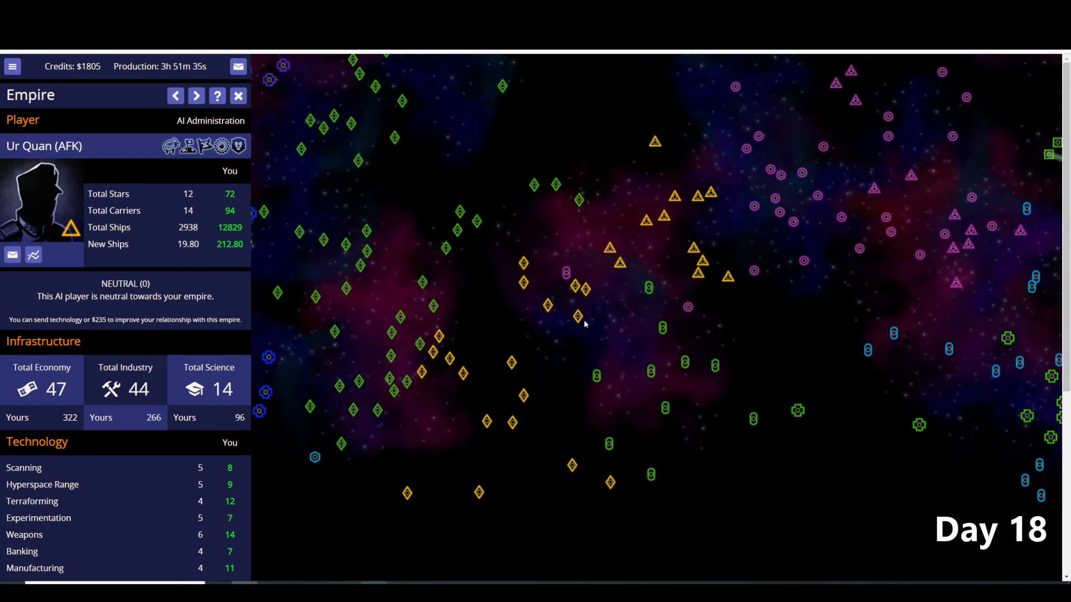
{"action": "left_click", "coordinate": [196, 96]}
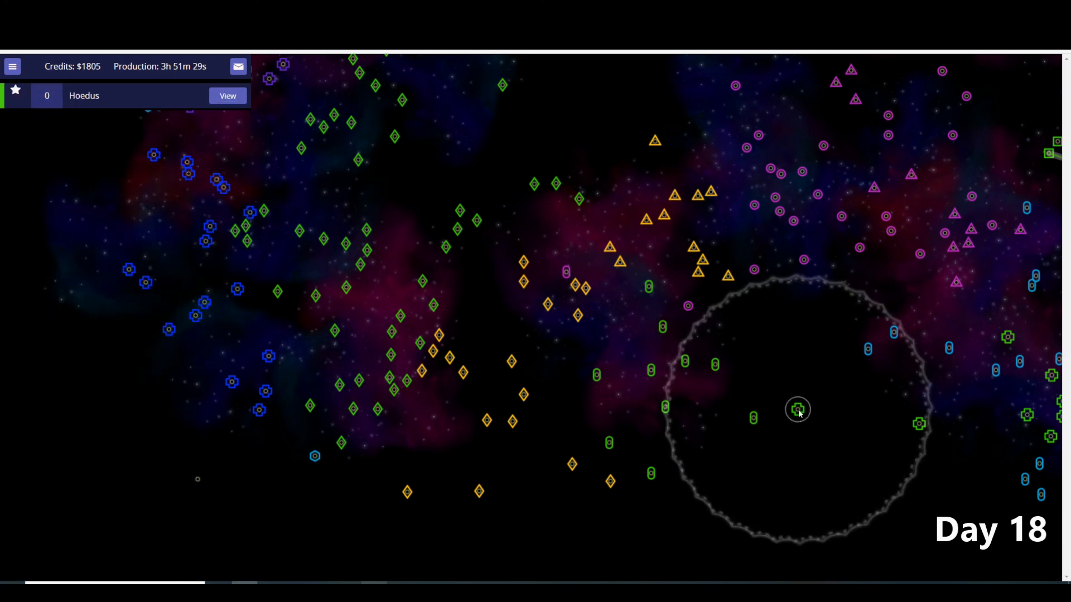
{"action": "mouse_move", "coordinate": [747, 309]}
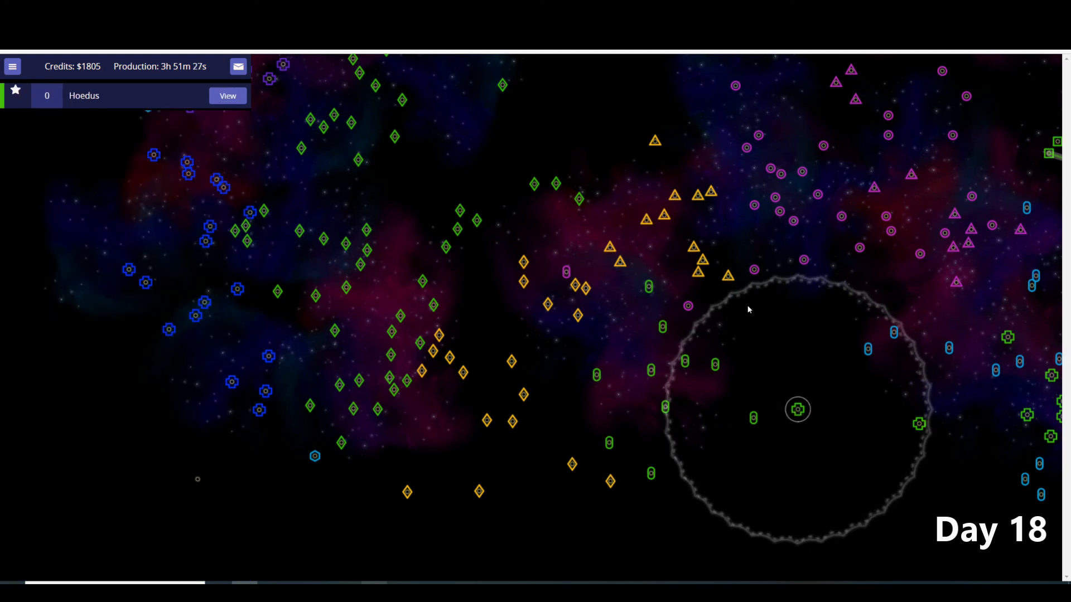
{"action": "mouse_move", "coordinate": [422, 347]}
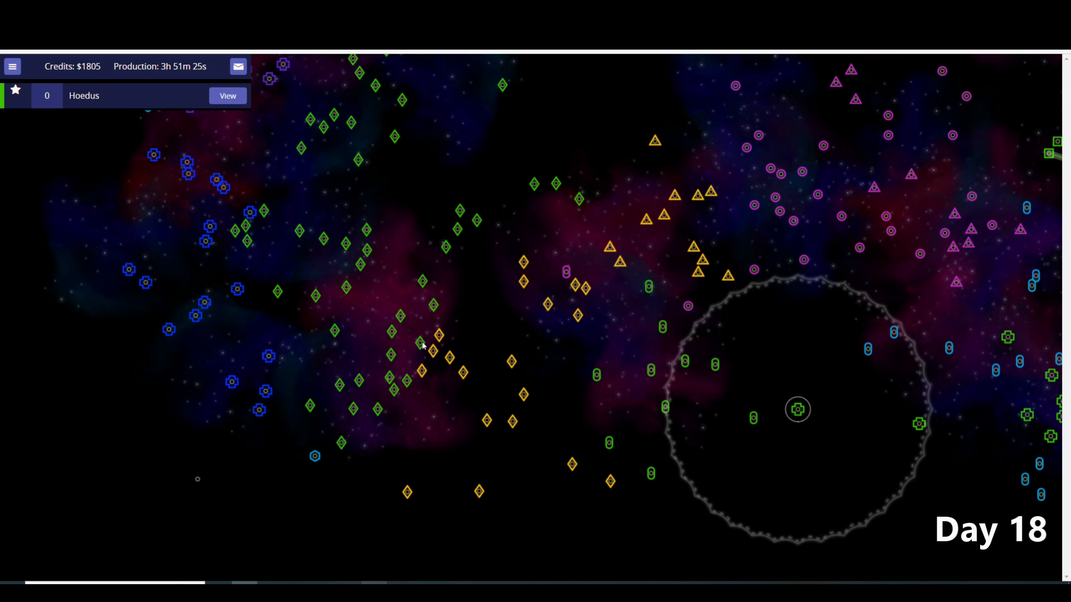
- View Kaine's empire report: 114 stars, 16,076 ships, economy 490, industry 429, science 166
{"action": "left_click", "coordinate": [228, 96]}
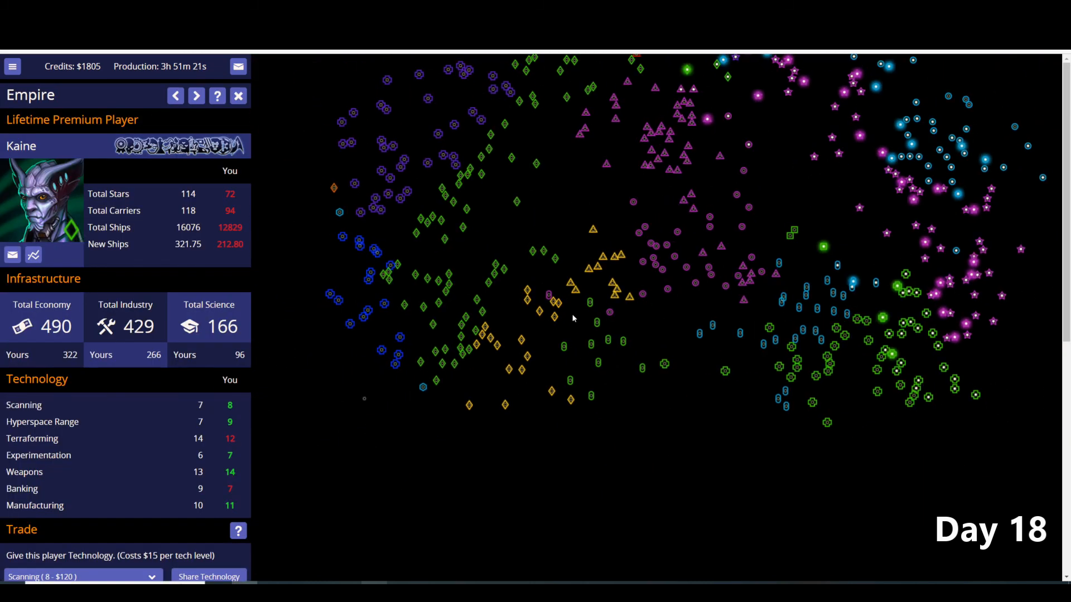
{"action": "mouse_move", "coordinate": [498, 315]}
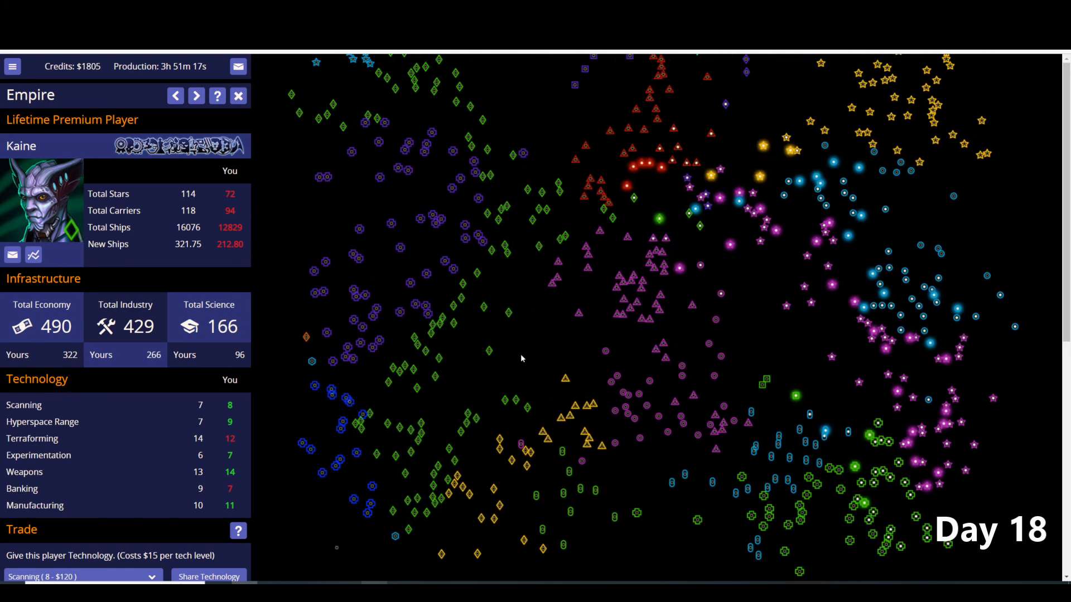
{"action": "scroll", "scroll_direction": "down", "scroll_amount": 3}
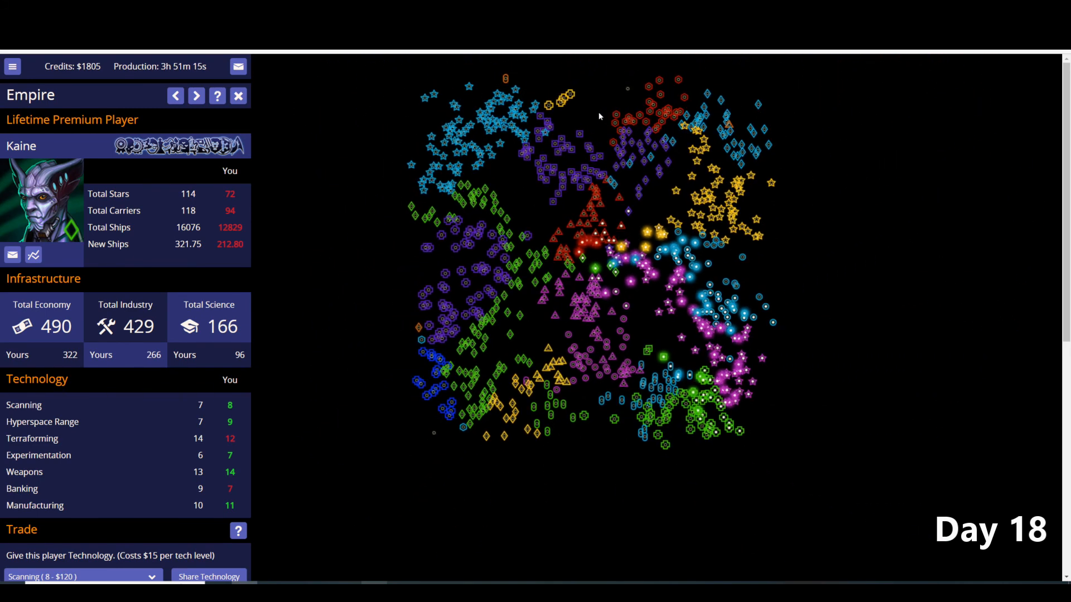
{"action": "mouse_move", "coordinate": [605, 226]}
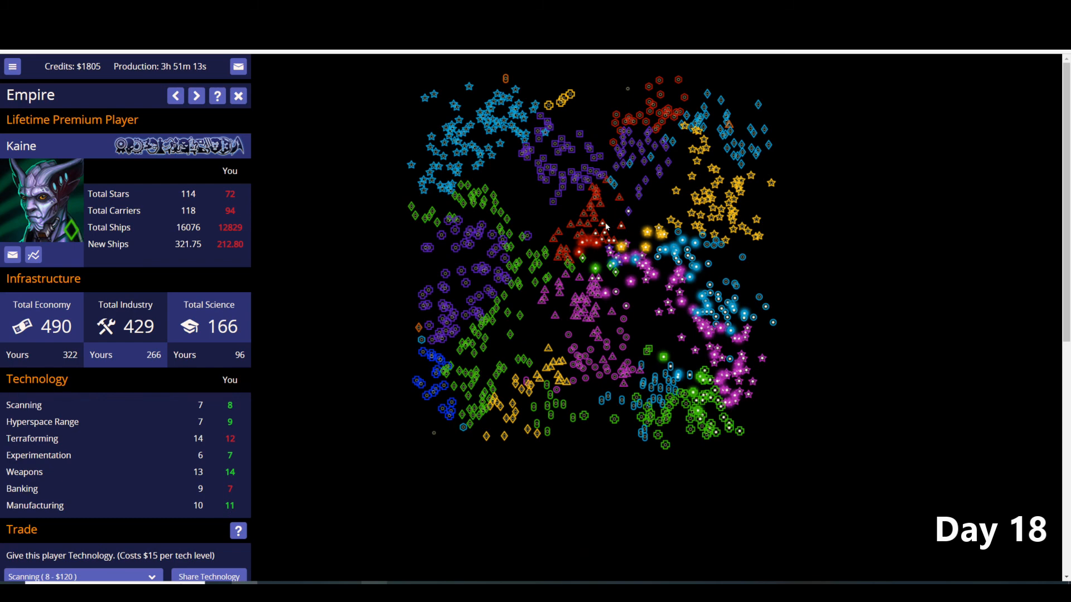
{"action": "mouse_move", "coordinate": [589, 354]}
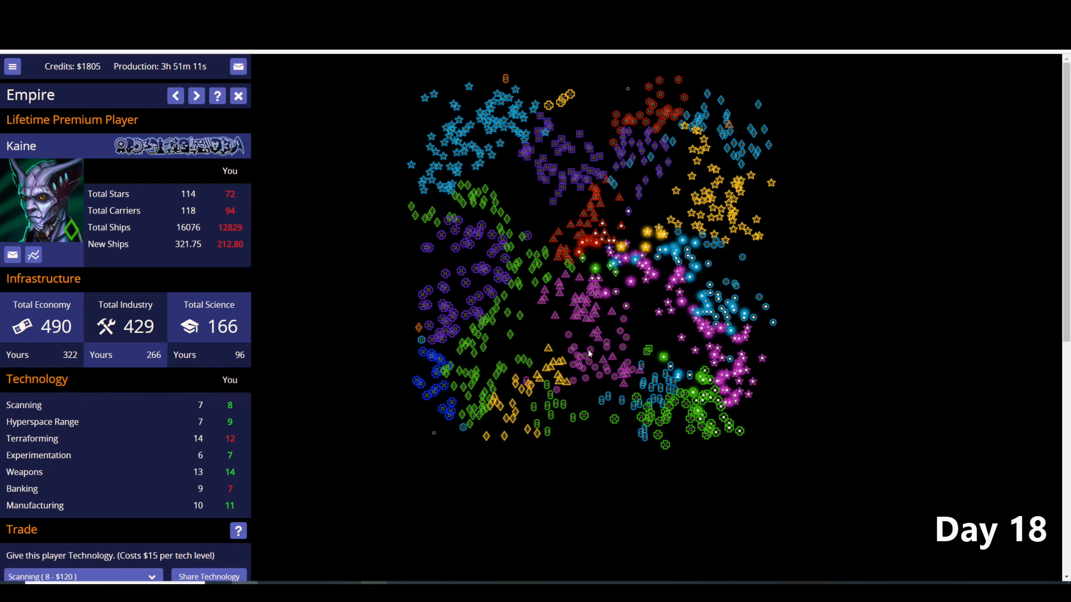
{"action": "mouse_move", "coordinate": [573, 227]}
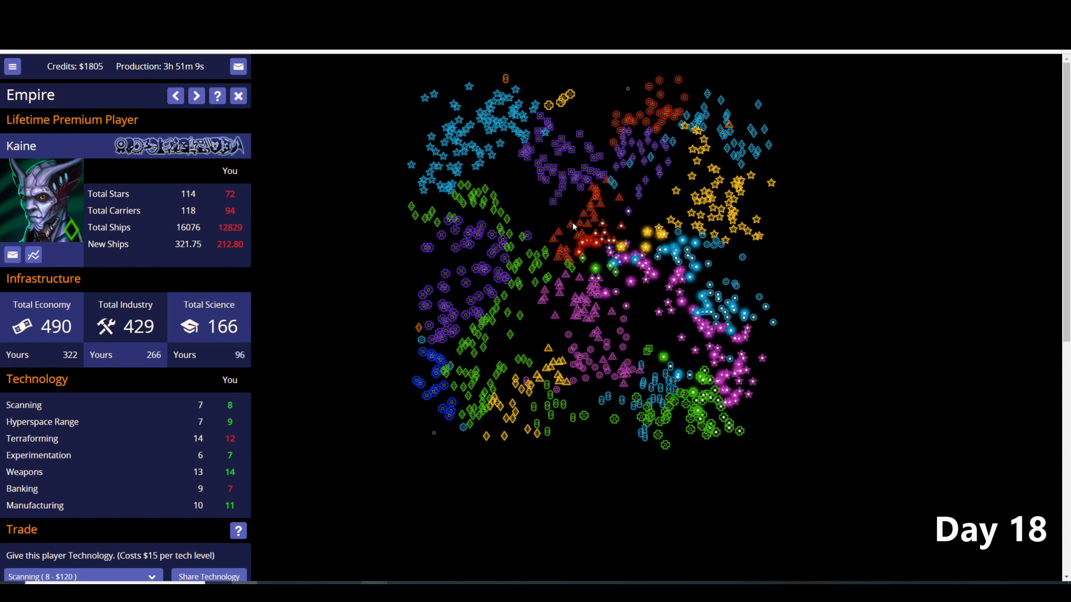
{"action": "mouse_move", "coordinate": [531, 258]}
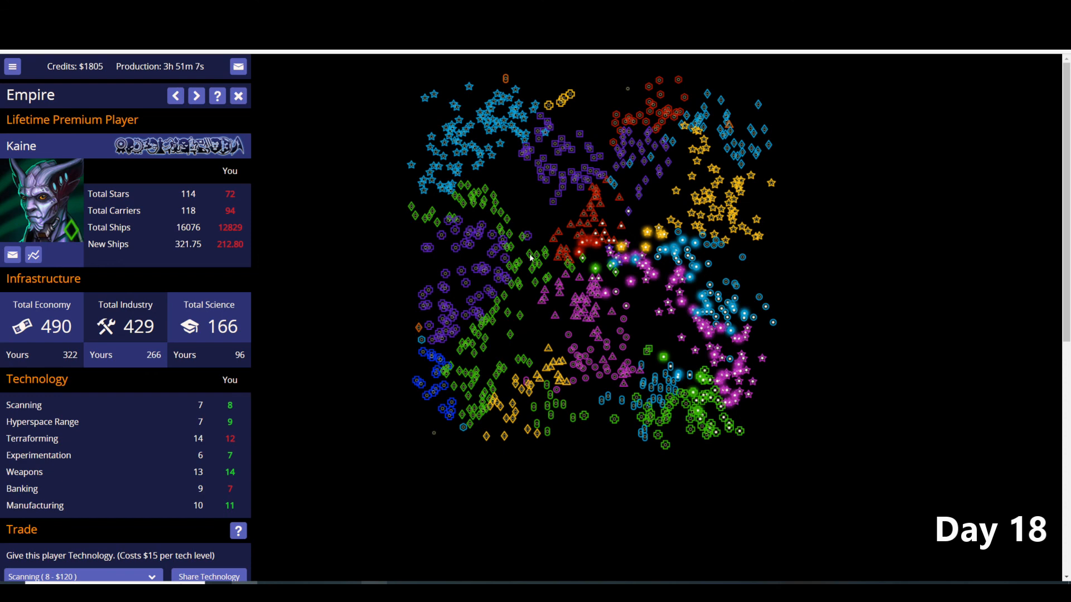
{"action": "mouse_move", "coordinate": [540, 321]}
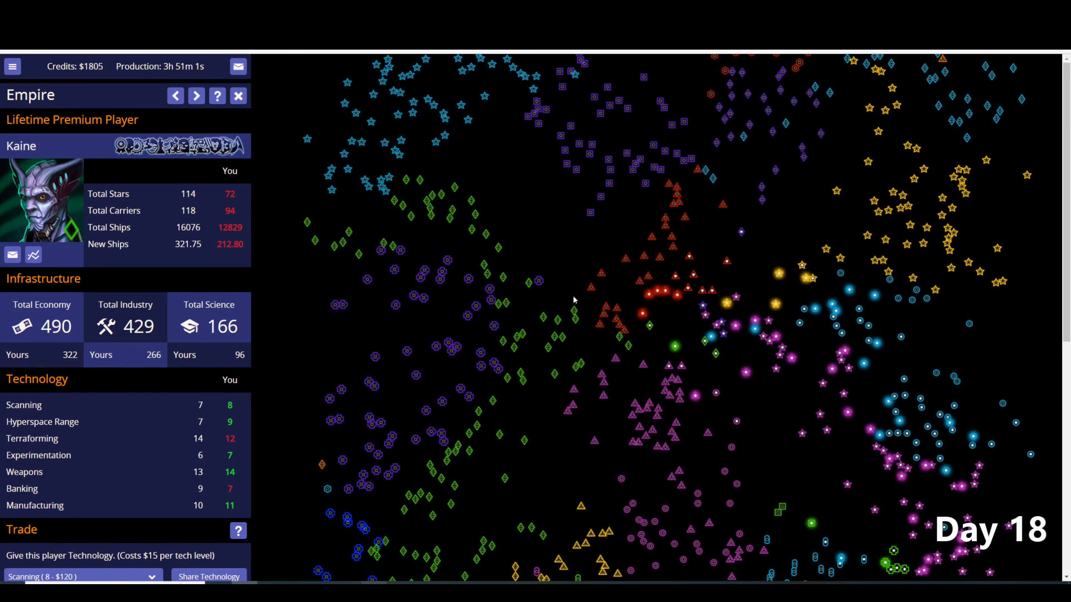
{"action": "mouse_move", "coordinate": [667, 351]}
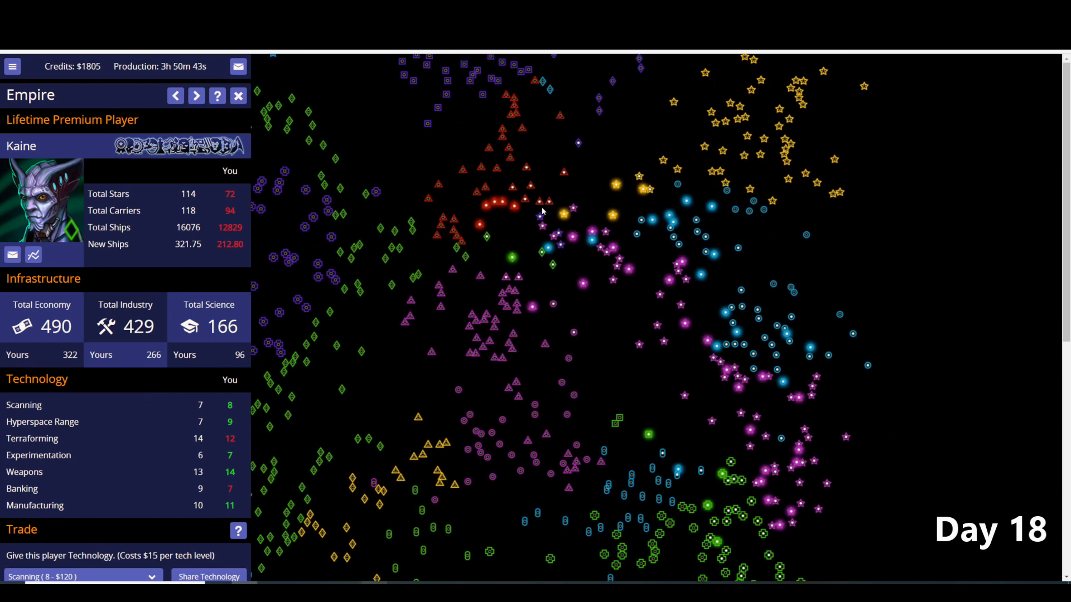
{"action": "mouse_move", "coordinate": [366, 273]}
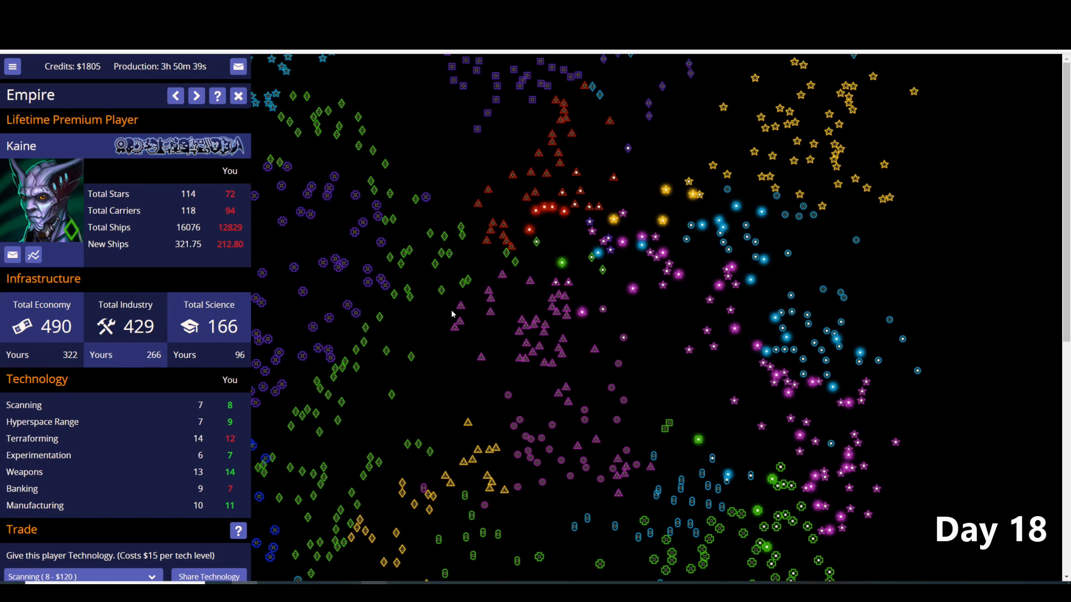
- View Nat20's empire report: 61 stars, 8,823 ships, economy 219, industry 200, science 63
{"action": "left_click", "coordinate": [197, 95]}
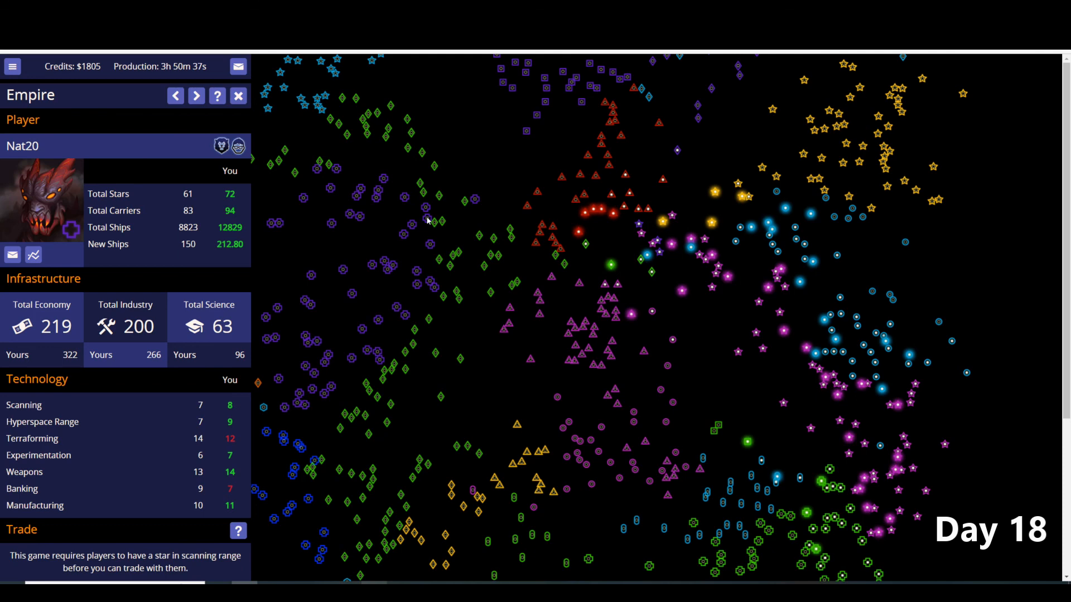
{"action": "mouse_move", "coordinate": [475, 205]}
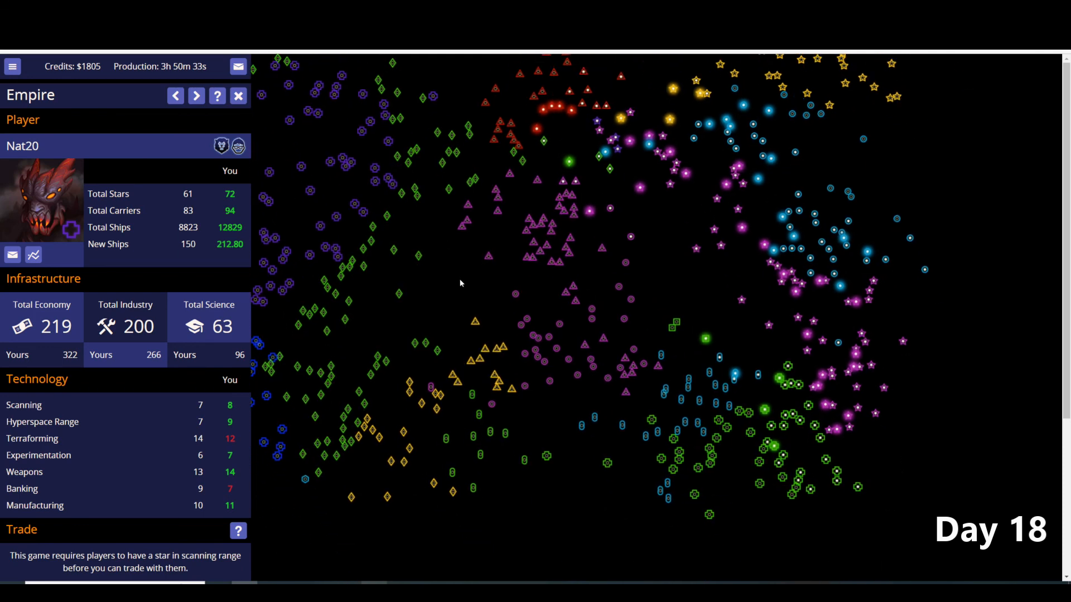
{"action": "mouse_move", "coordinate": [280, 148]}
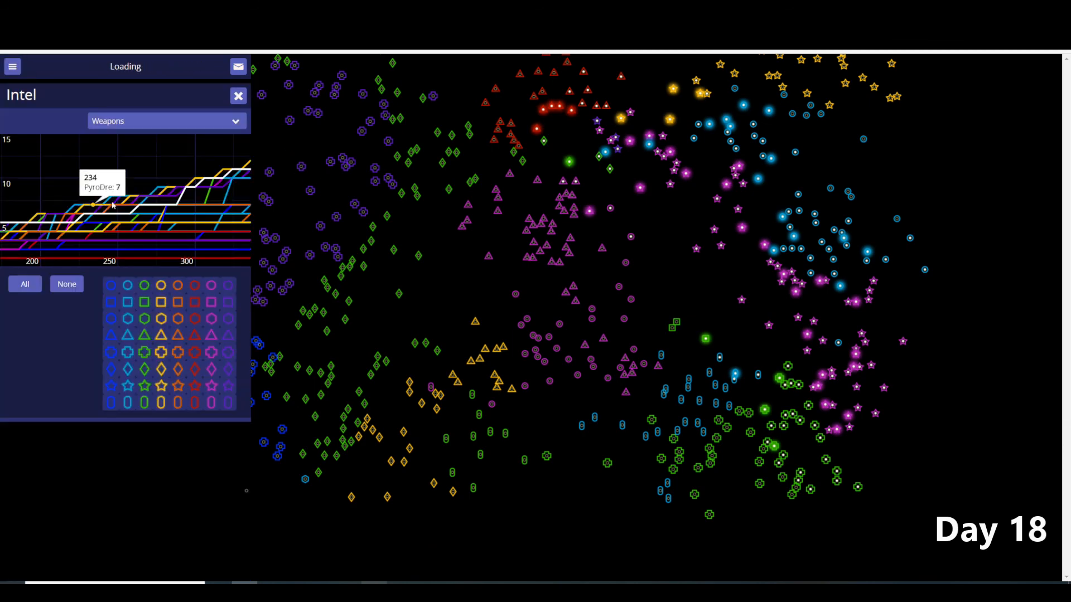
- Review the Intel graphs for Total Stars, Total Economy, Total Industry and Total Science across empires
{"action": "left_click", "coordinate": [166, 121]}
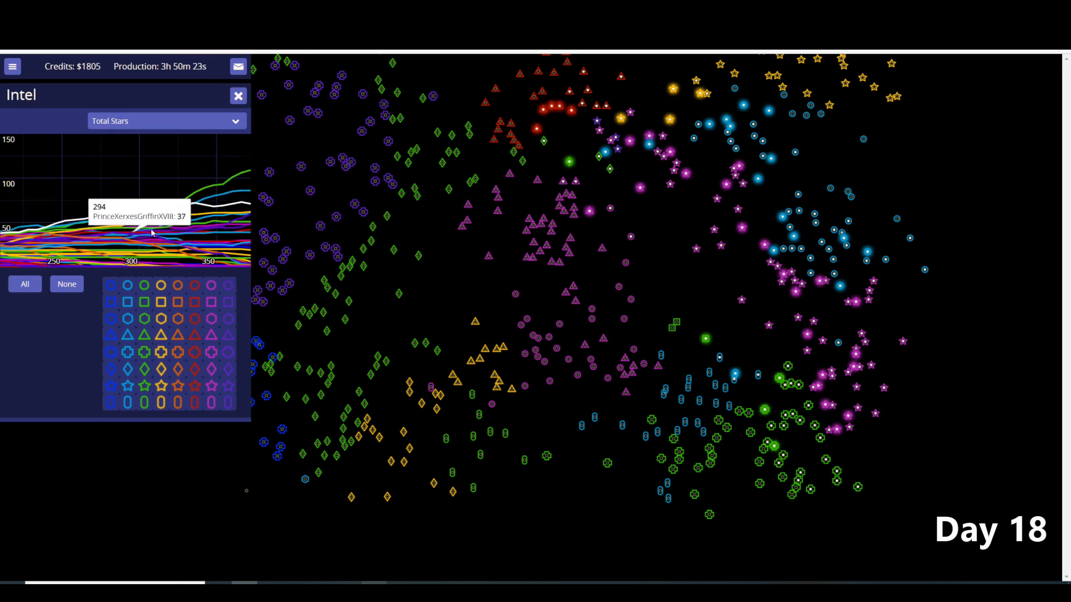
{"action": "mouse_move", "coordinate": [248, 205]}
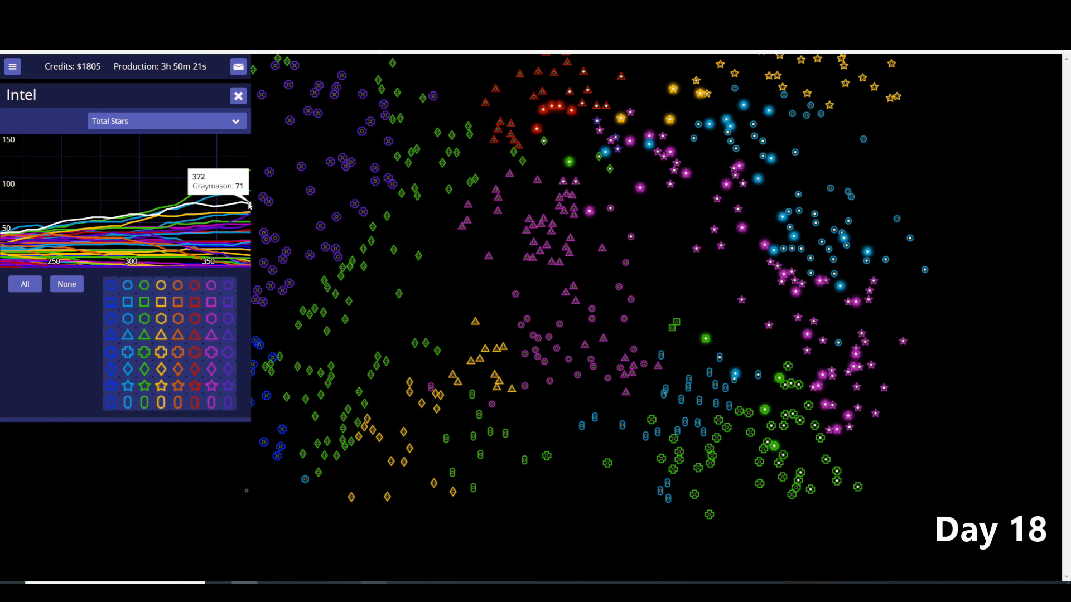
{"action": "mouse_move", "coordinate": [242, 168]}
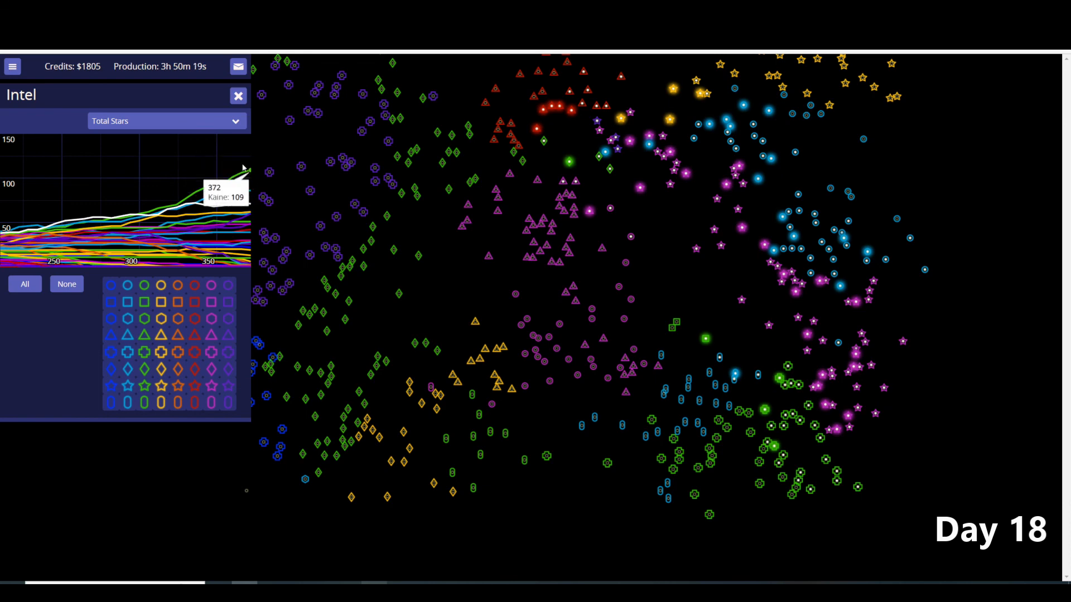
{"action": "left_click", "coordinate": [166, 120]}
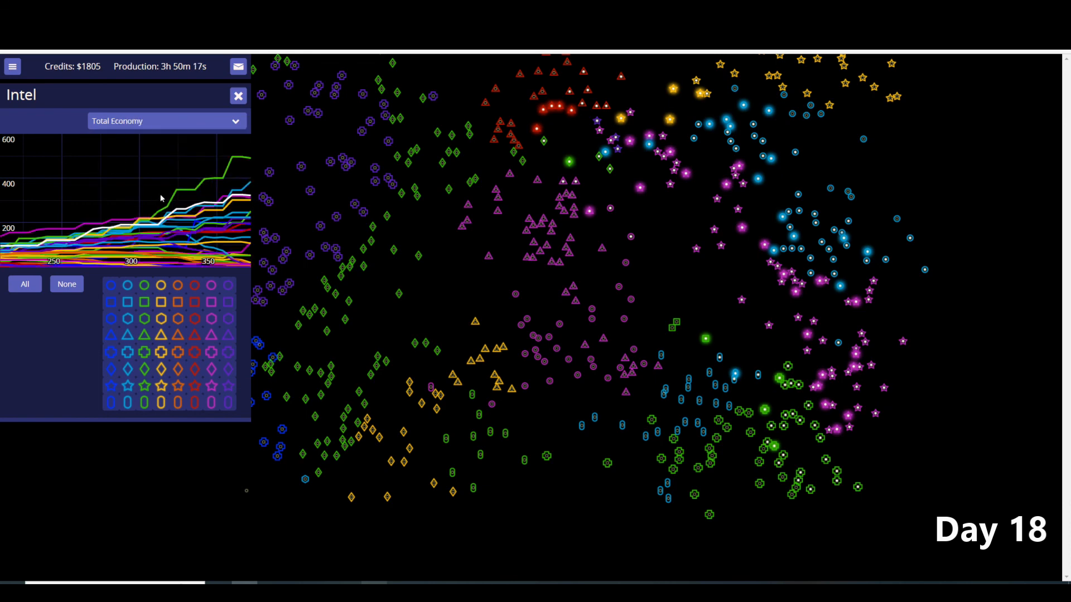
{"action": "mouse_move", "coordinate": [253, 186]}
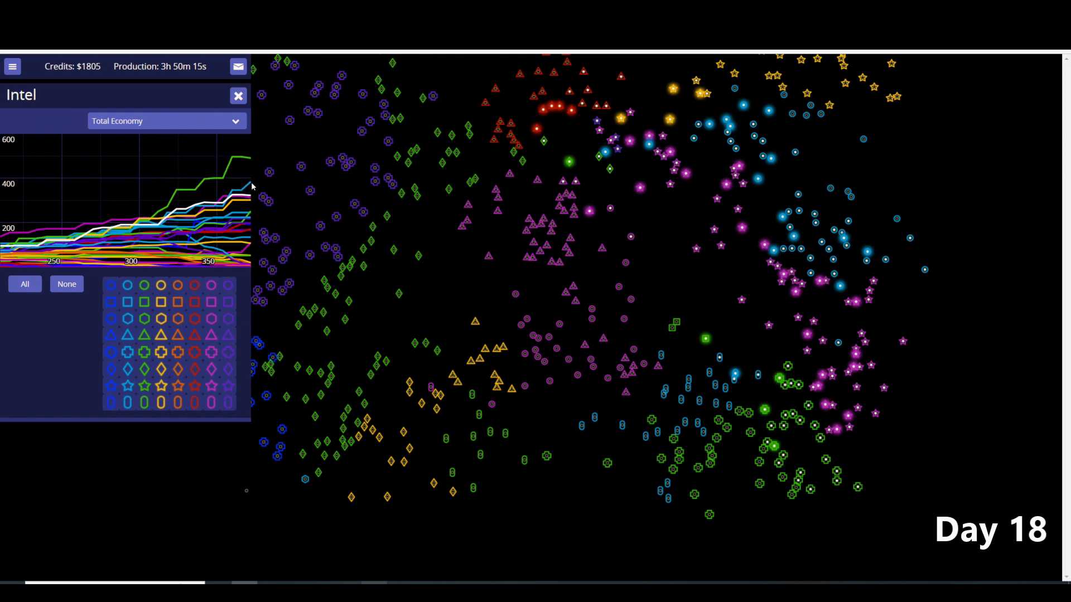
{"action": "mouse_move", "coordinate": [173, 152]}
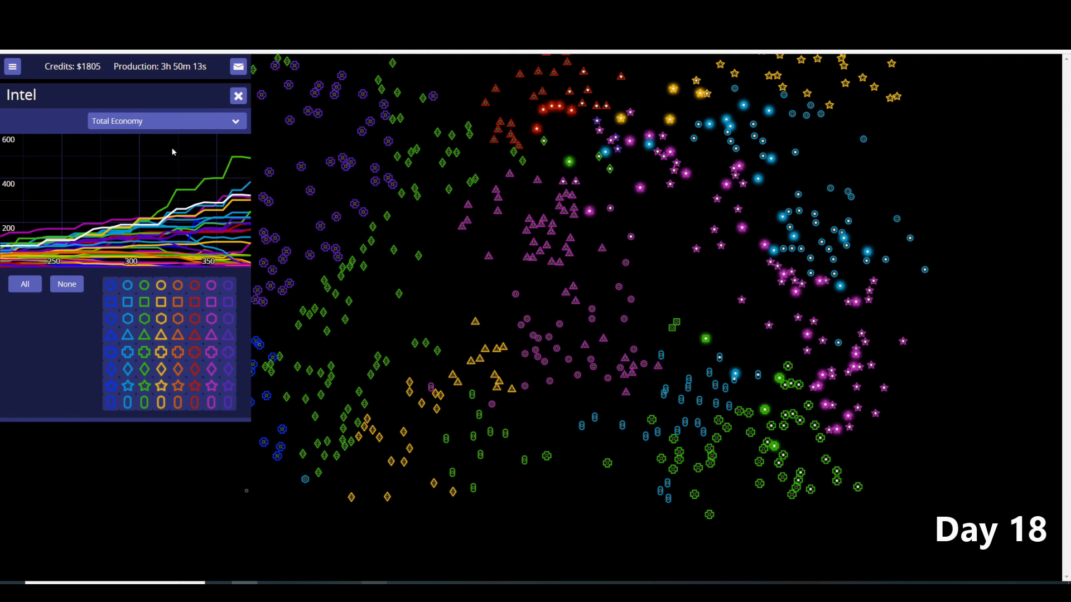
{"action": "left_click", "coordinate": [166, 121]}
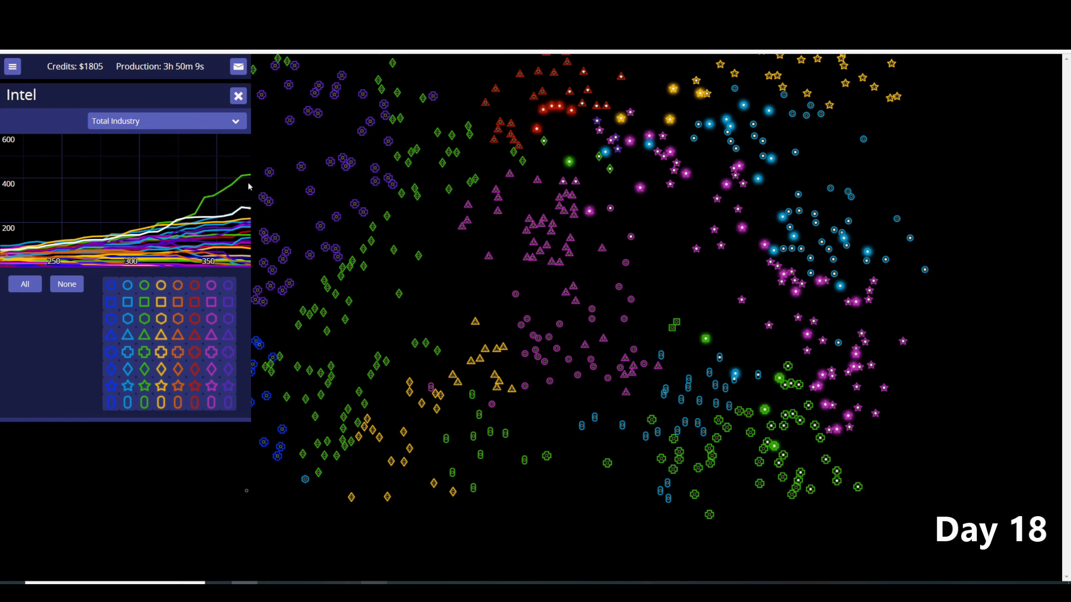
{"action": "mouse_move", "coordinate": [245, 212]}
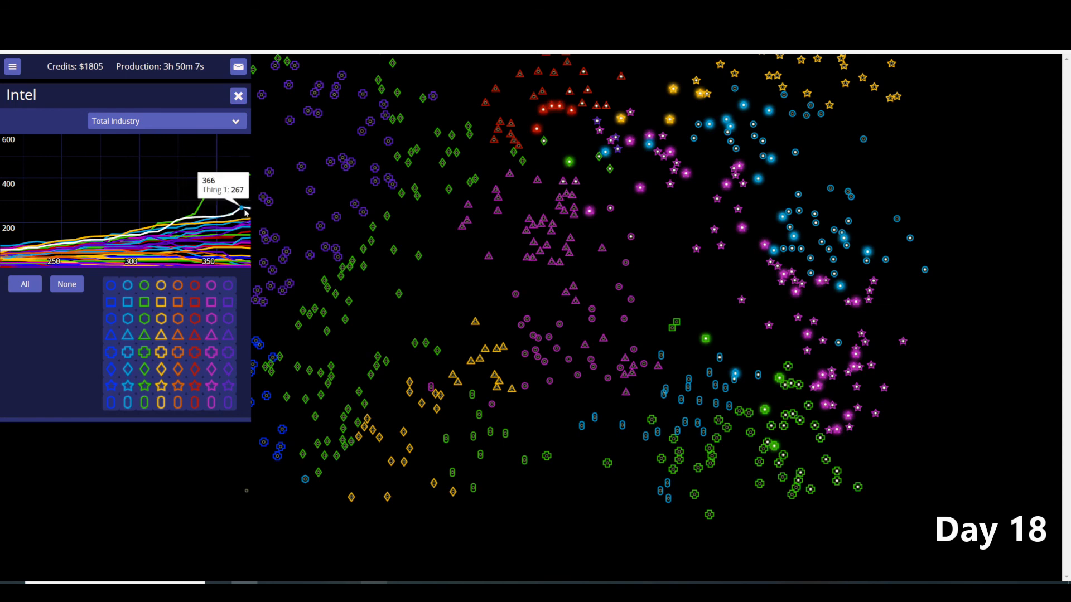
{"action": "left_click", "coordinate": [166, 120]}
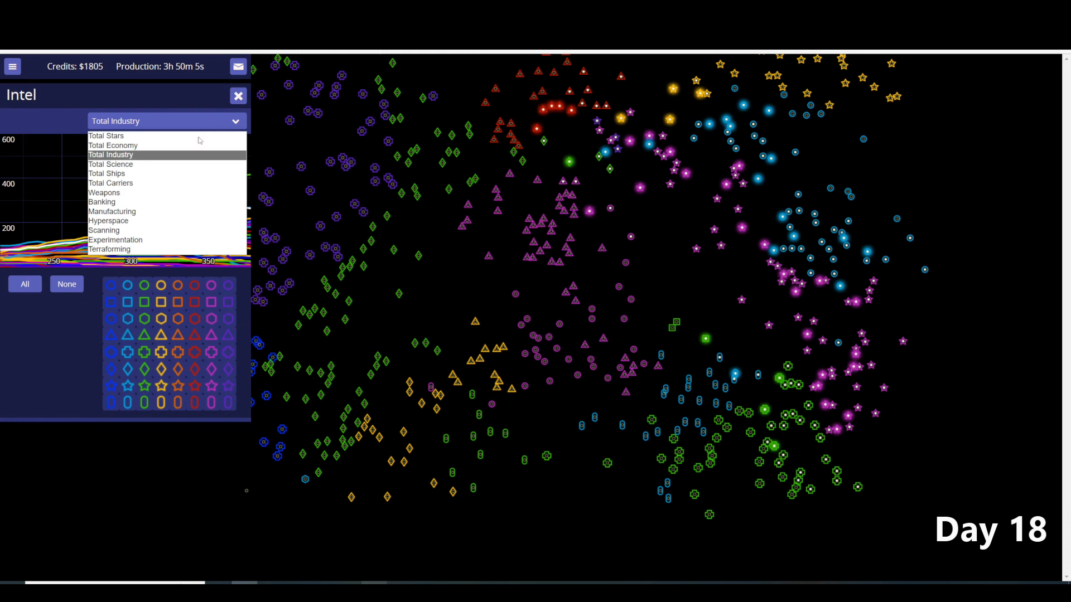
{"action": "left_click", "coordinate": [111, 164]}
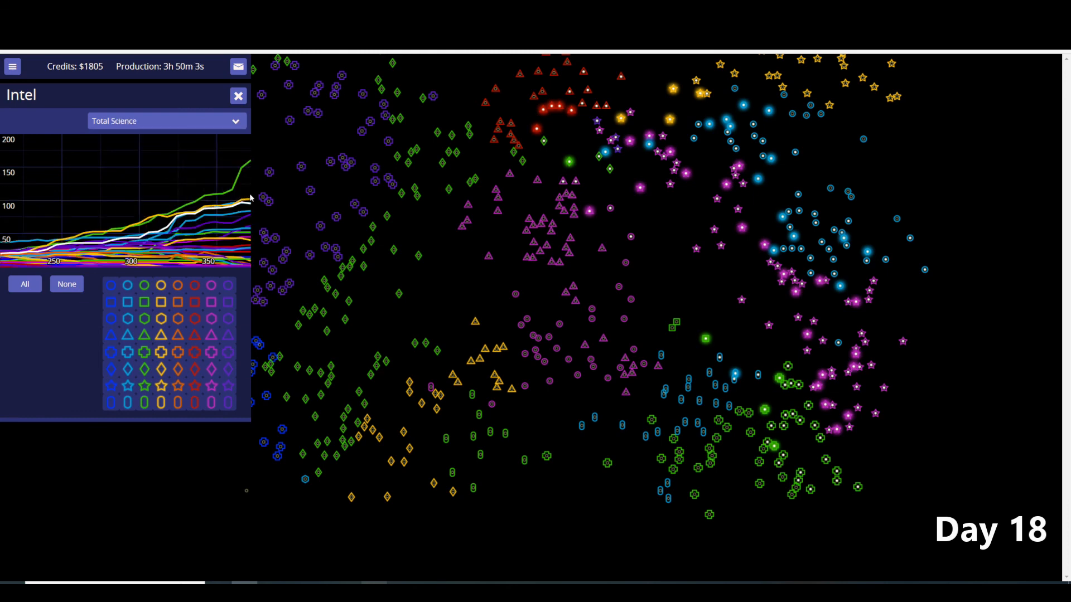
{"action": "mouse_move", "coordinate": [248, 199]}
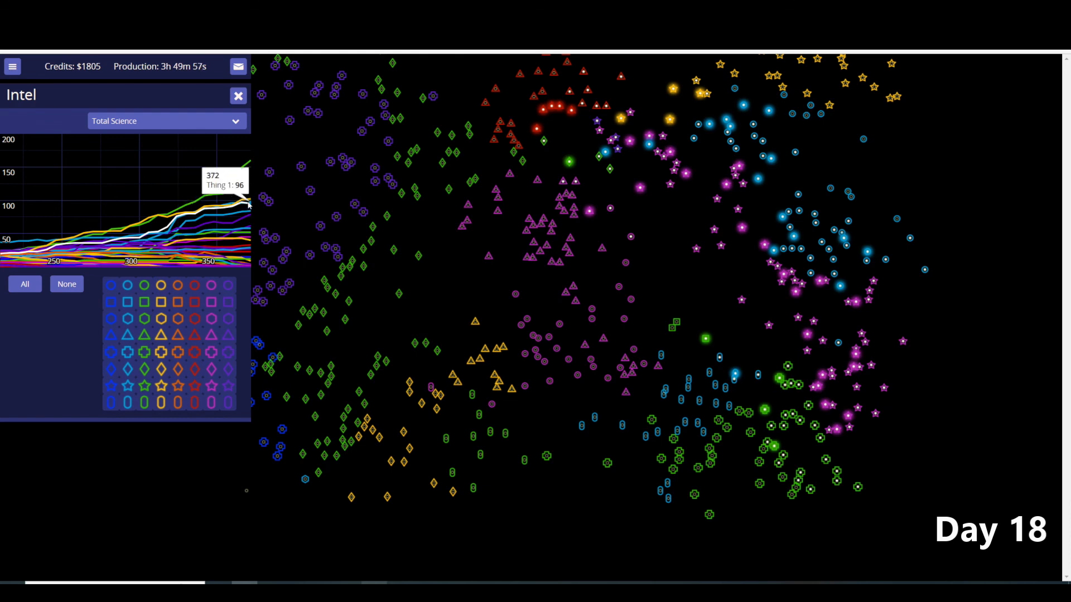
{"action": "mouse_move", "coordinate": [223, 113]}
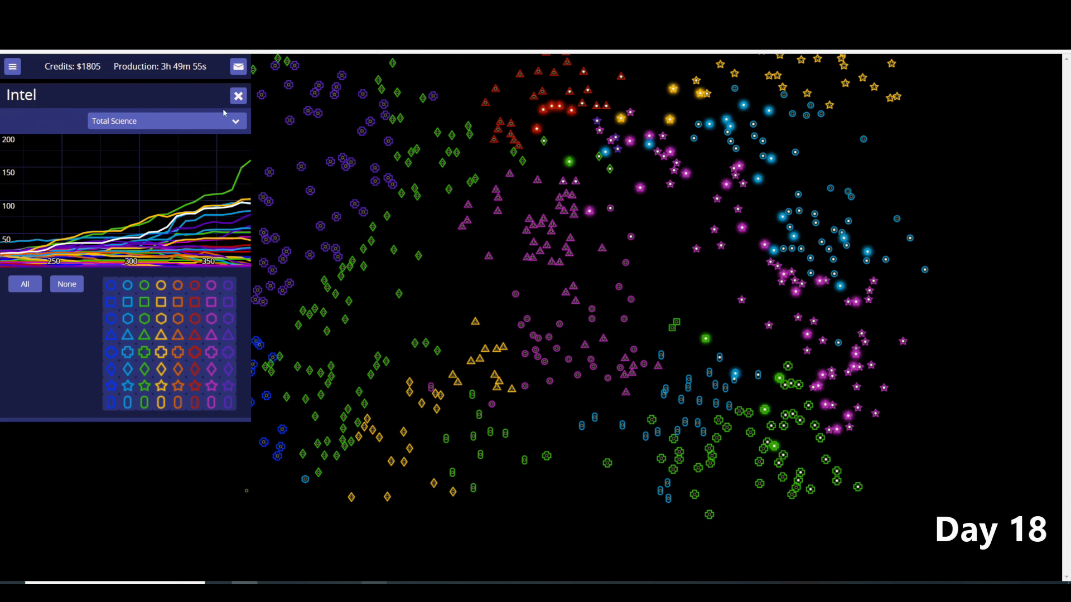
- Switch the Intel graph to Total Ships, PyroDre topping 14,198 at the latest point
{"action": "left_click", "coordinate": [166, 120]}
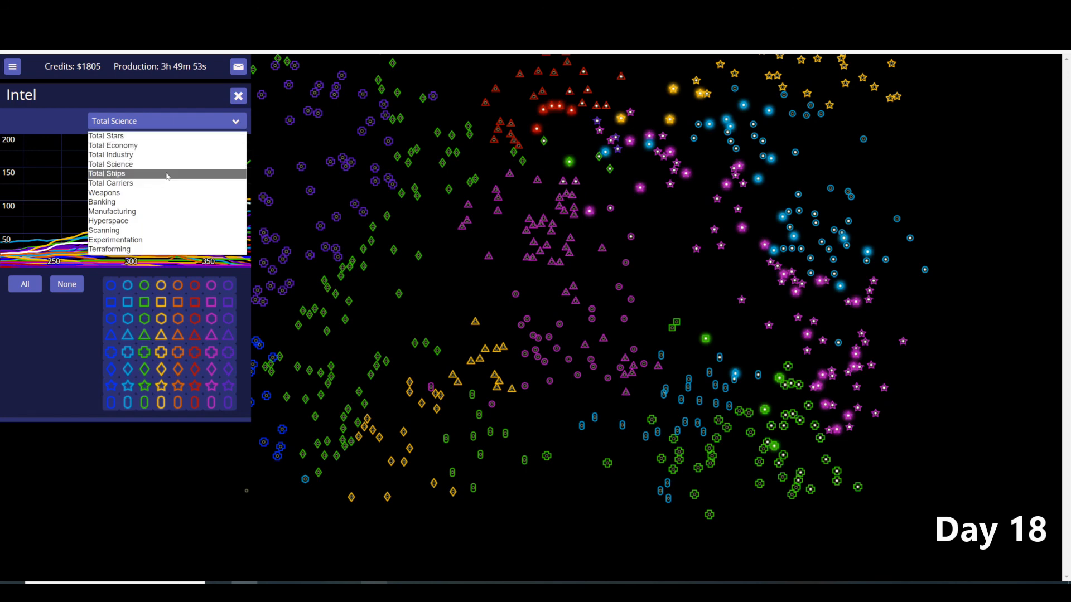
{"action": "left_click", "coordinate": [107, 173]}
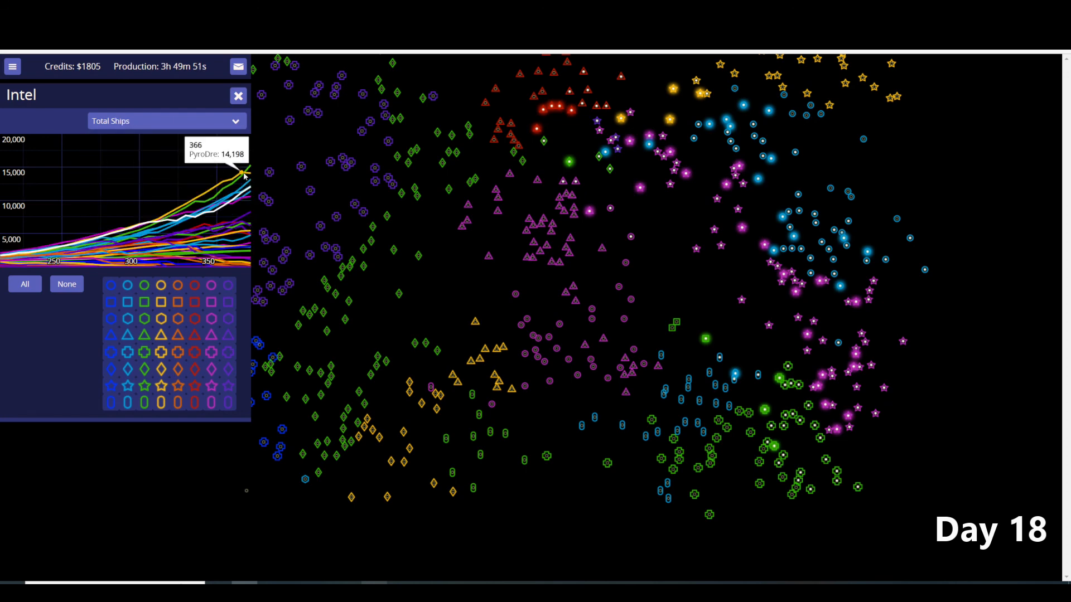
{"action": "mouse_move", "coordinate": [229, 180]}
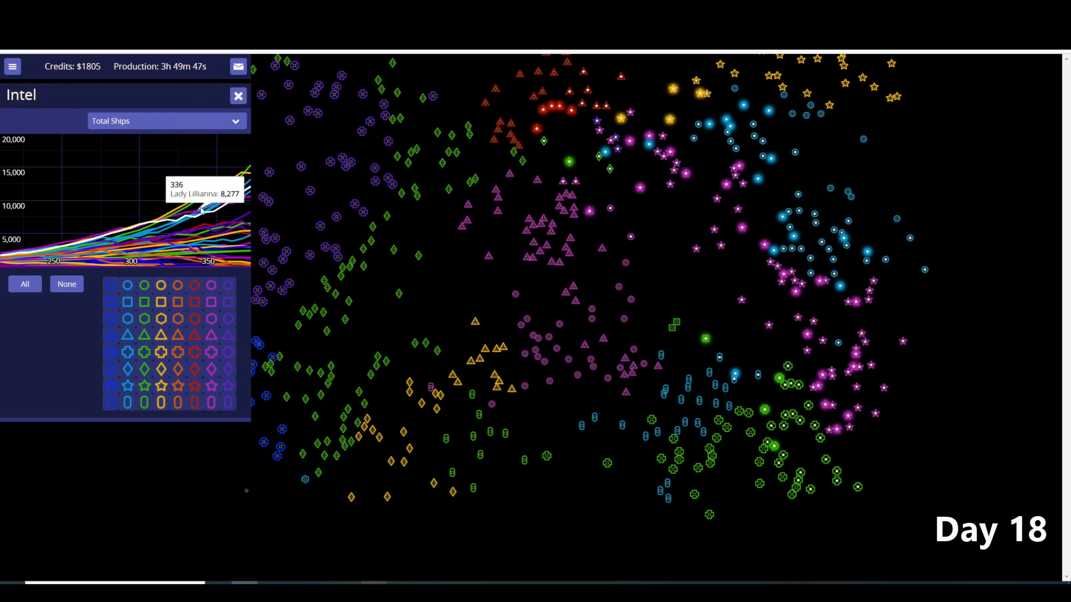
{"action": "mouse_move", "coordinate": [249, 184]}
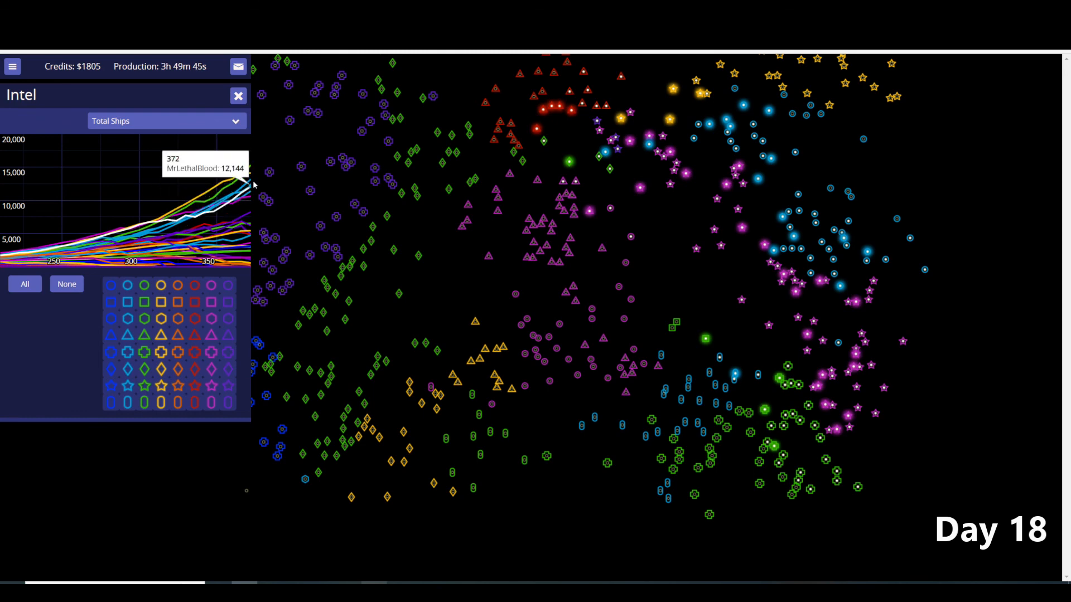
{"action": "mouse_move", "coordinate": [251, 200]}
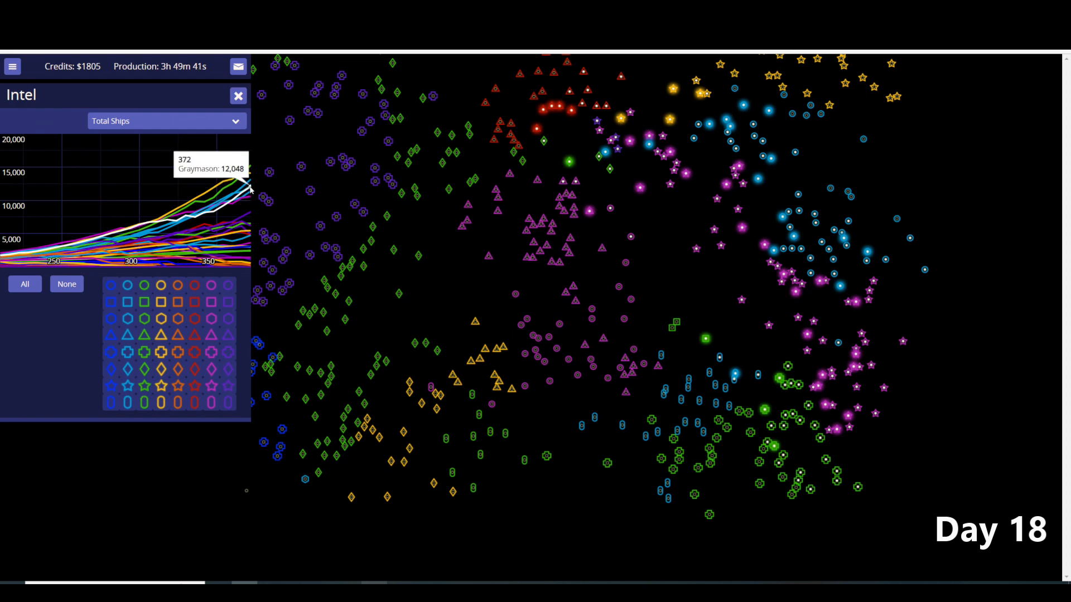
{"action": "mouse_move", "coordinate": [247, 178]}
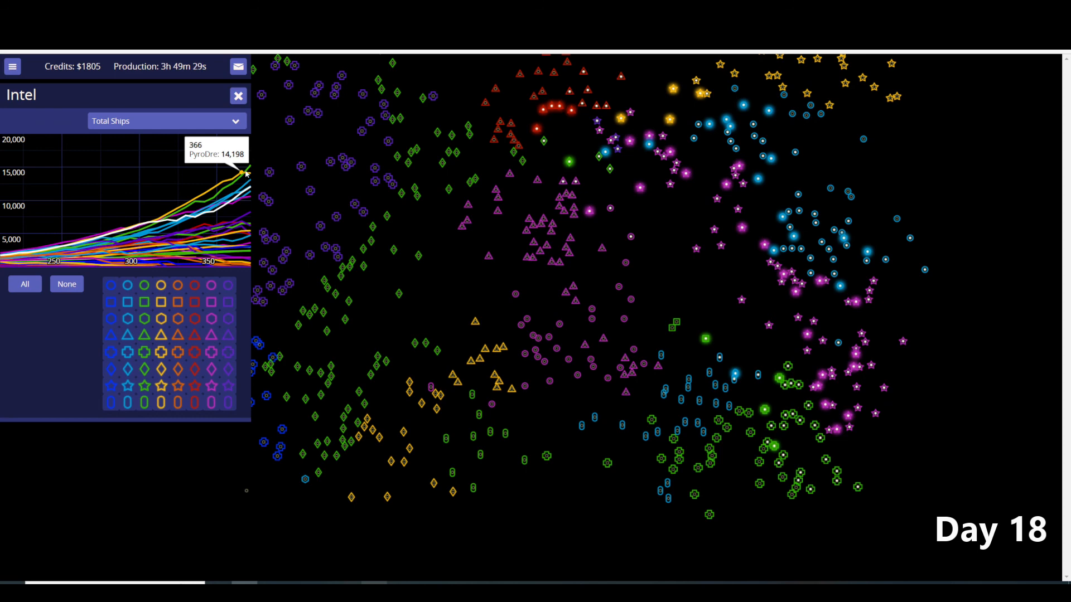
- Close the Intel graphs and show the Galactic Cycle 18 leaderboard, Kaine leading with 114 stars
{"action": "left_click", "coordinate": [238, 96]}
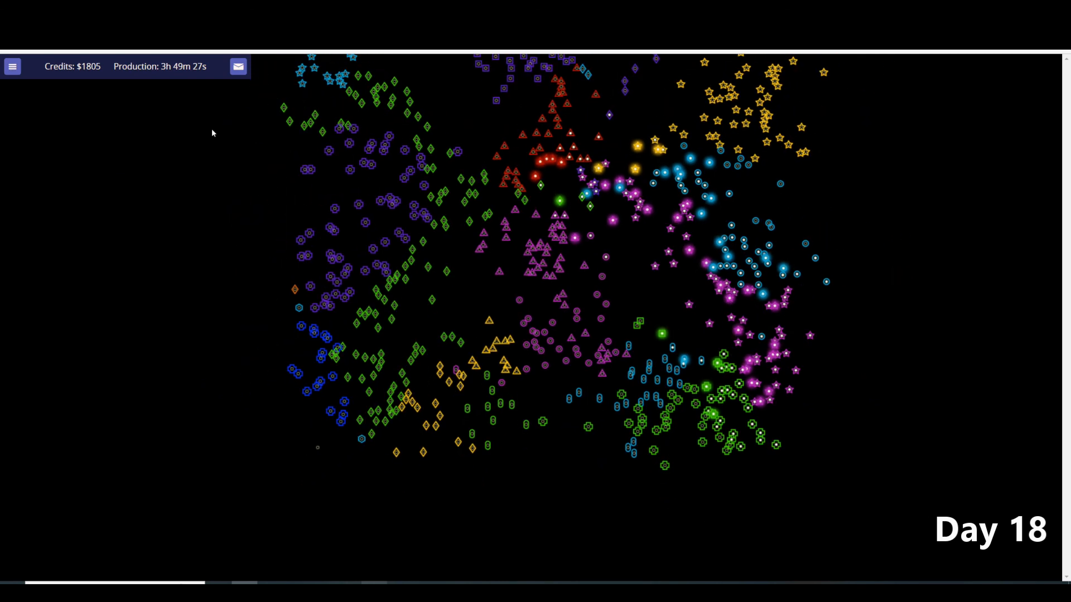
{"action": "left_click", "coordinate": [12, 66]}
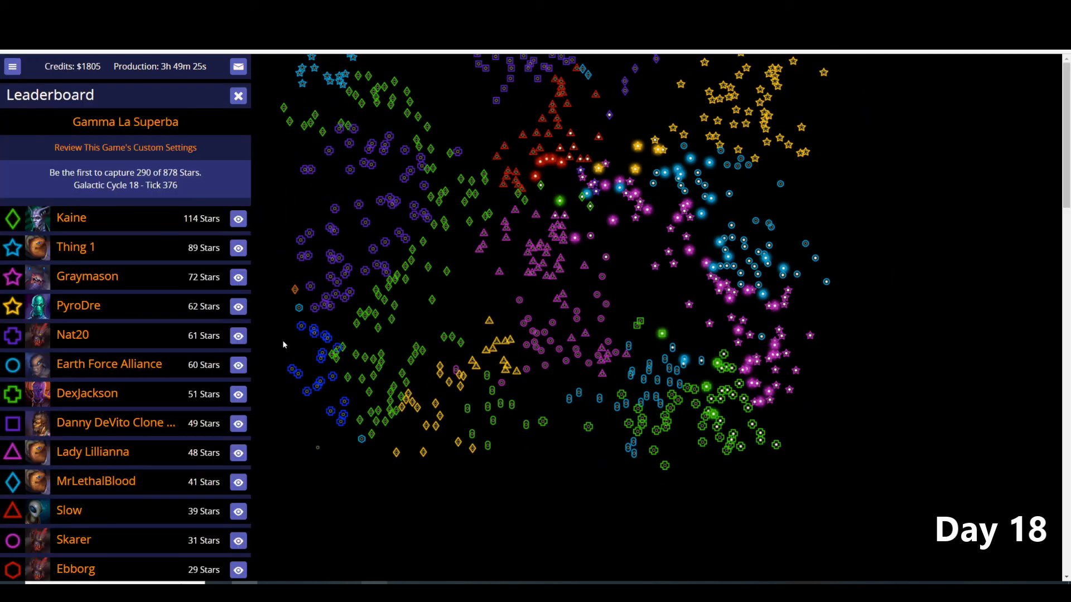
{"action": "mouse_move", "coordinate": [115, 241]}
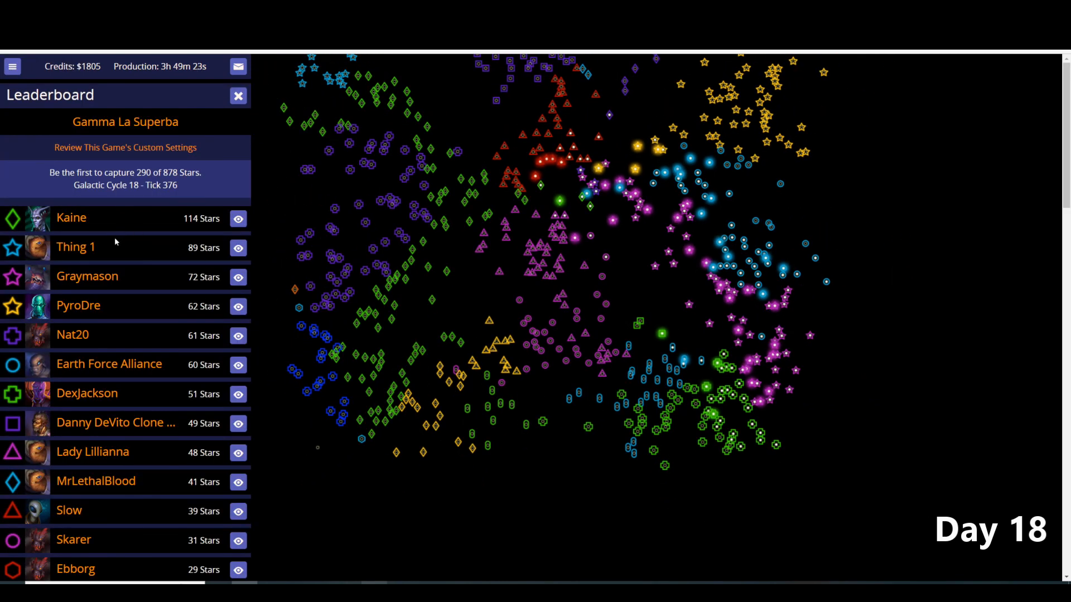
{"action": "mouse_move", "coordinate": [115, 287]}
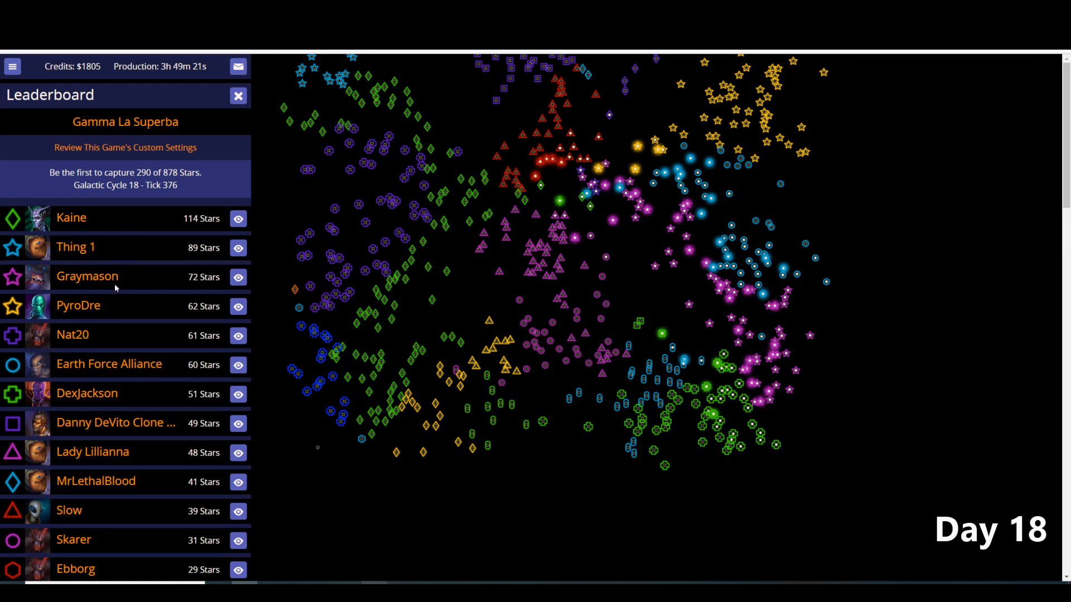
{"action": "mouse_move", "coordinate": [110, 382]}
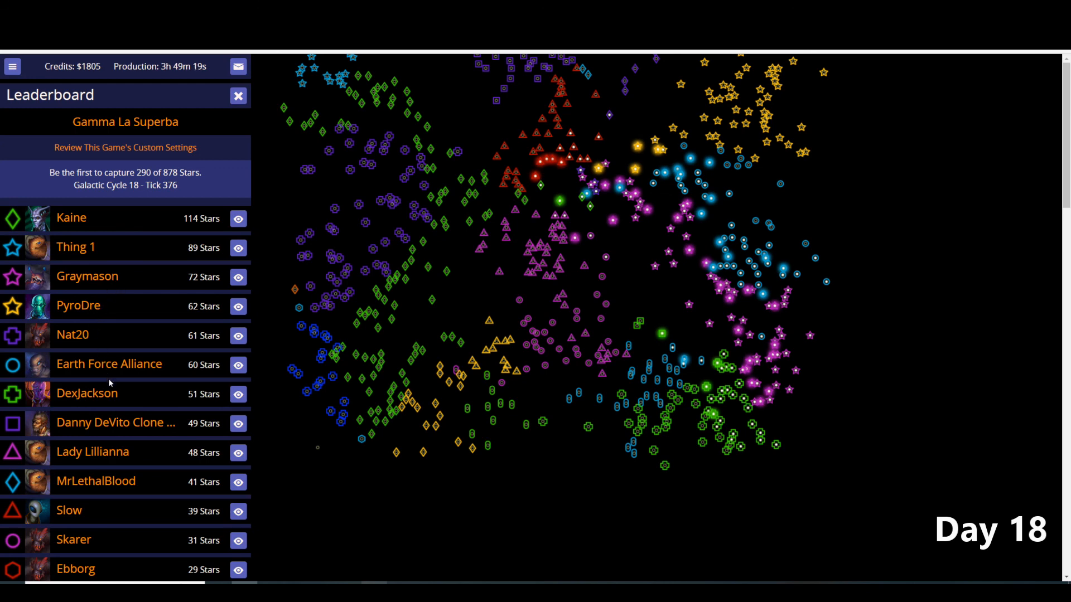
{"action": "mouse_move", "coordinate": [121, 367]}
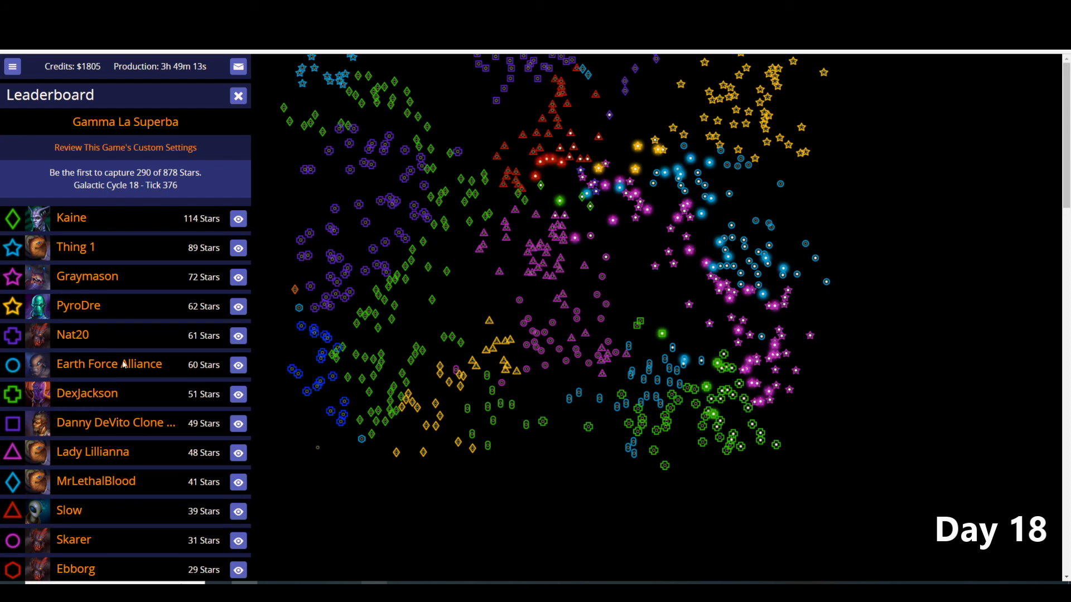
- Zoom out on the Day 18 galaxy map to see every empire's stars
{"action": "scroll", "scroll_direction": "down", "scroll_amount": 3}
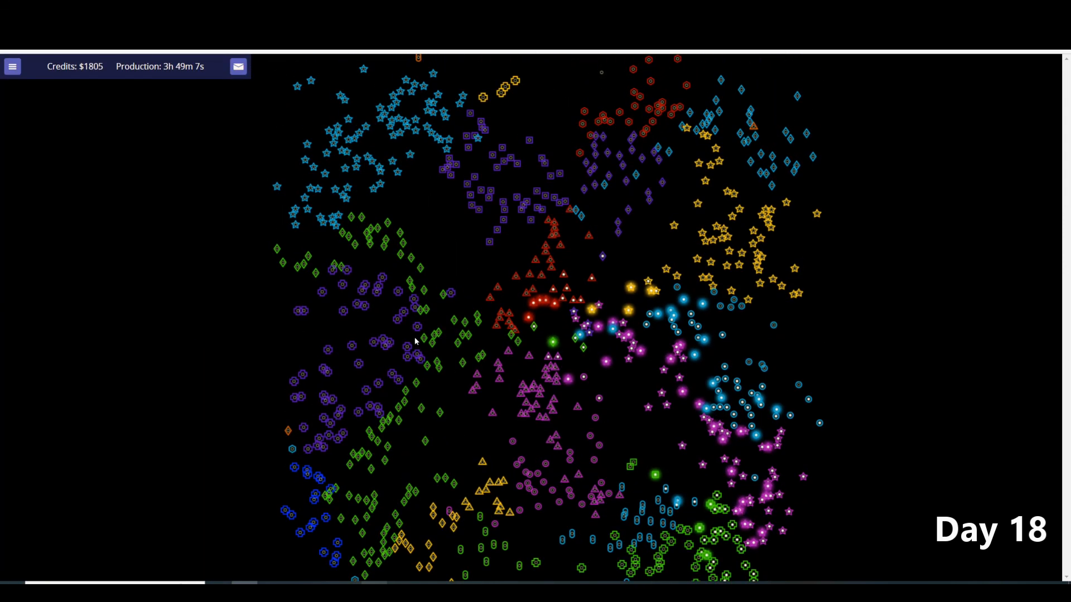
{"action": "mouse_move", "coordinate": [465, 118]}
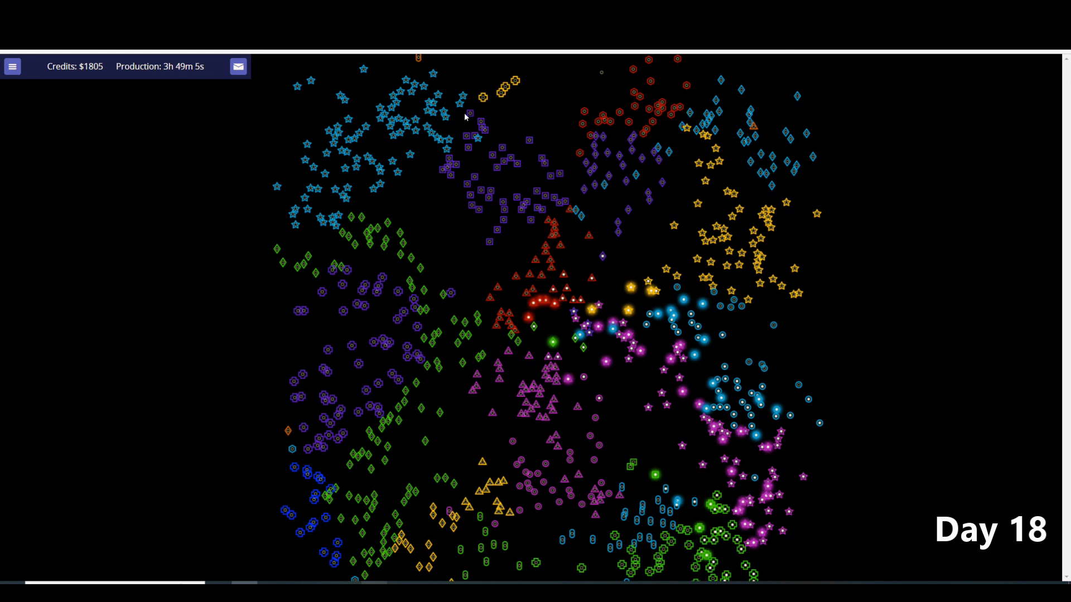
{"action": "mouse_move", "coordinate": [255, 403]}
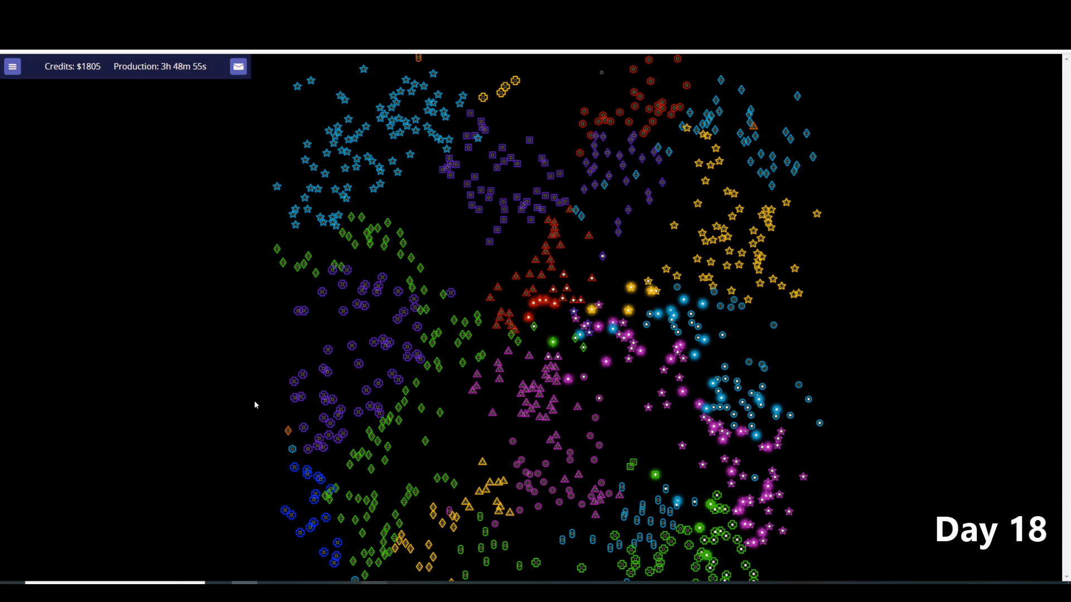
{"action": "mouse_move", "coordinate": [288, 382]}
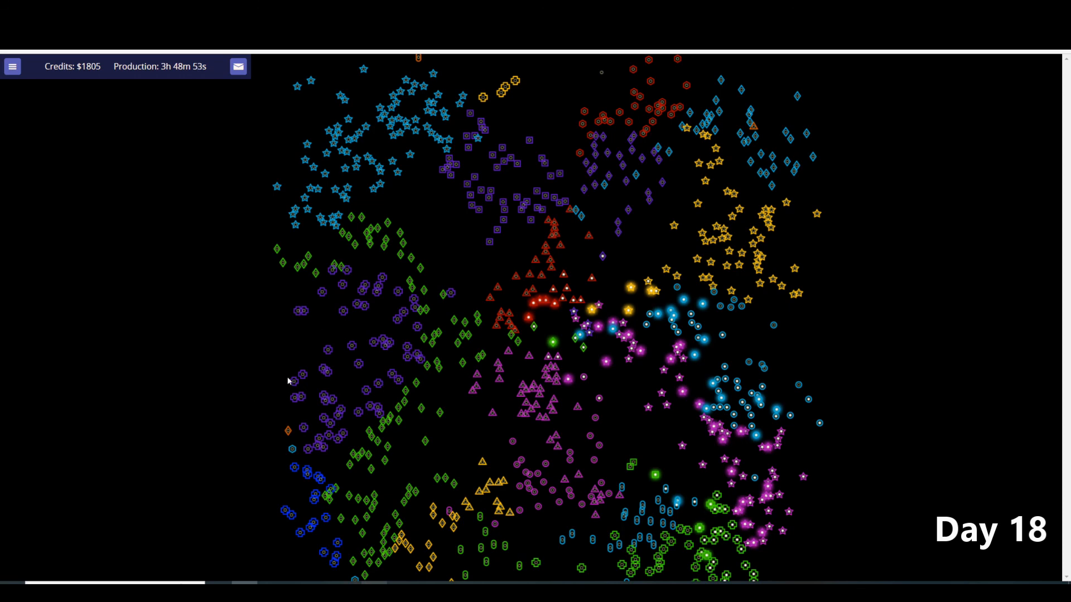